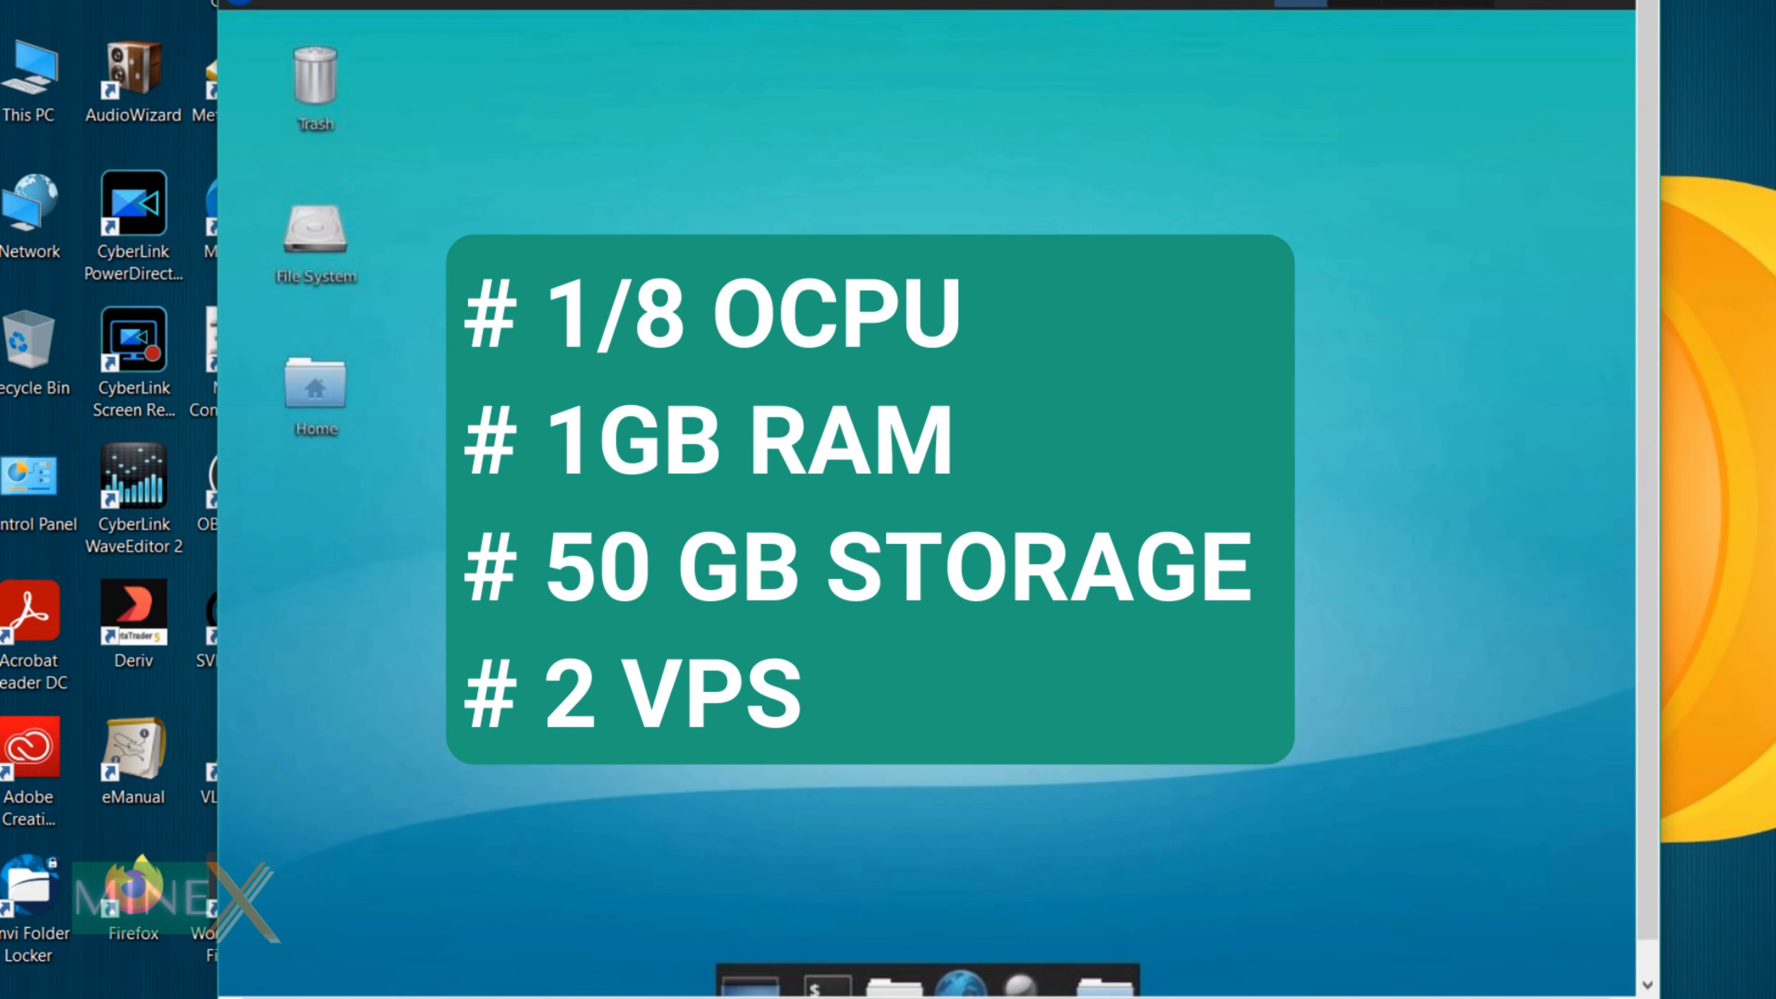
Step: Bring up the Oracle homepage showing the 'Try Cloud Free Tier' trial offer
{"action": "left_click", "coordinate": [824, 979]}
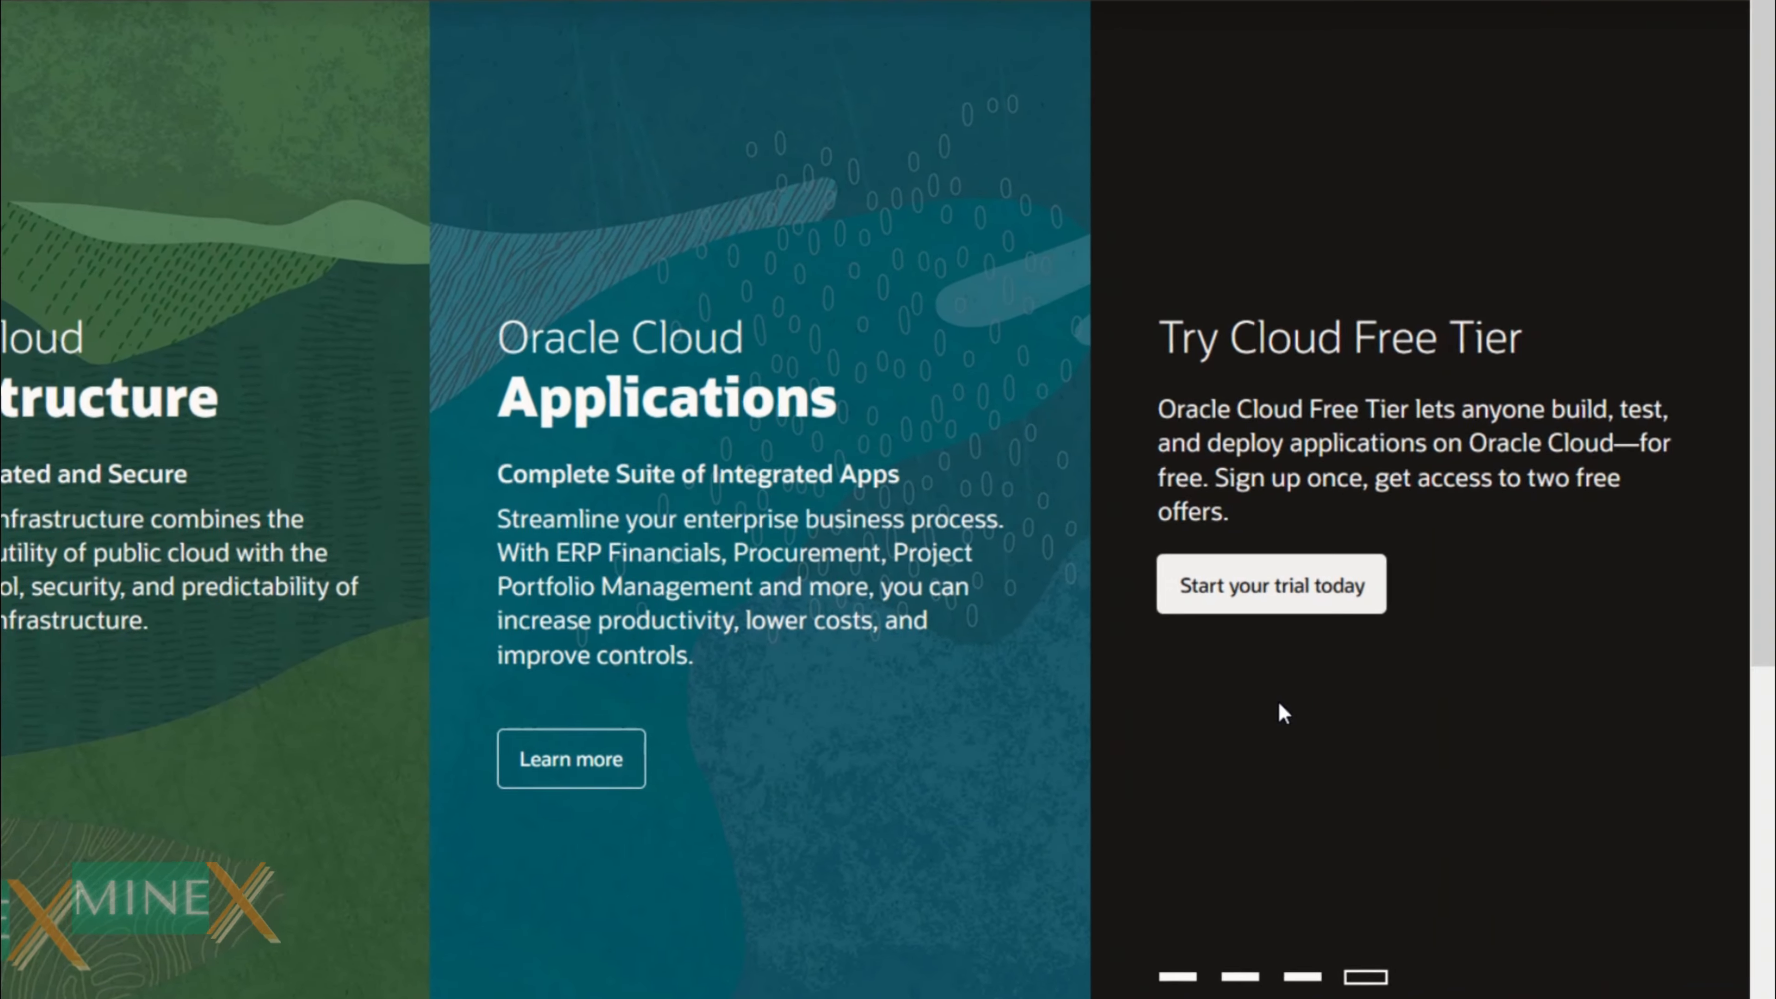
Step: Start the trial to reach the Free Tier page and review its Always Free services list
{"action": "left_click", "coordinate": [1270, 584]}
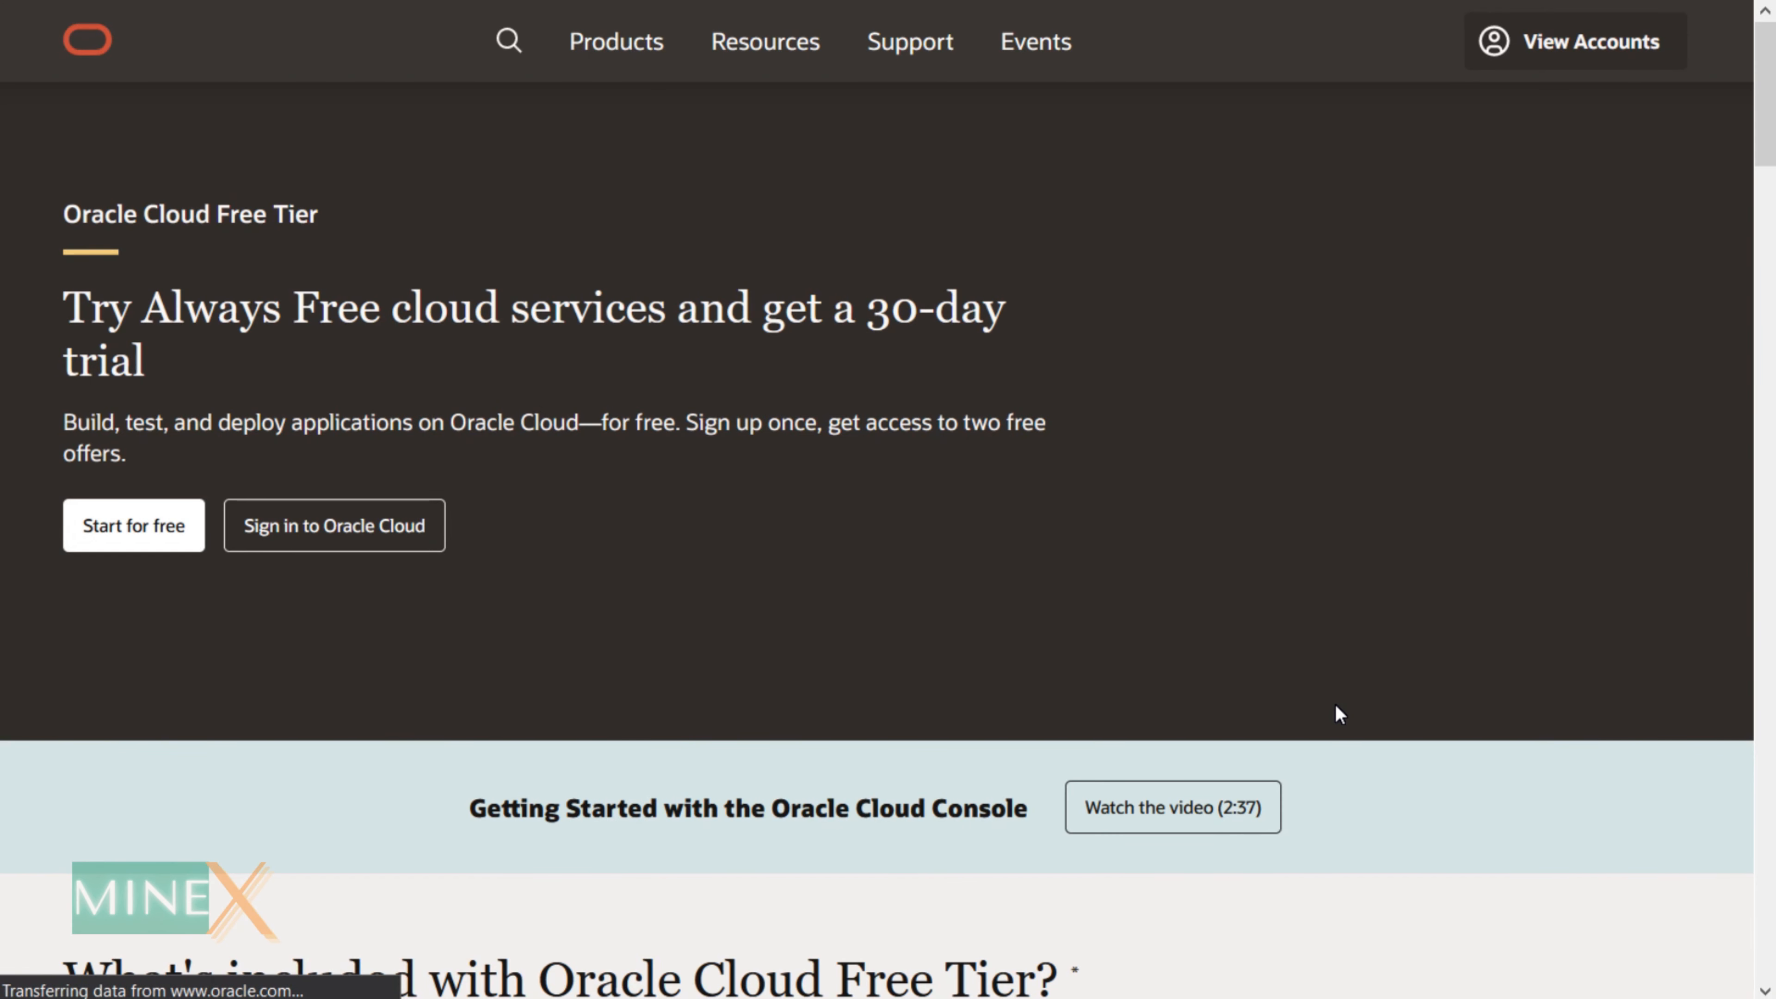
{"action": "scroll", "scroll_direction": "down", "scroll_amount": 3}
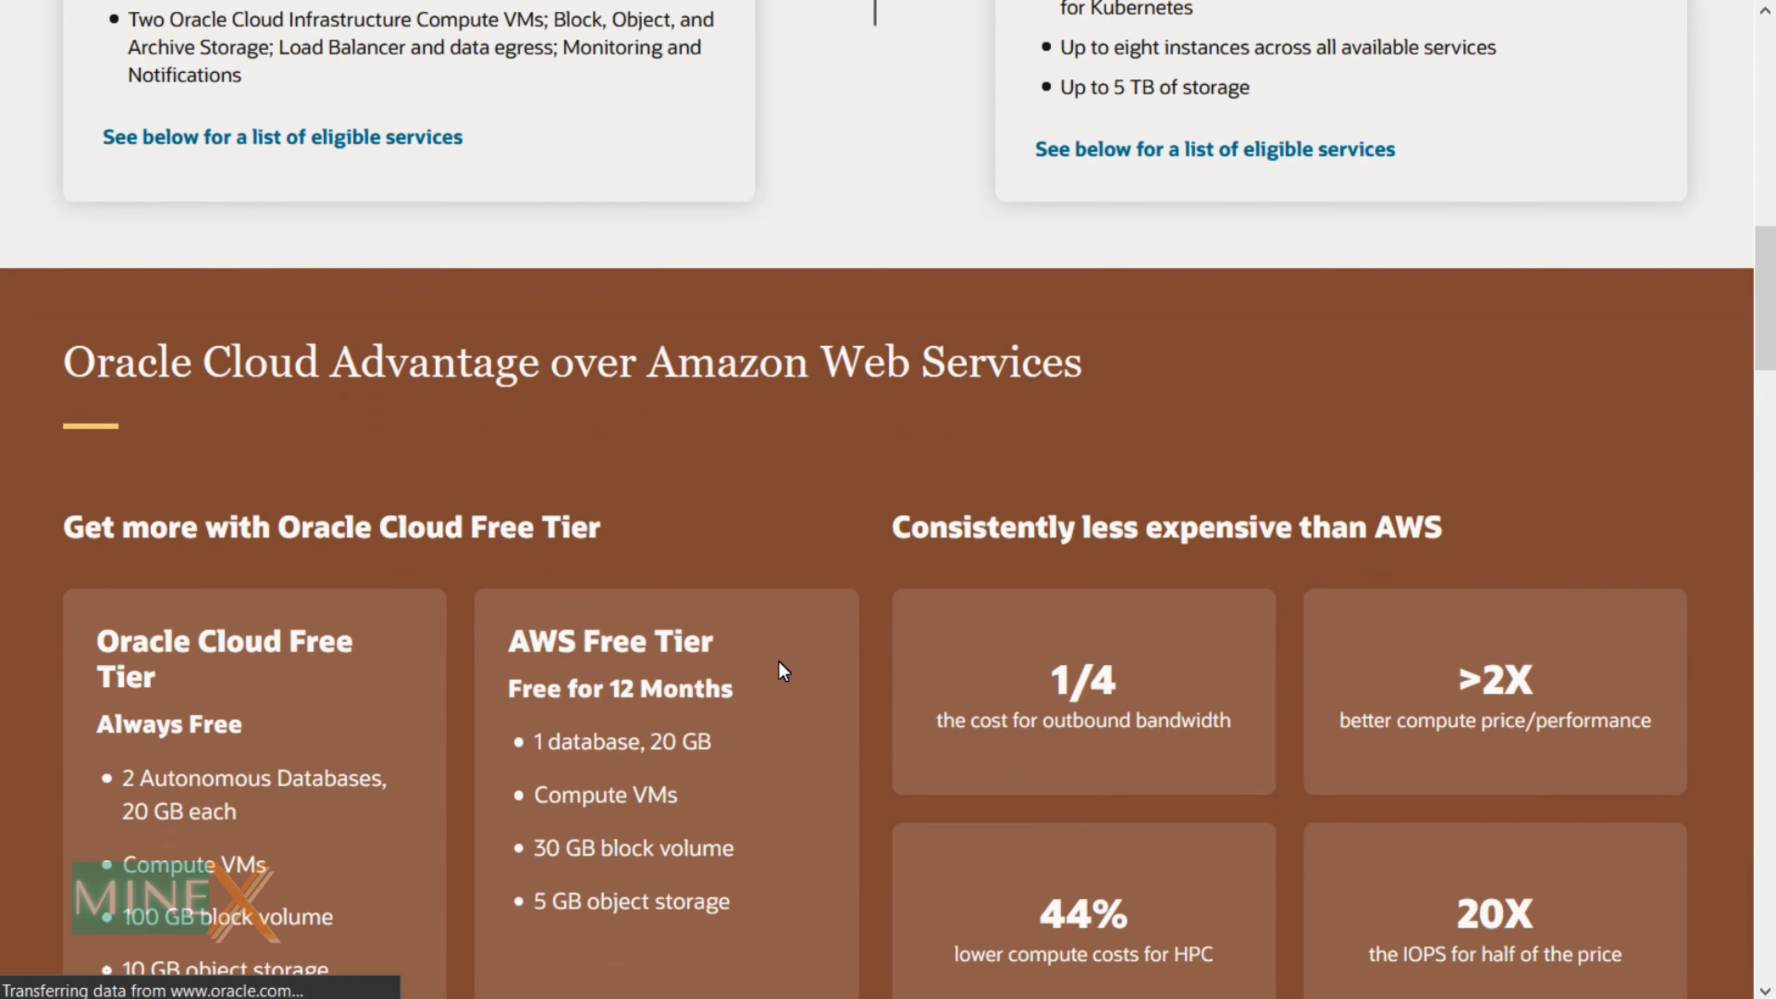
{"action": "scroll", "scroll_direction": "down", "scroll_amount": 3}
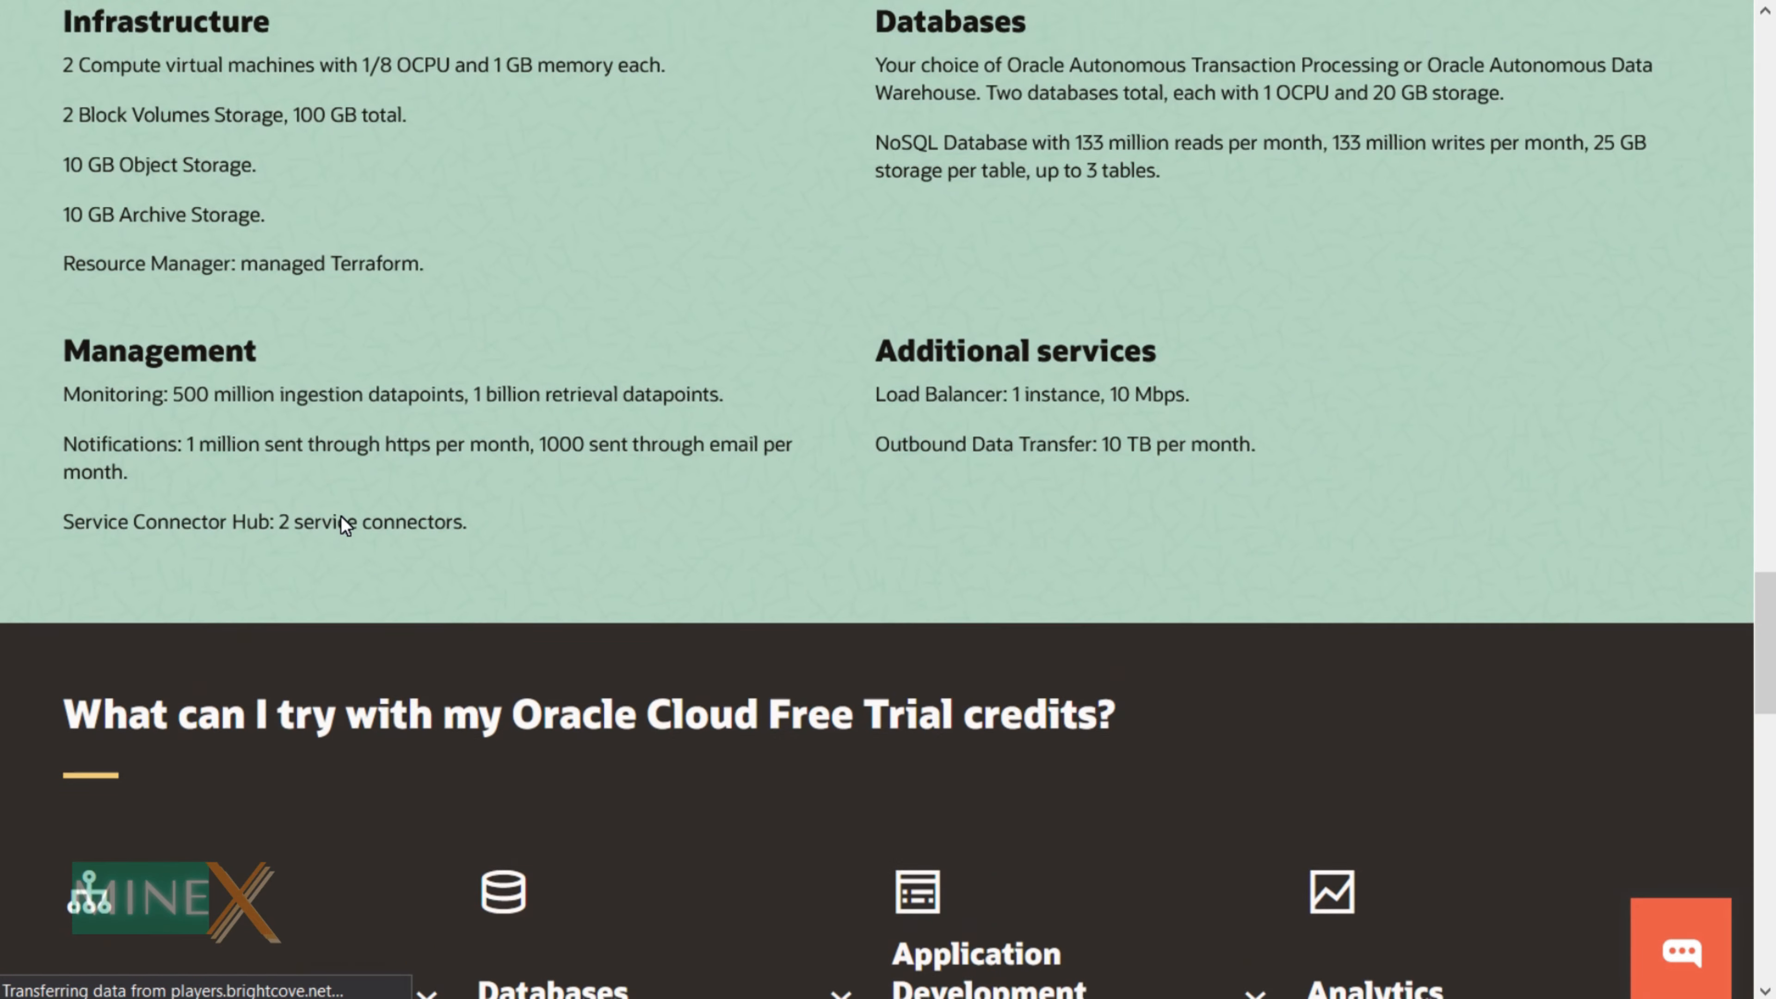
{"action": "scroll", "scroll_direction": "up", "scroll_amount": 3}
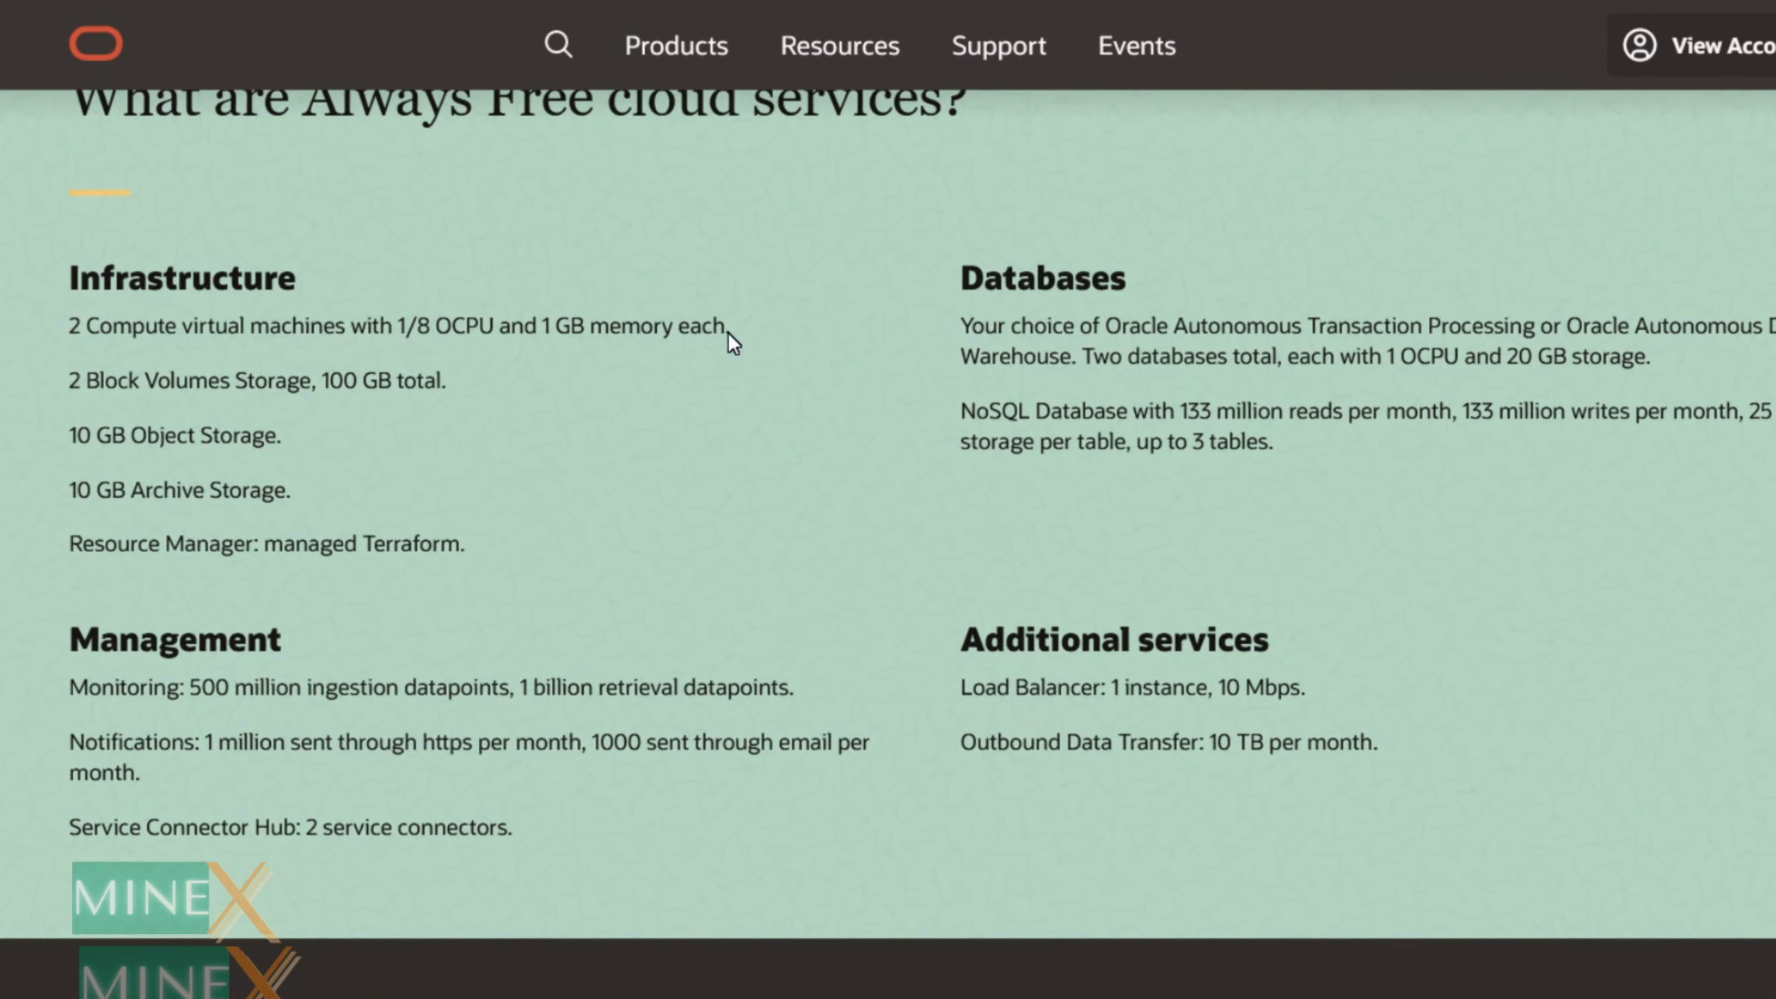
{"action": "scroll", "scroll_direction": "down", "scroll_amount": 3}
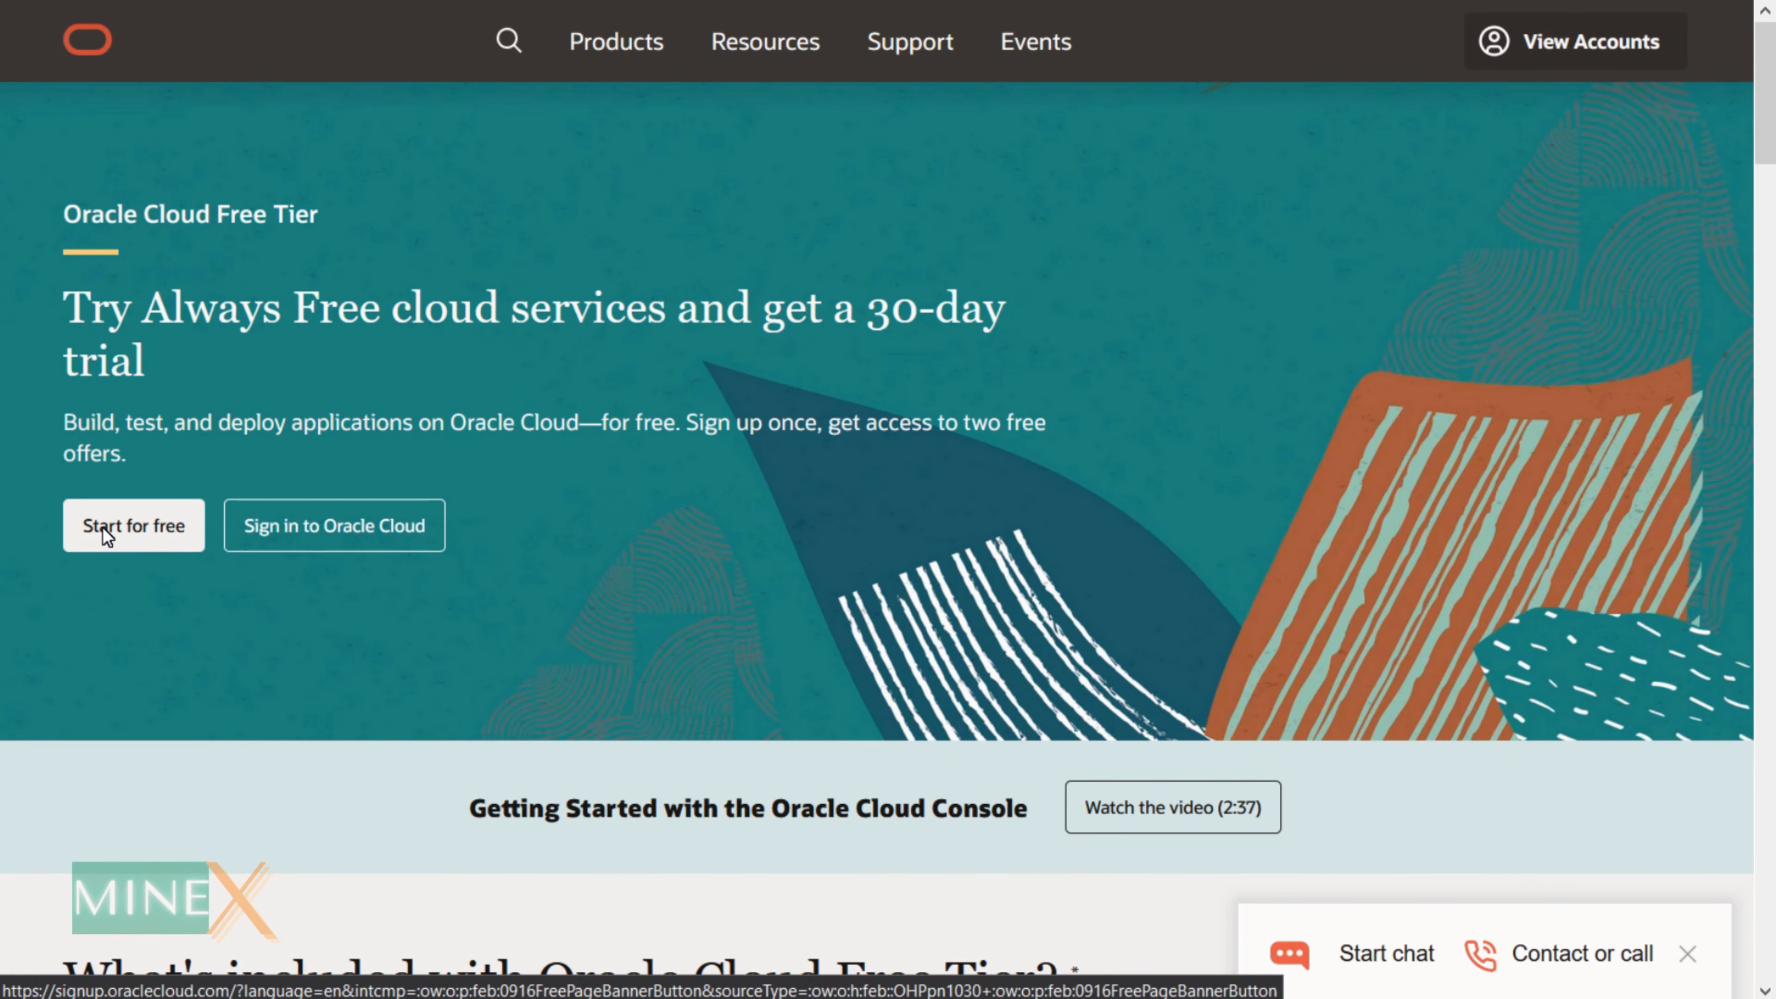
Step: Begin the free account sign-up and enter card payment details for verification
{"action": "left_click", "coordinate": [132, 524]}
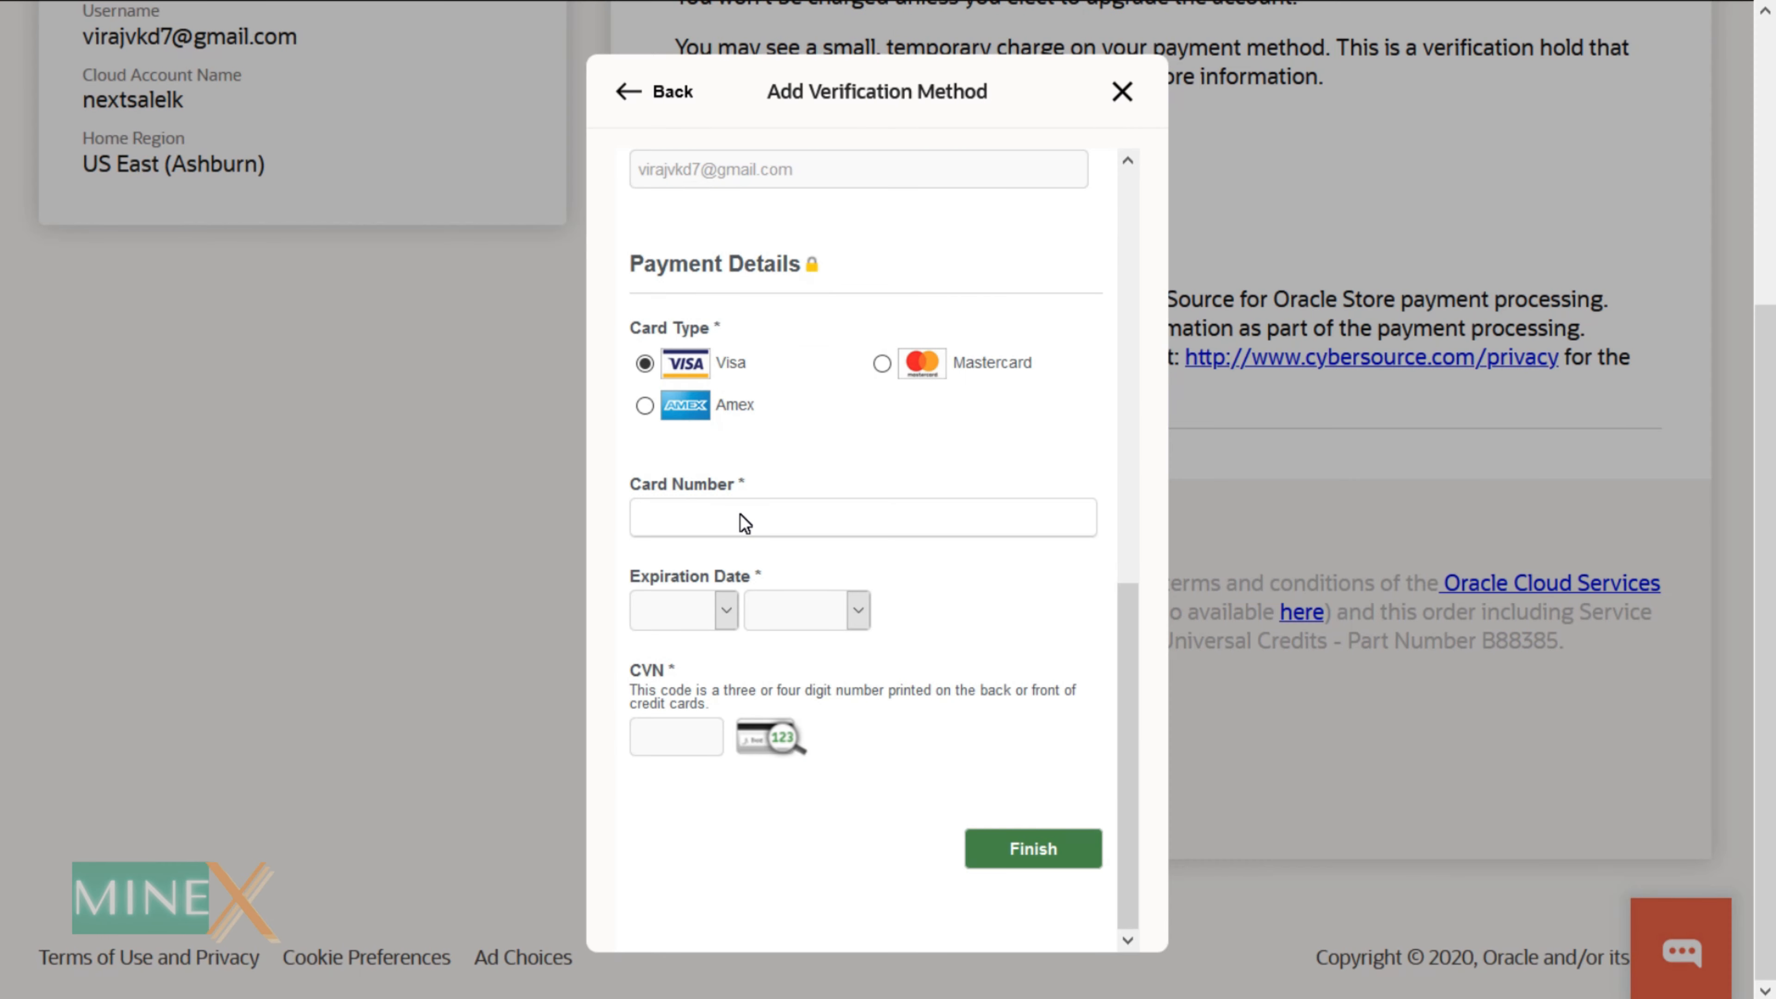
{"action": "left_click", "coordinate": [861, 518]}
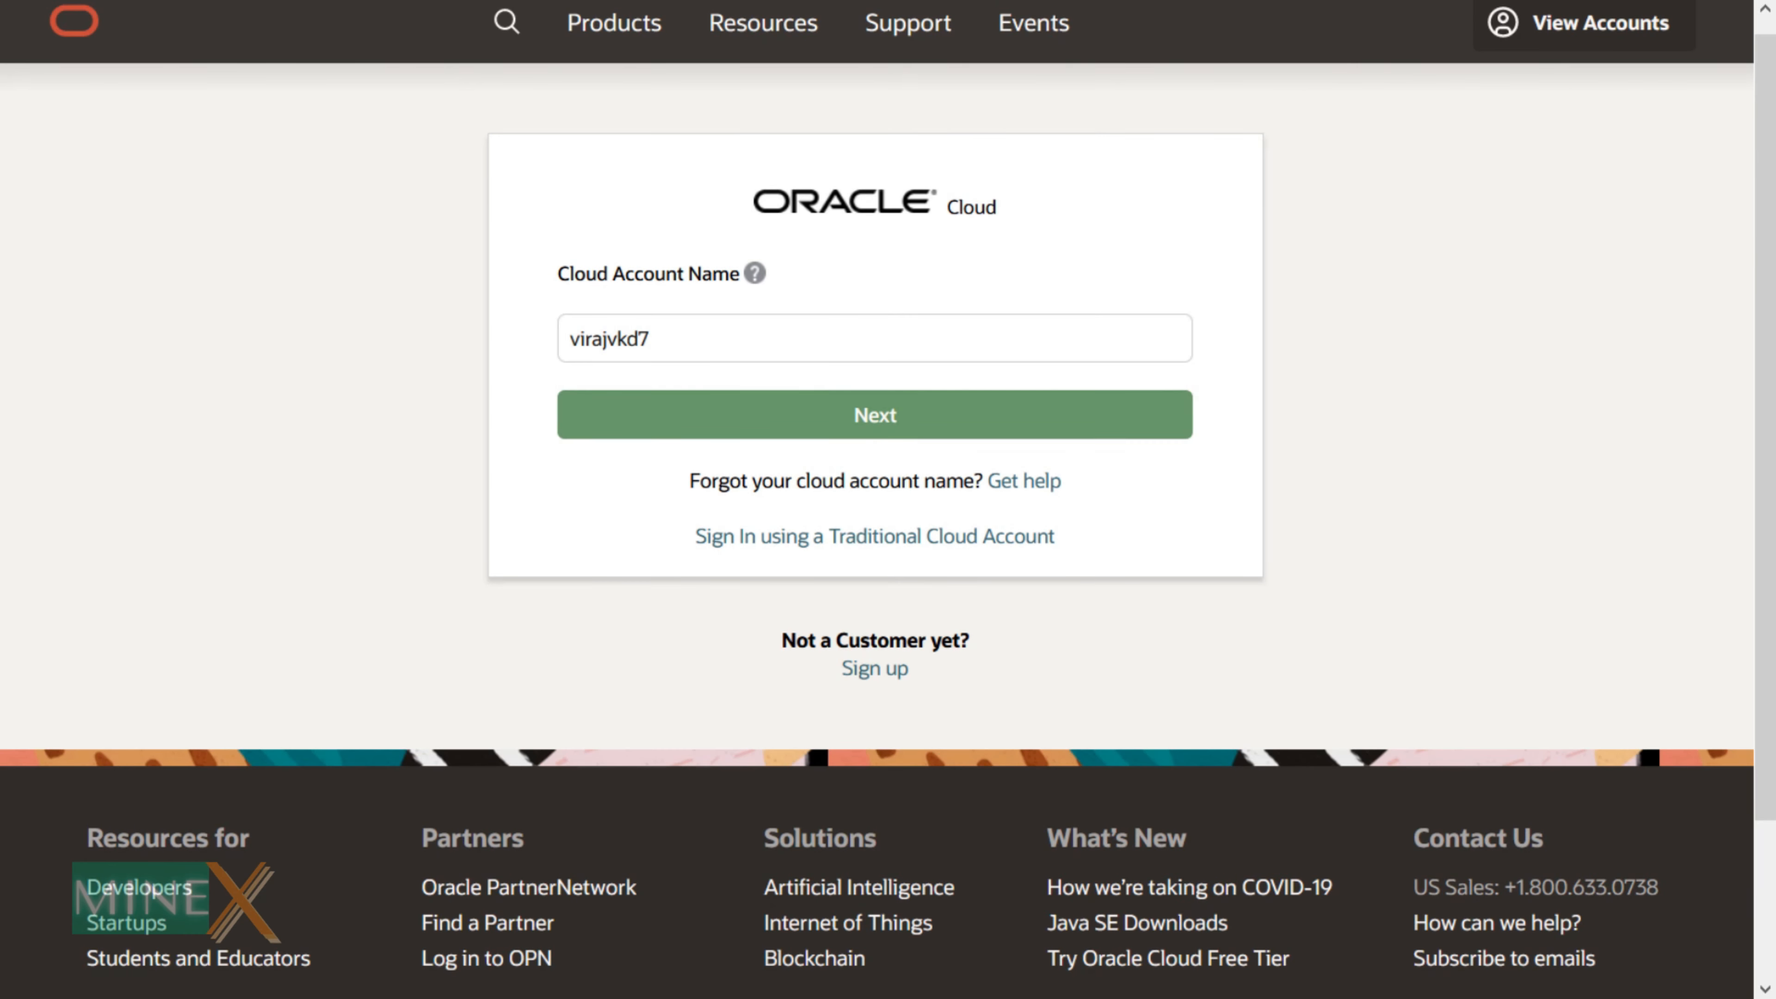
Step: Sign in with the account name and dismiss the 'Free Trial has ended' console notice
{"action": "left_click", "coordinate": [873, 413]}
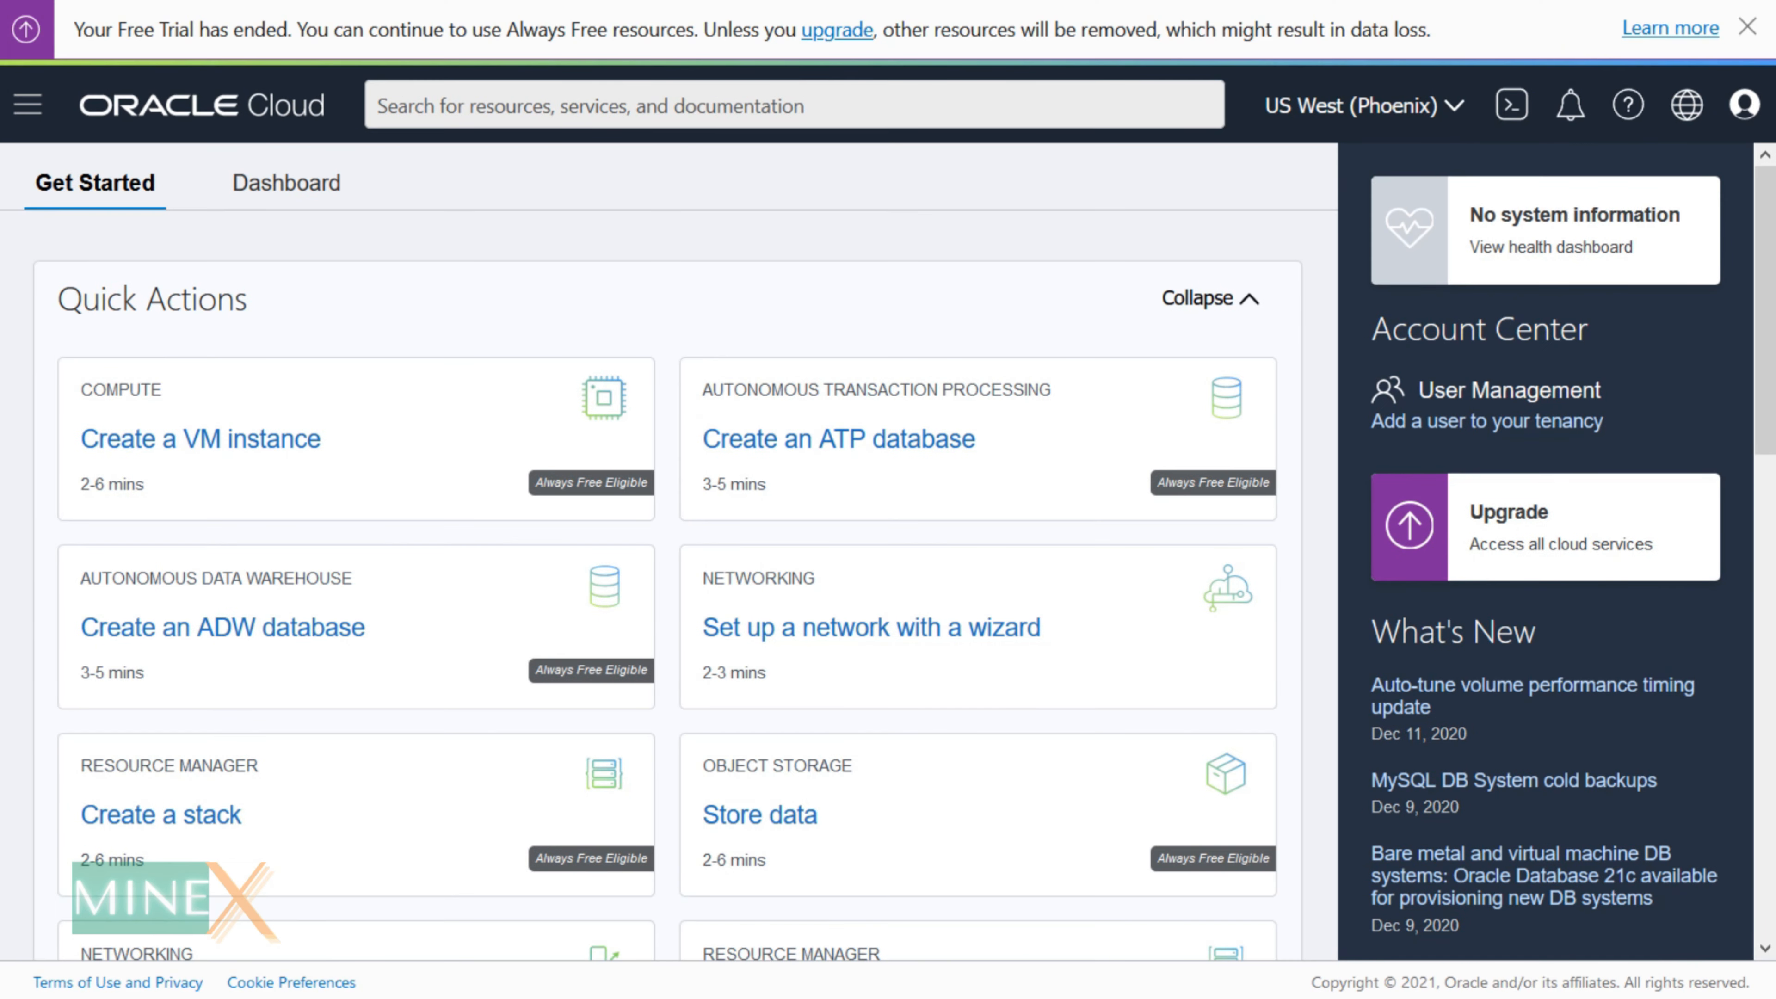
{"action": "left_click", "coordinate": [1754, 25]}
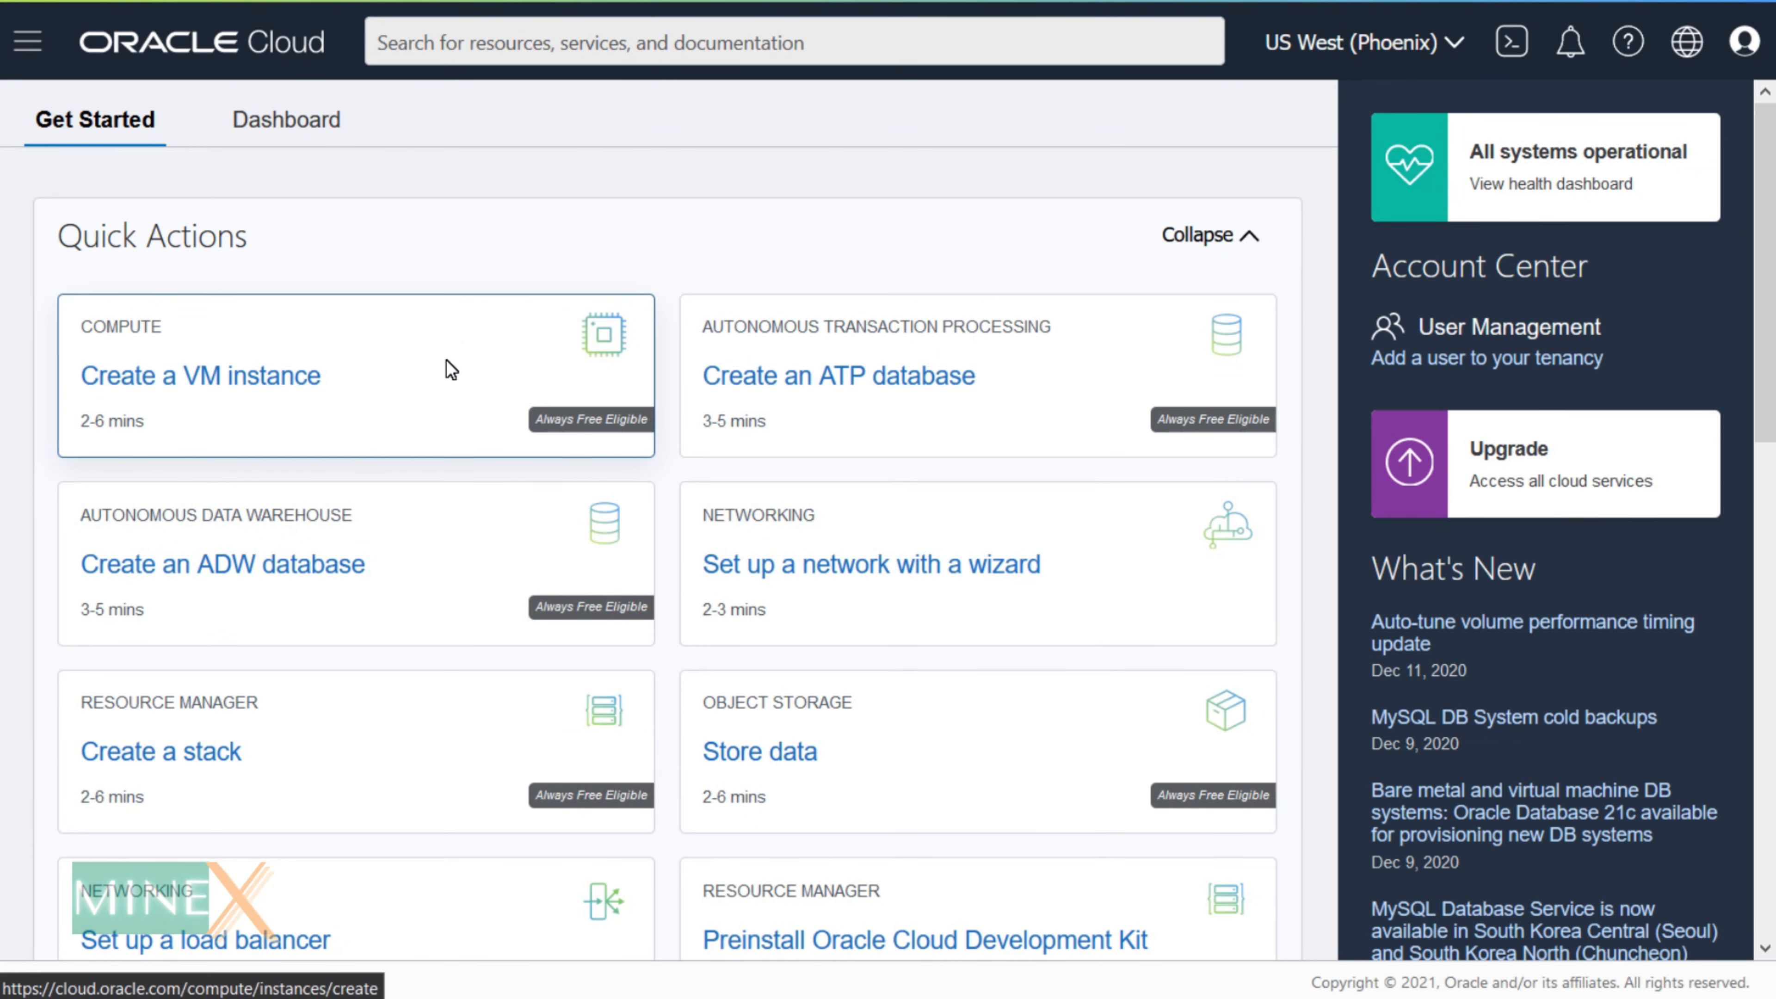
Step: Create a new VM instance and name it 'YT 24x7 Strea...' in place of the default name
{"action": "left_click", "coordinate": [200, 375]}
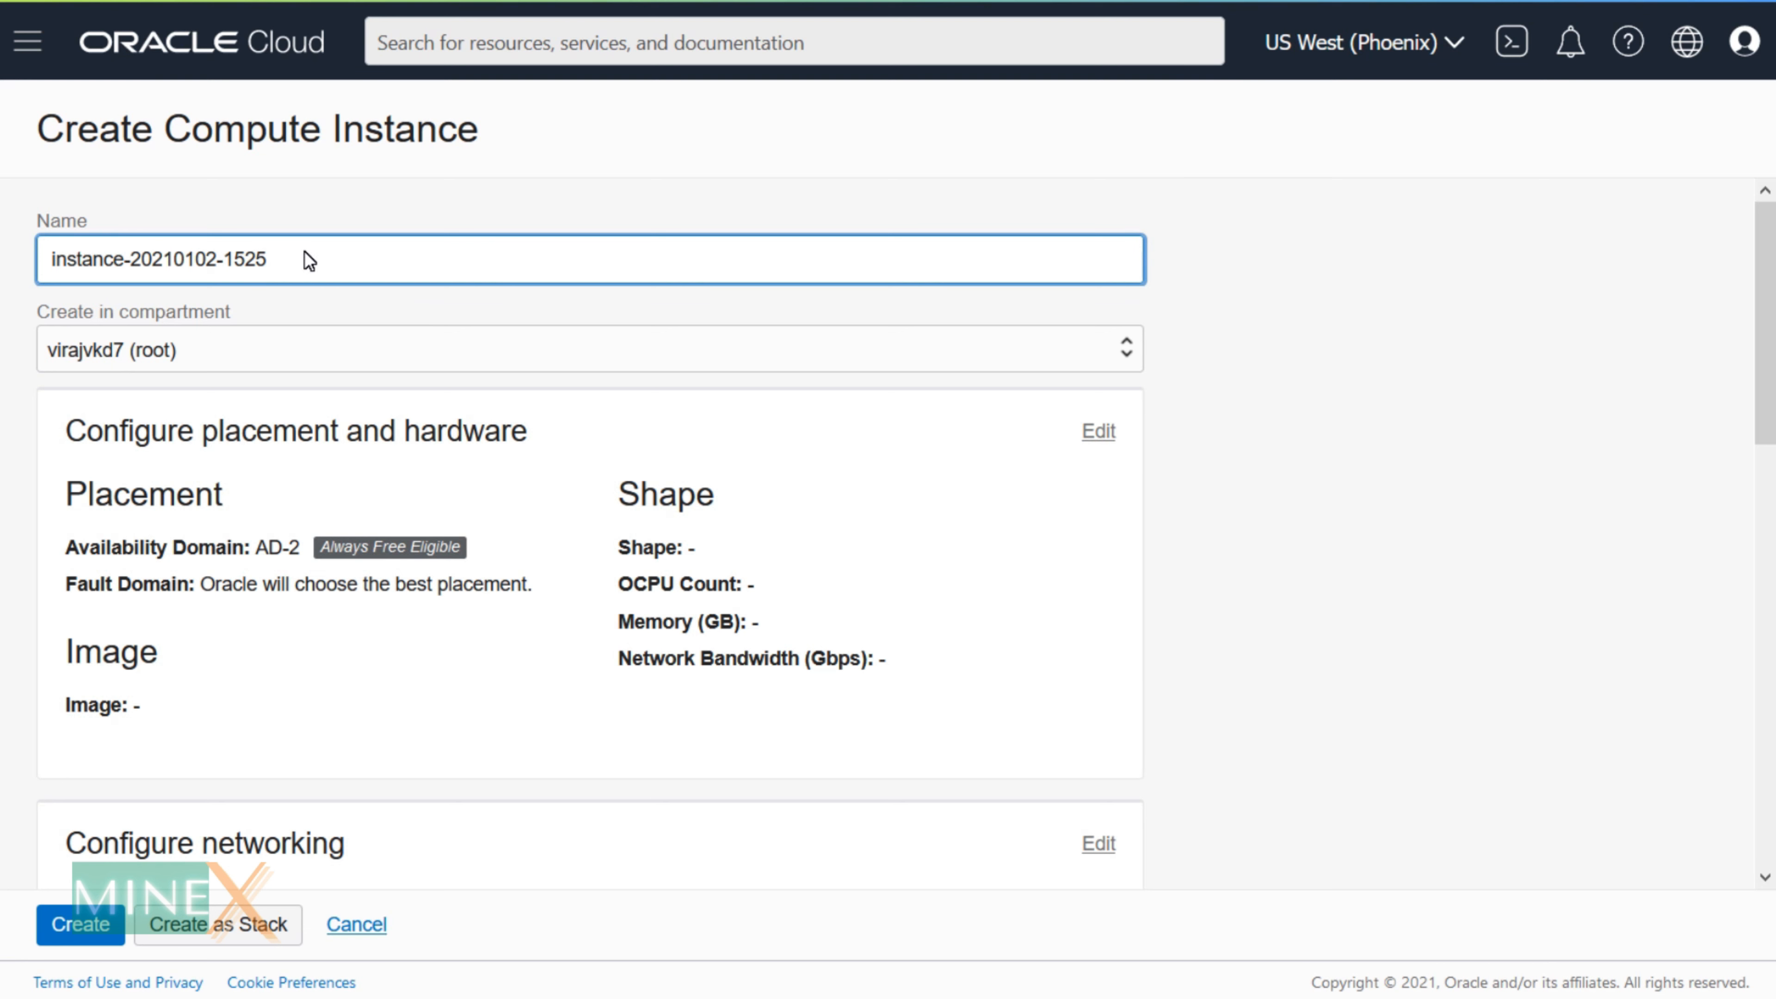
{"action": "type", "text": "YT"}
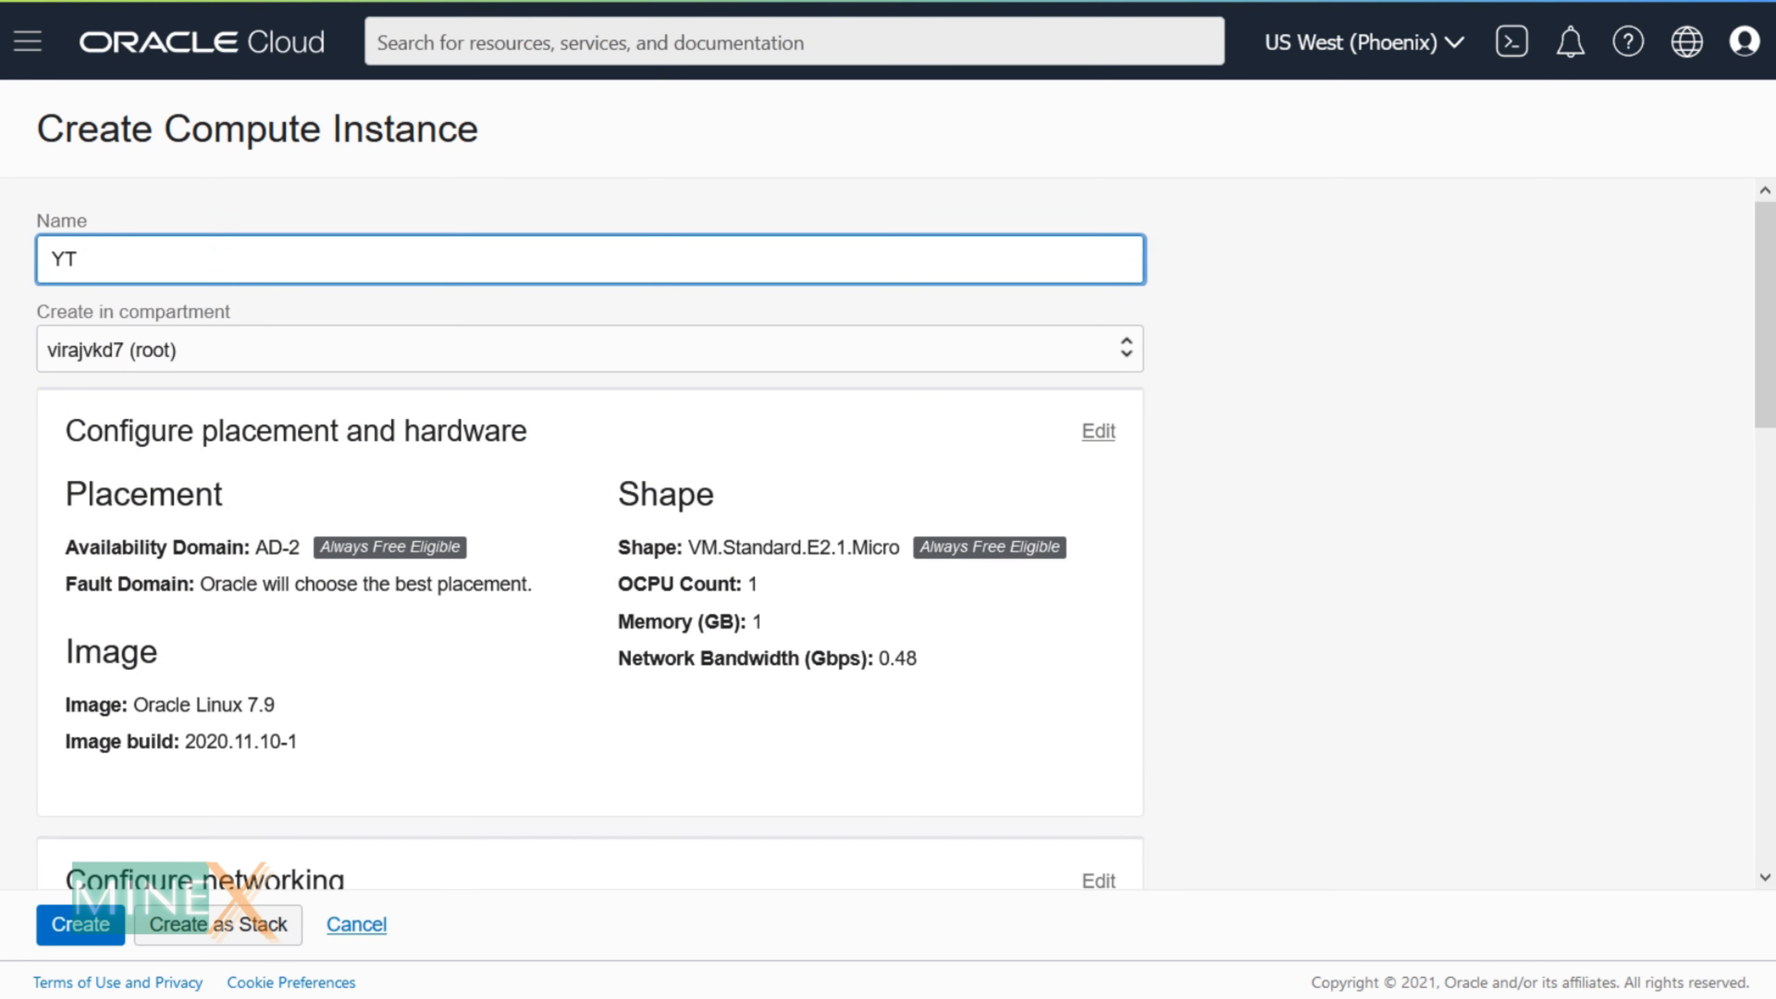
{"action": "type", "text": "24x"}
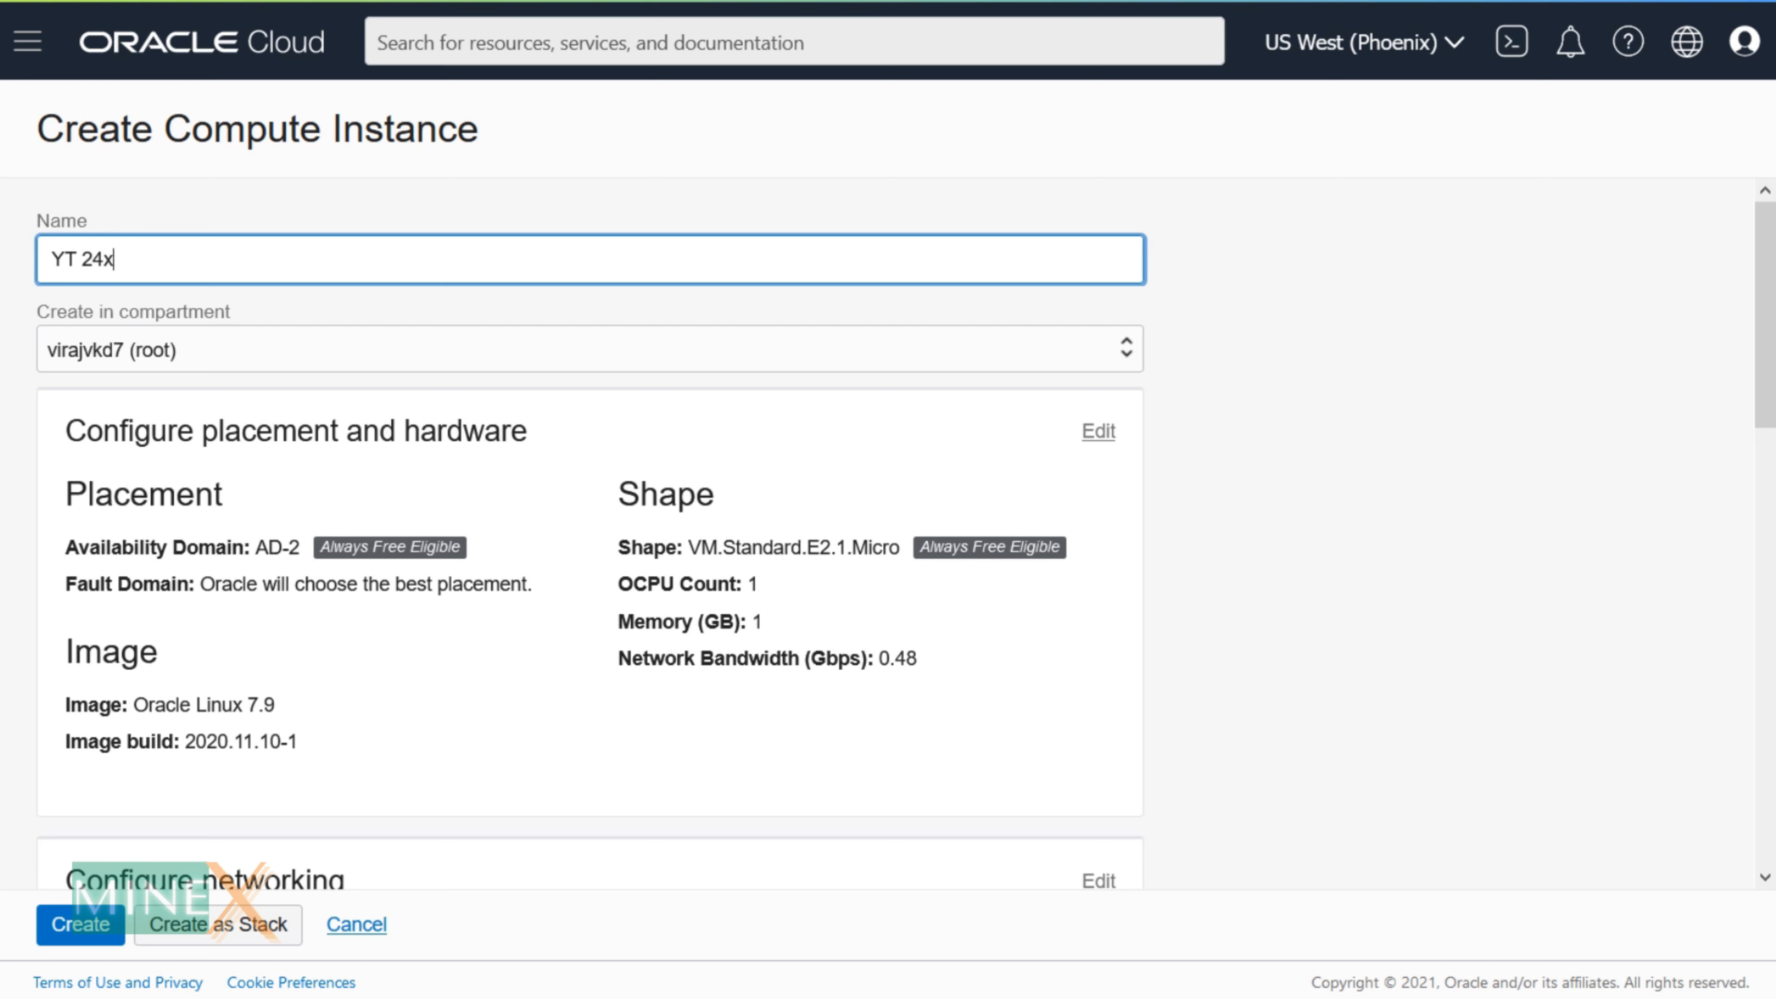
{"action": "type", "text": "7 Strea"}
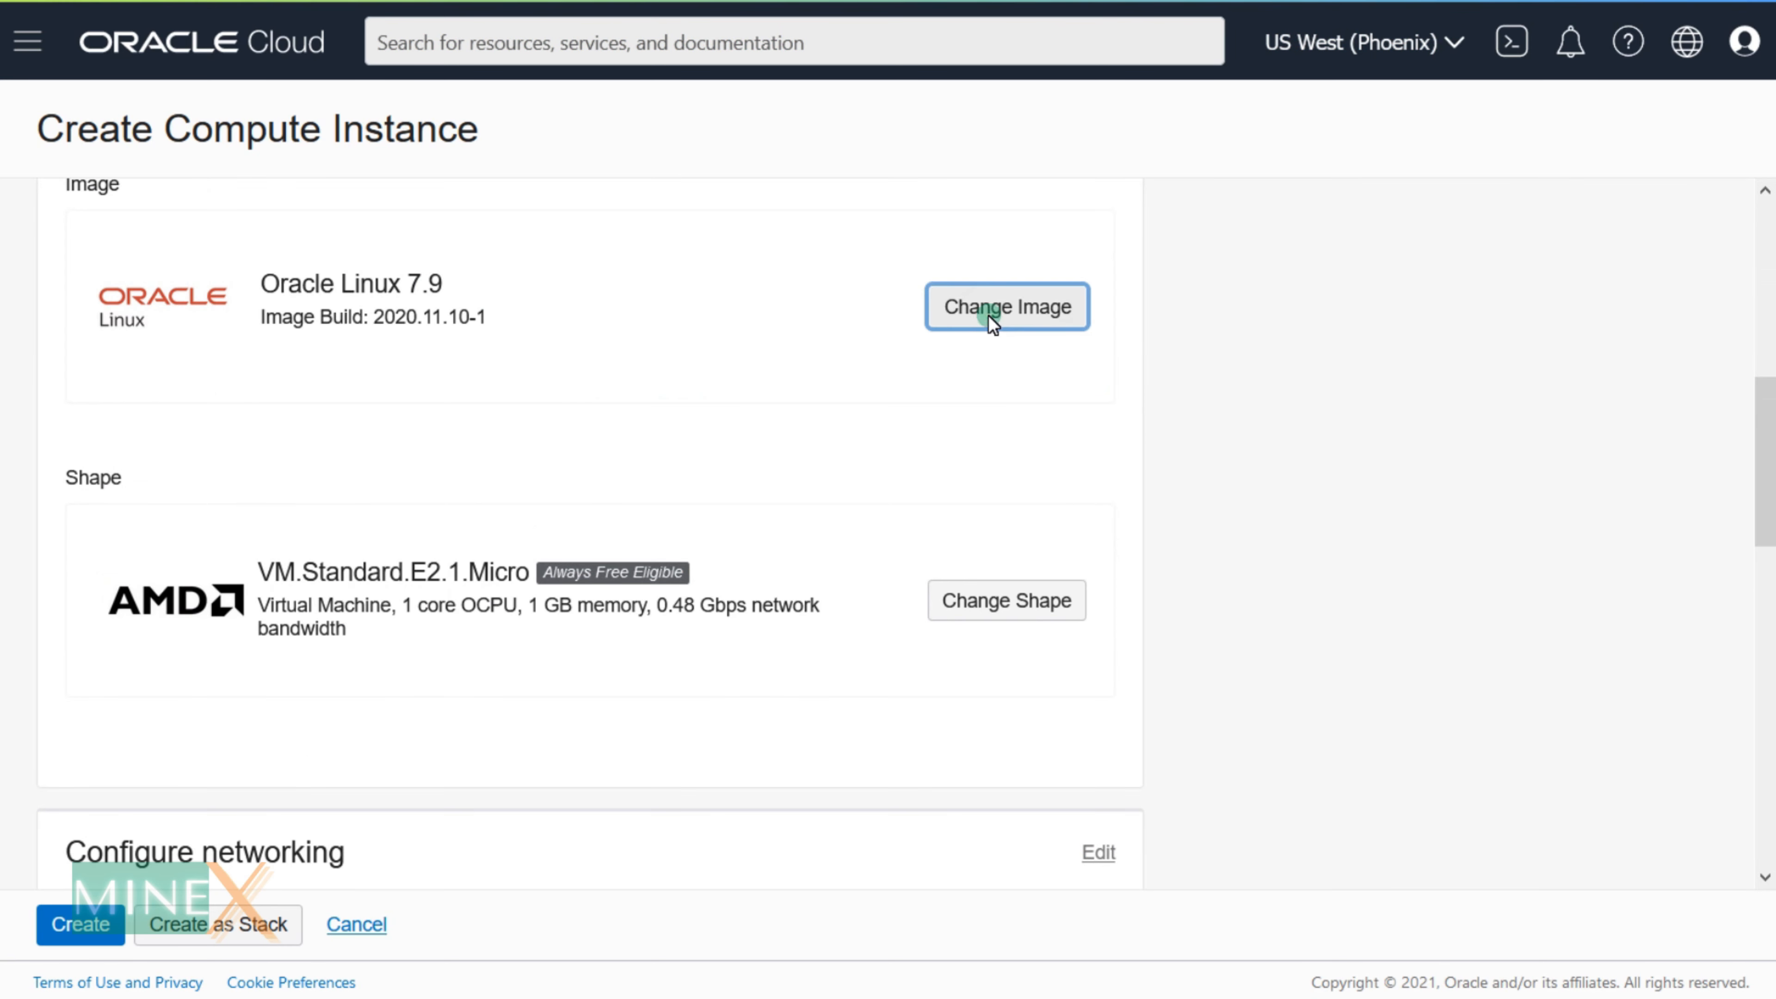
Step: Change the instance image from Oracle Linux 7.9 to Canonical Ubuntu 18.04
{"action": "left_click", "coordinate": [1004, 306]}
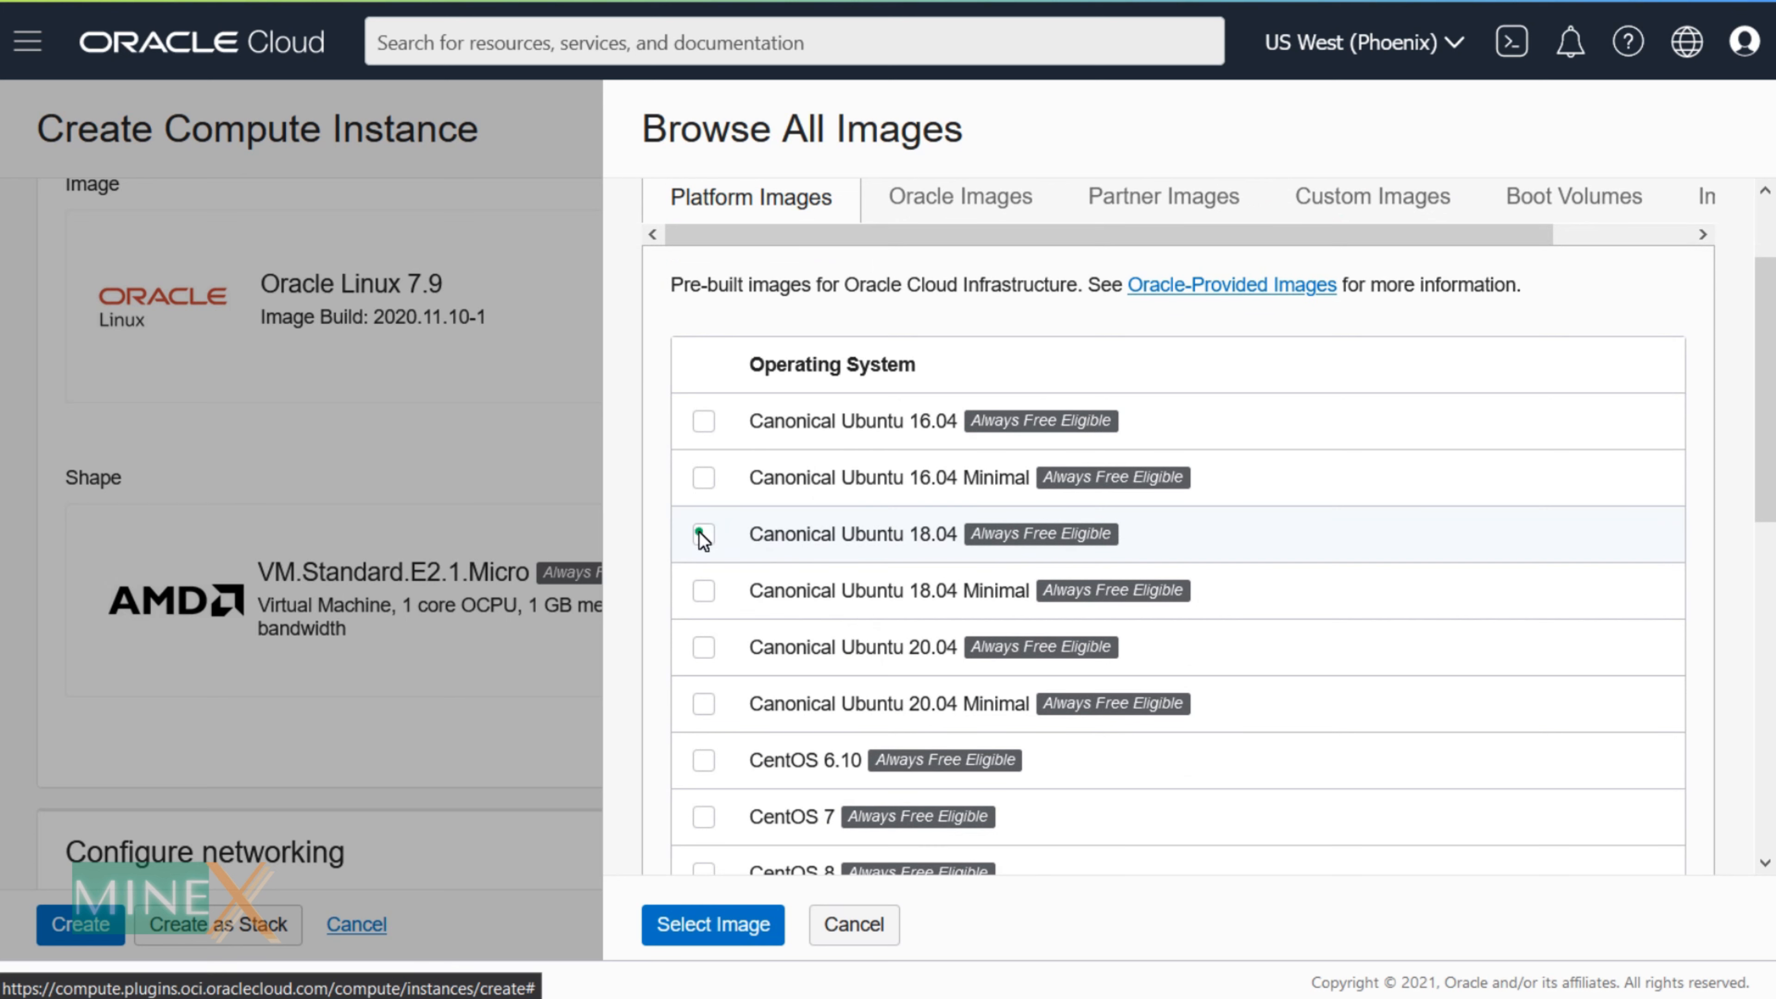
{"action": "left_click", "coordinate": [713, 924]}
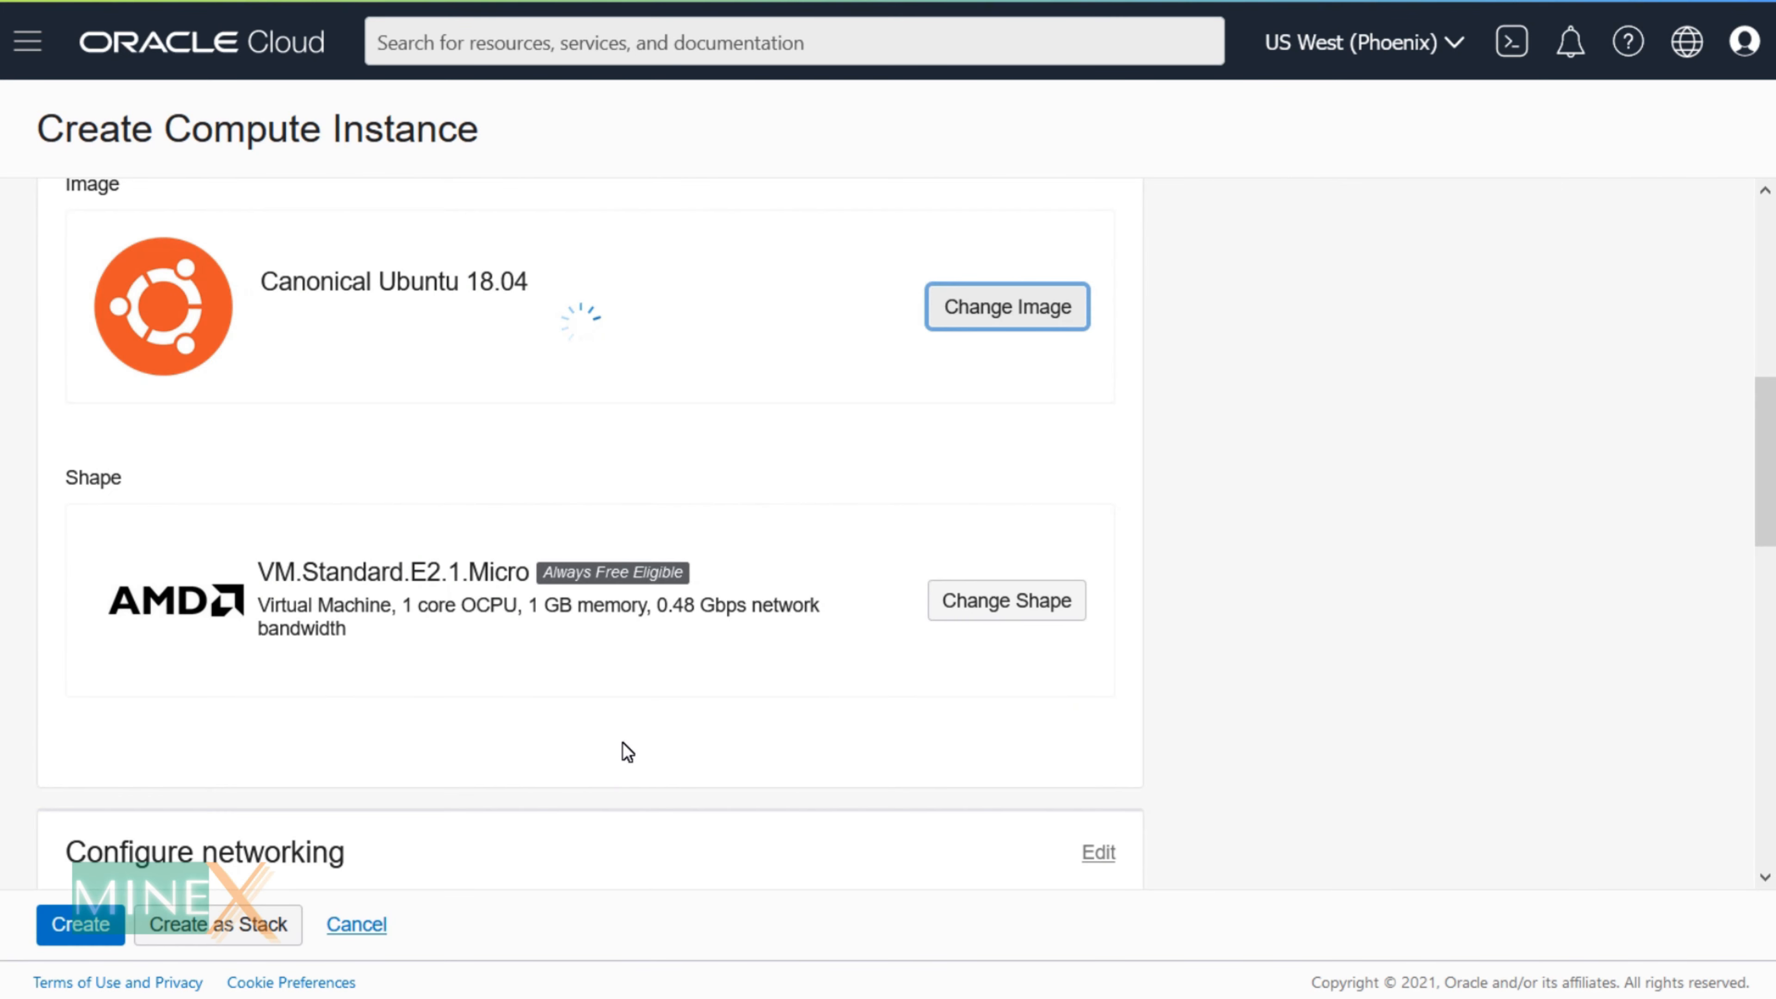
{"action": "scroll", "scroll_direction": "down", "scroll_amount": 3}
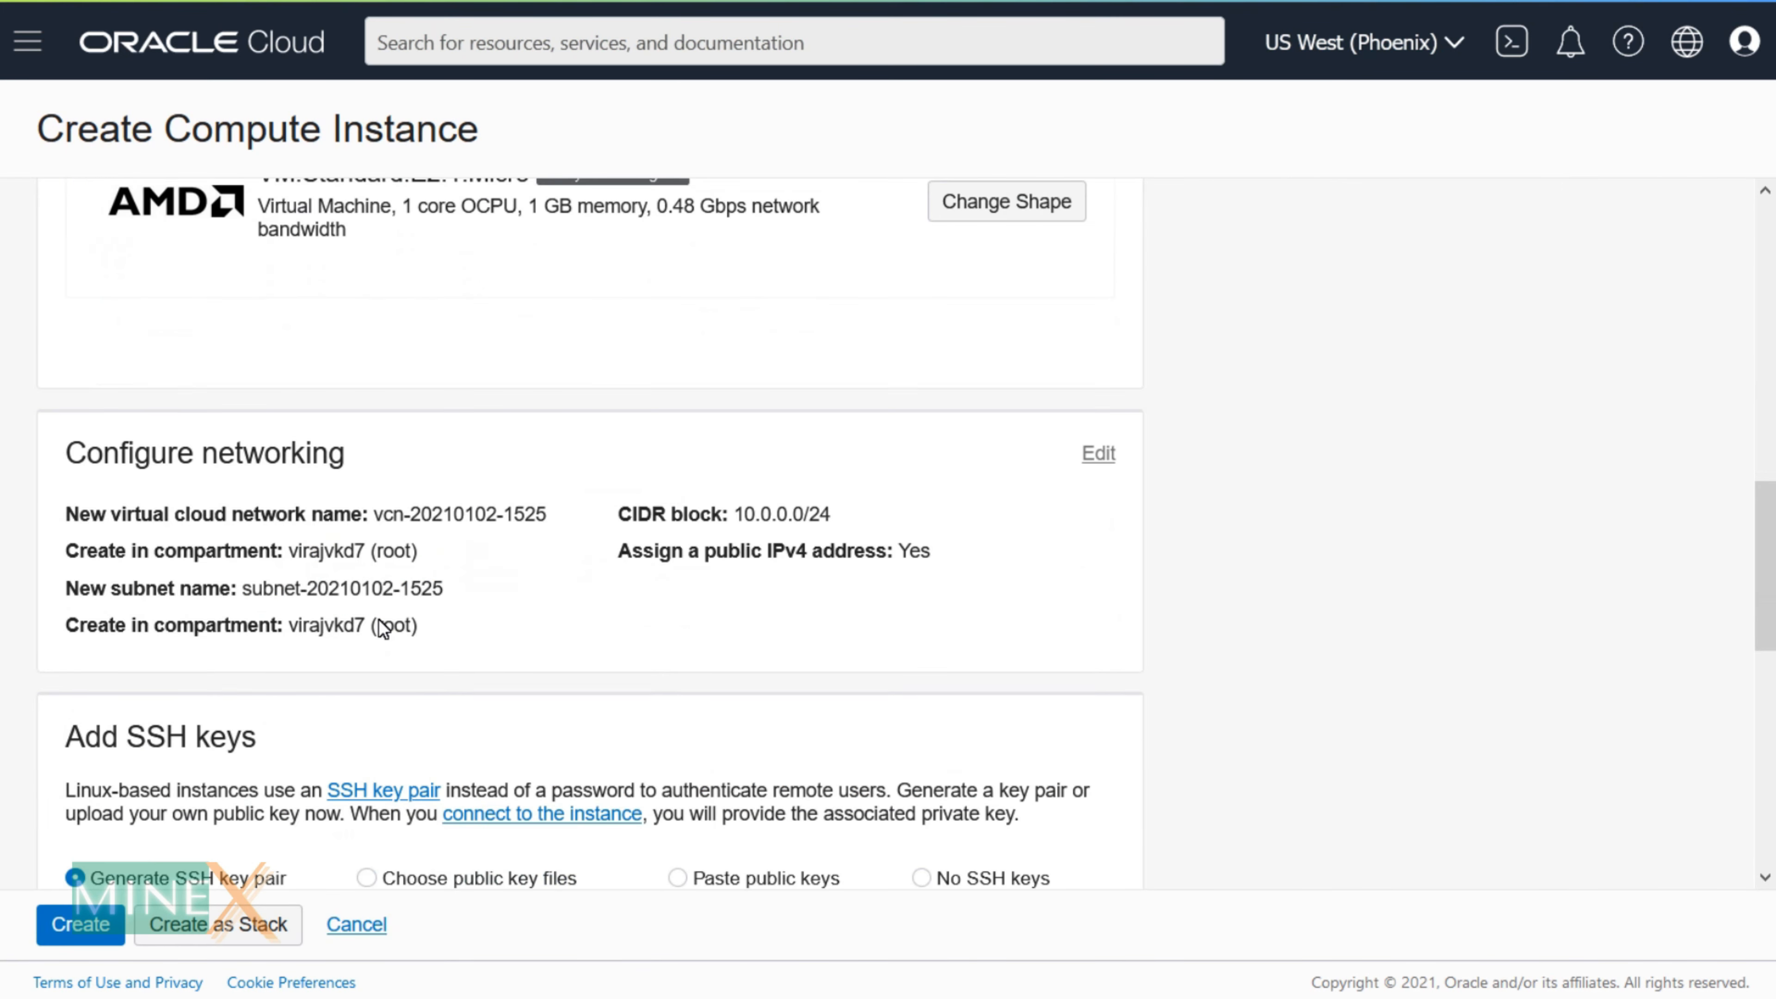
Step: Generate a 2048-bit RSA key pair in PuTTYgen and copy its public key for the SSH keys field
{"action": "scroll", "scroll_direction": "down", "scroll_amount": 3}
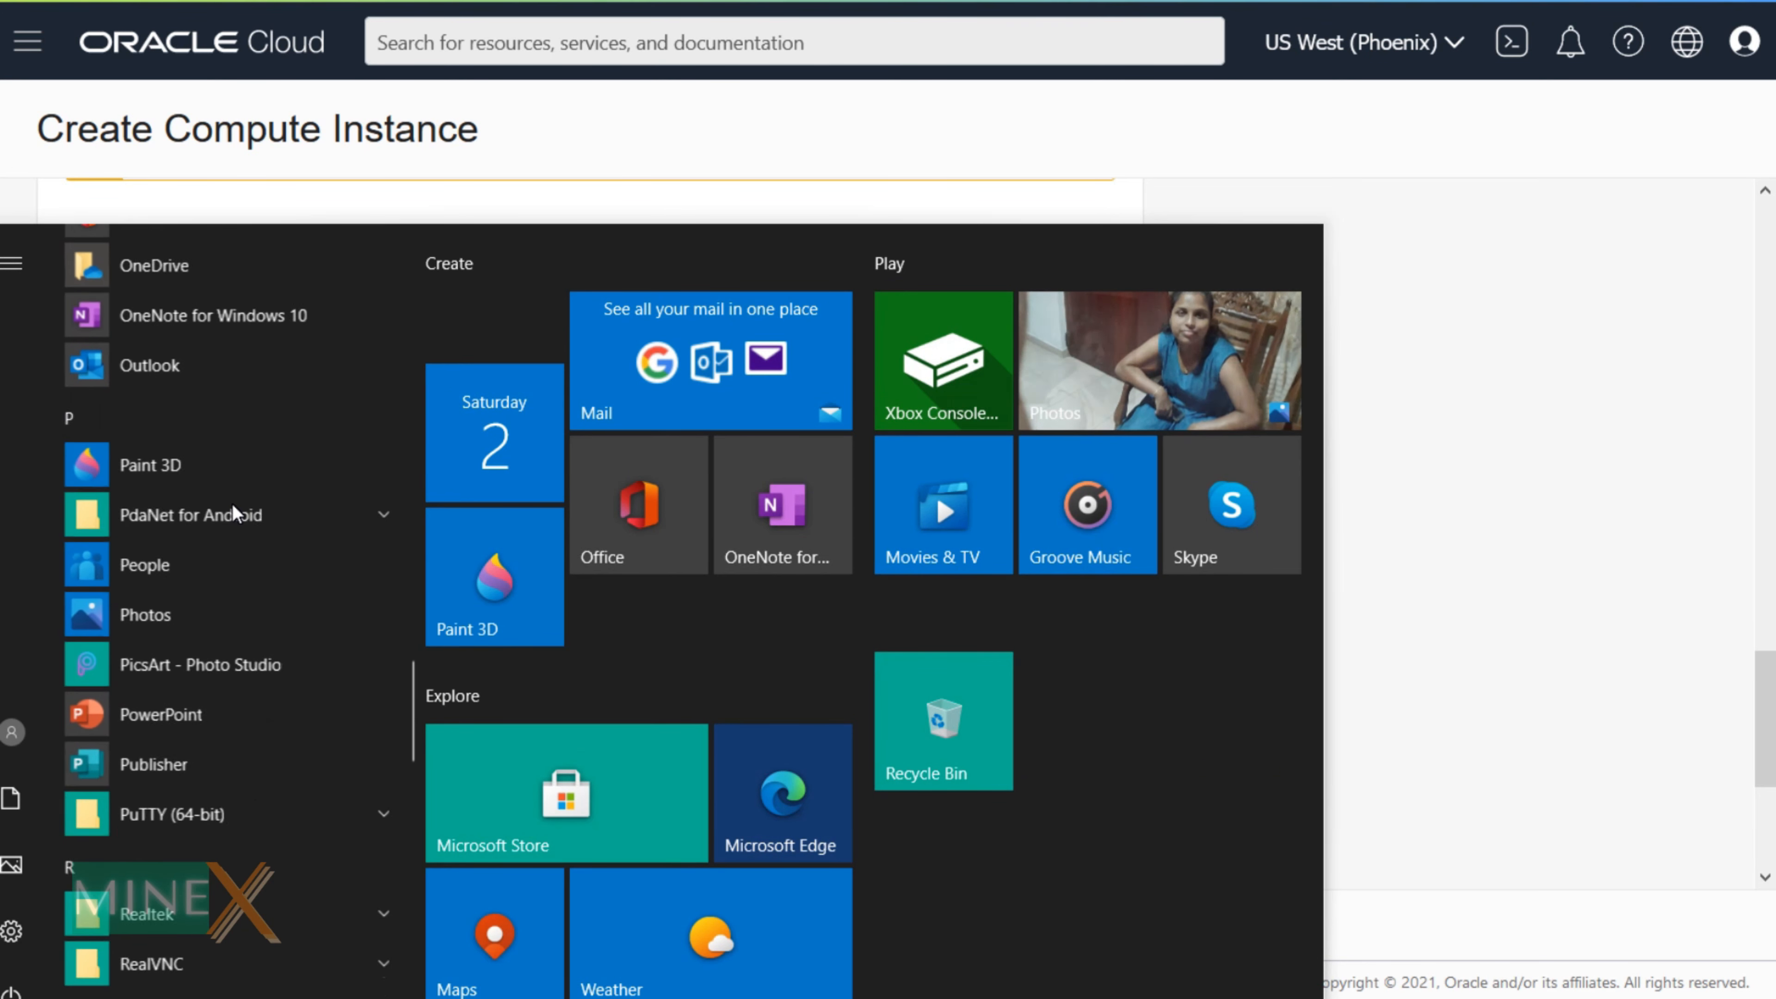
{"action": "scroll", "scroll_direction": "down", "scroll_amount": 3}
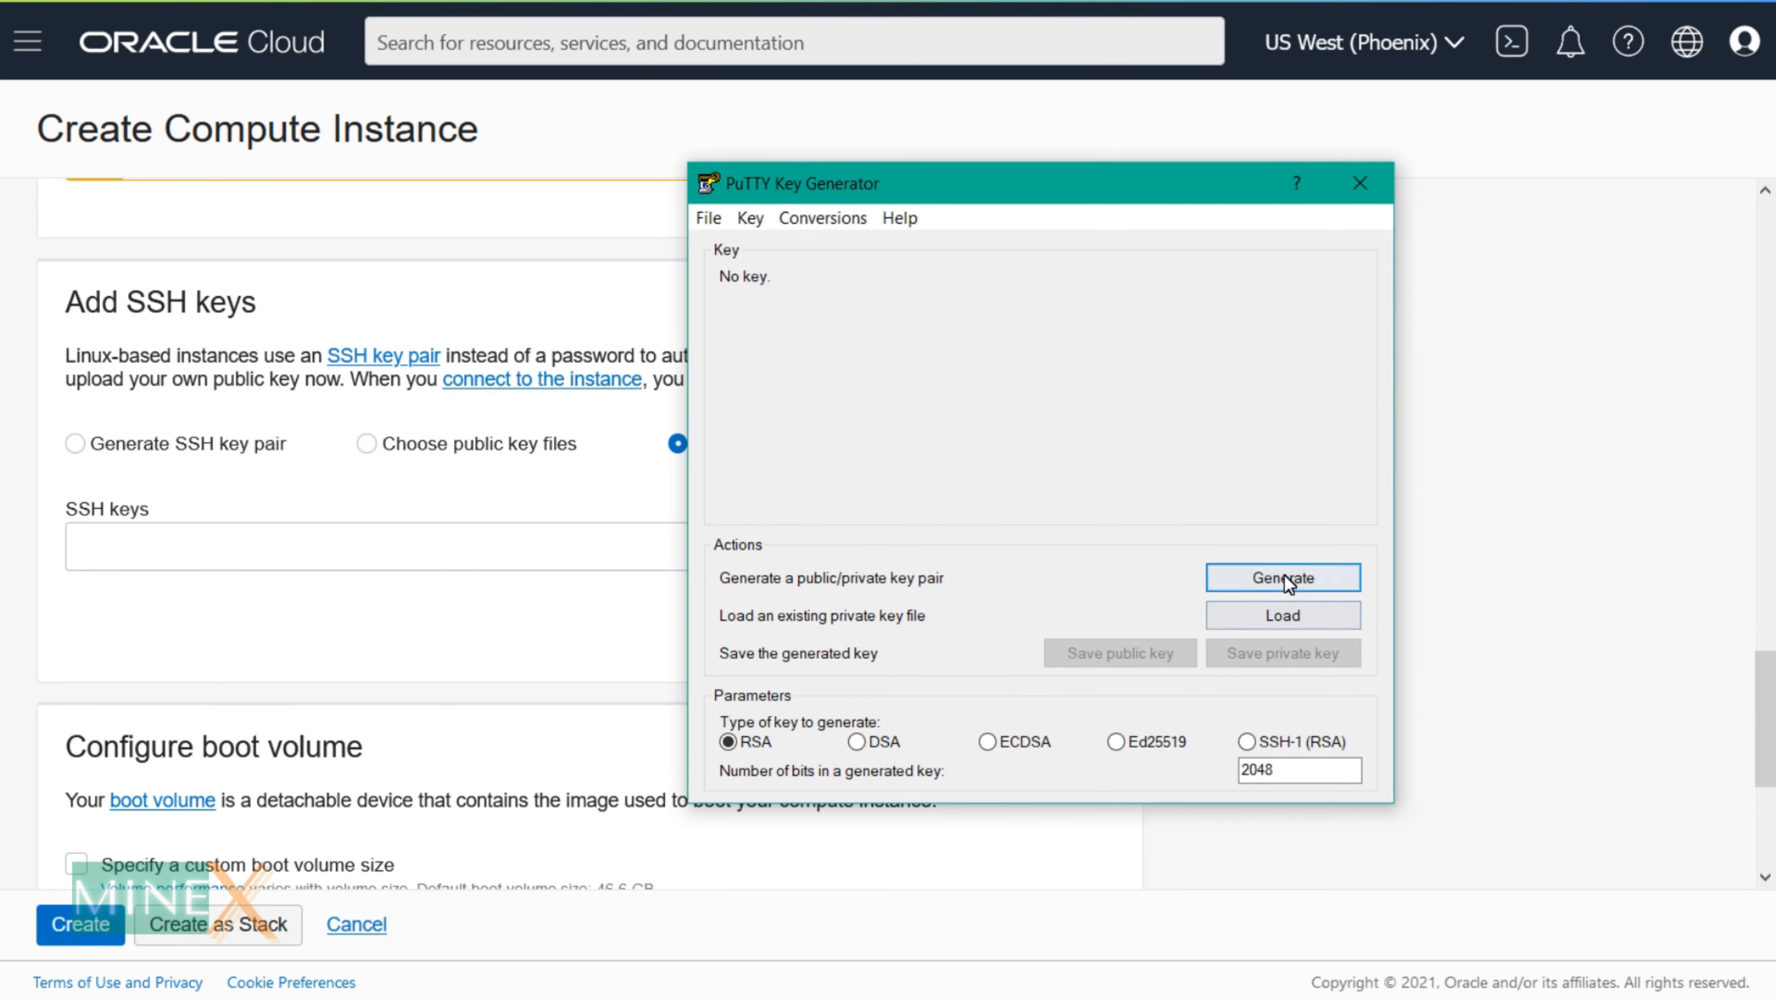
{"action": "left_click", "coordinate": [1282, 577]}
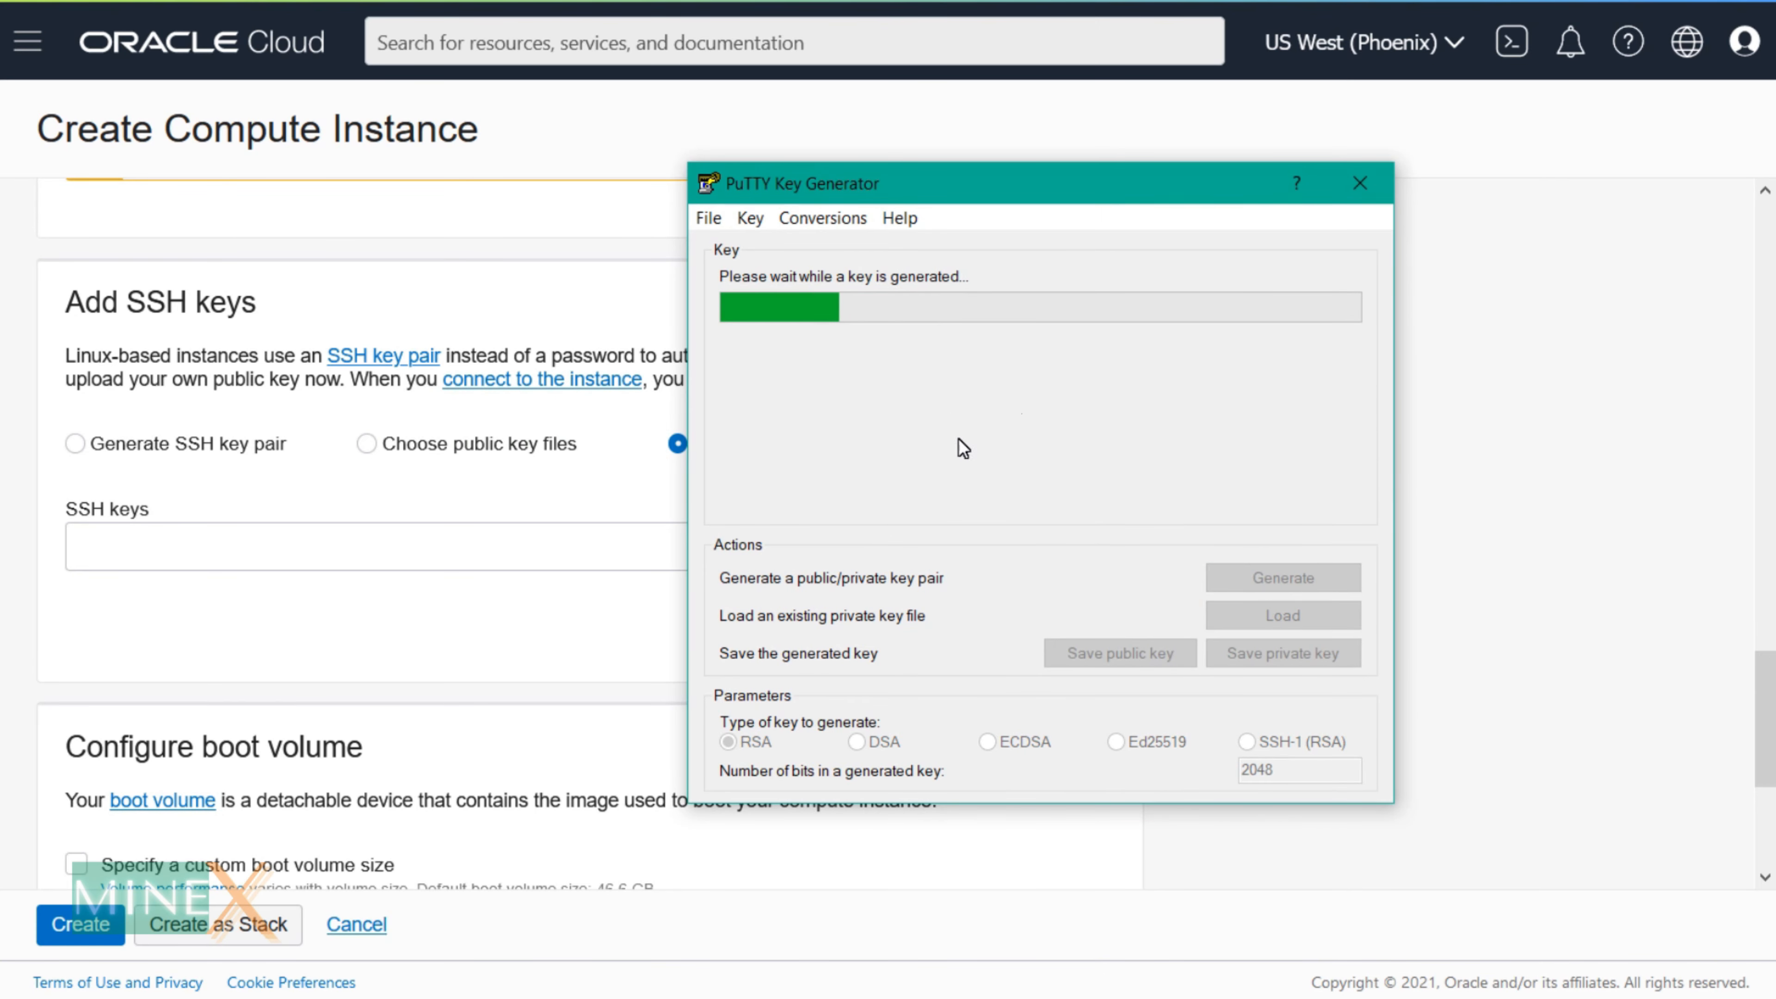
{"action": "mouse_move", "coordinate": [887, 475]}
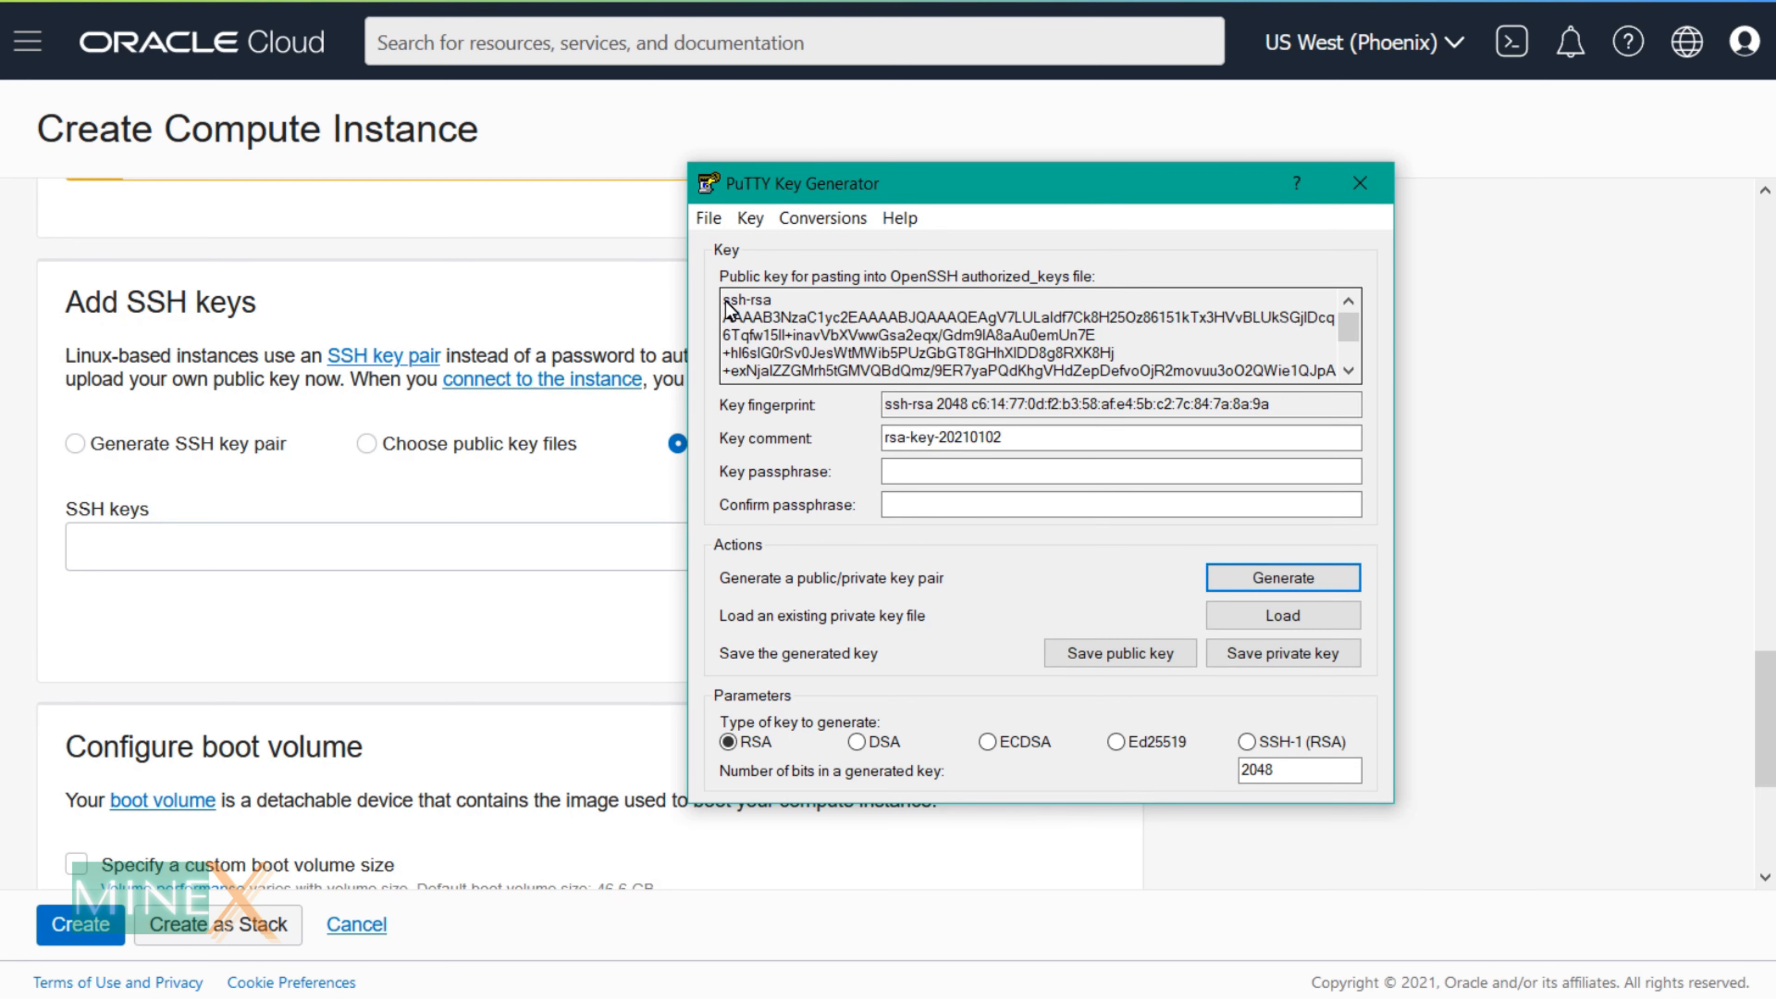
{"action": "right_click", "coordinate": [899, 351]}
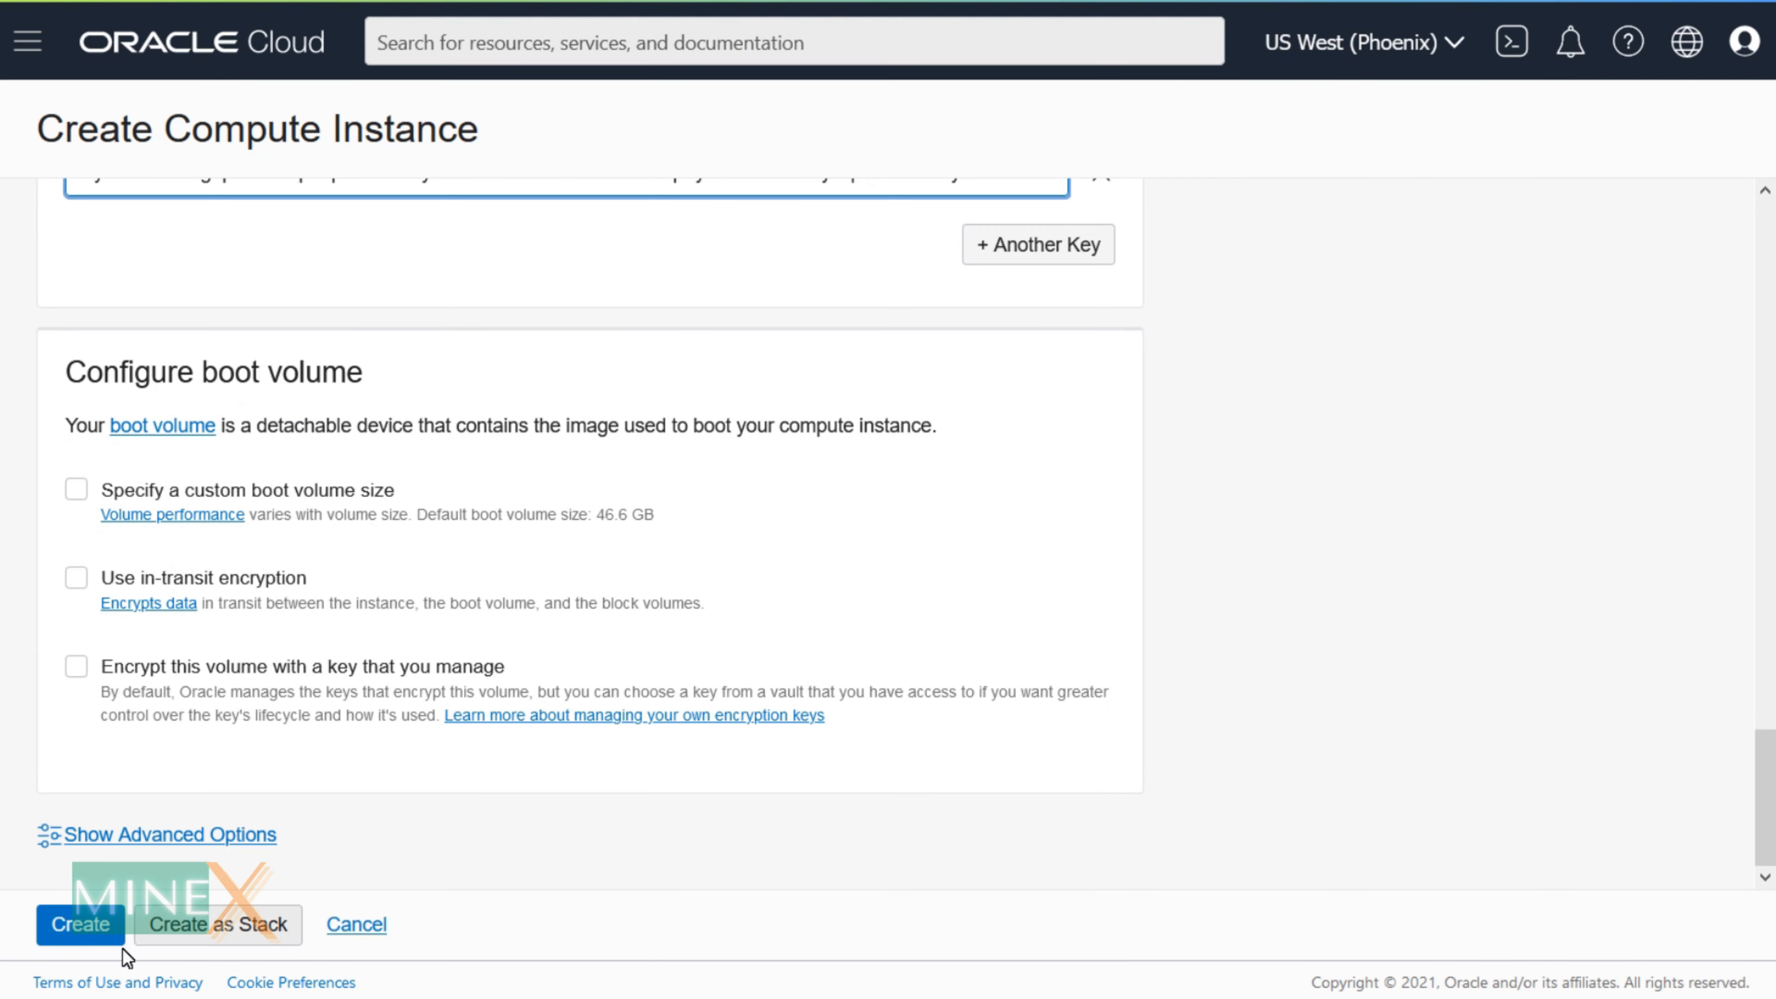
Step: Create the compute instance, save the PuTTYgen private key to a file and close the generator
{"action": "left_click", "coordinate": [81, 924]}
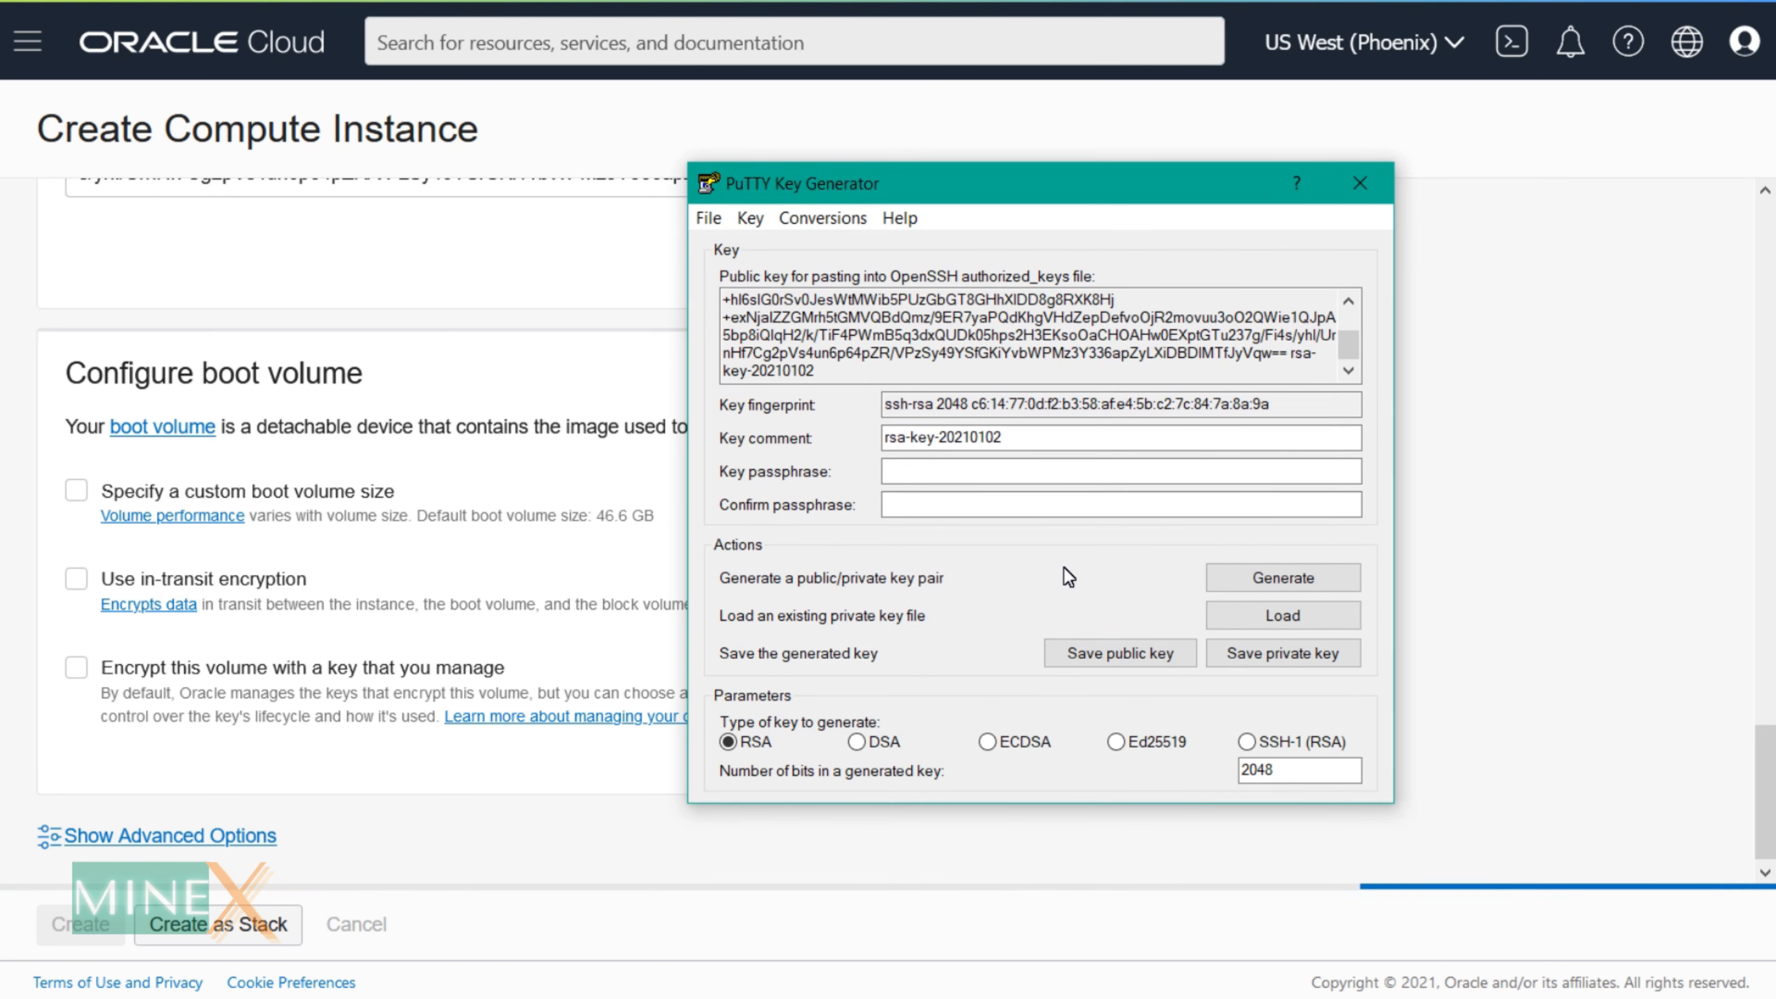
{"action": "left_click", "coordinate": [1283, 652]}
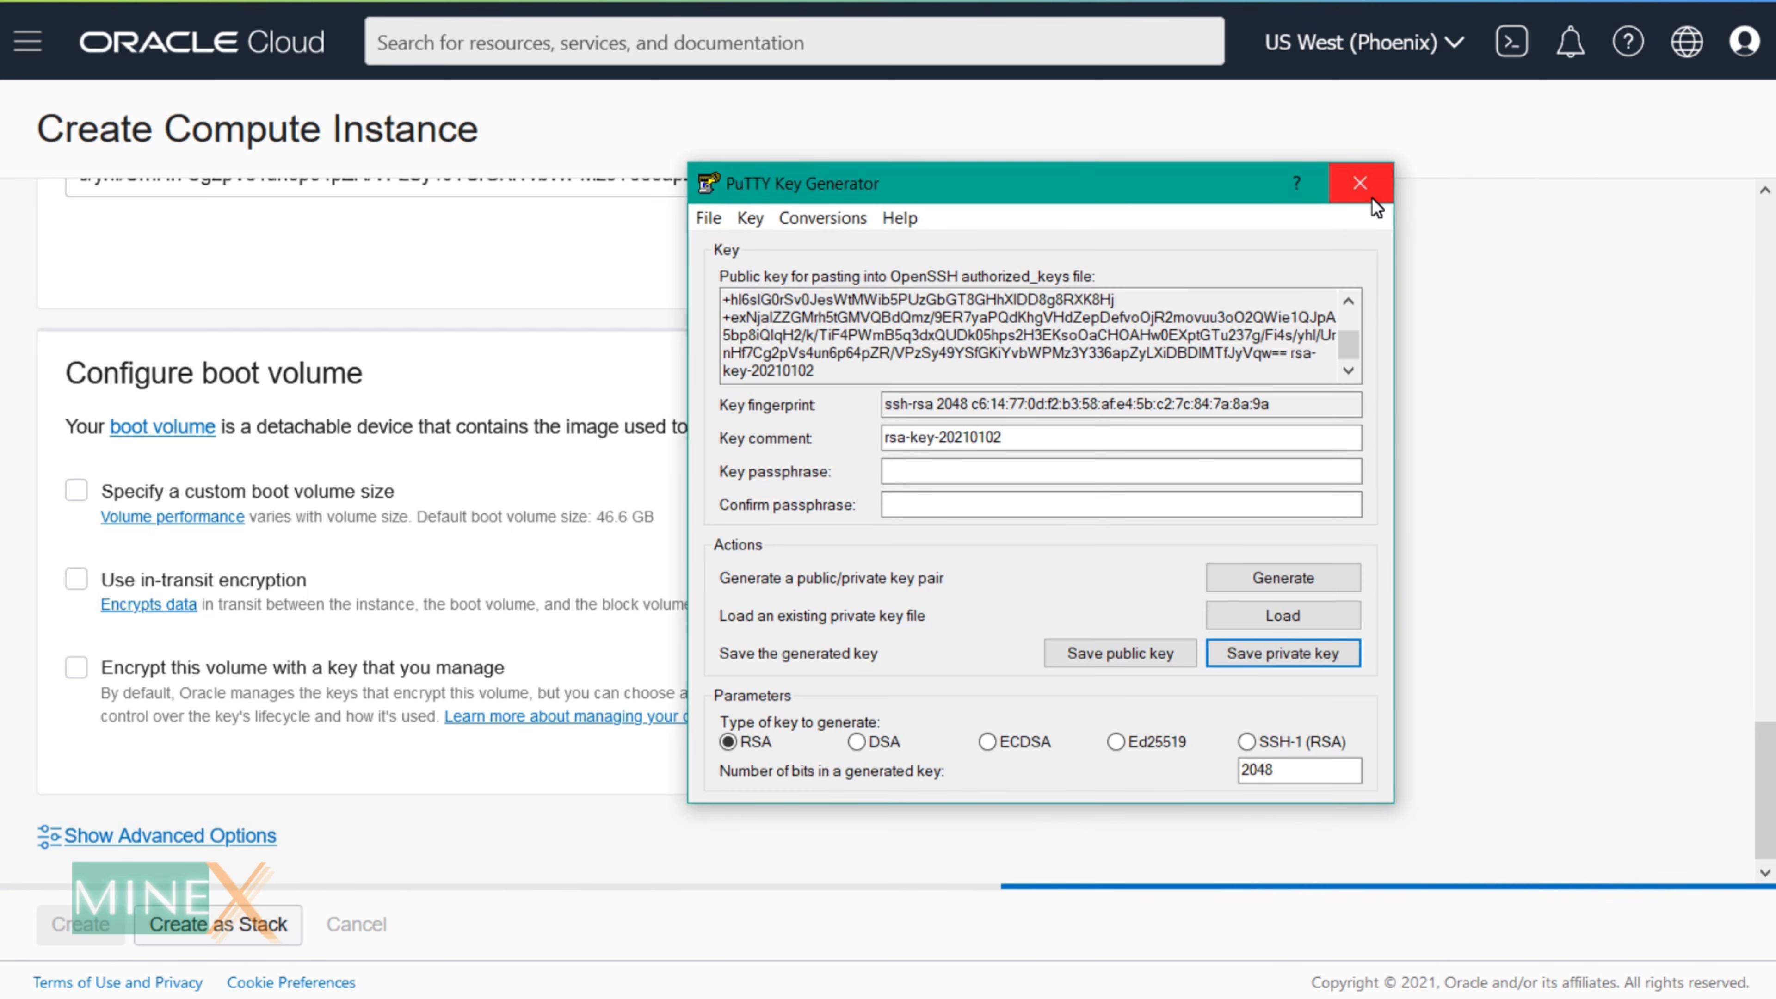
{"action": "left_click", "coordinate": [1362, 182]}
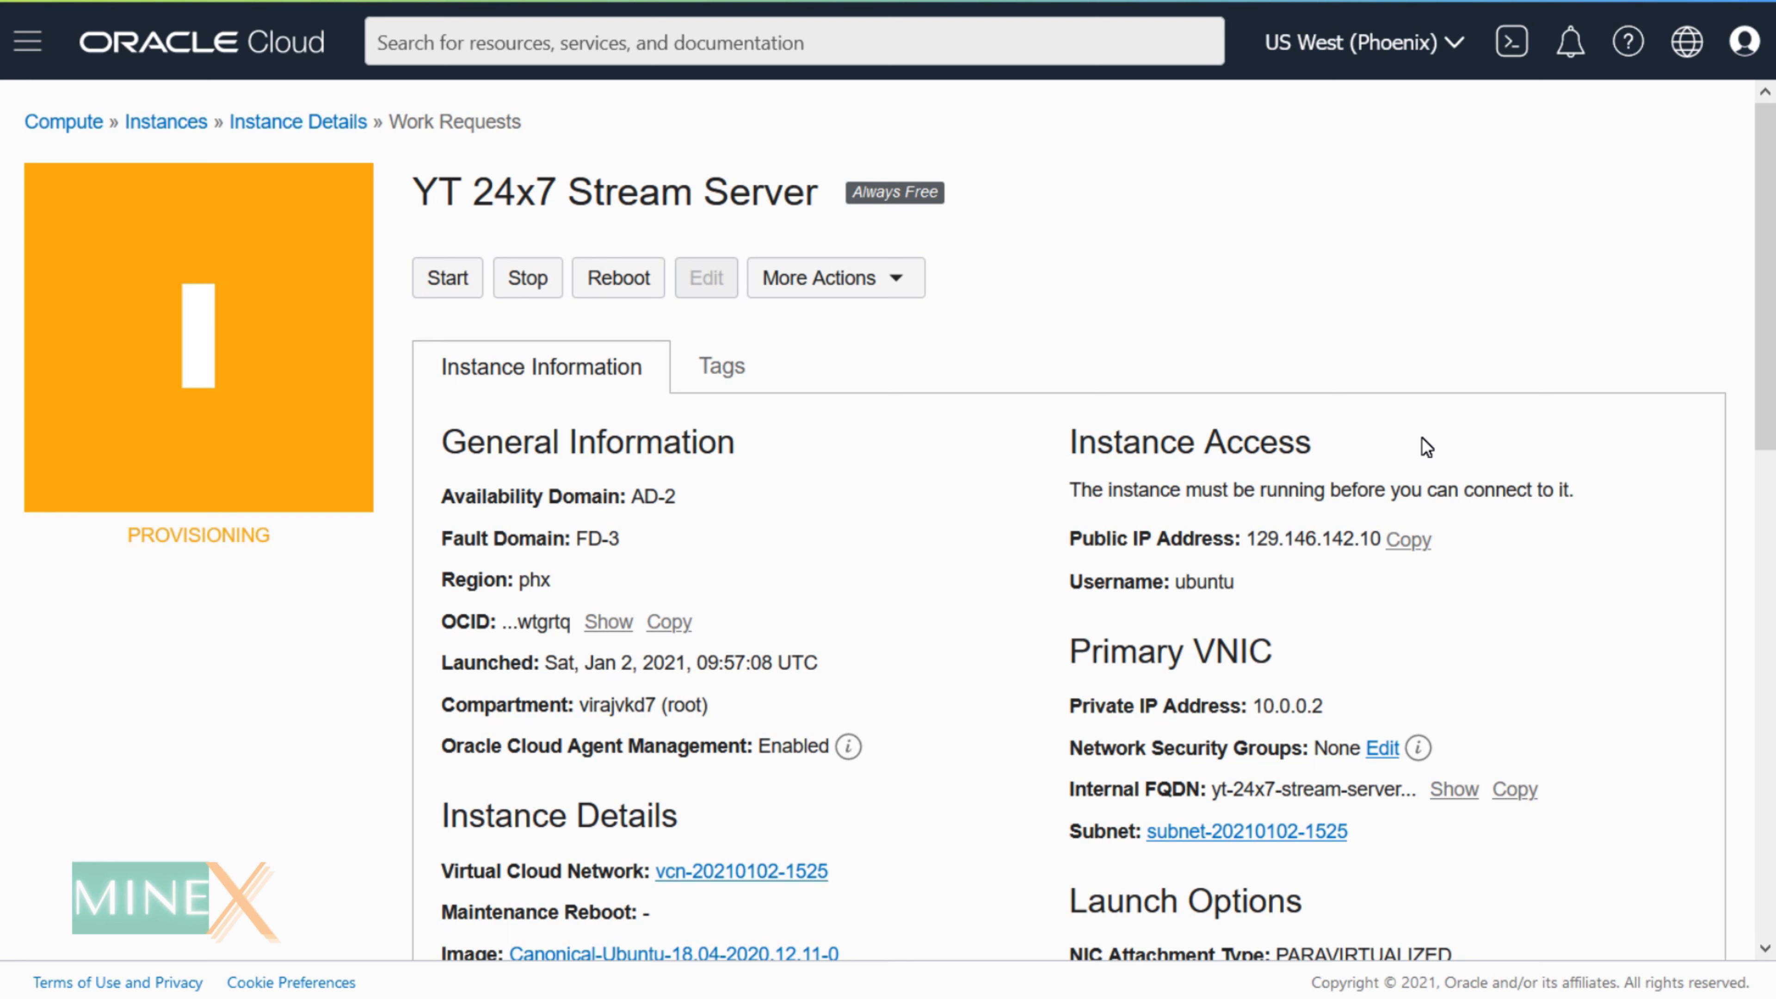
{"action": "mouse_move", "coordinate": [1374, 393]}
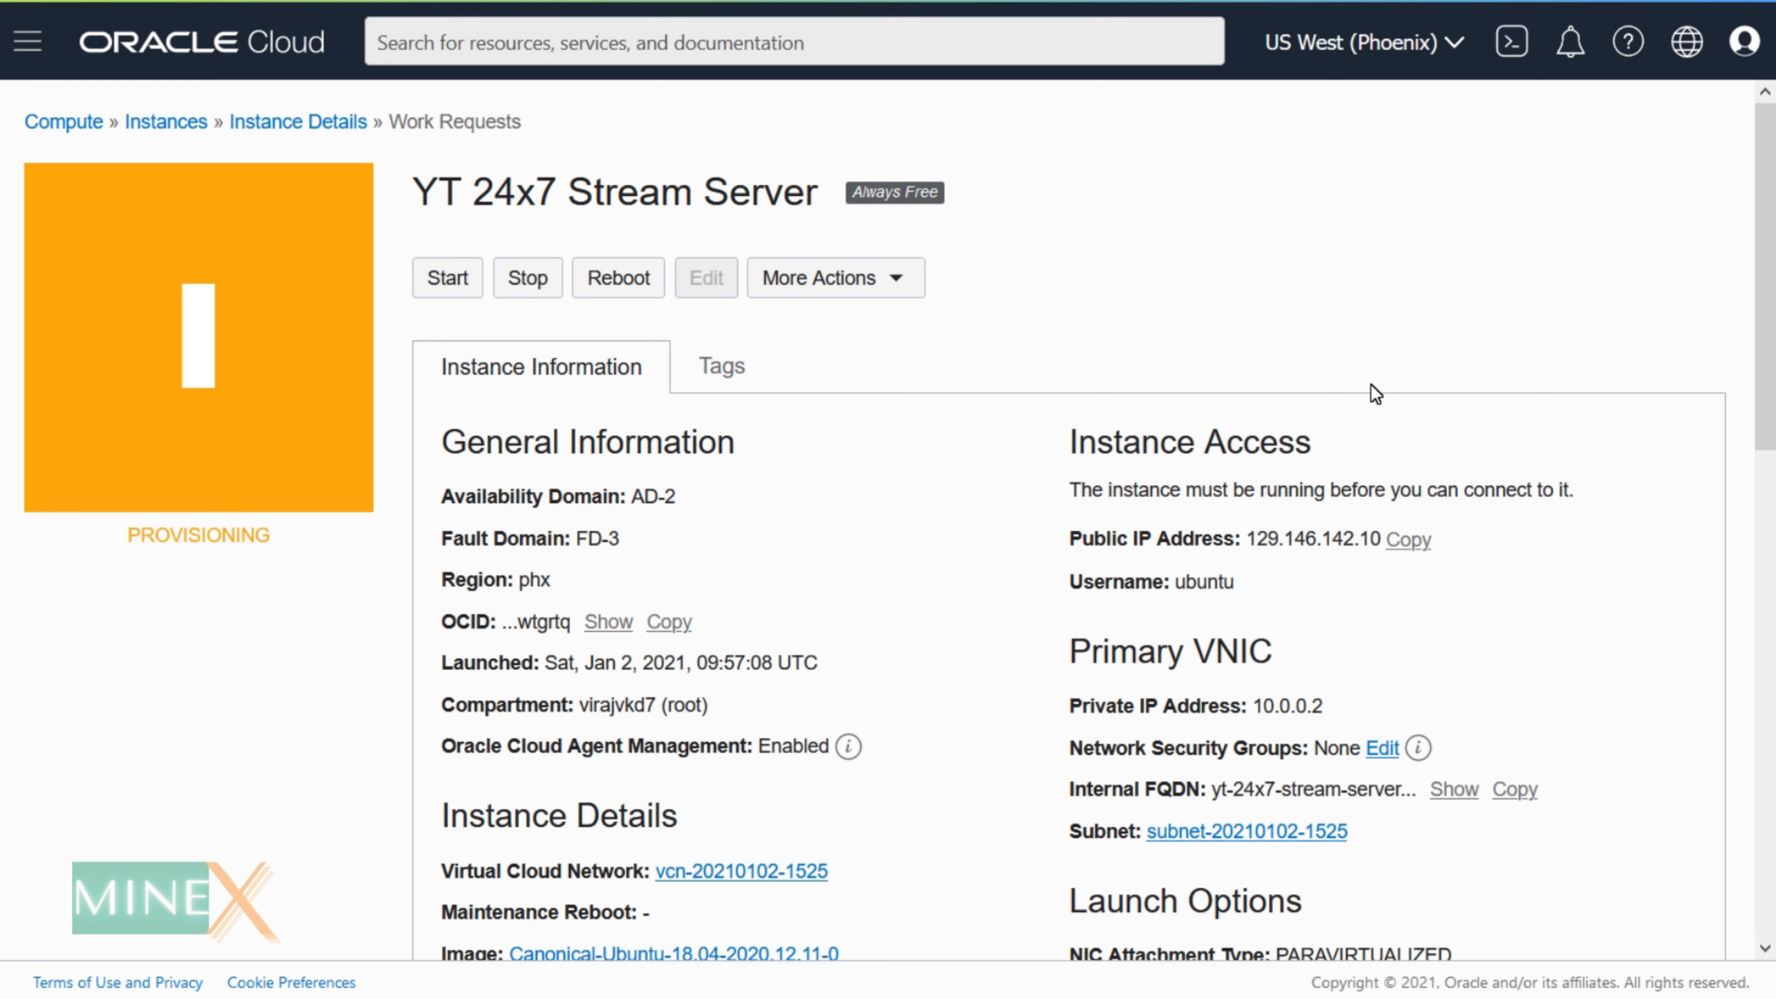
{"action": "mouse_move", "coordinate": [858, 563]}
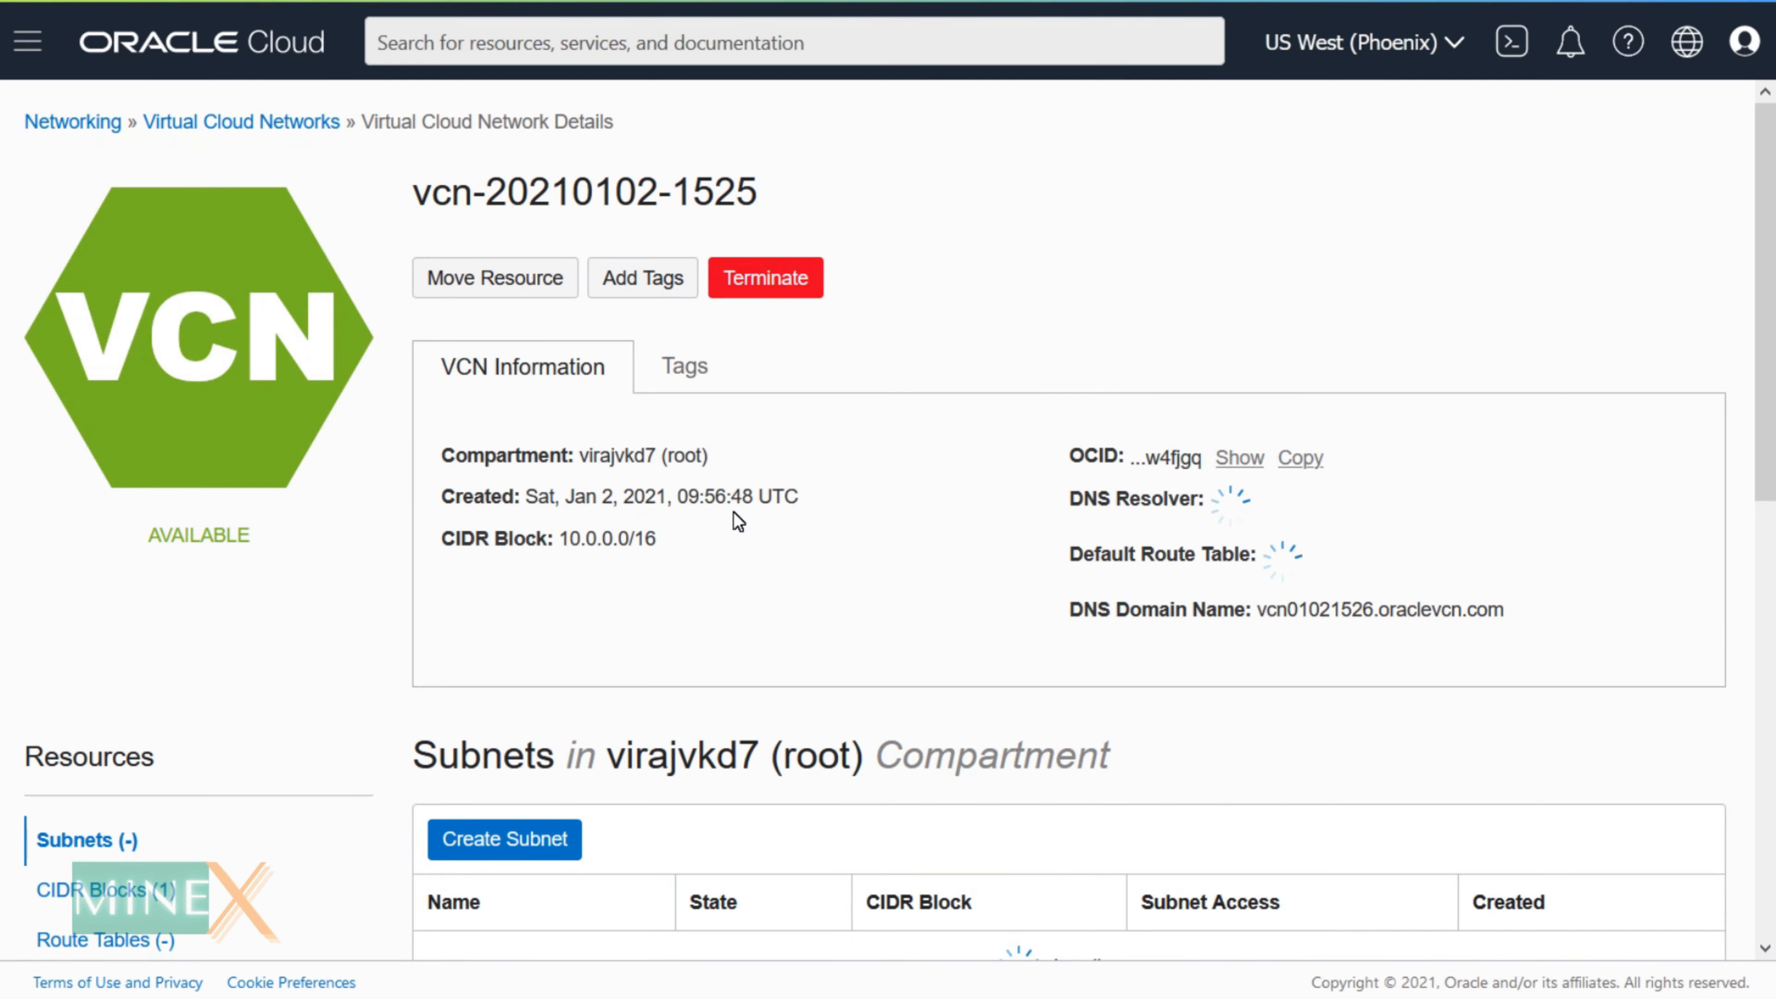
{"action": "scroll", "scroll_direction": "down", "scroll_amount": 3}
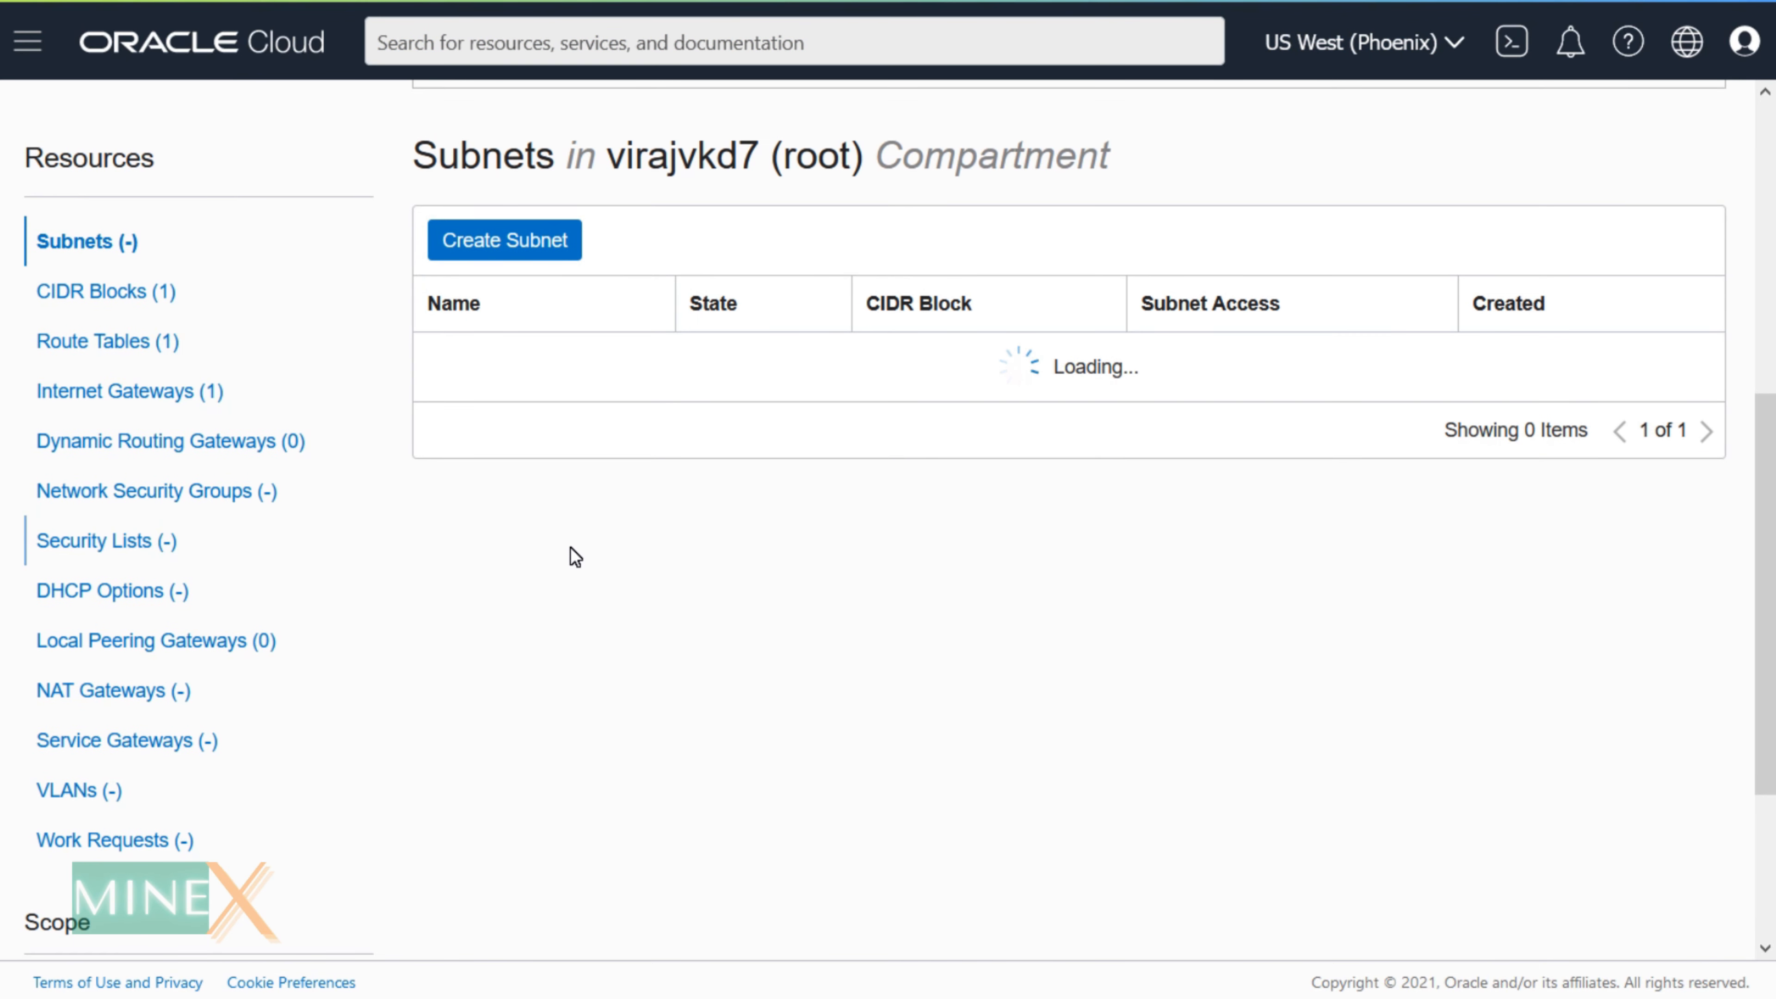
{"action": "left_click", "coordinate": [95, 540]}
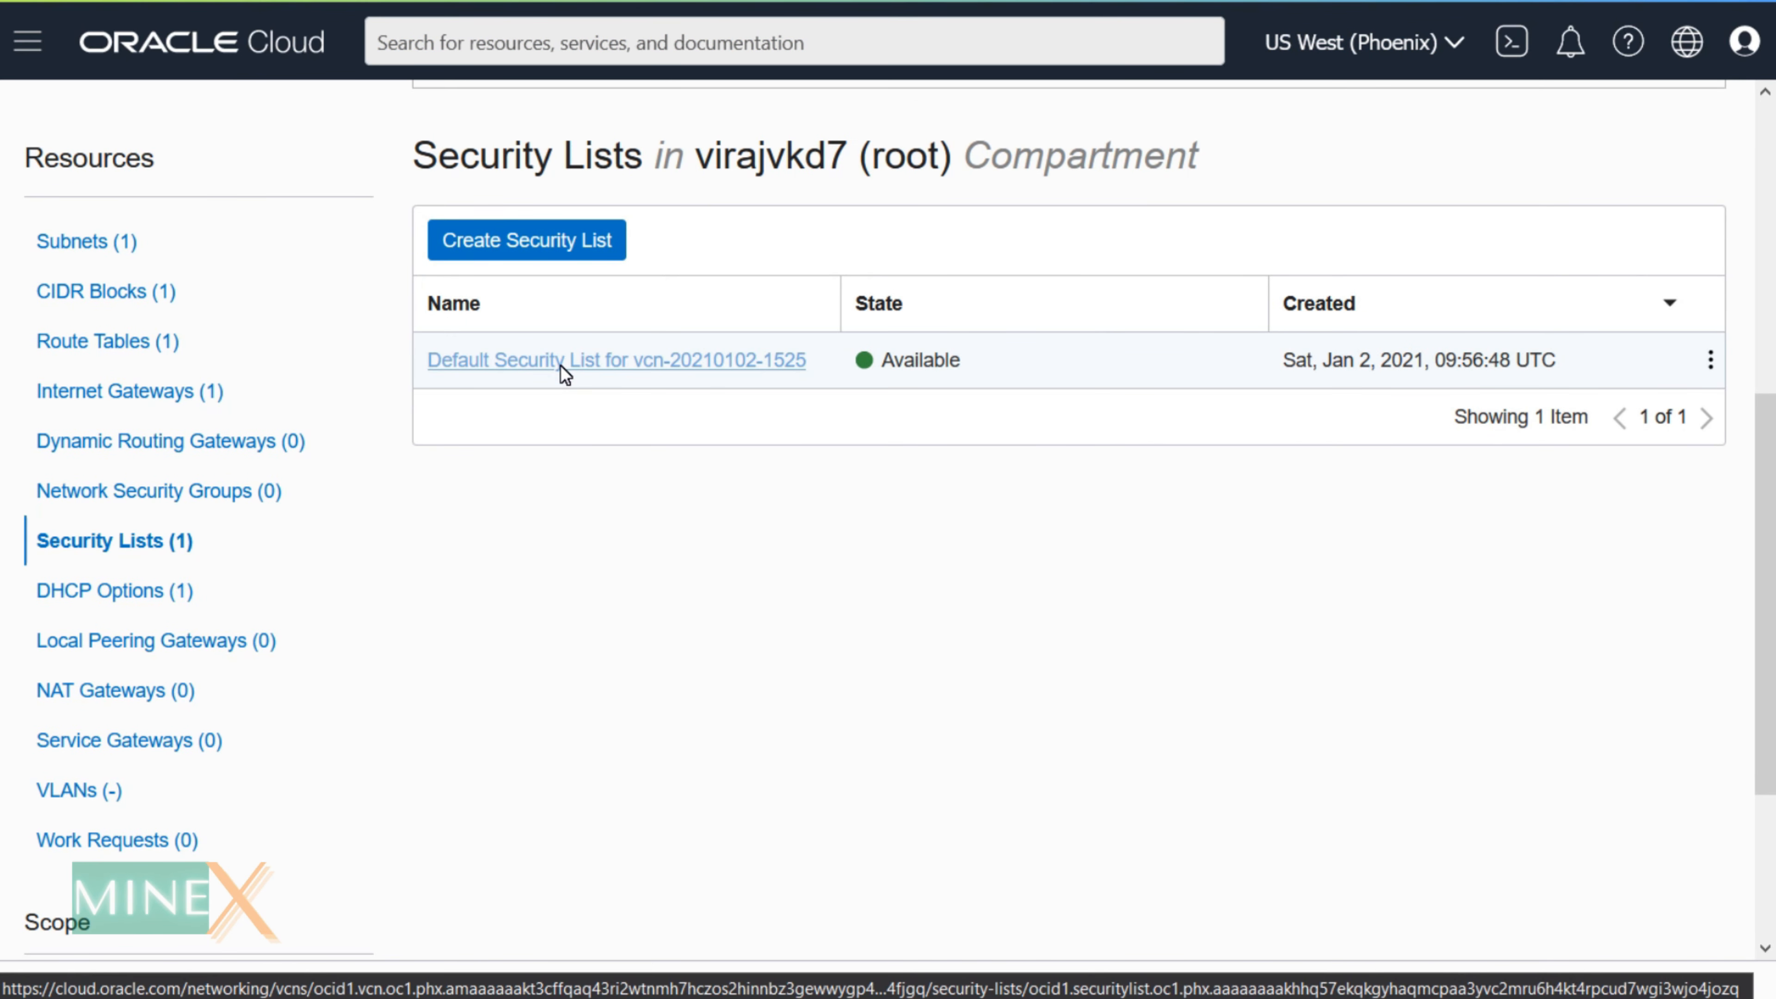
{"action": "left_click", "coordinate": [616, 359]}
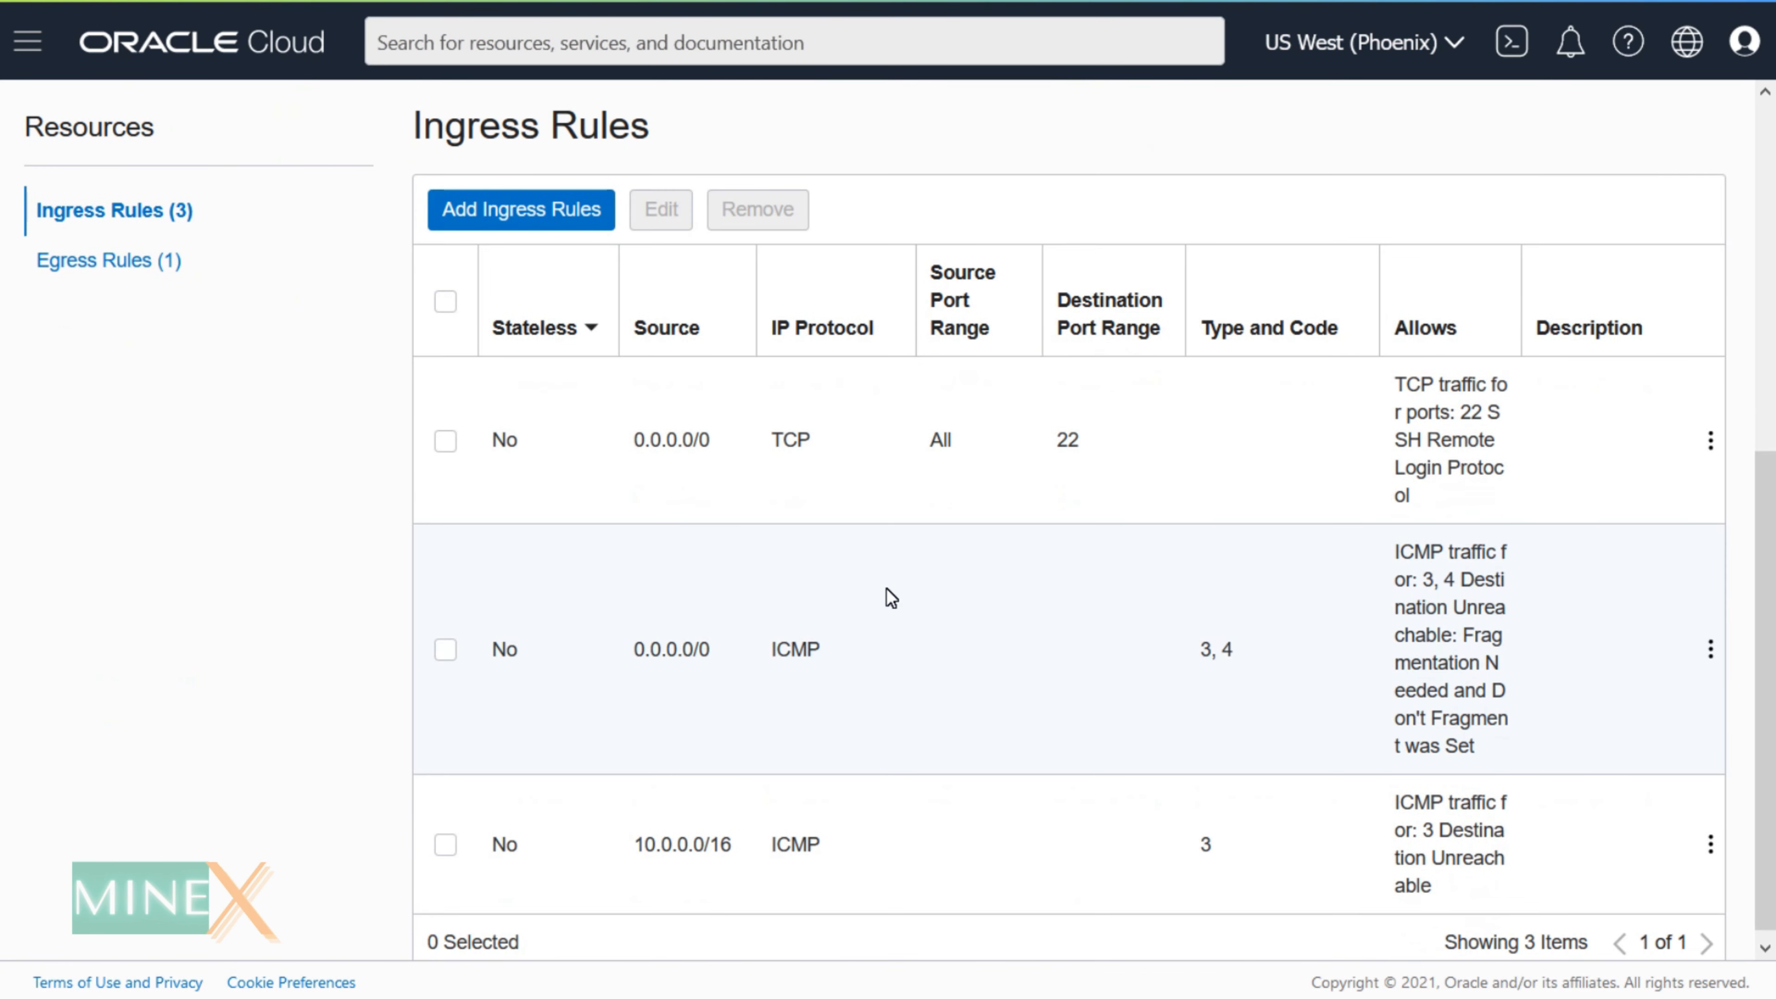
Step: Add an ingress rule with source CIDR 0.0.0.0/0 allowing All Protocols
{"action": "left_click", "coordinate": [520, 210]}
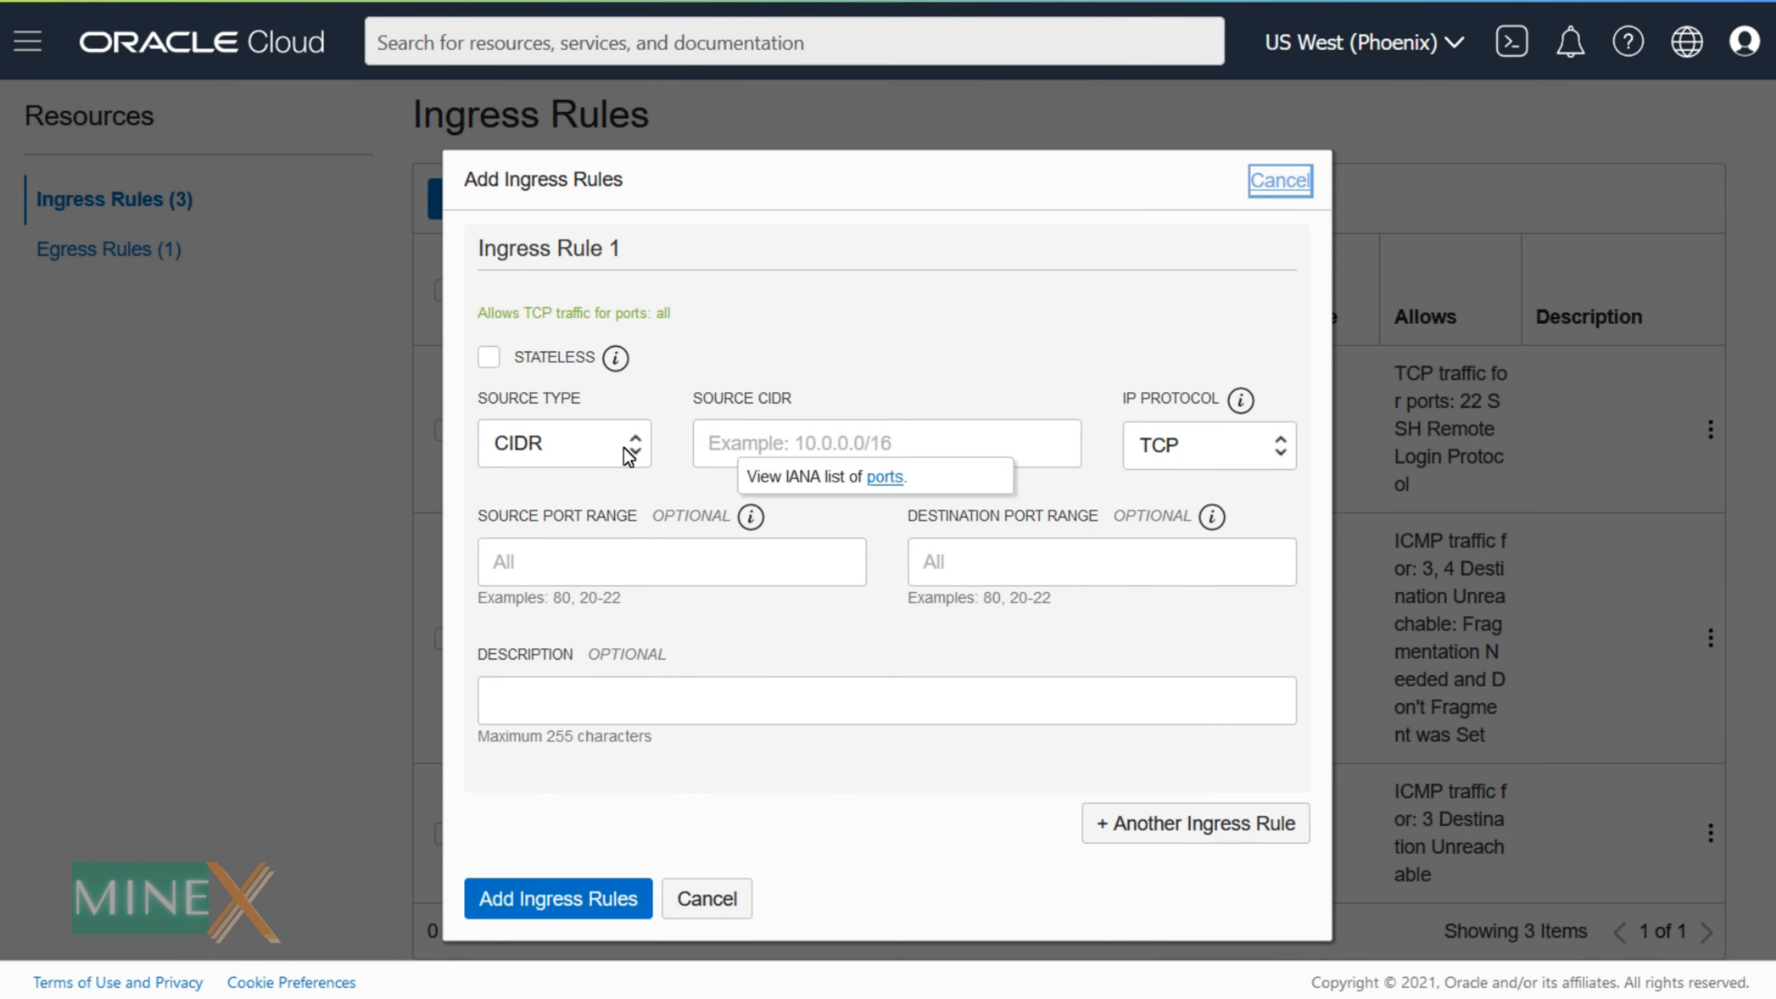
{"action": "left_click", "coordinate": [887, 443]}
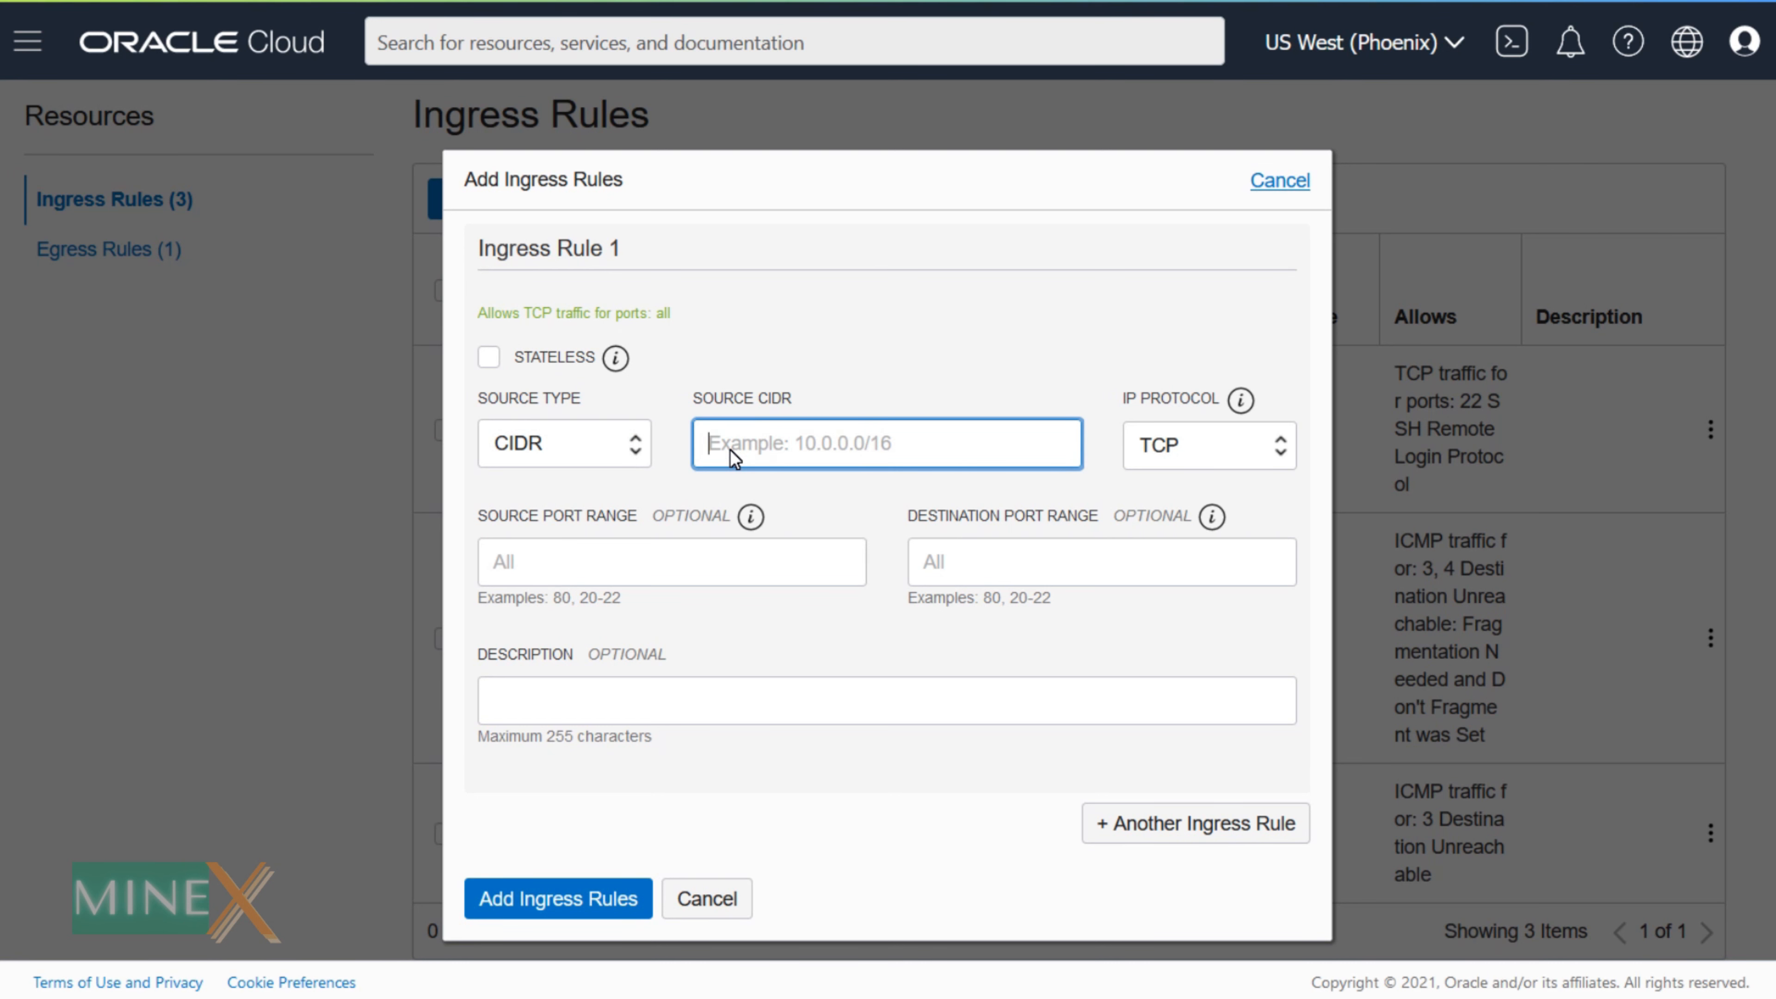
{"action": "type", "text": "0.0.0.0/"}
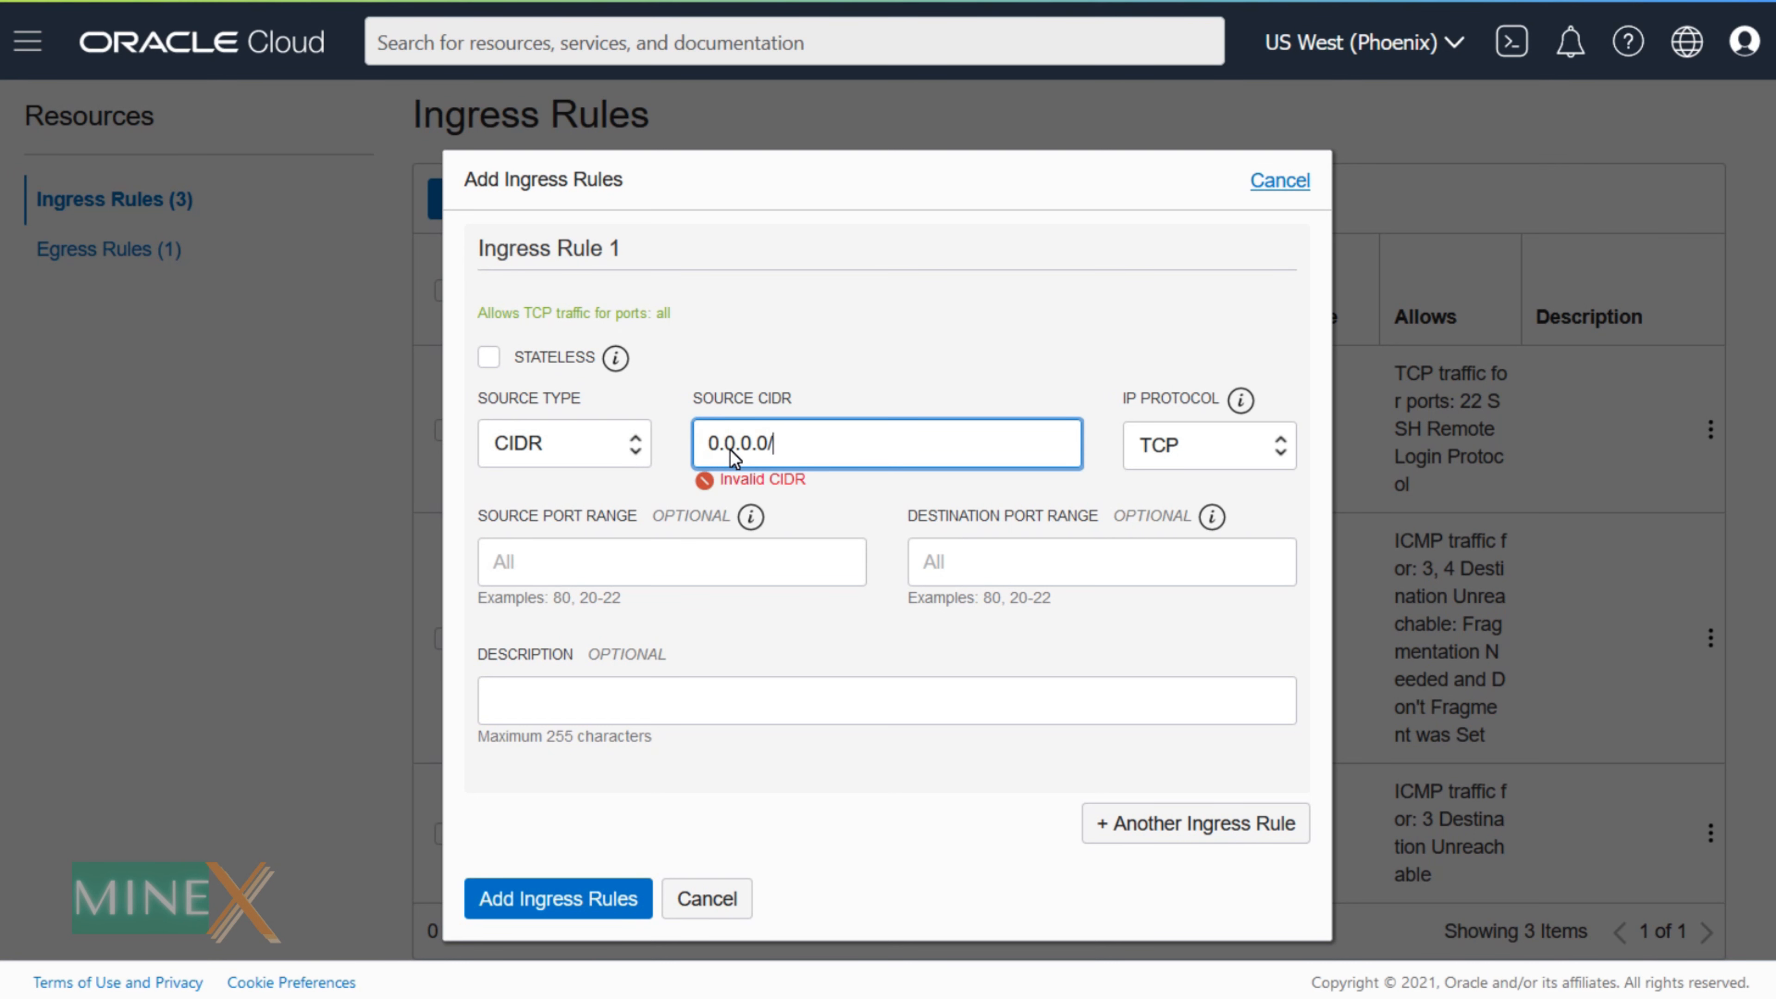
{"action": "left_click", "coordinate": [1191, 443]}
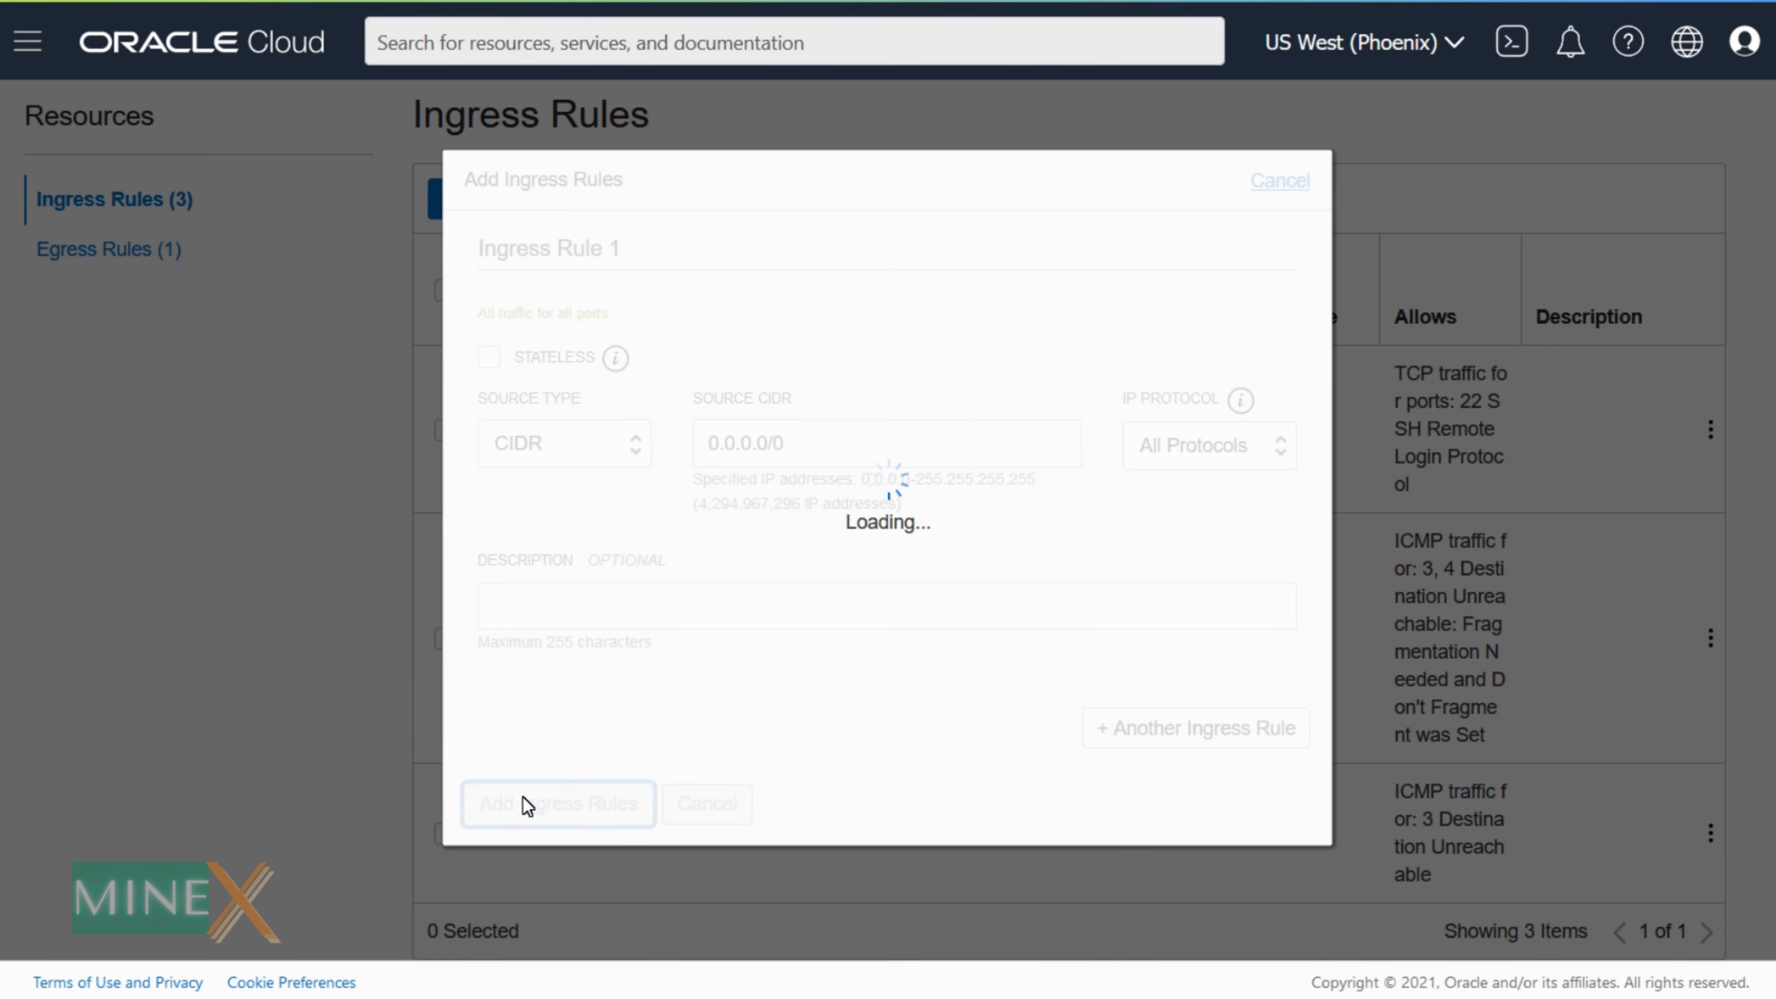
{"action": "left_click", "coordinate": [557, 803]}
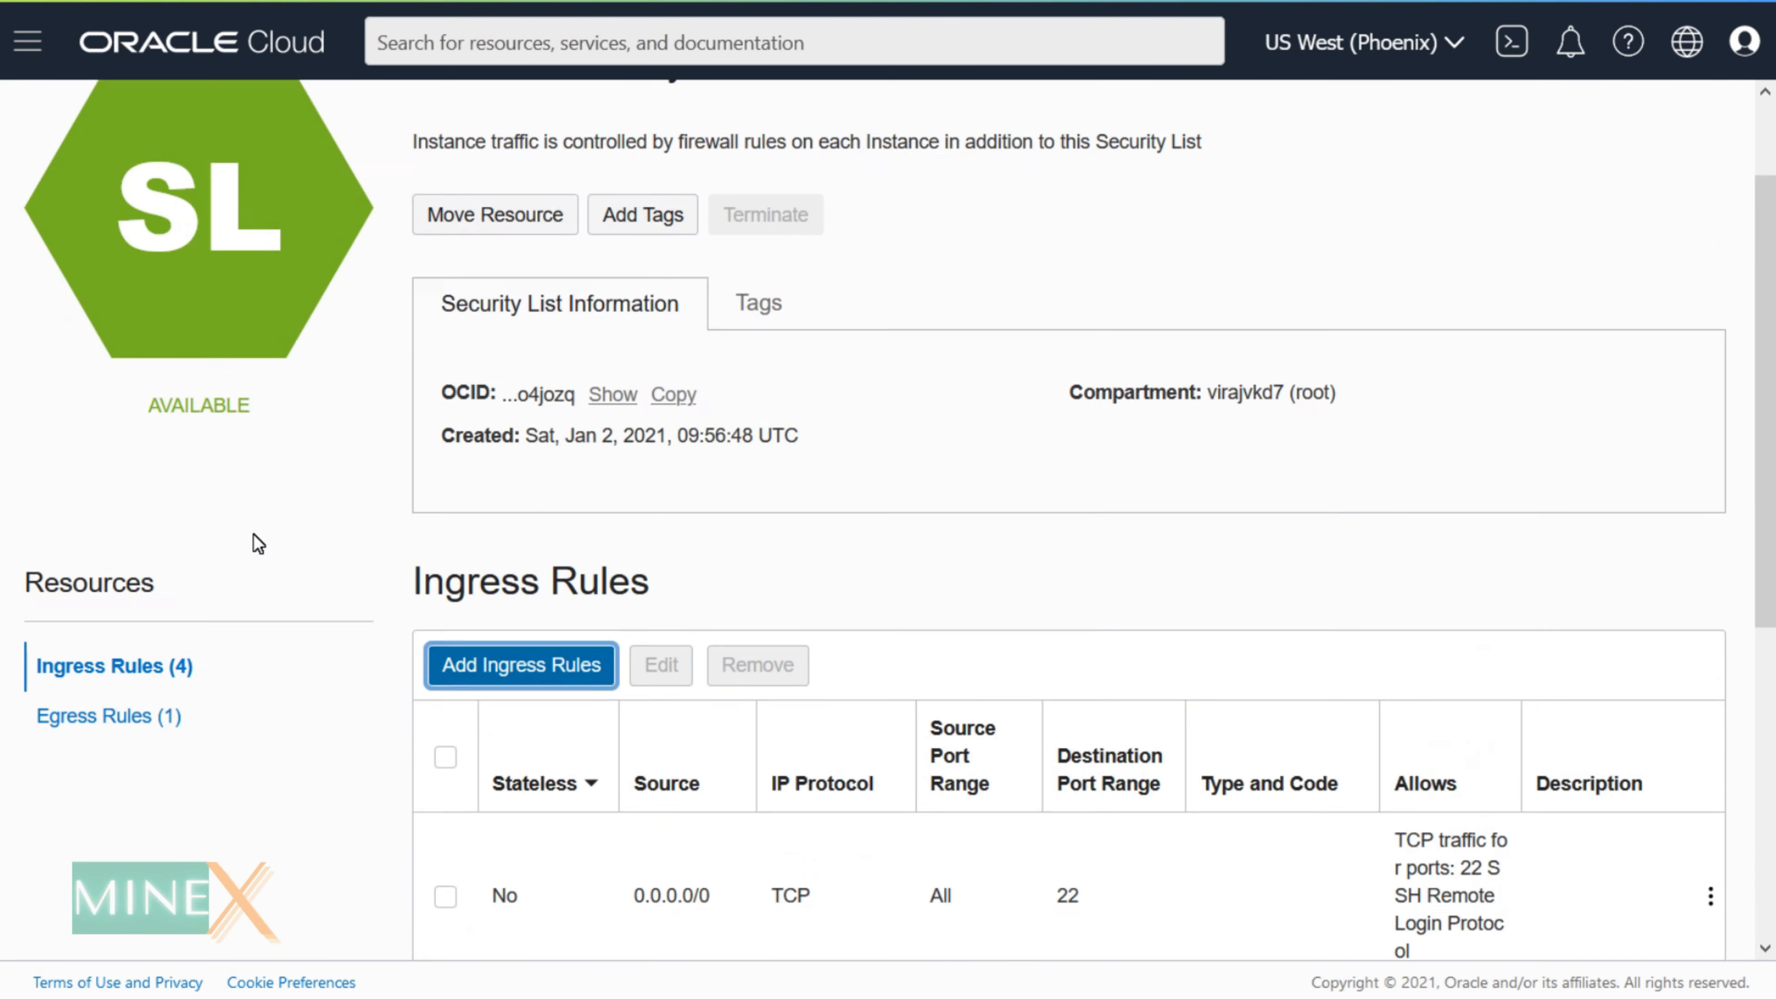
Step: Navigate the Oracle Cloud console to Compute > Instances
{"action": "left_click", "coordinate": [26, 42]}
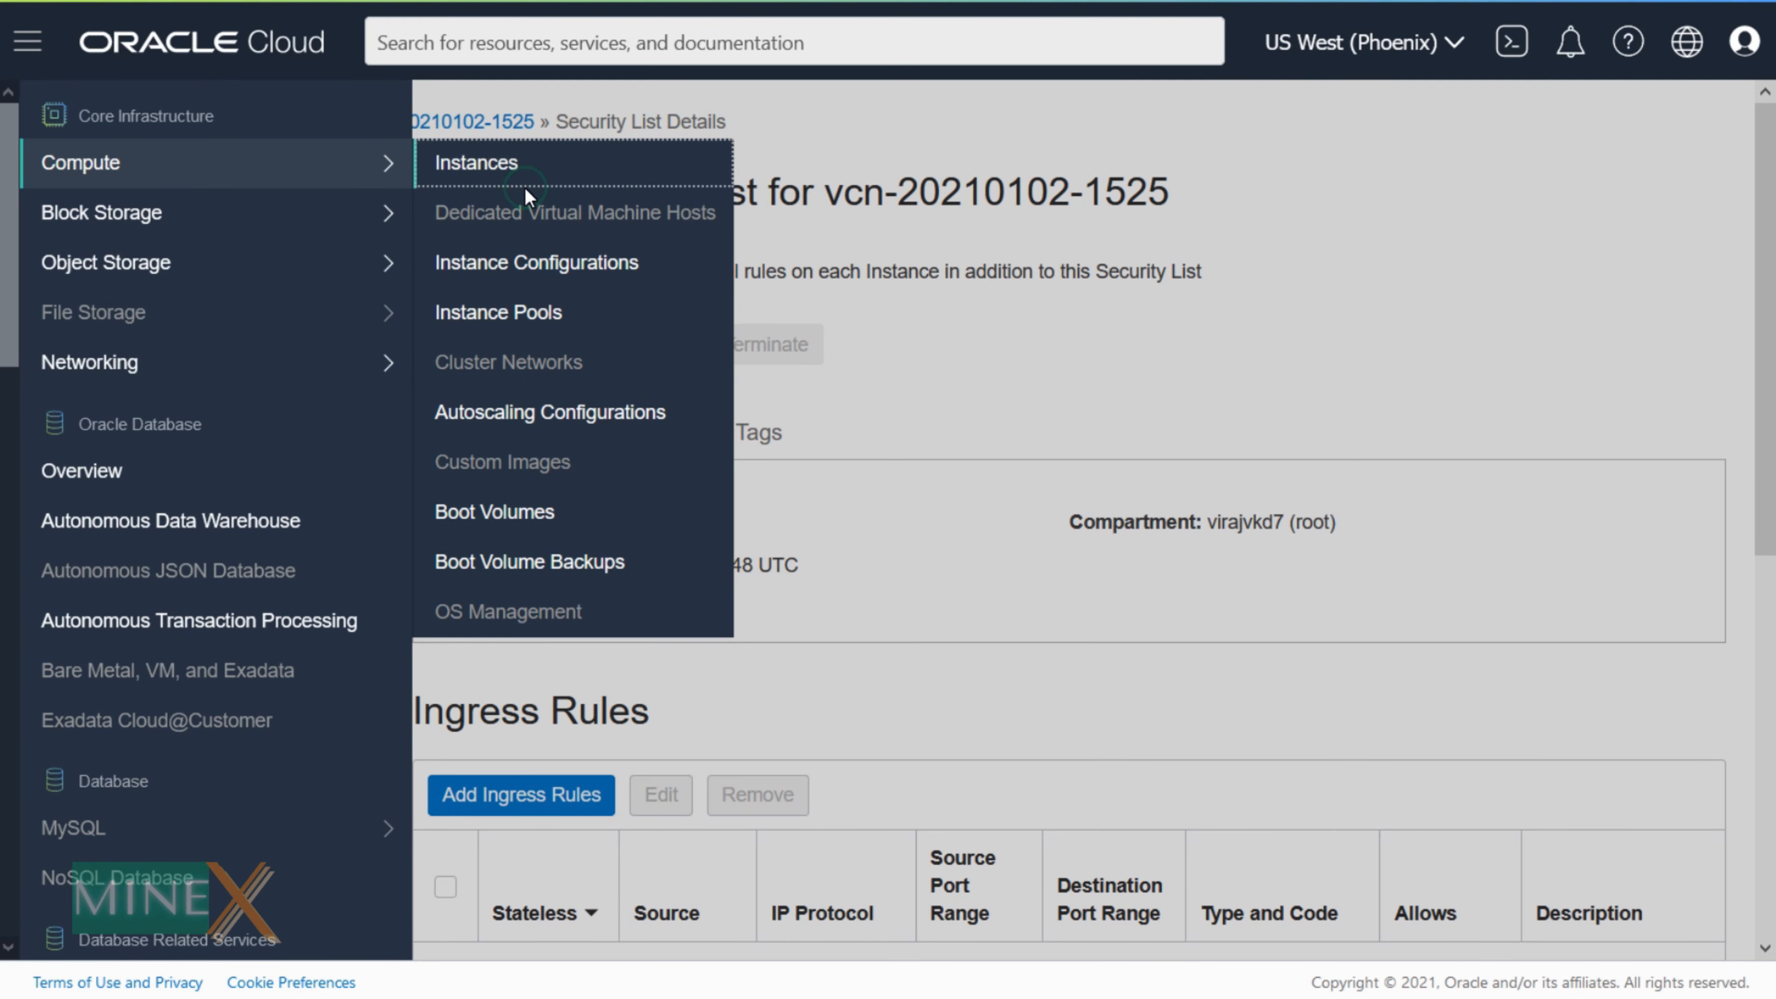
{"action": "left_click", "coordinate": [475, 162]}
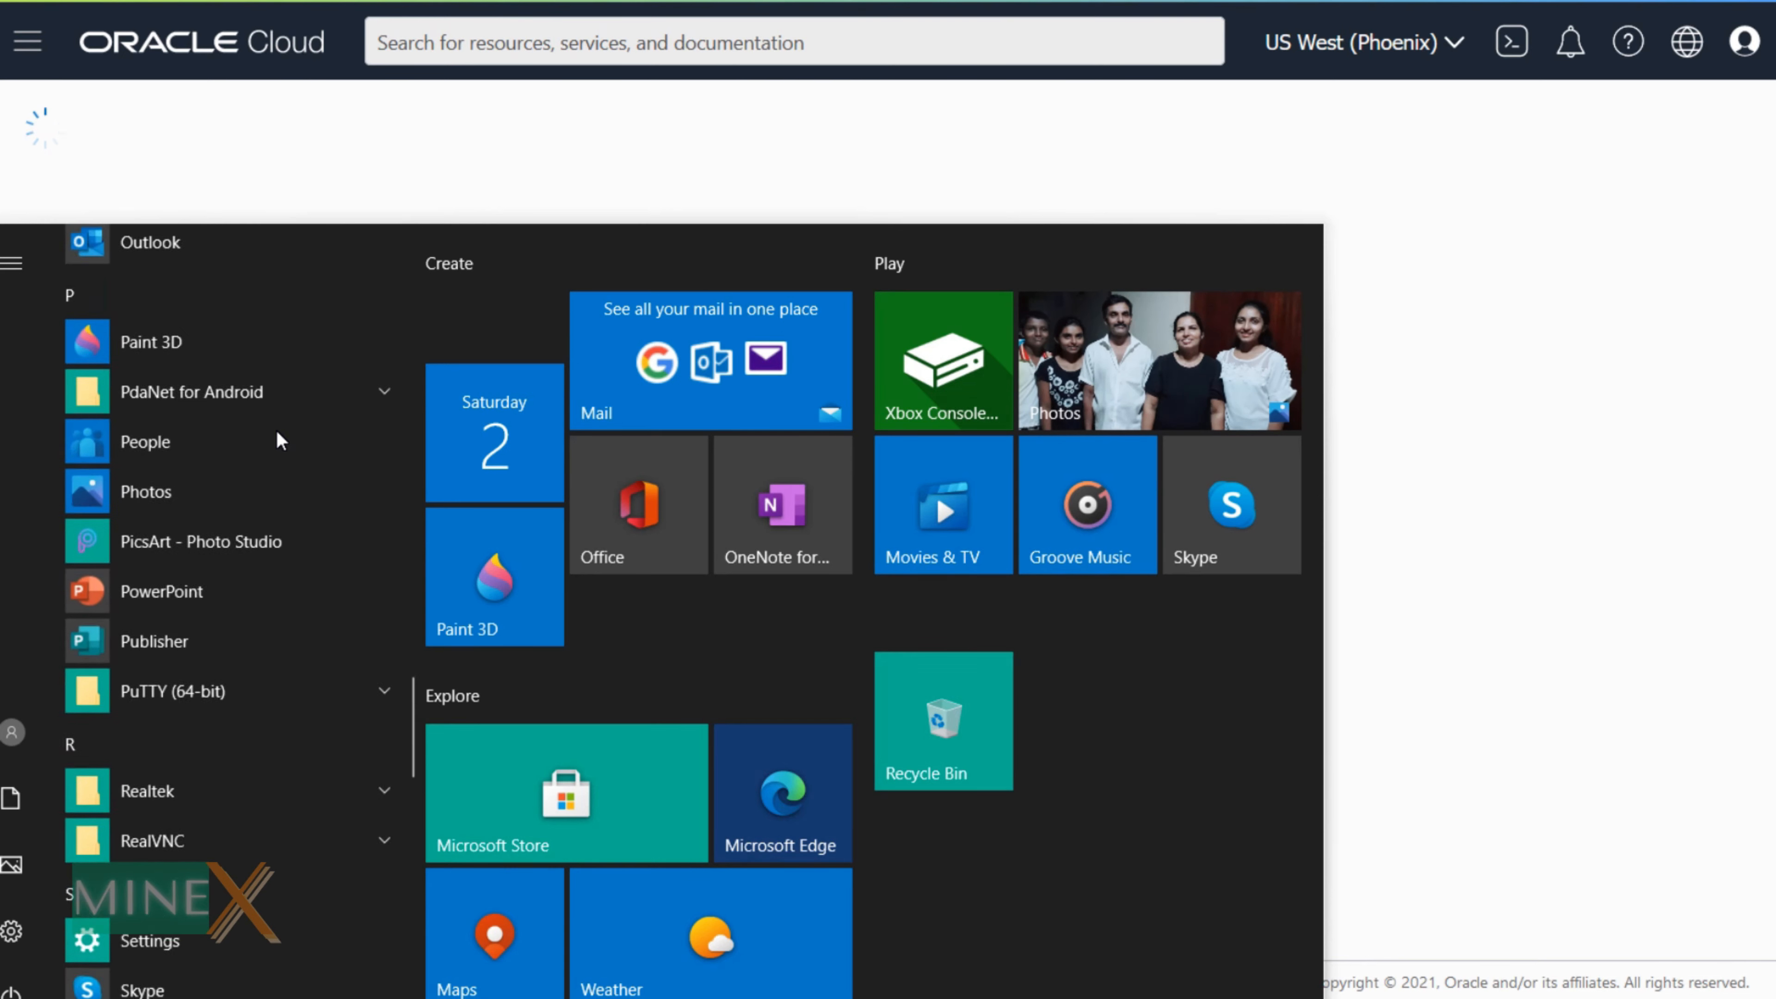
Step: Start a PuTTY SSH session to 129.146.142.10 authenticated with the server's .ppk private key
{"action": "left_click", "coordinate": [170, 691]}
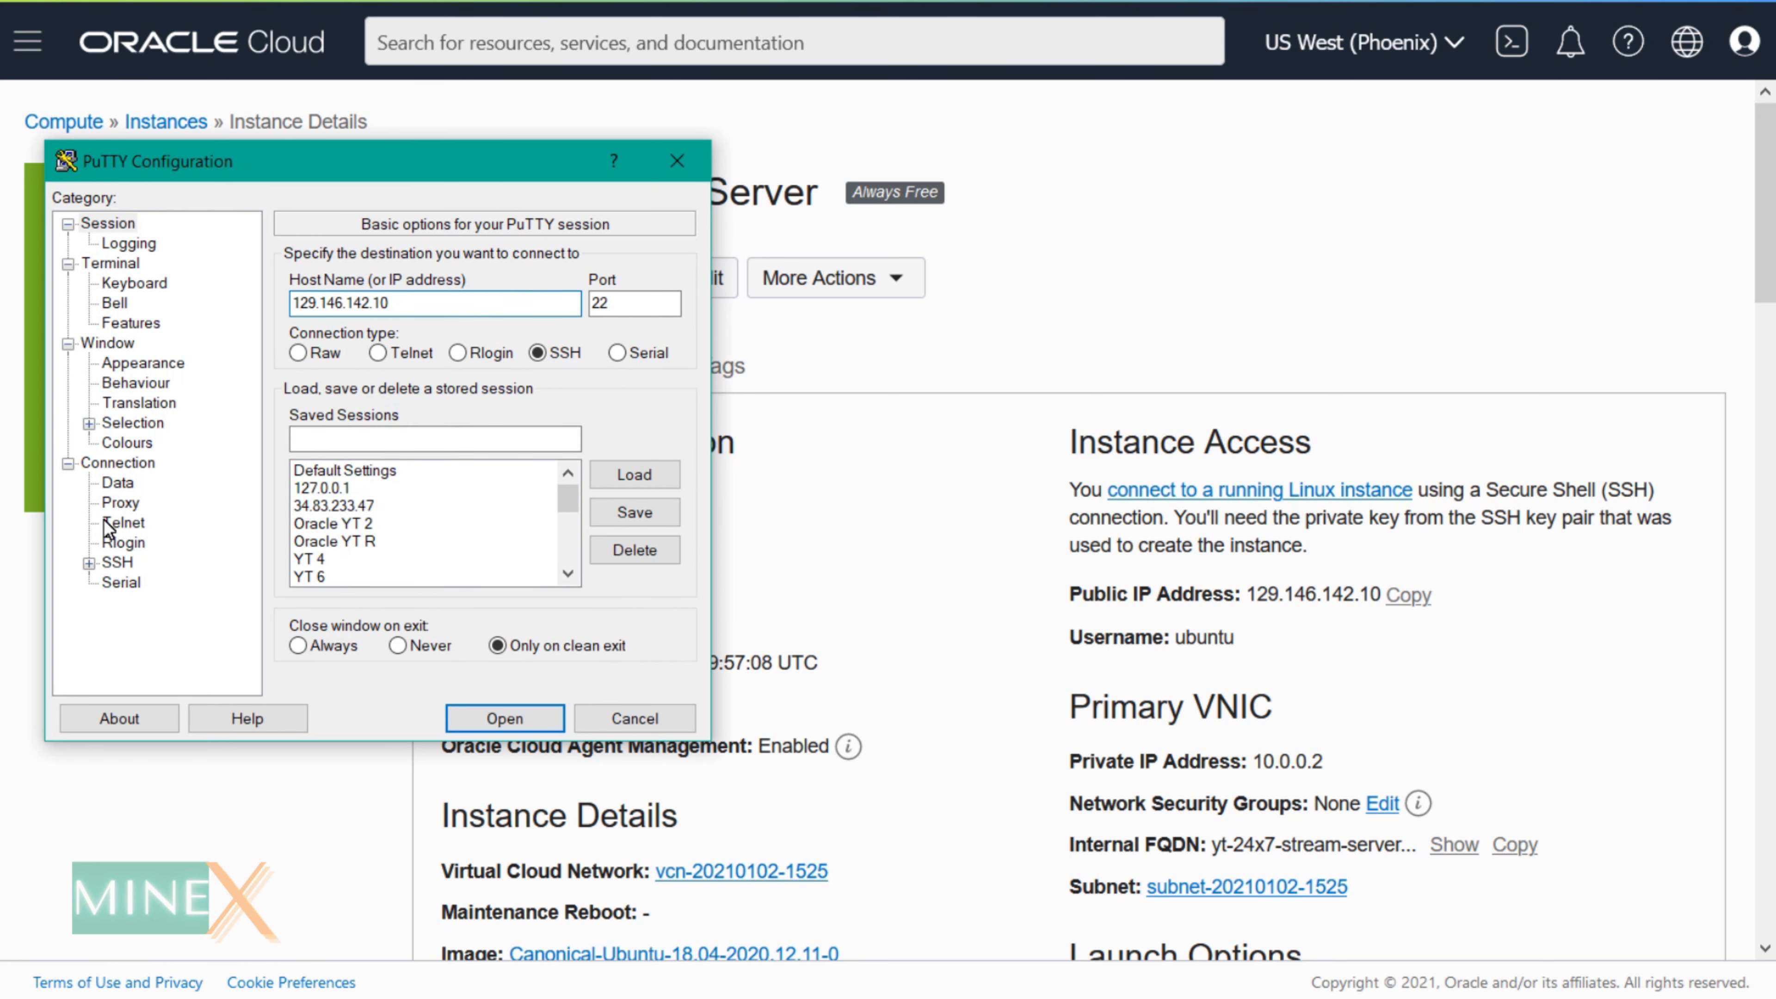
{"action": "left_click", "coordinate": [131, 582]}
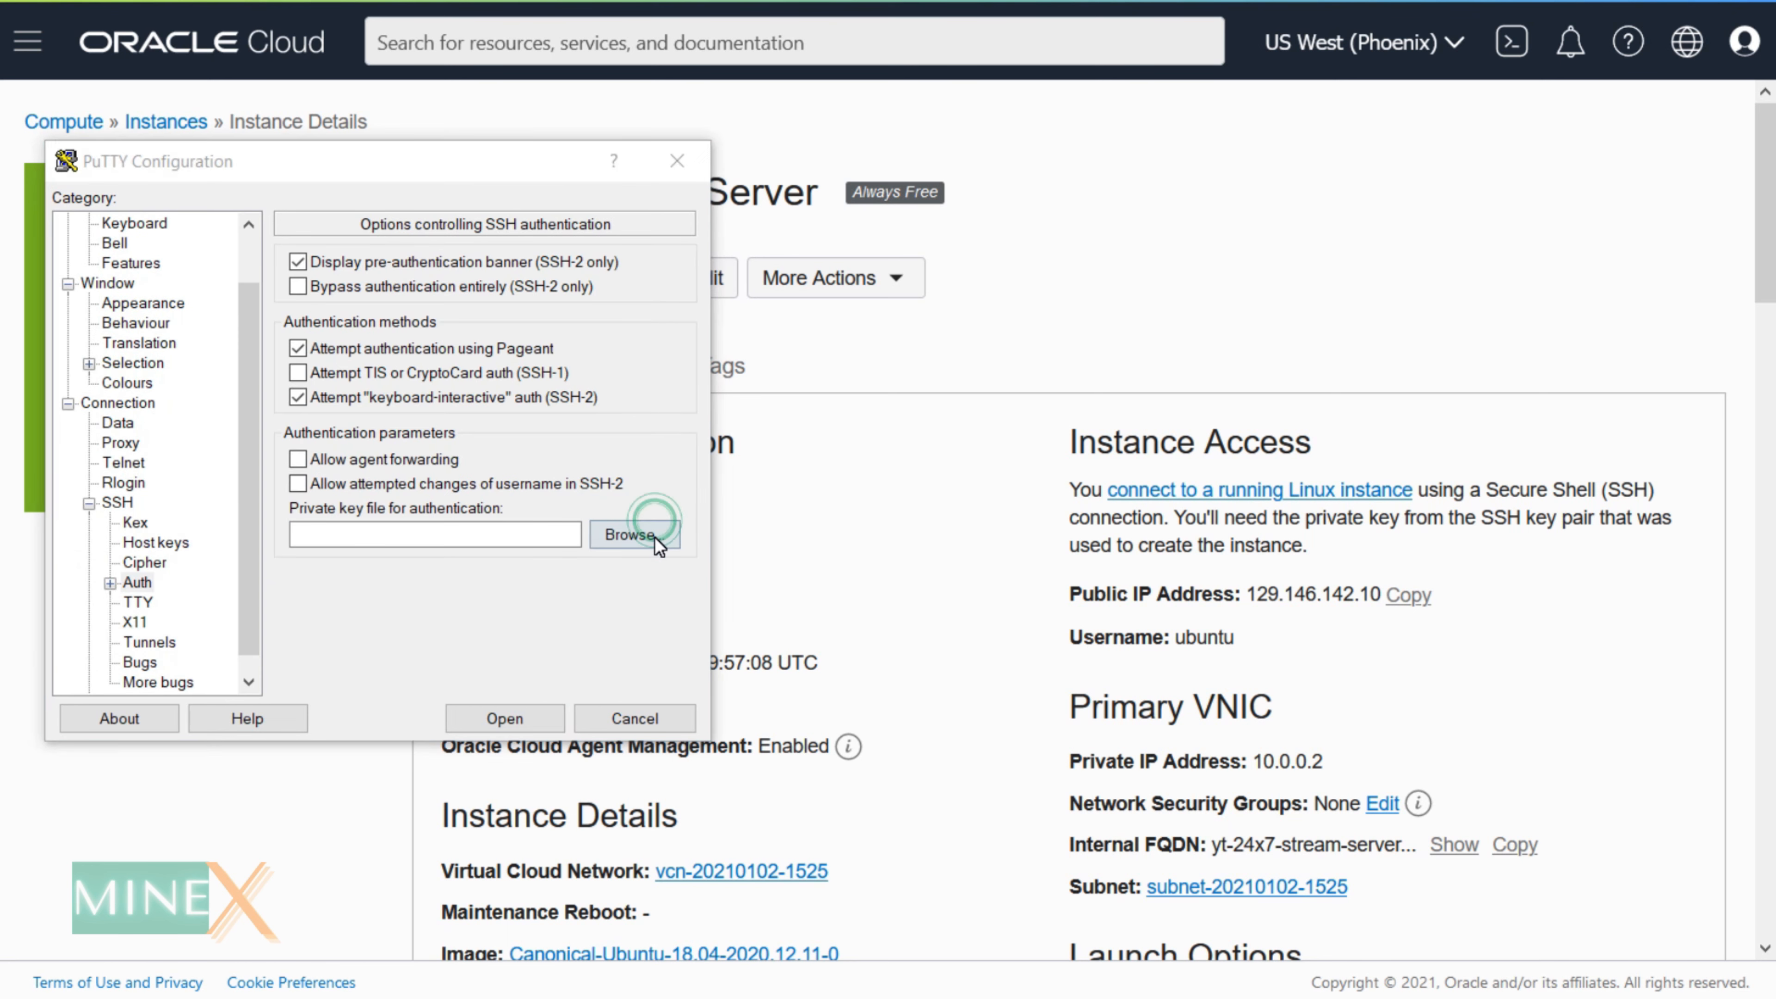
{"action": "left_click", "coordinate": [632, 535]}
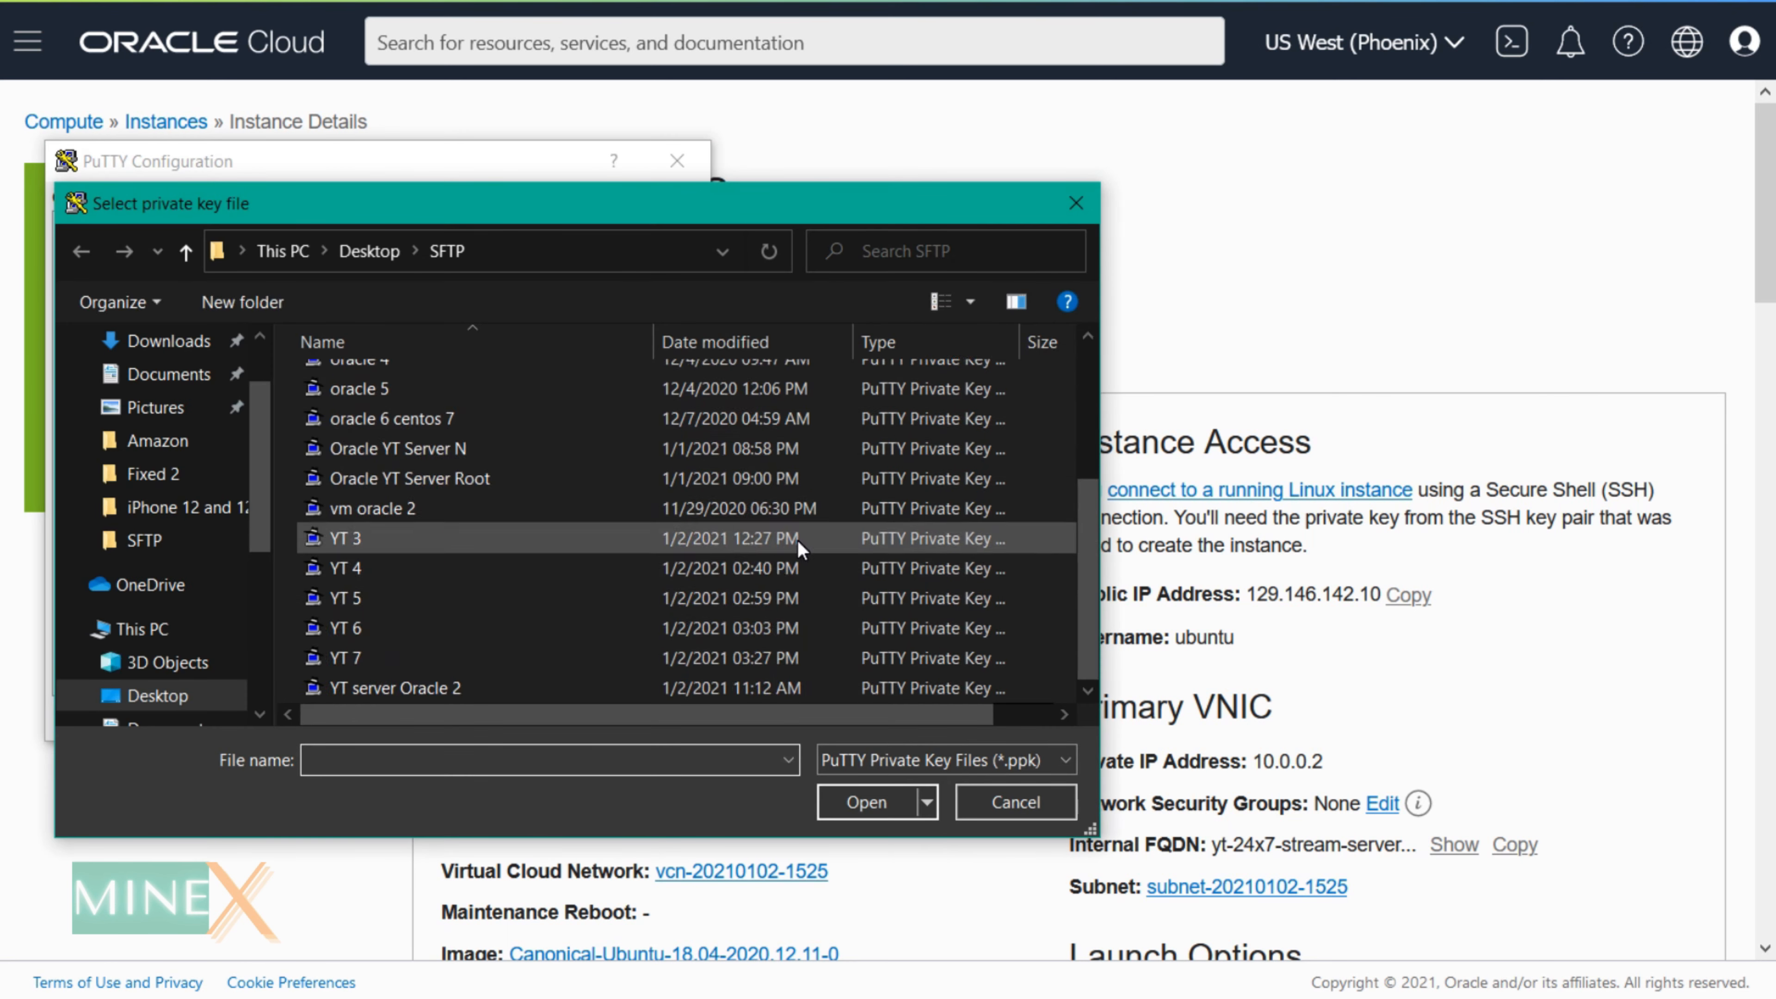
{"action": "left_click", "coordinate": [866, 802]}
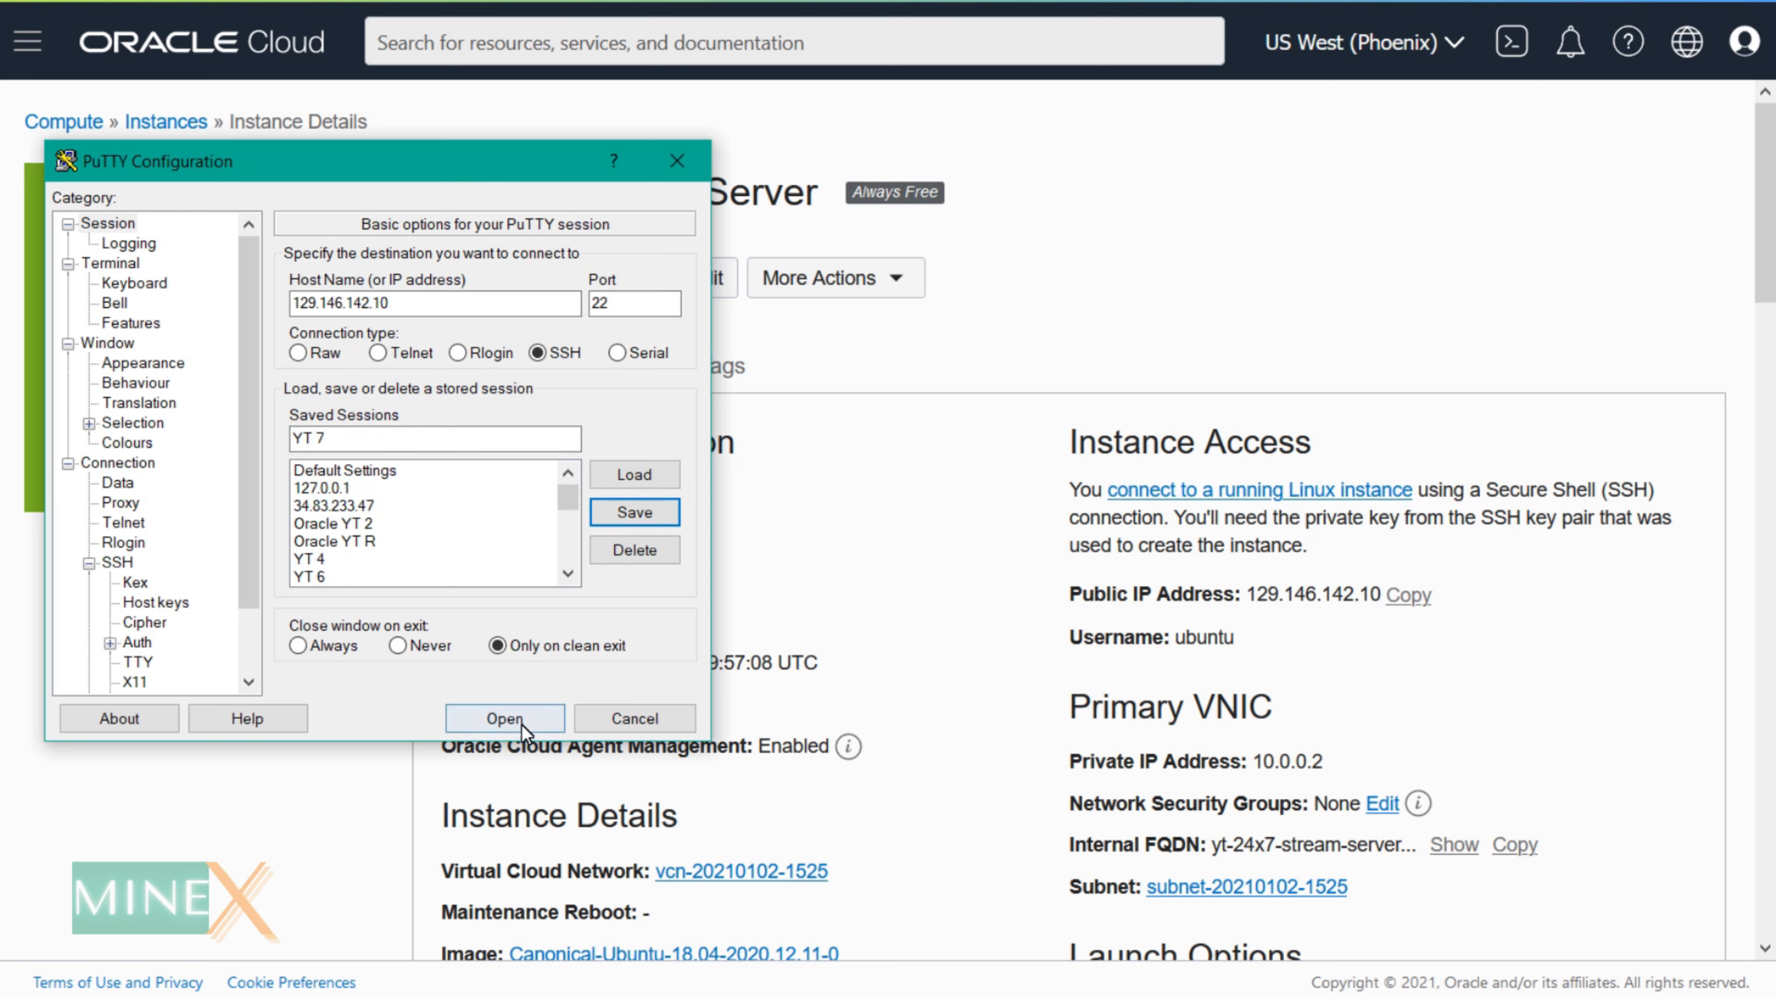
{"action": "scroll", "scroll_direction": "down", "scroll_amount": 3}
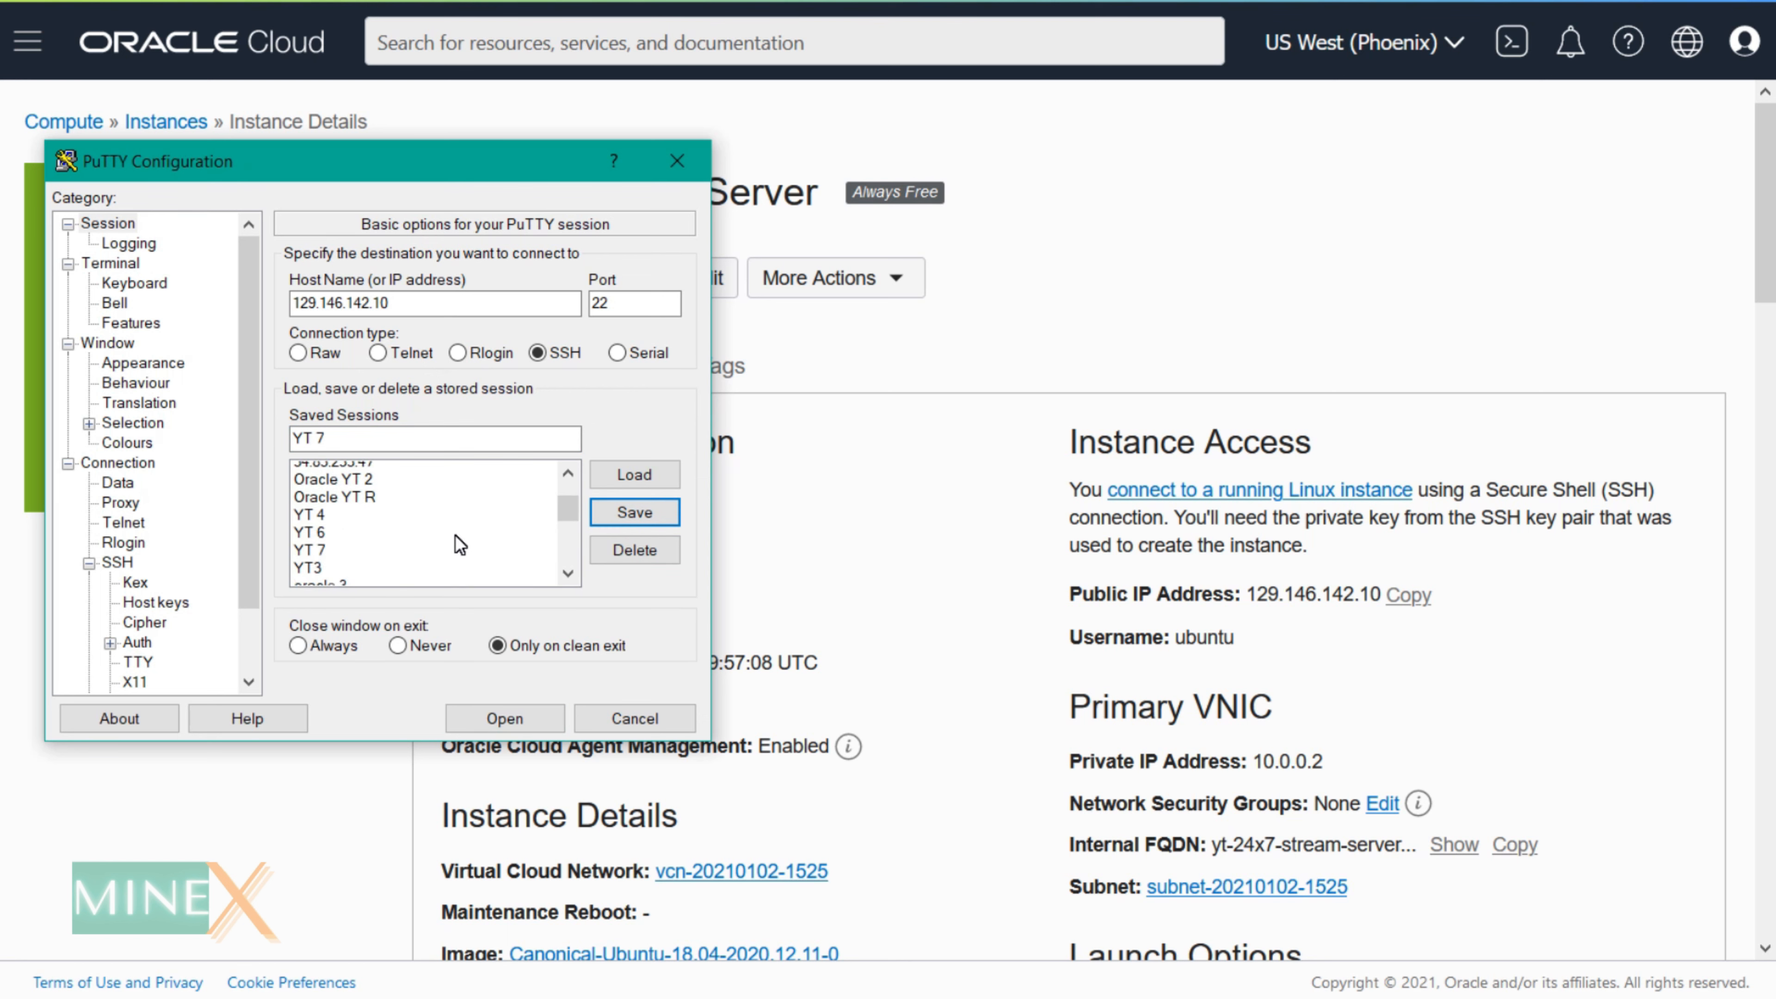
{"action": "left_click", "coordinate": [505, 719]}
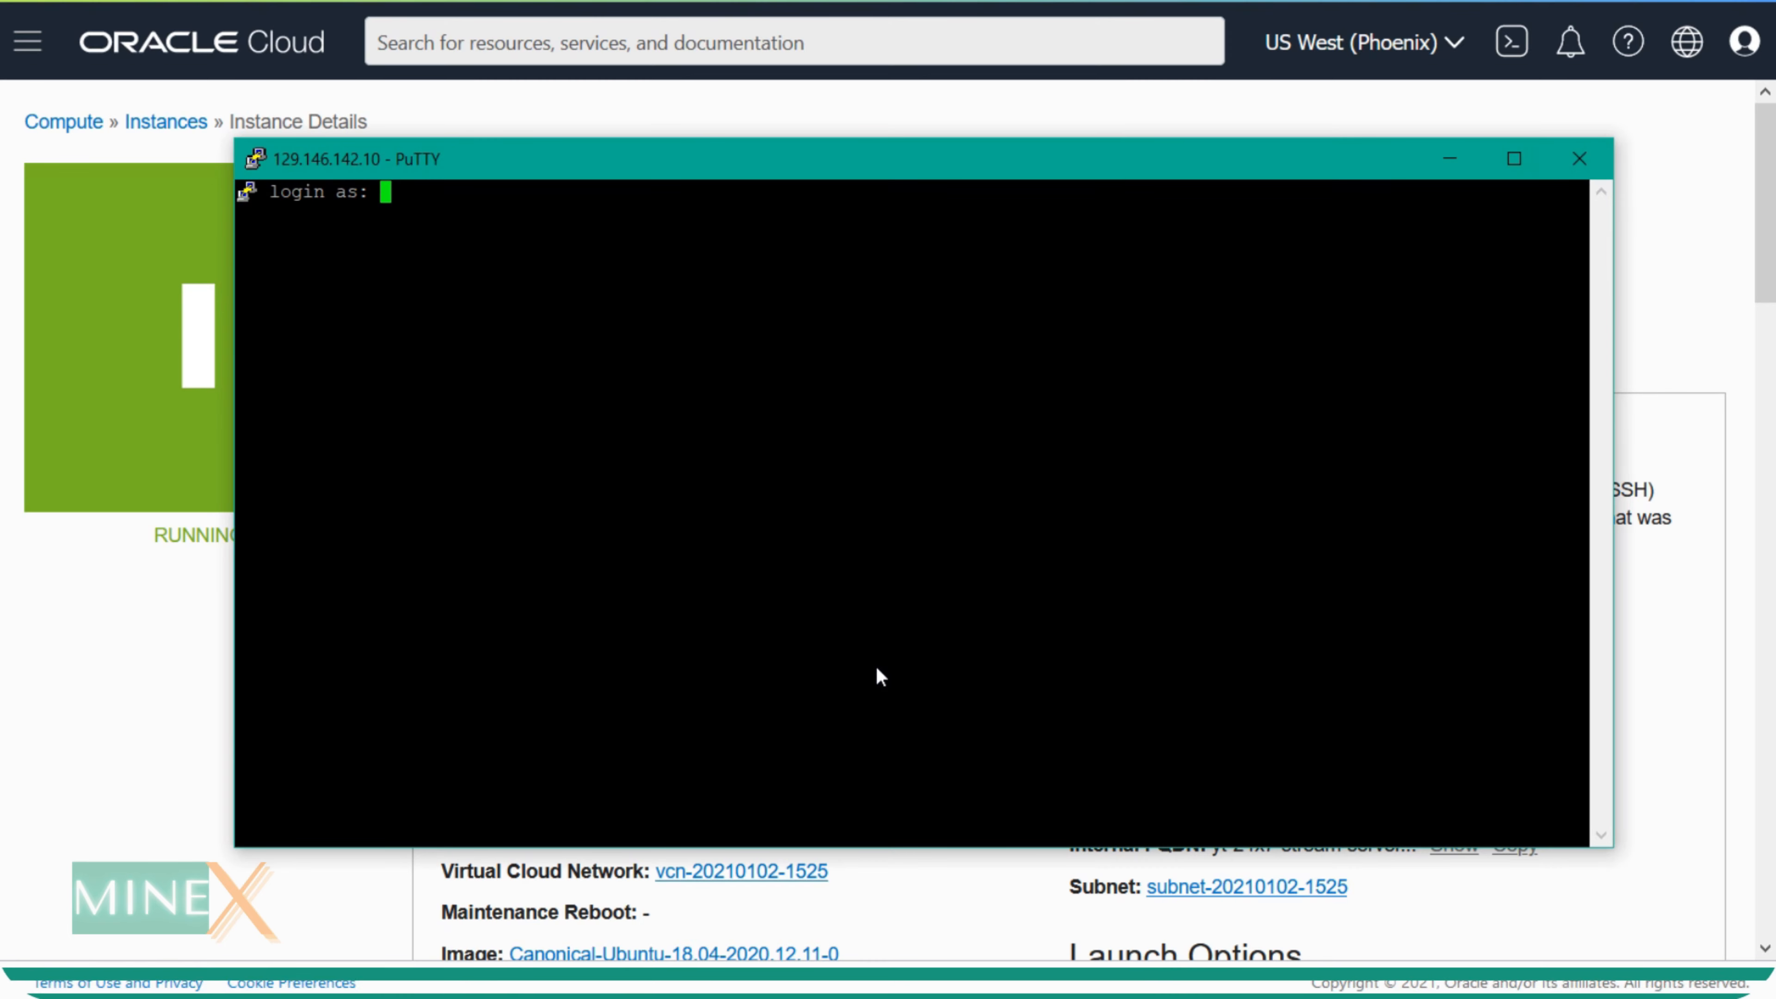
Step: Log in as ubuntu and switch to a root shell with sudo -s
{"action": "type", "text": "ubun"}
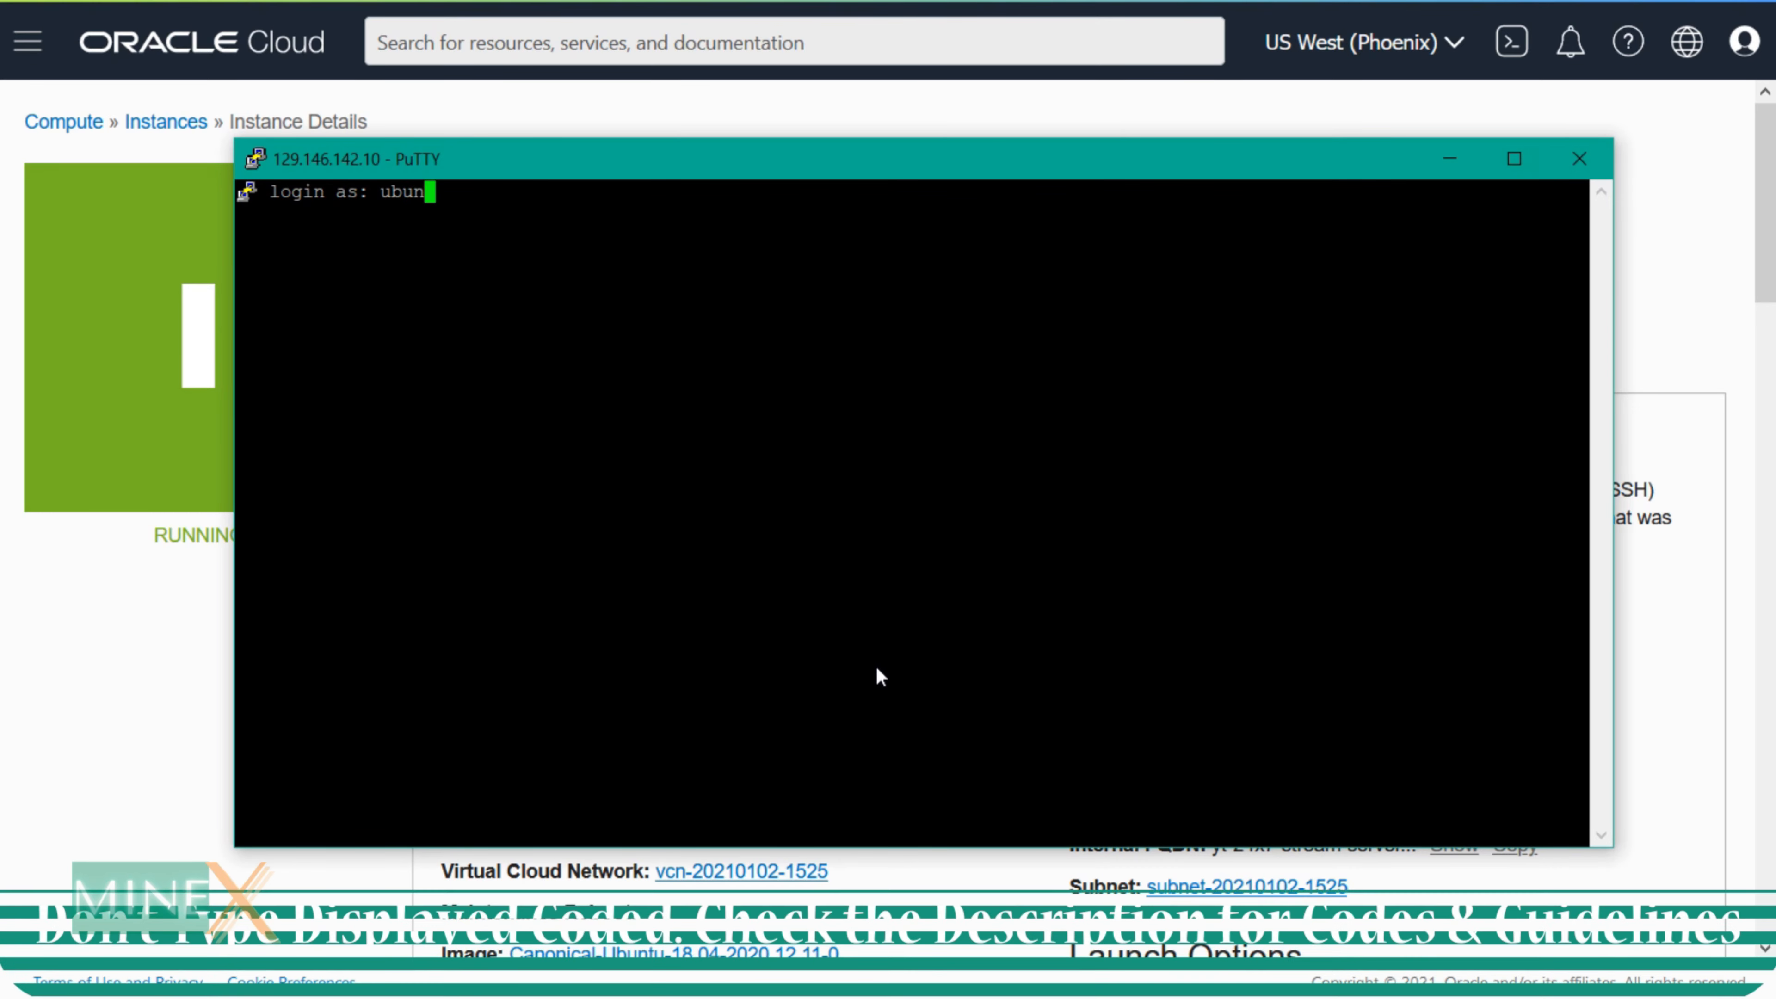
{"action": "type", "text": "tu"}
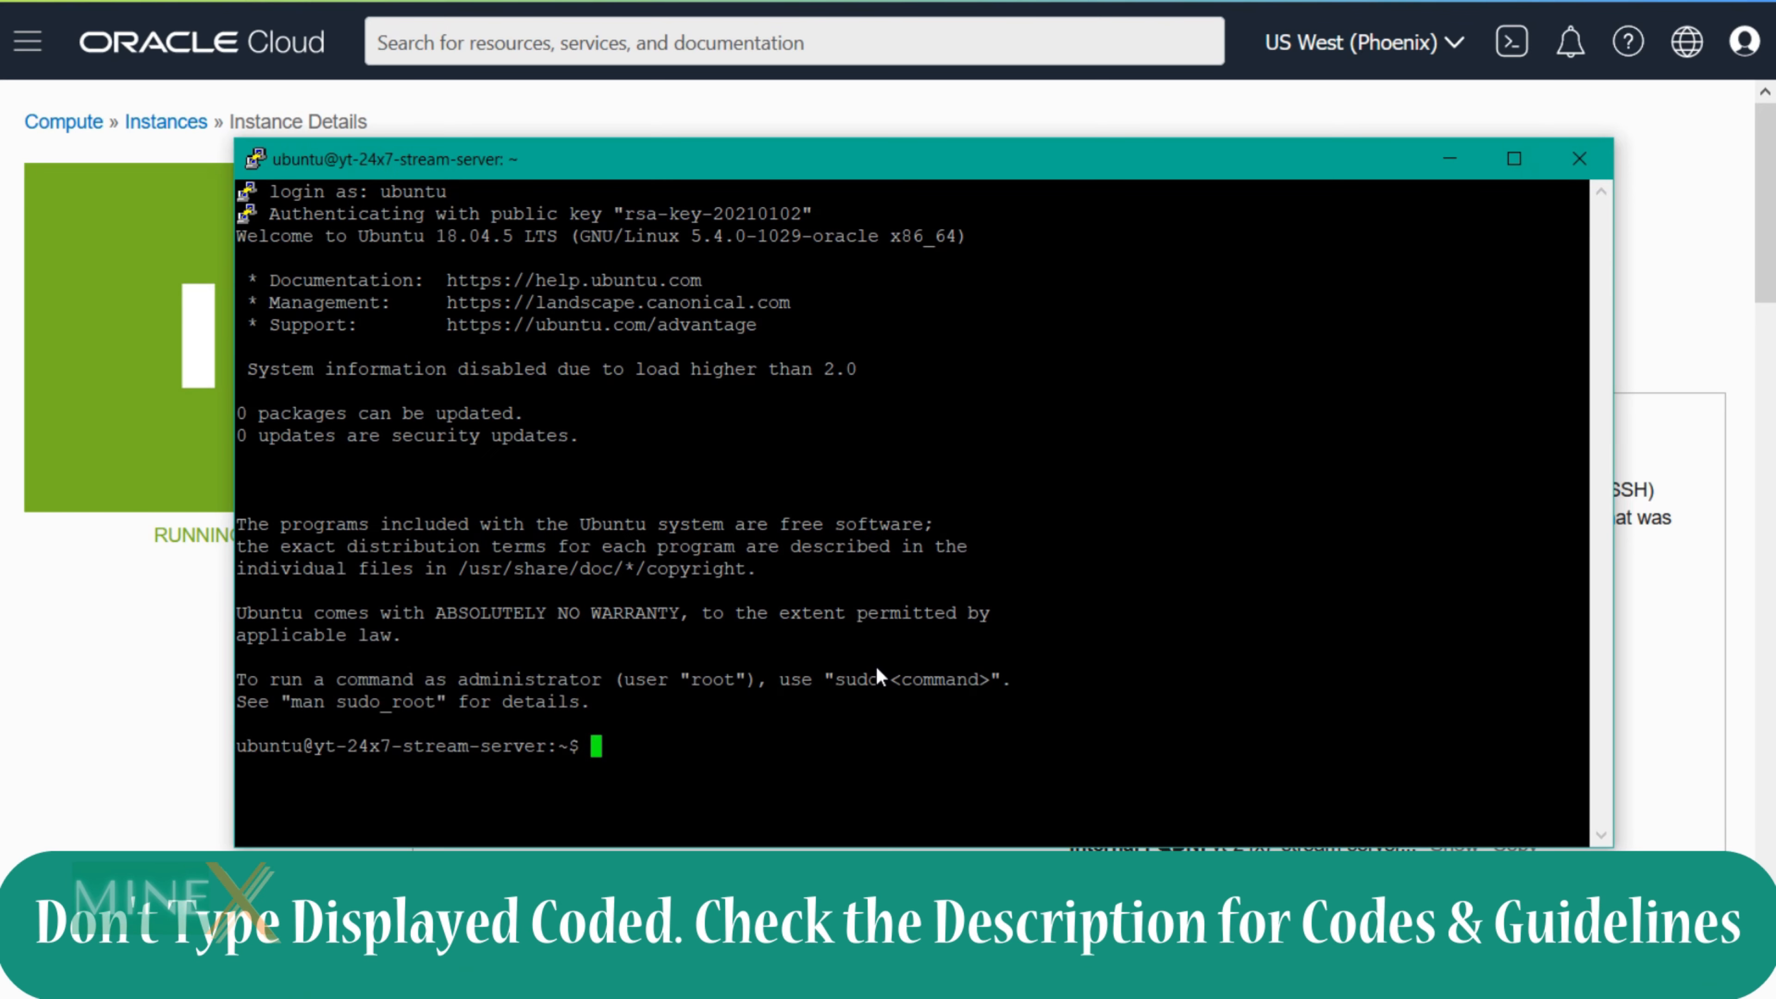
{"action": "type", "text": "s"}
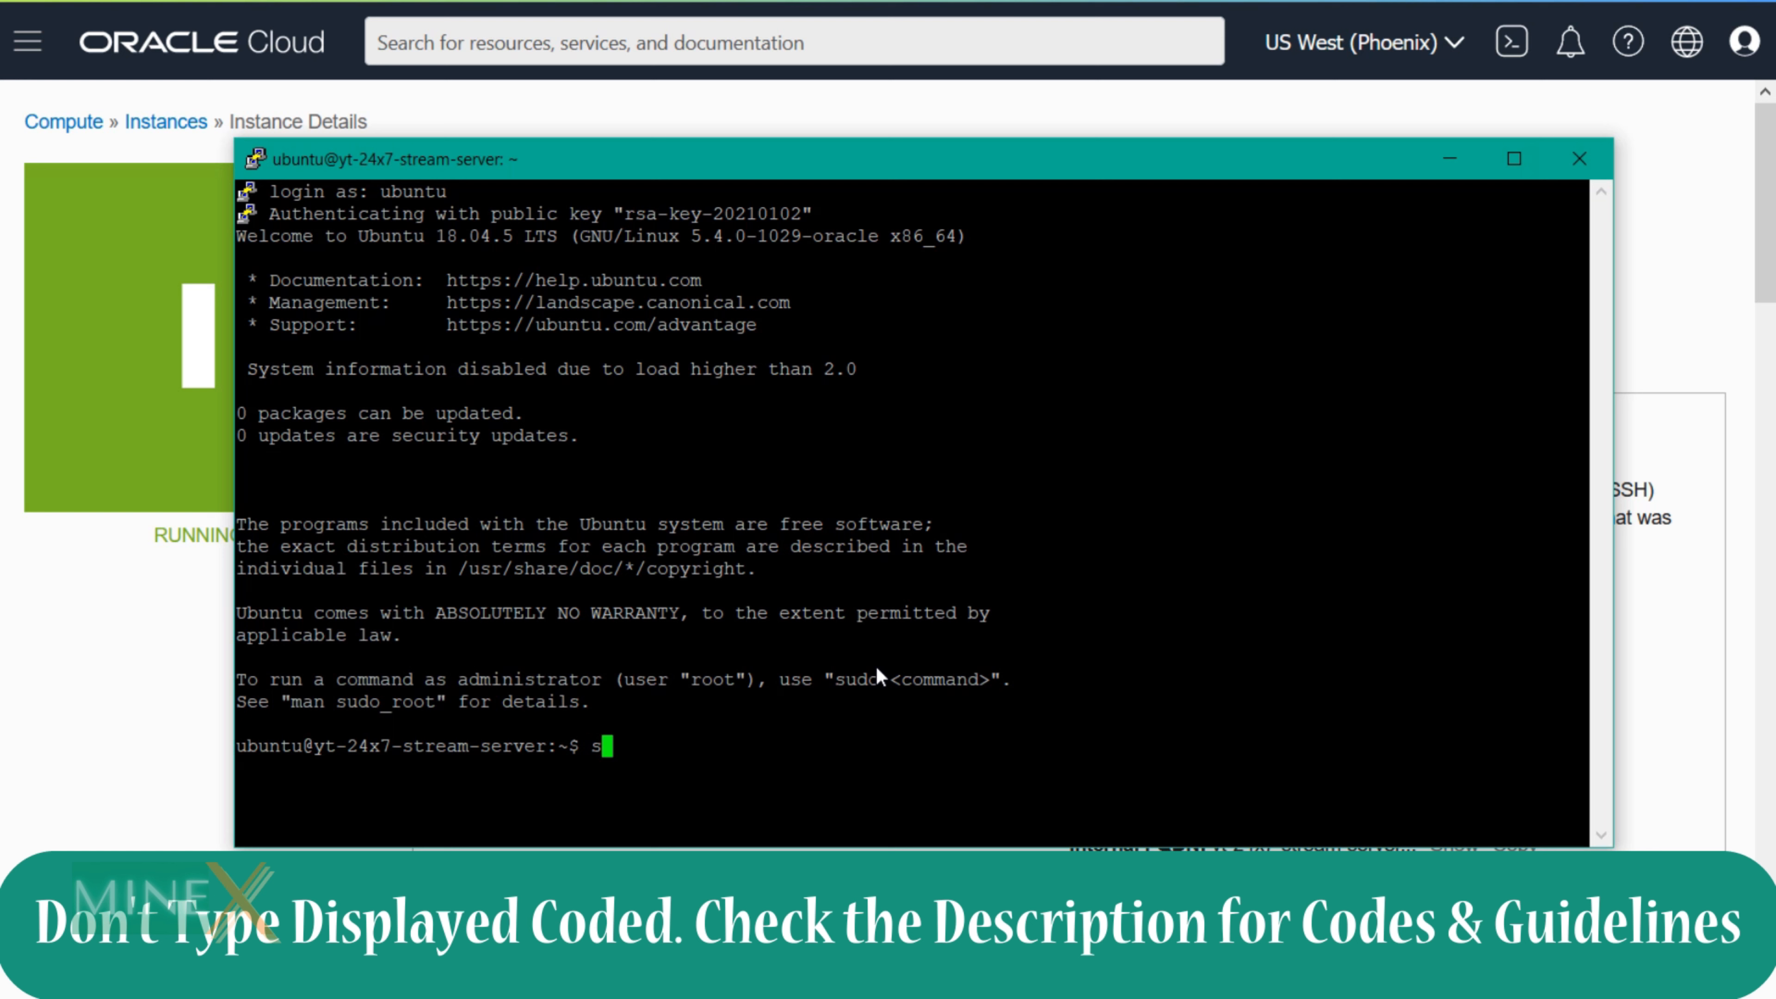
{"action": "type", "text": "udo"}
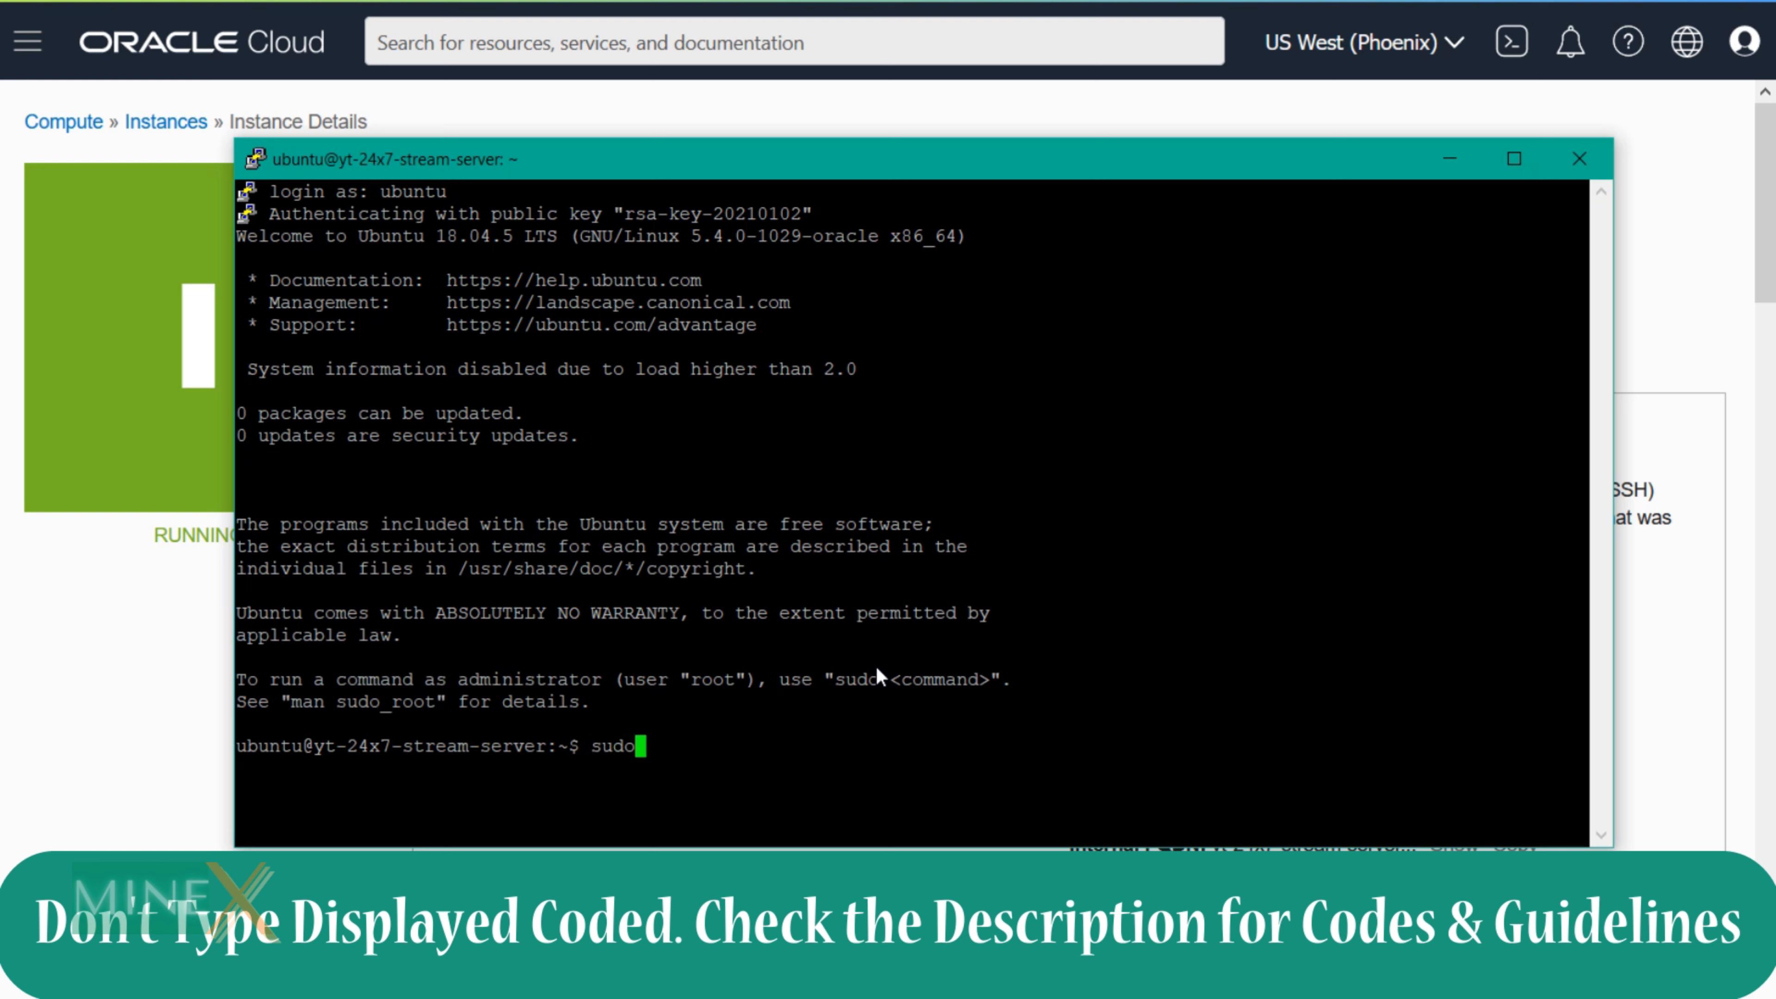
{"action": "type", "text": "-s"}
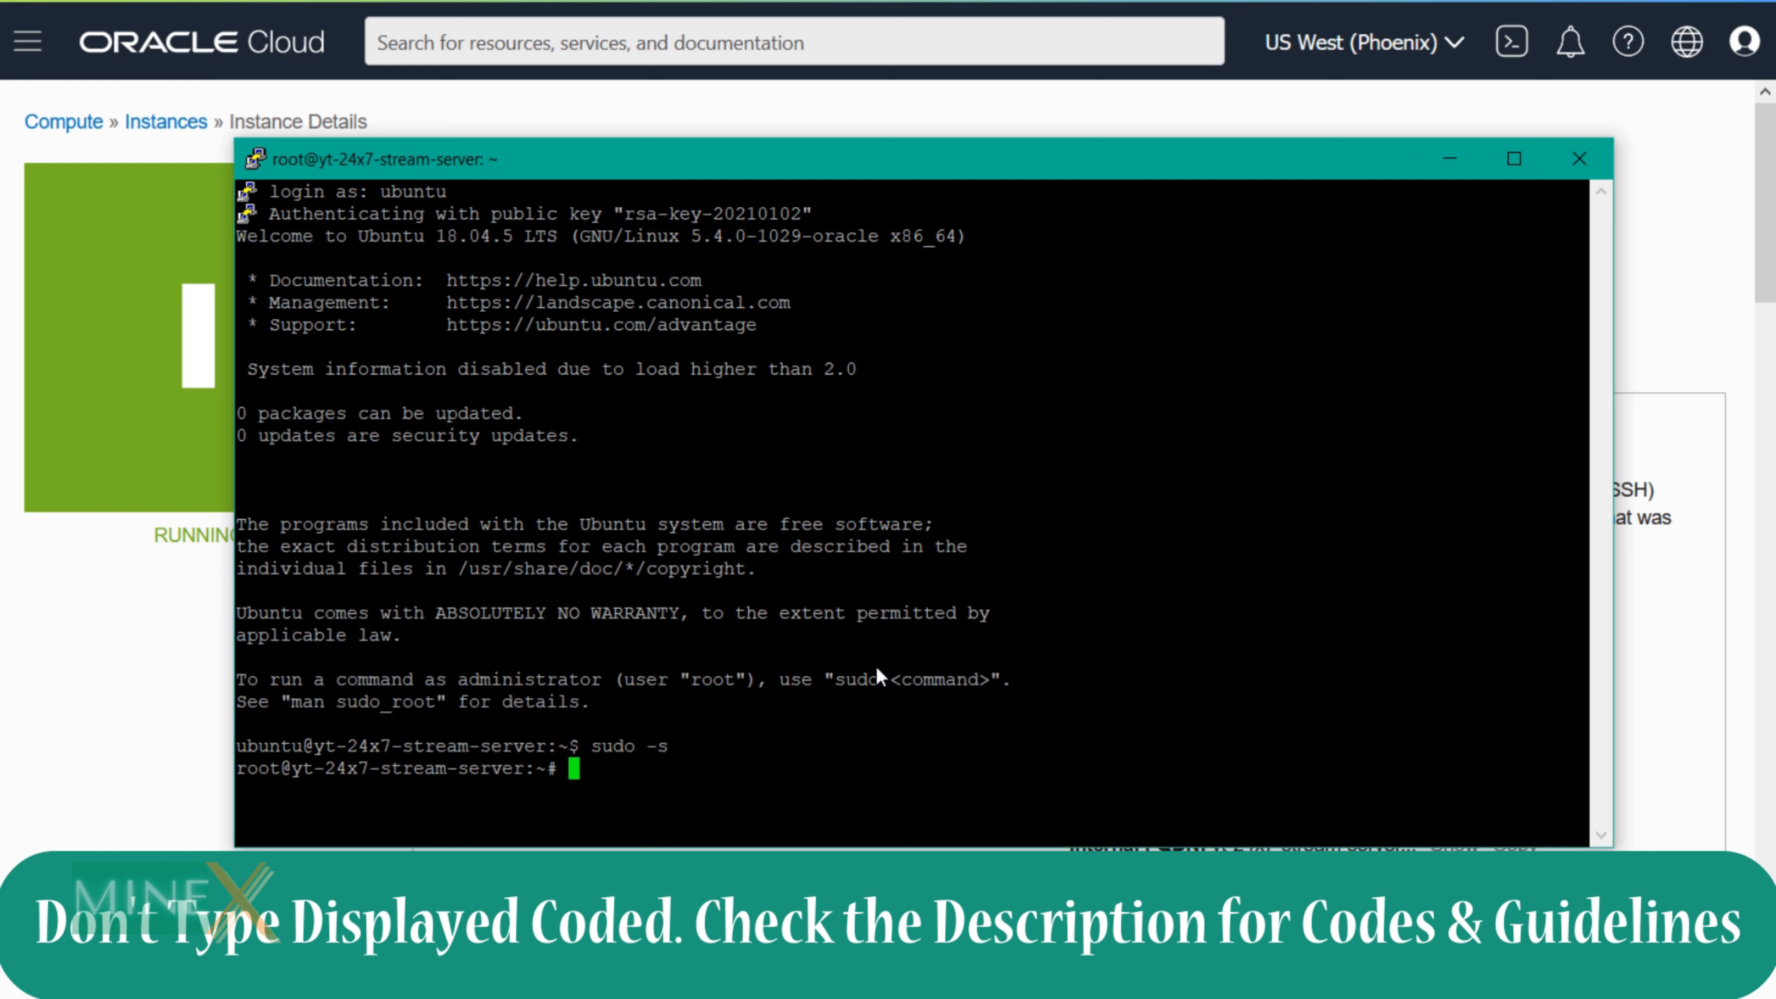
Step: Create the user virajkas with adduser, accepting default details and confirming
{"action": "type", "text": "add"}
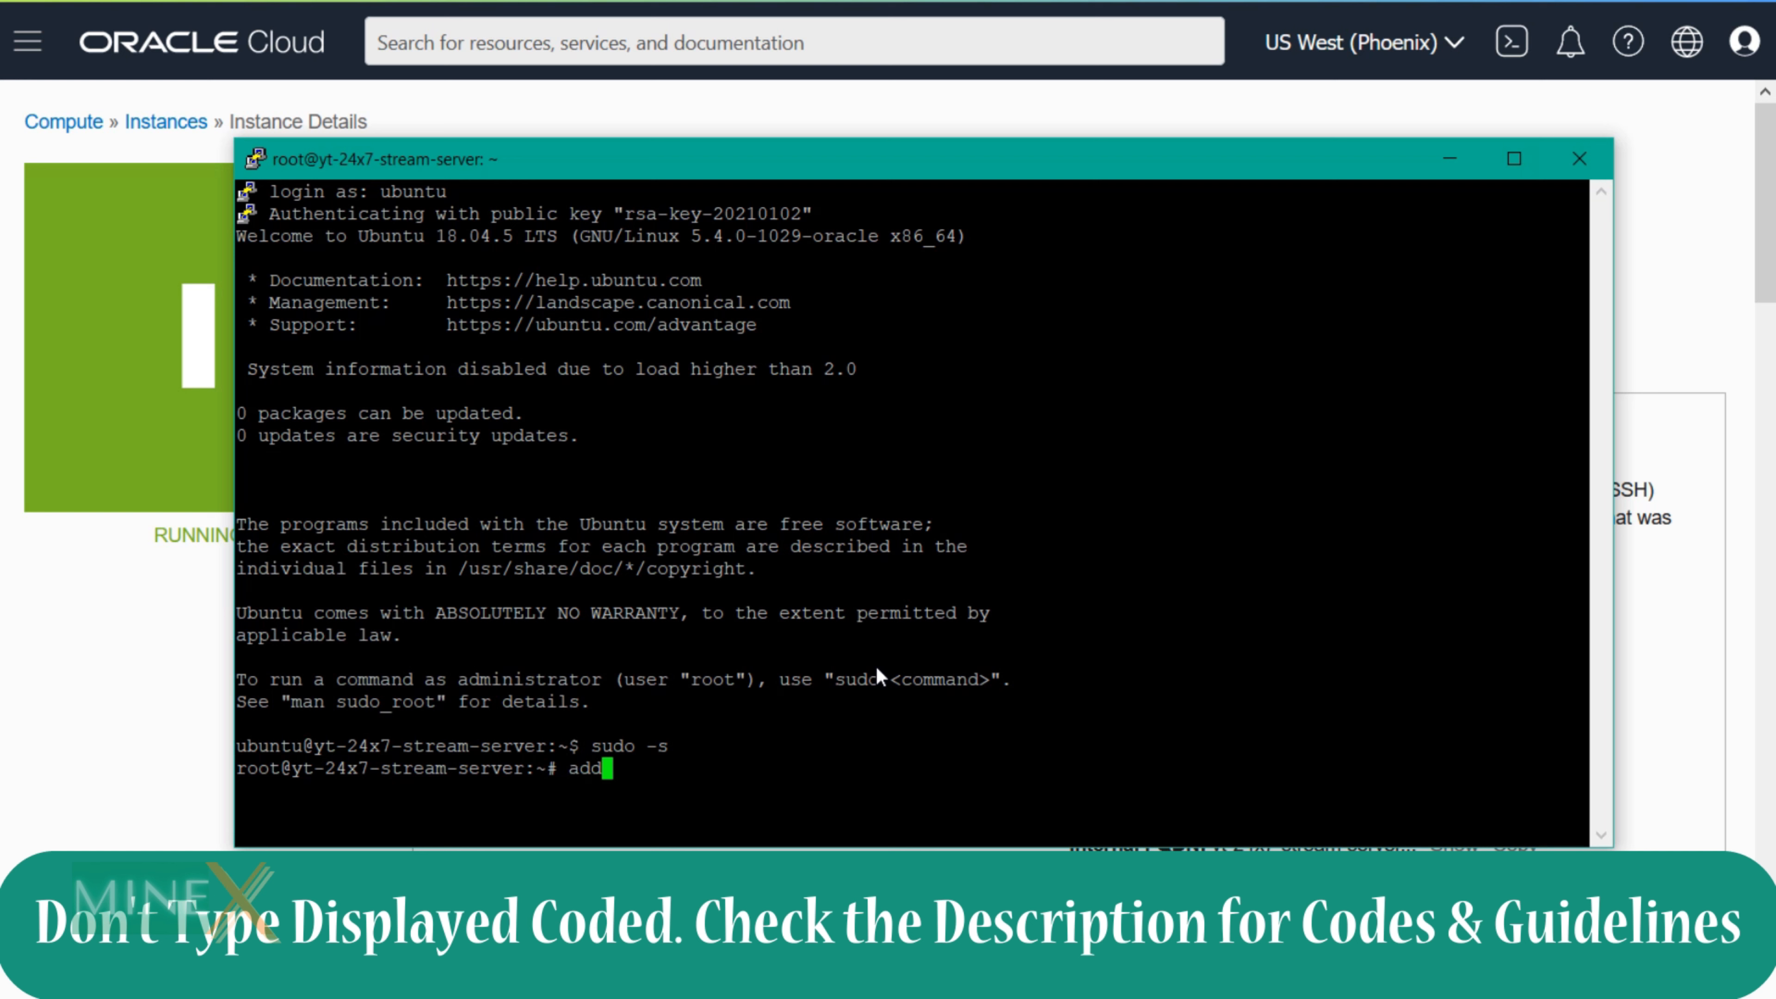
{"action": "type", "text": "user"}
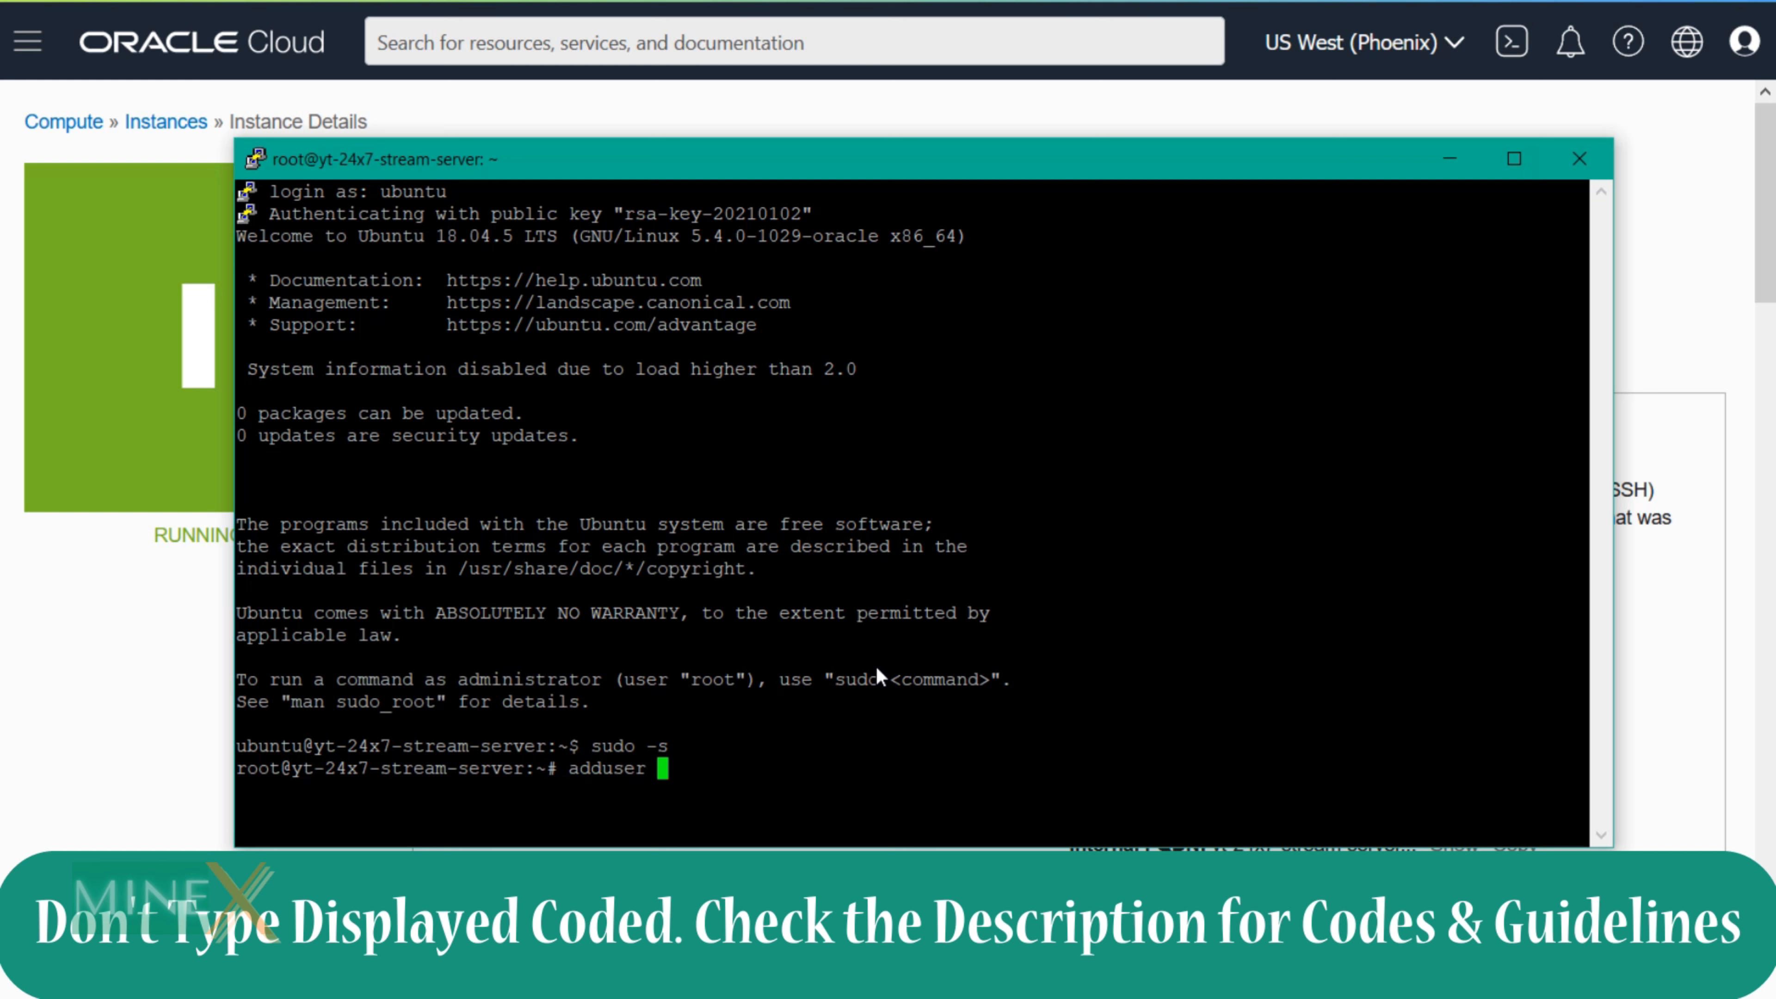
{"action": "type", "text": "virajkasun"}
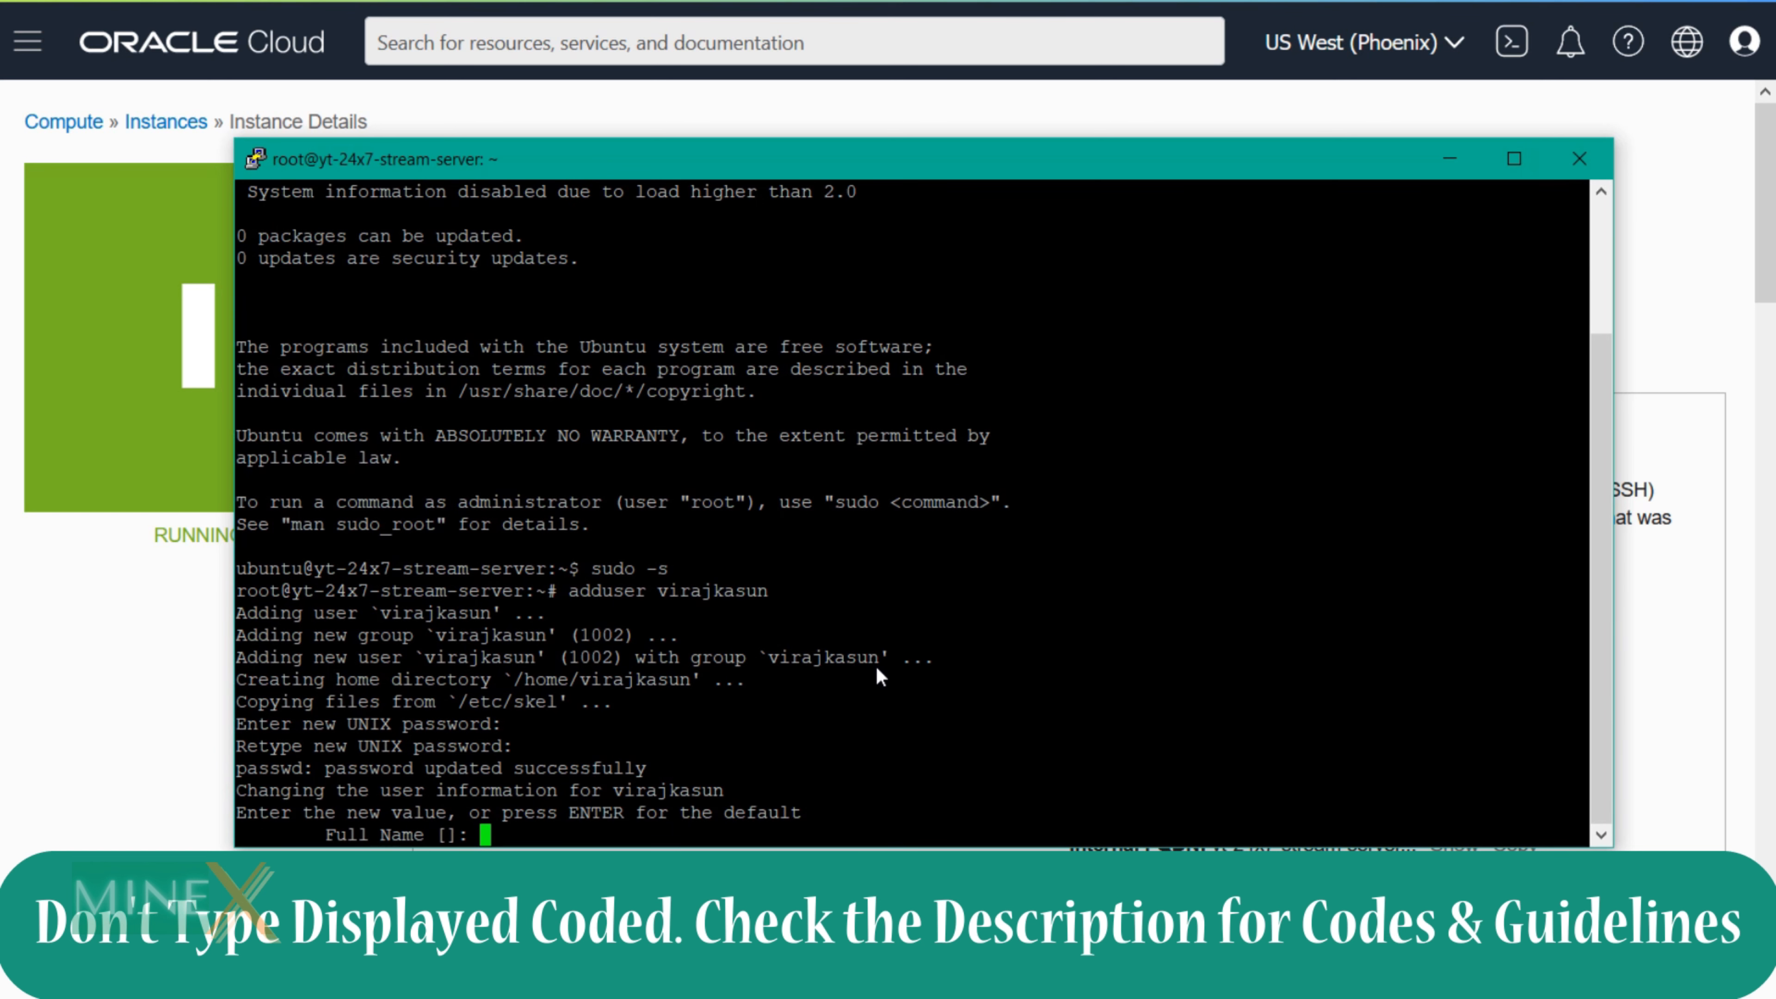
{"action": "key", "text": "Enter"}
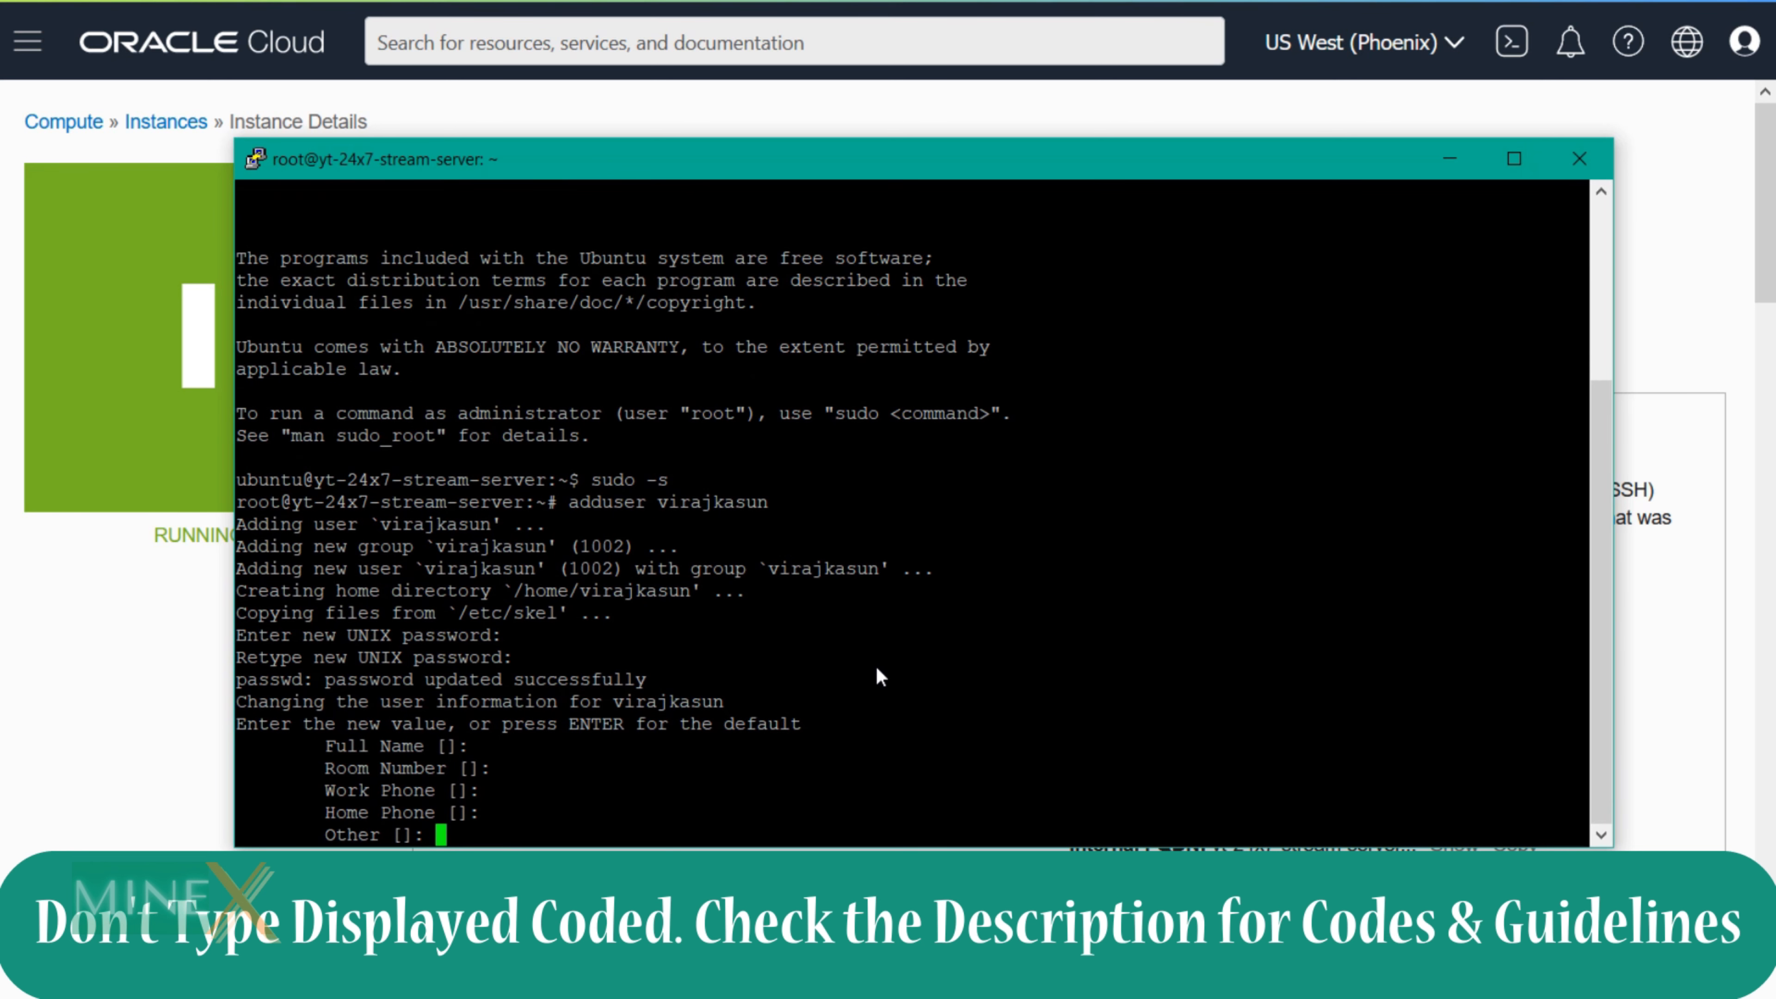
{"action": "type", "text": "y"}
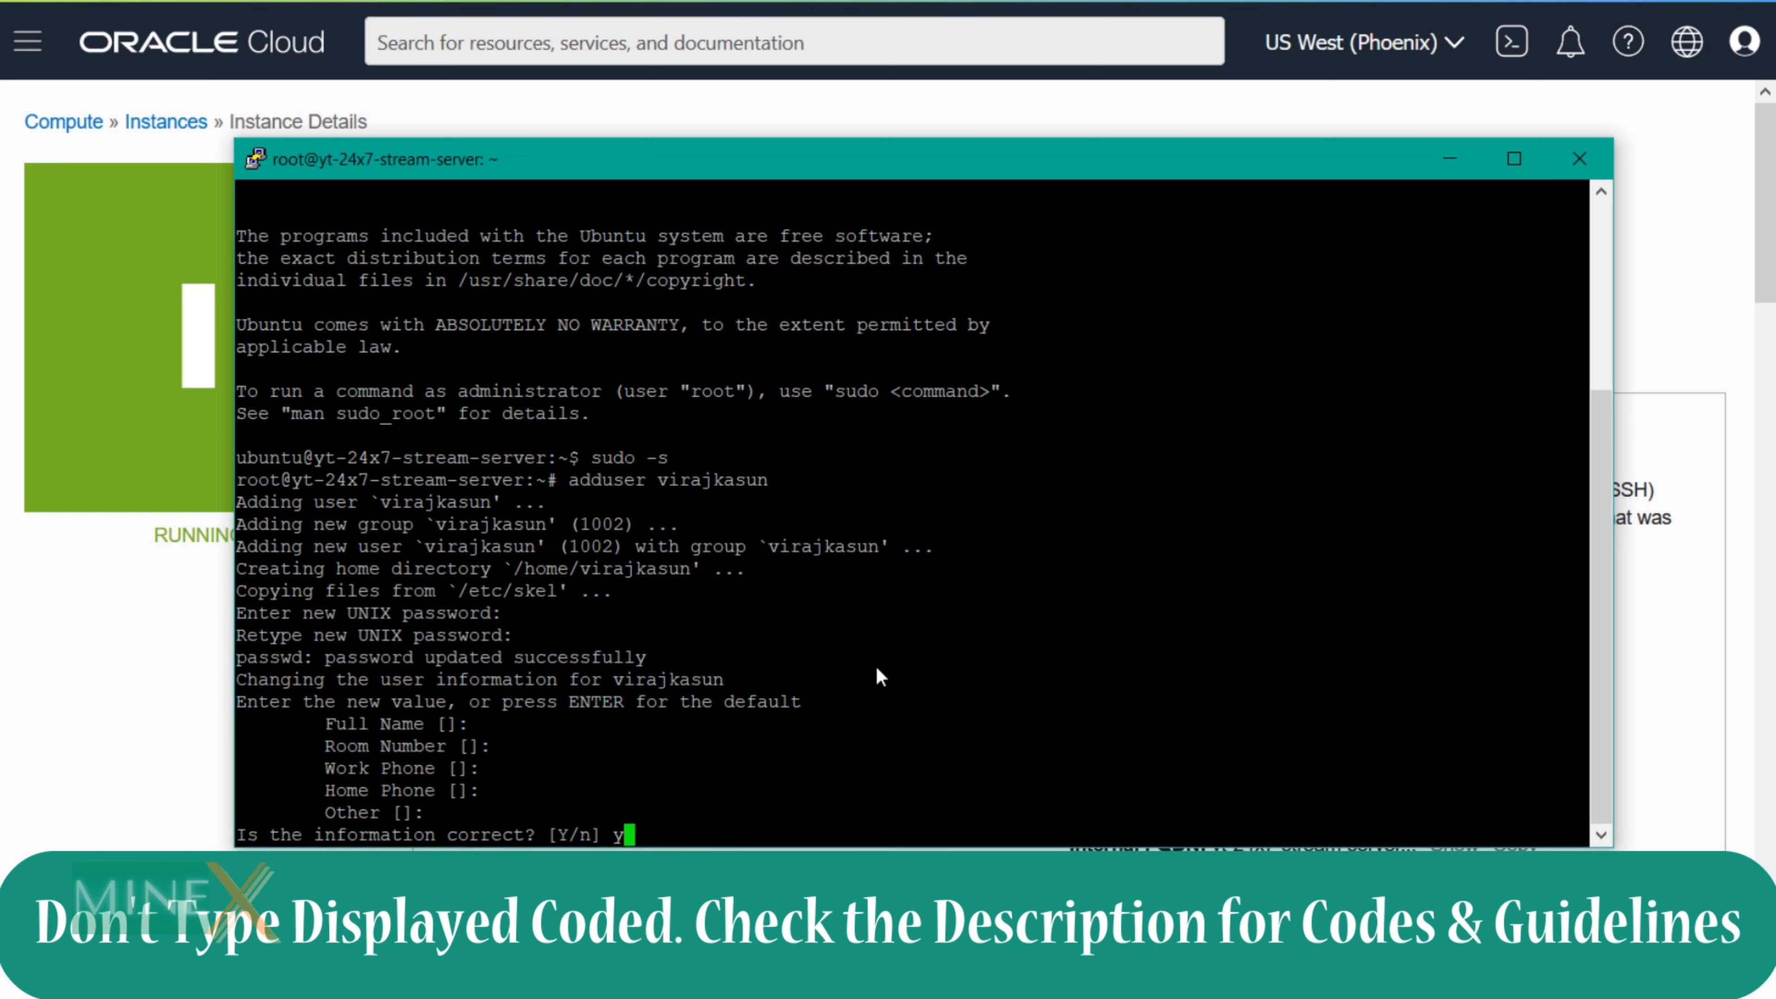
{"action": "key", "text": "enter"}
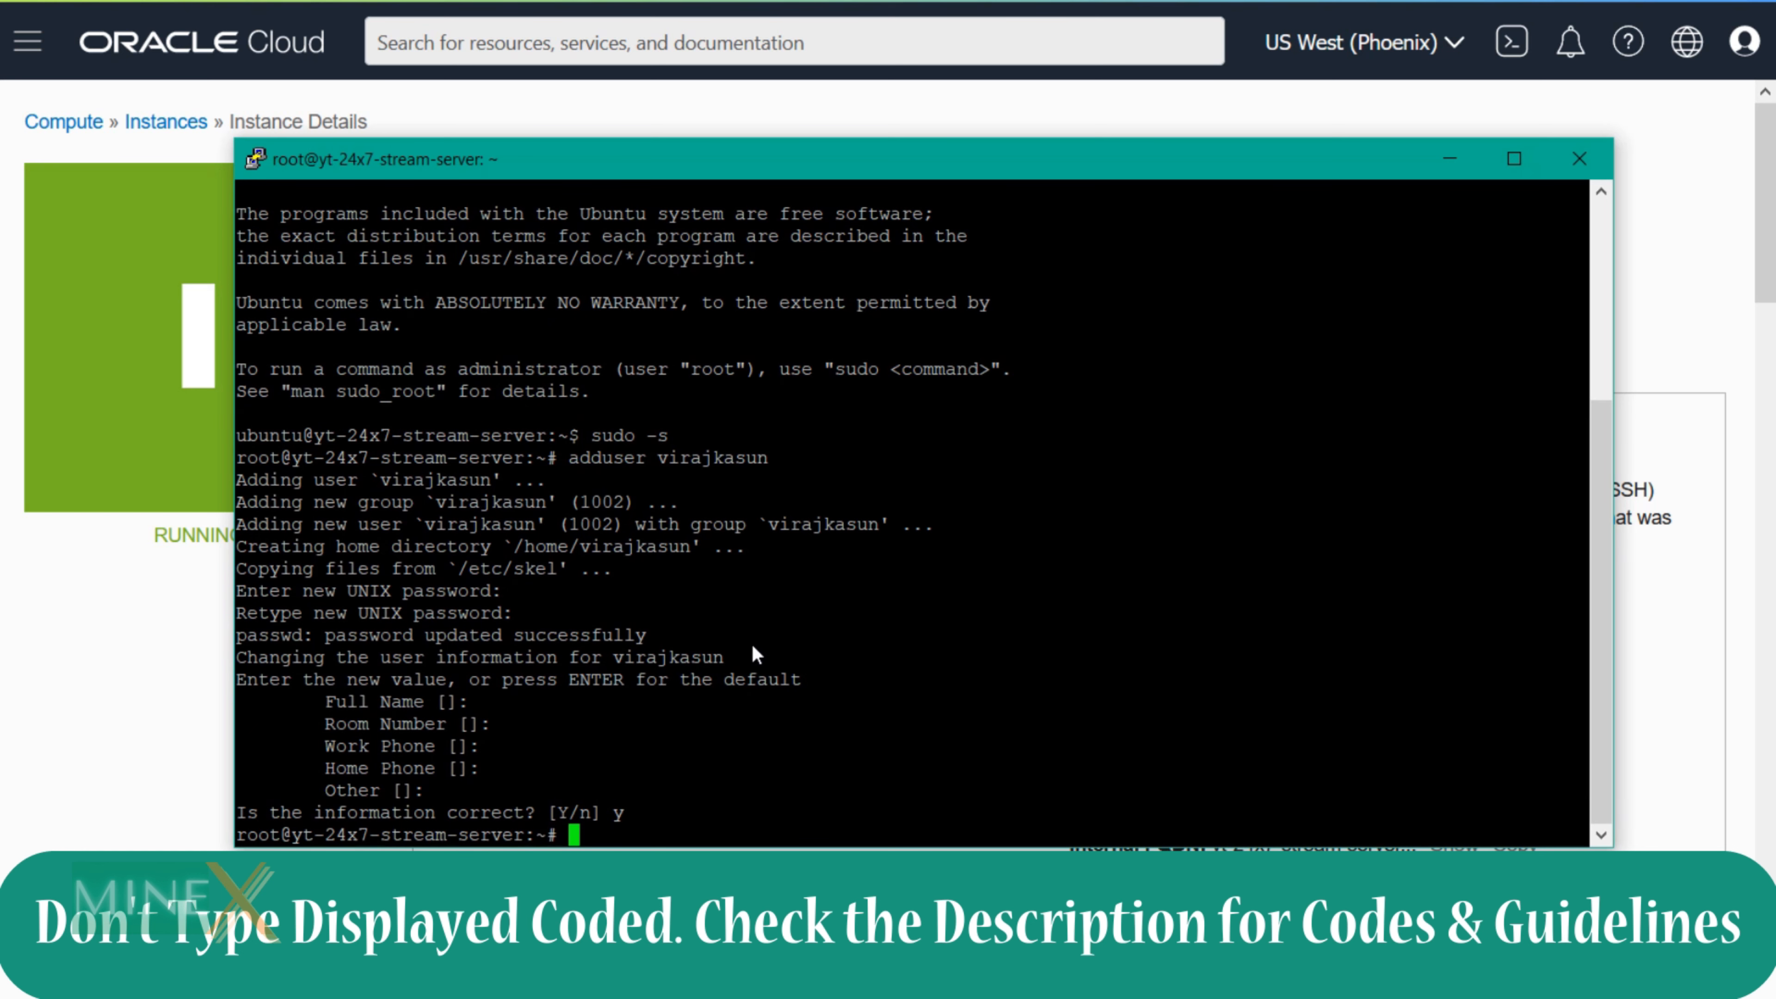
Step: Add virajkasun to the sudo group with usermod -aG sudo
{"action": "right_click", "coordinate": [300, 222]}
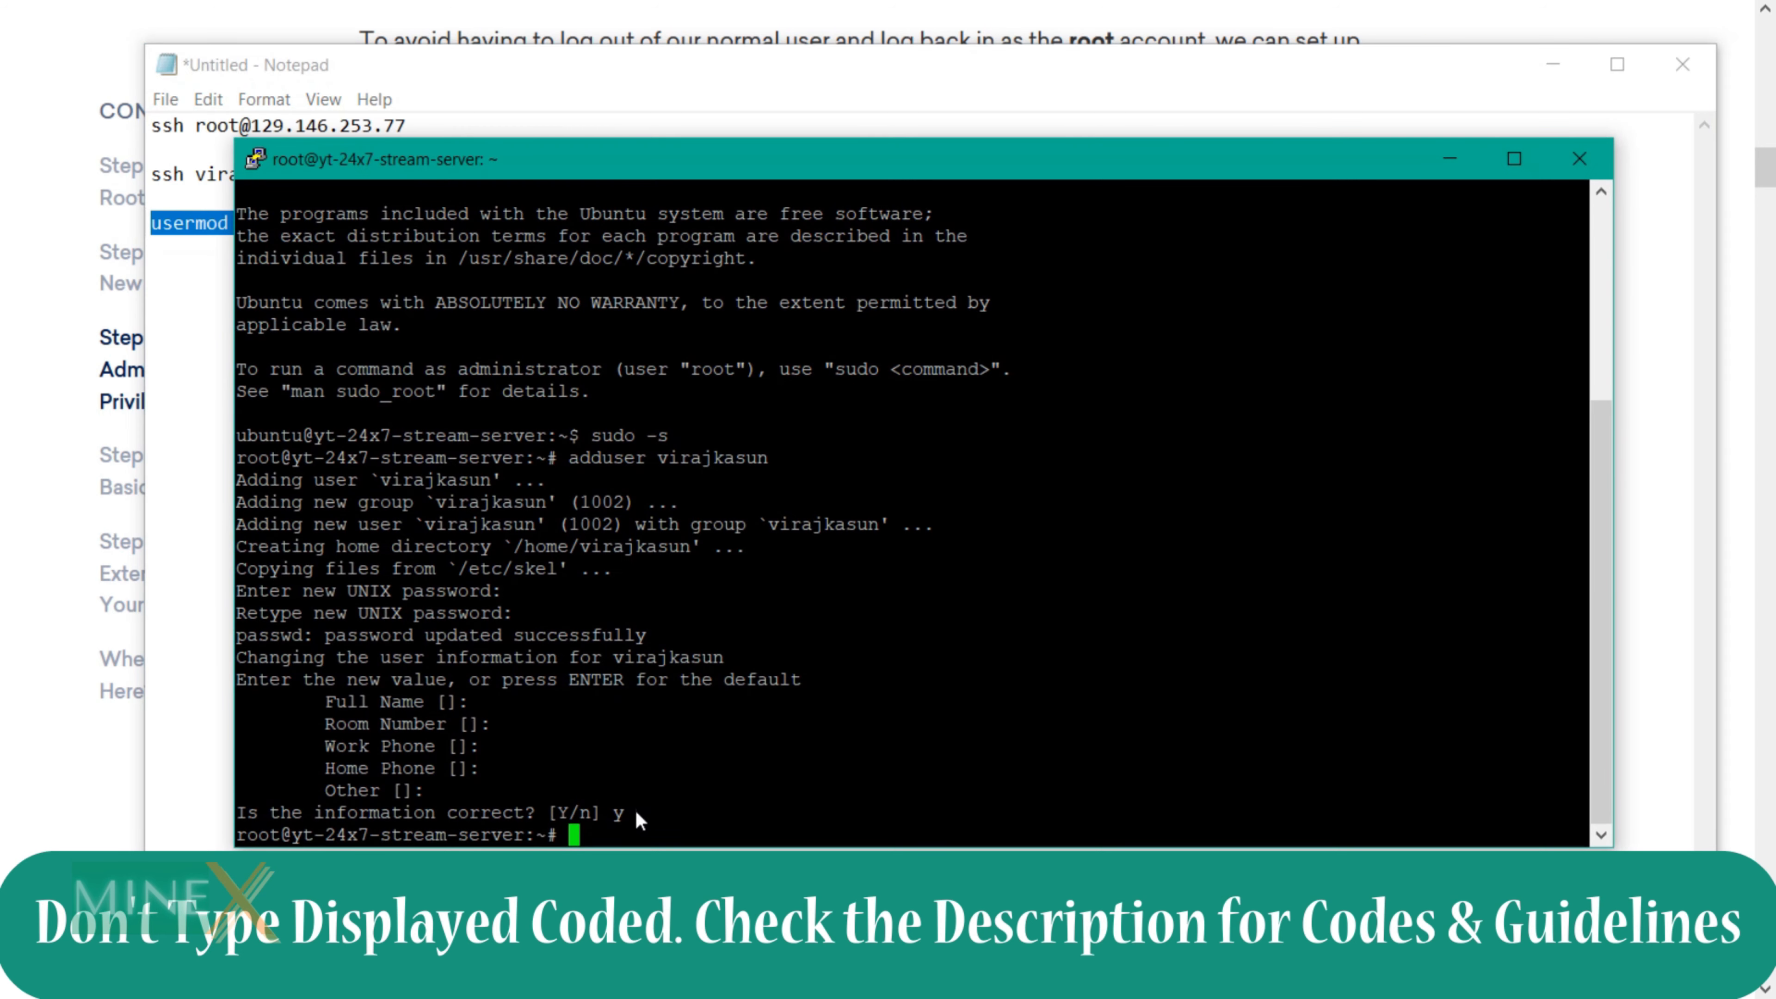
{"action": "type", "text": "usermod -aG sudo virajkasun"}
{"action": "type", "text": "ufw app list"}
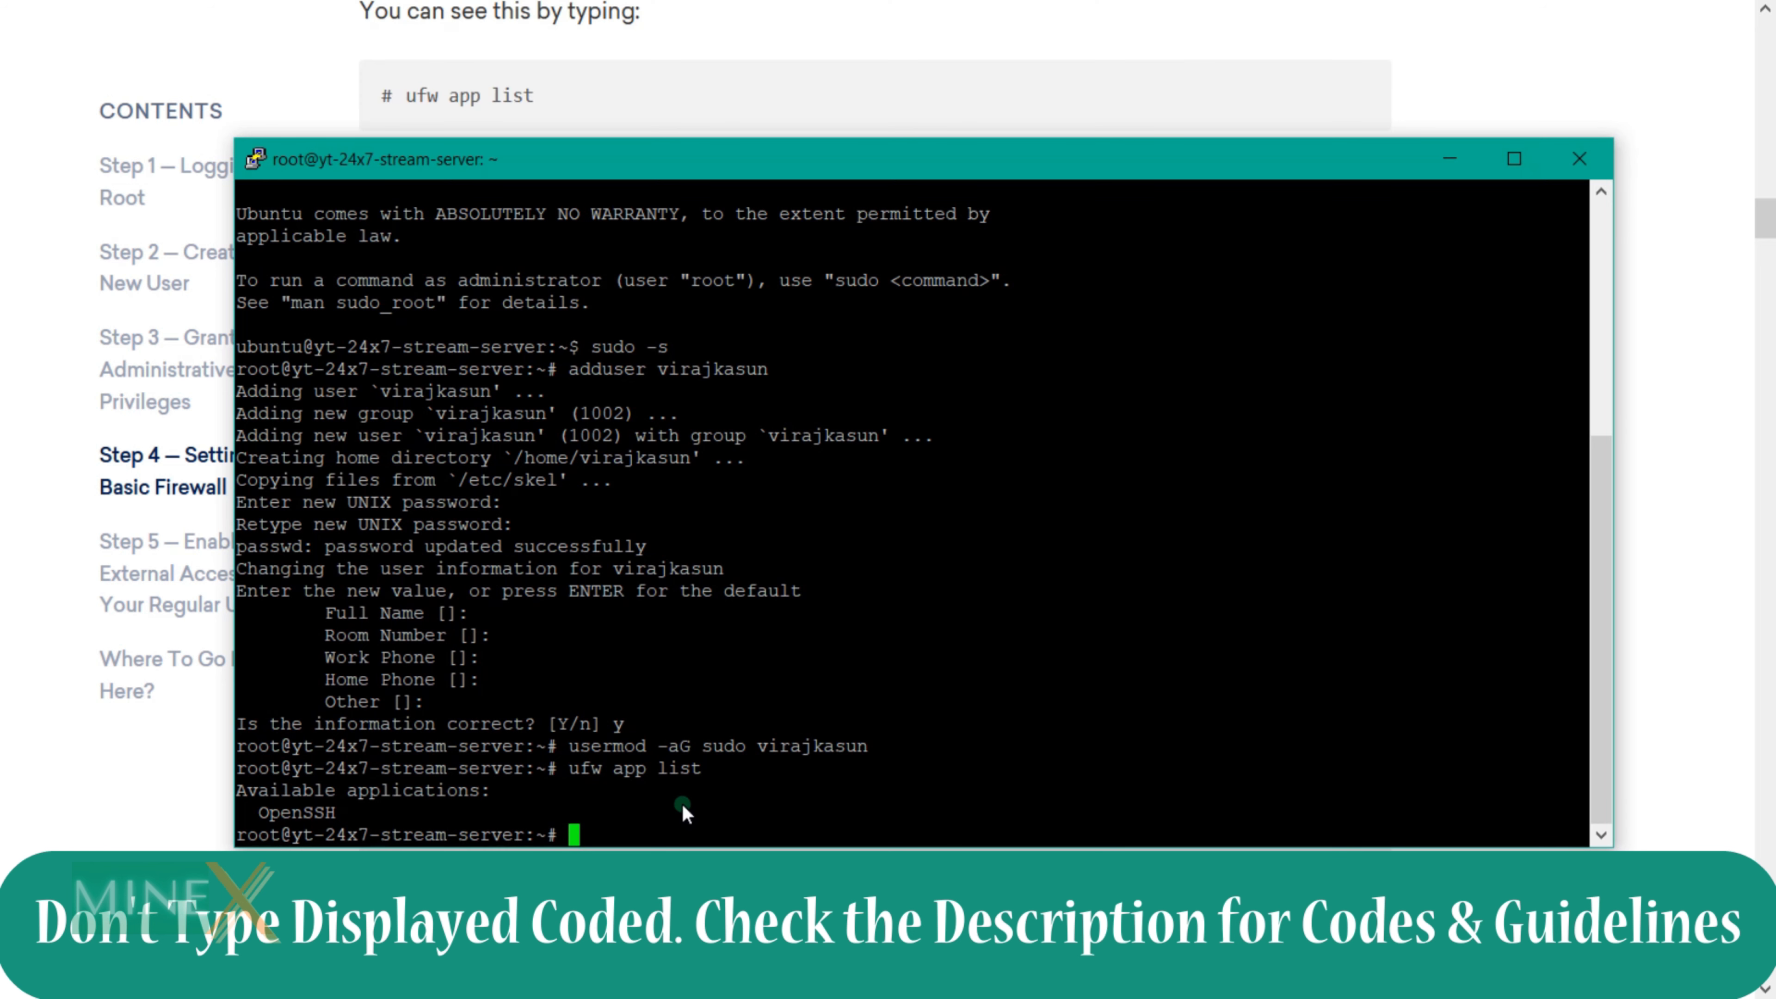
Step: Allow OpenSSH through ufw and enable the firewall, confirming with y
{"action": "type", "text": "ufw allow OpenSSH"}
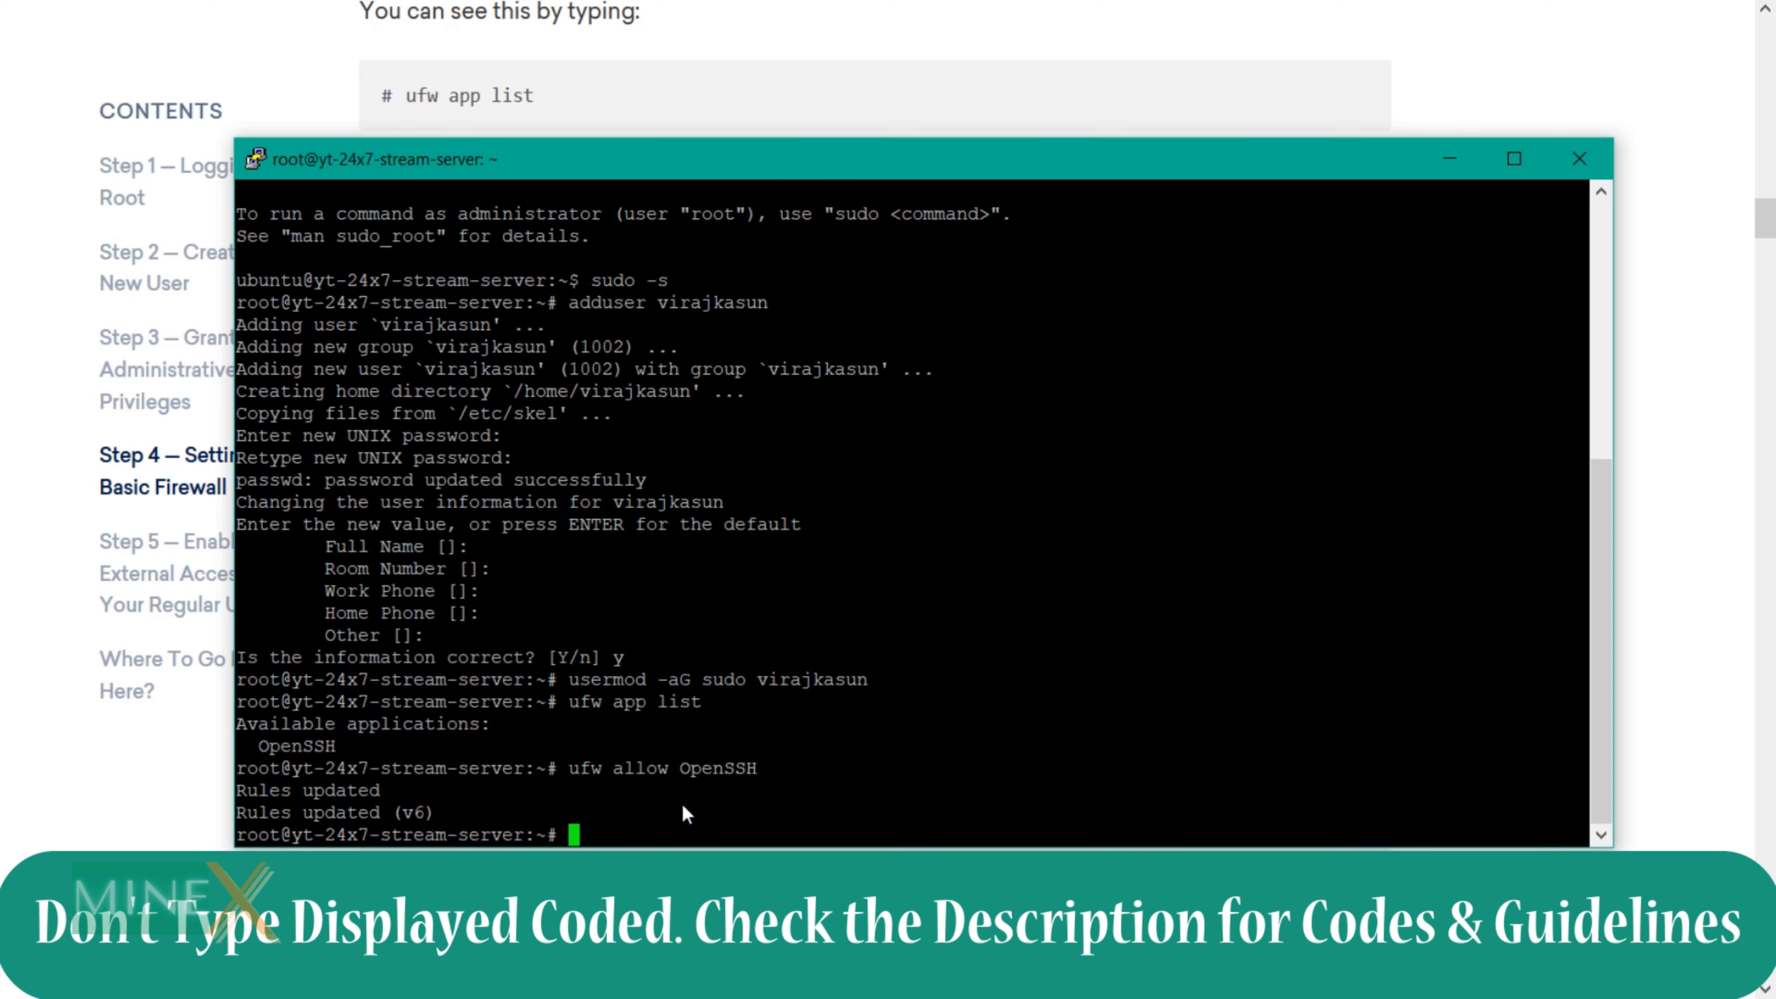
{"action": "type", "text": "ufw enable"}
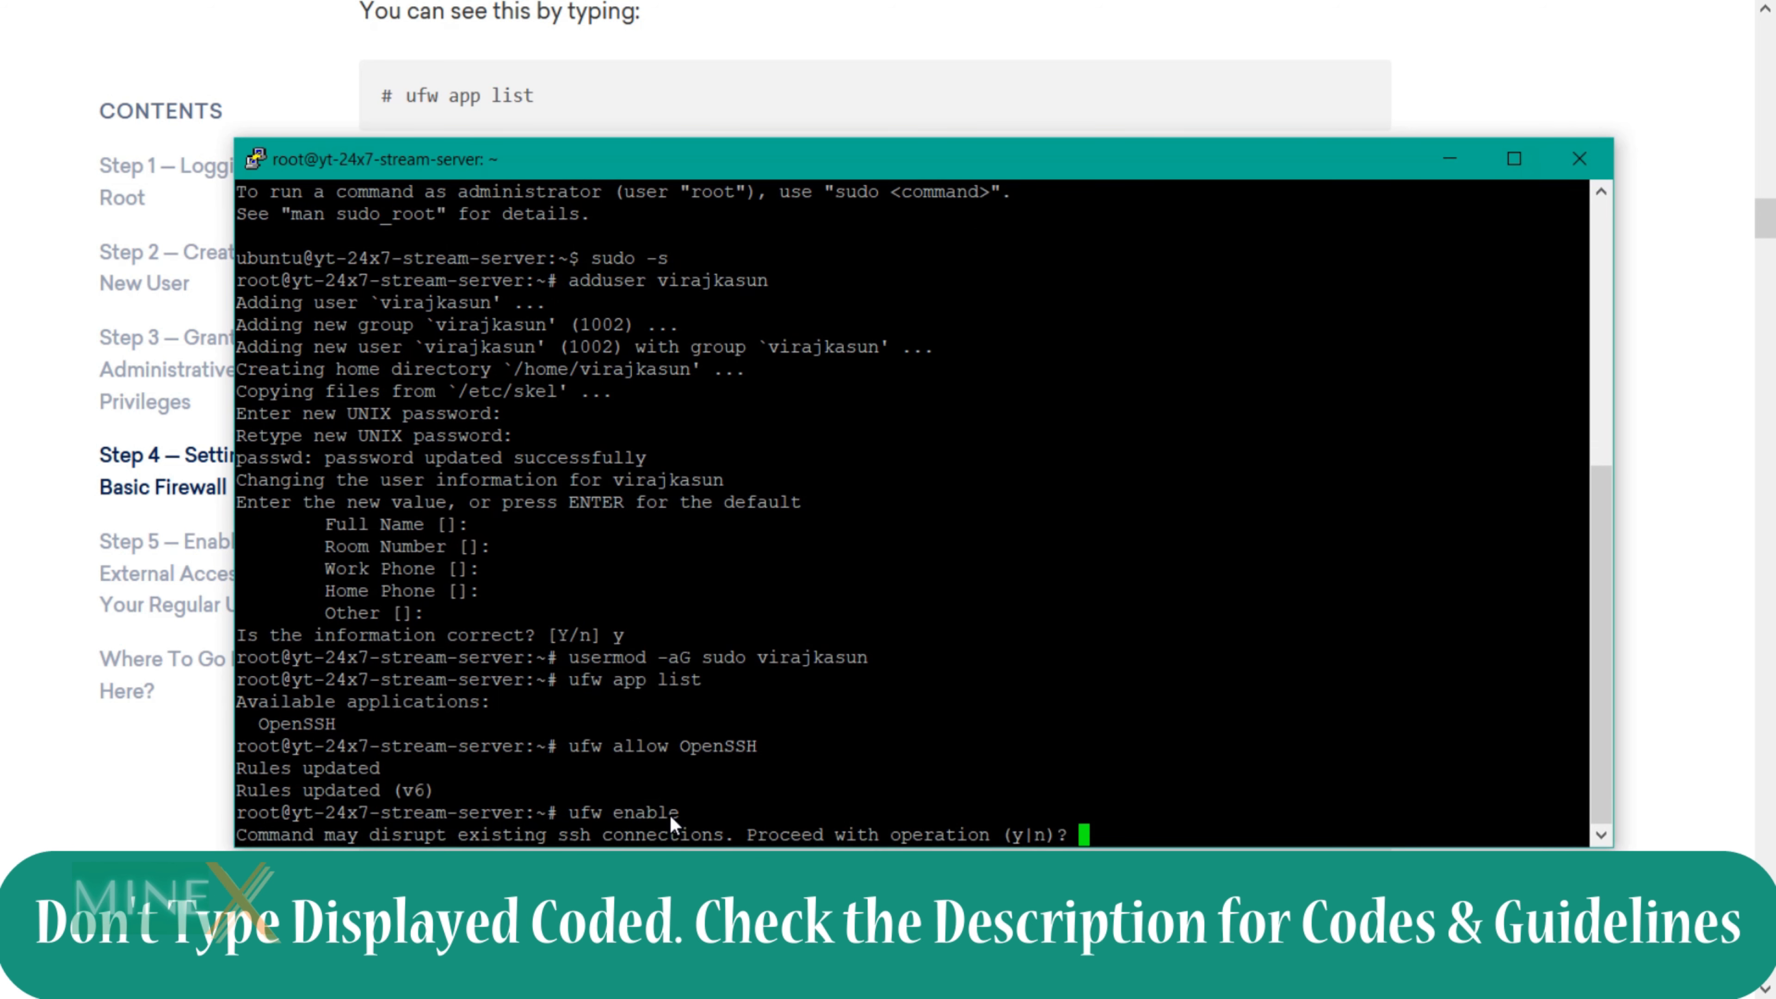
{"action": "mouse_move", "coordinate": [757, 748]}
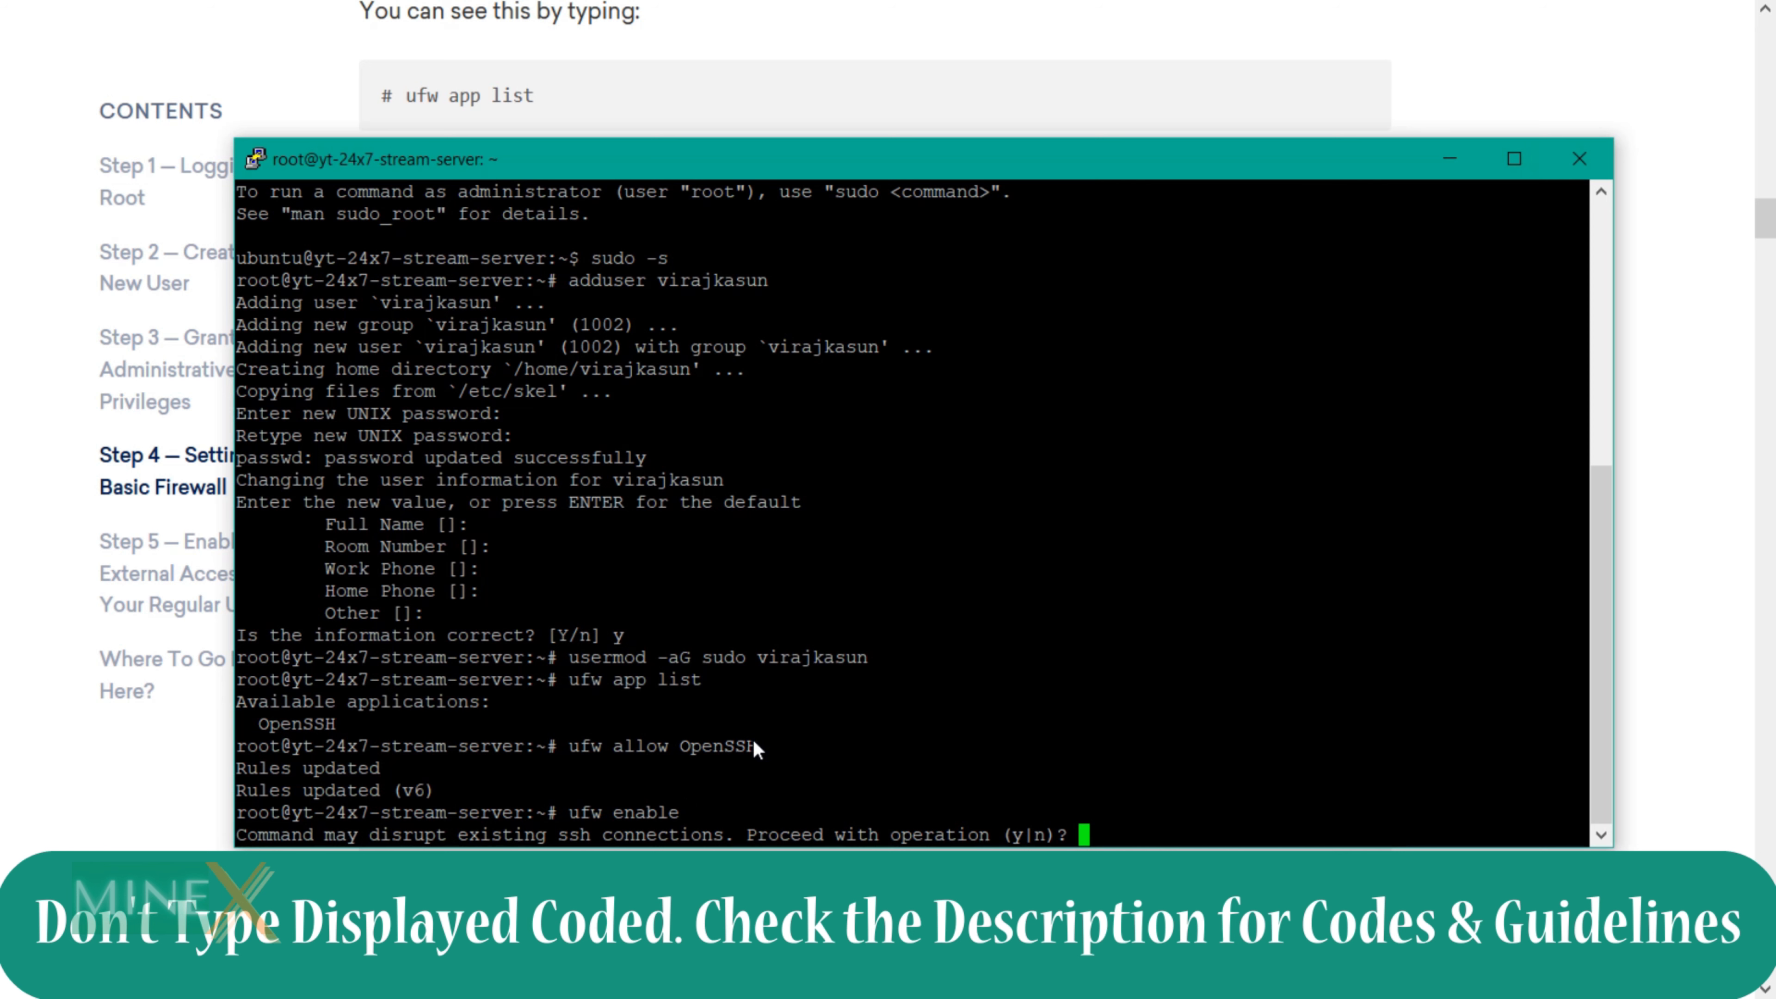
{"action": "type", "text": "y"}
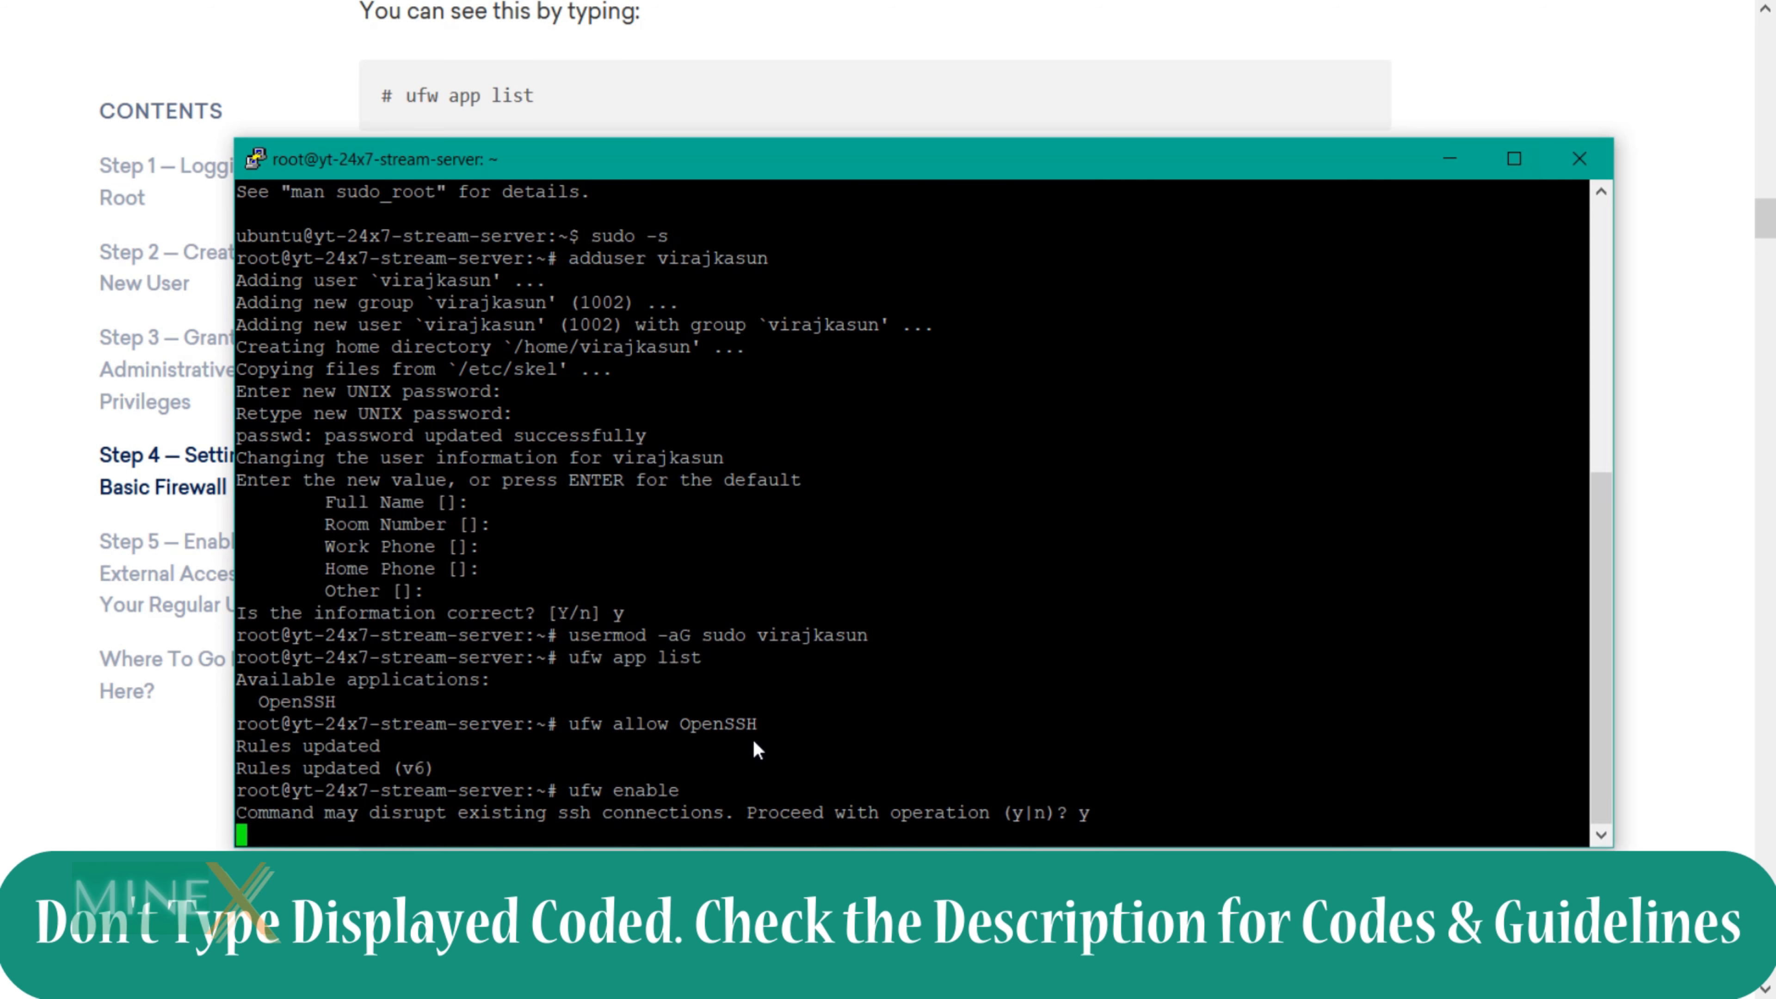
{"action": "key", "text": "Return"}
{"action": "type", "text": "ufw status"}
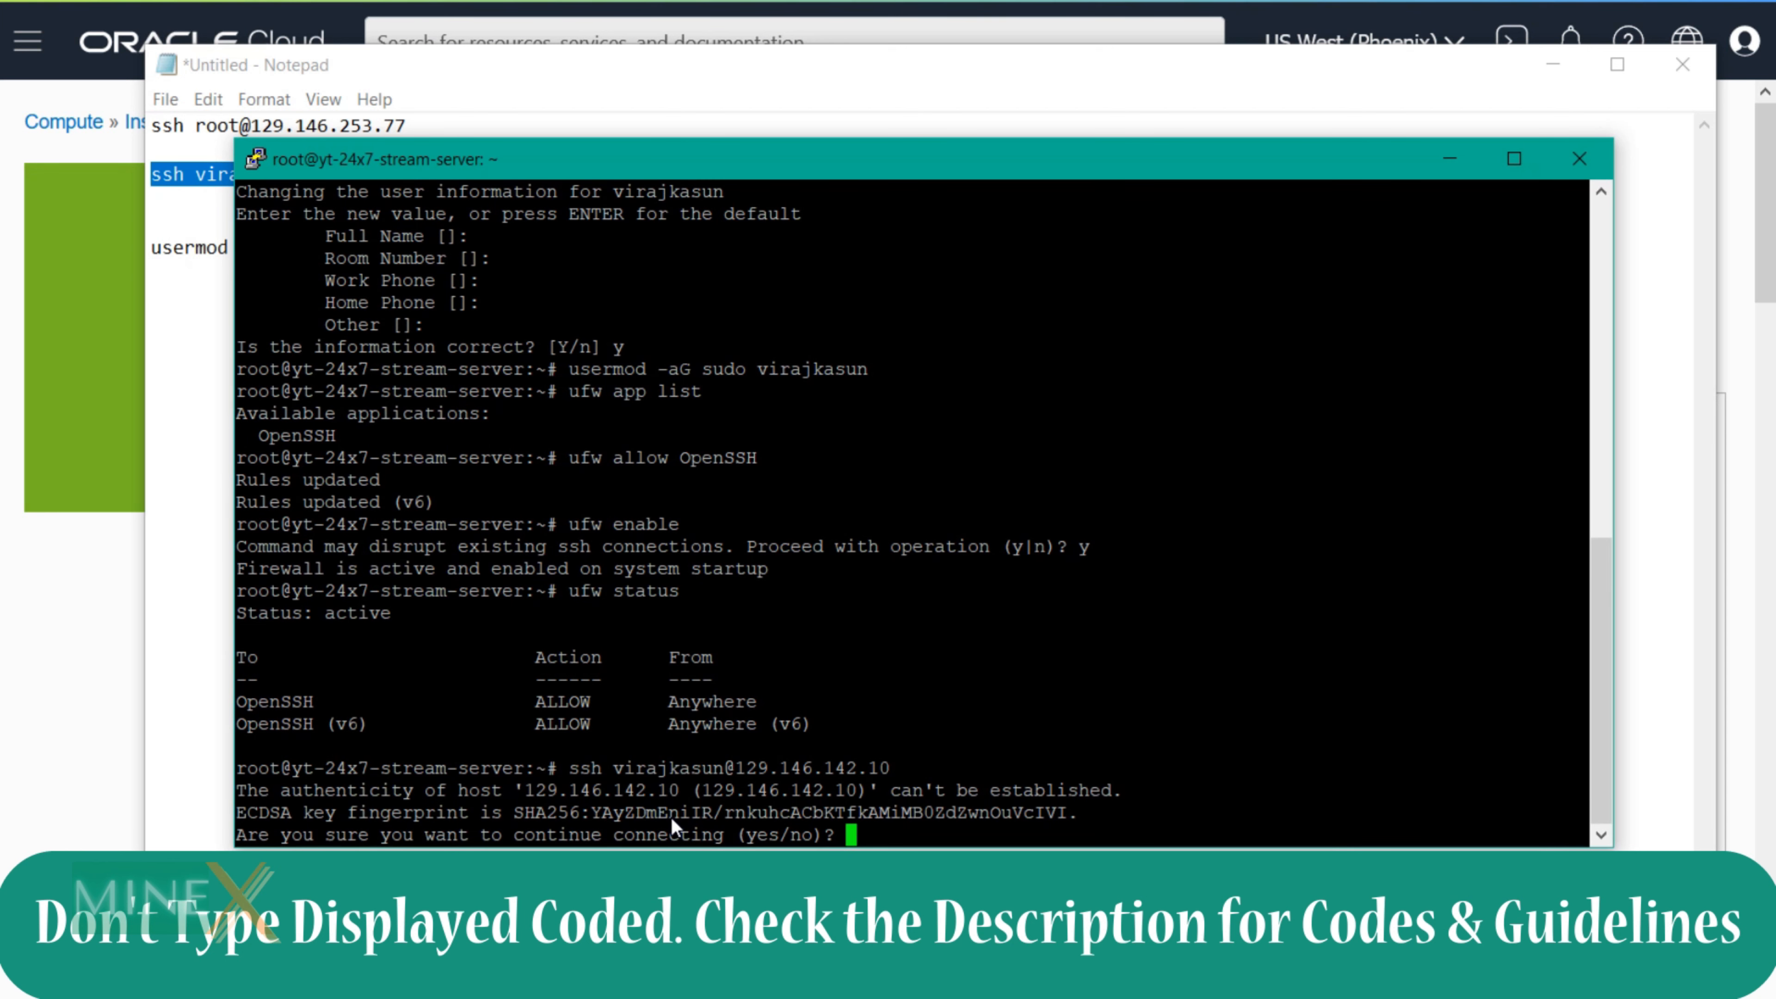
Step: Answer yes to accept the server's host key for the new user's SSH login
{"action": "type", "text": "yes"}
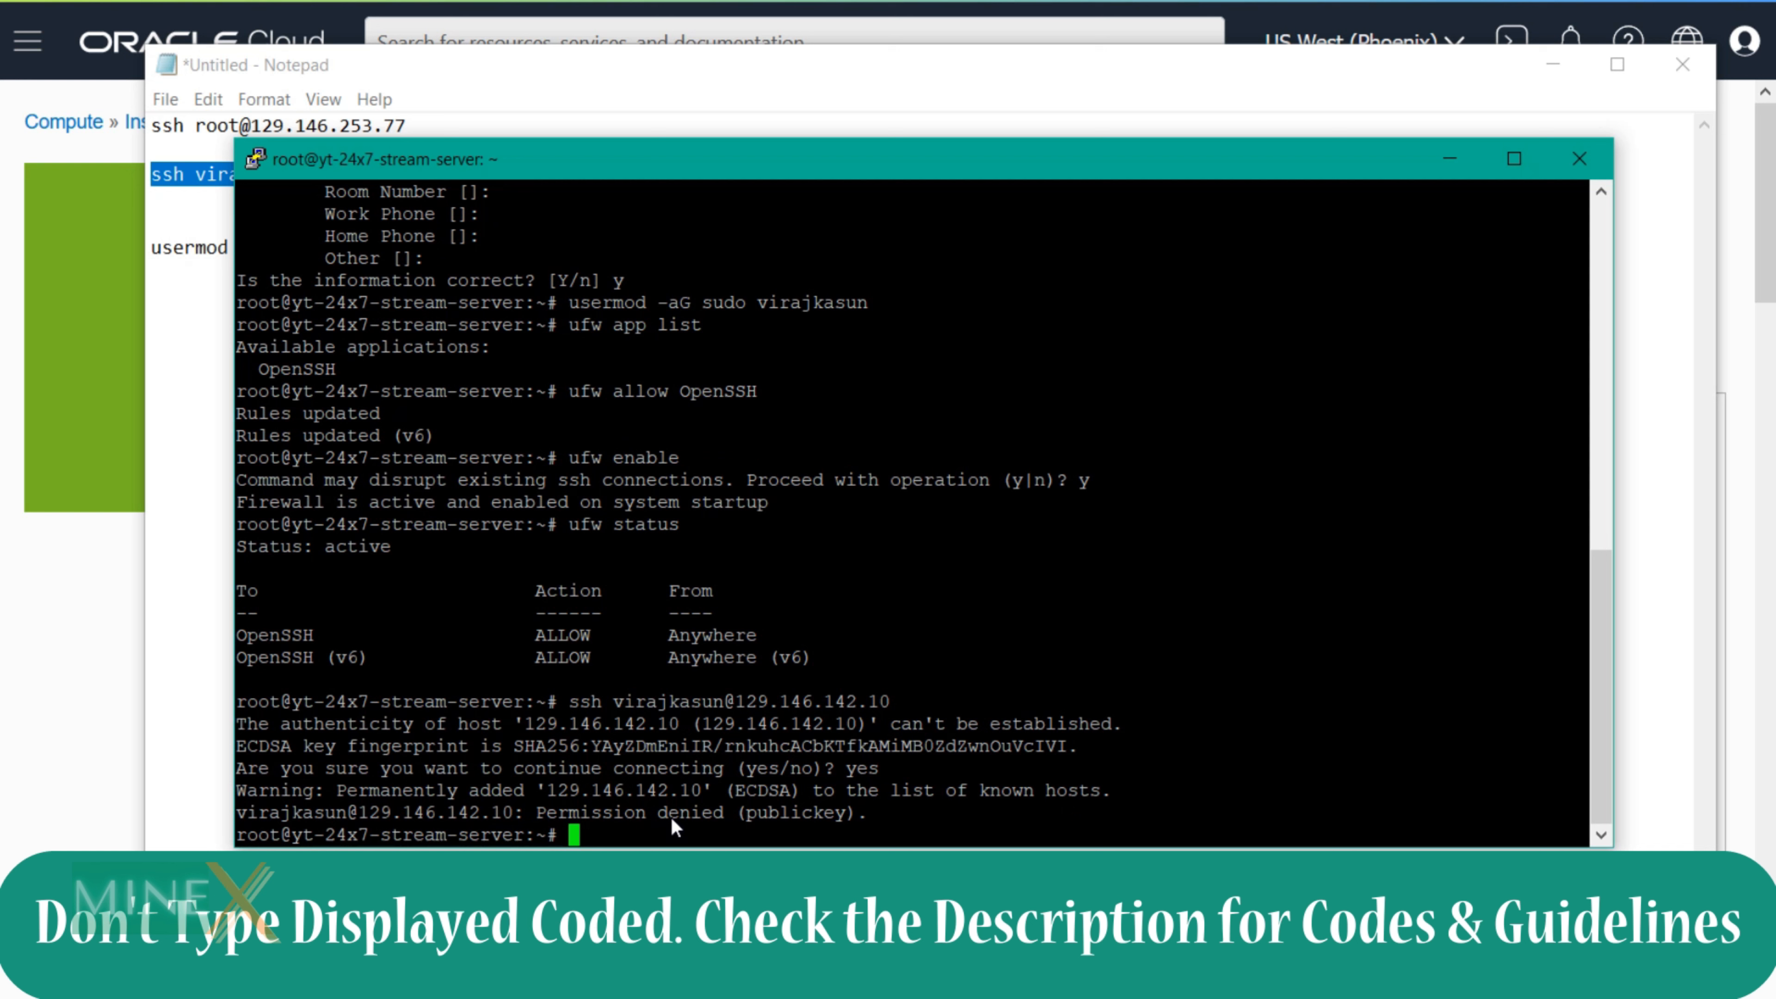
{"action": "mouse_move", "coordinate": [773, 841]}
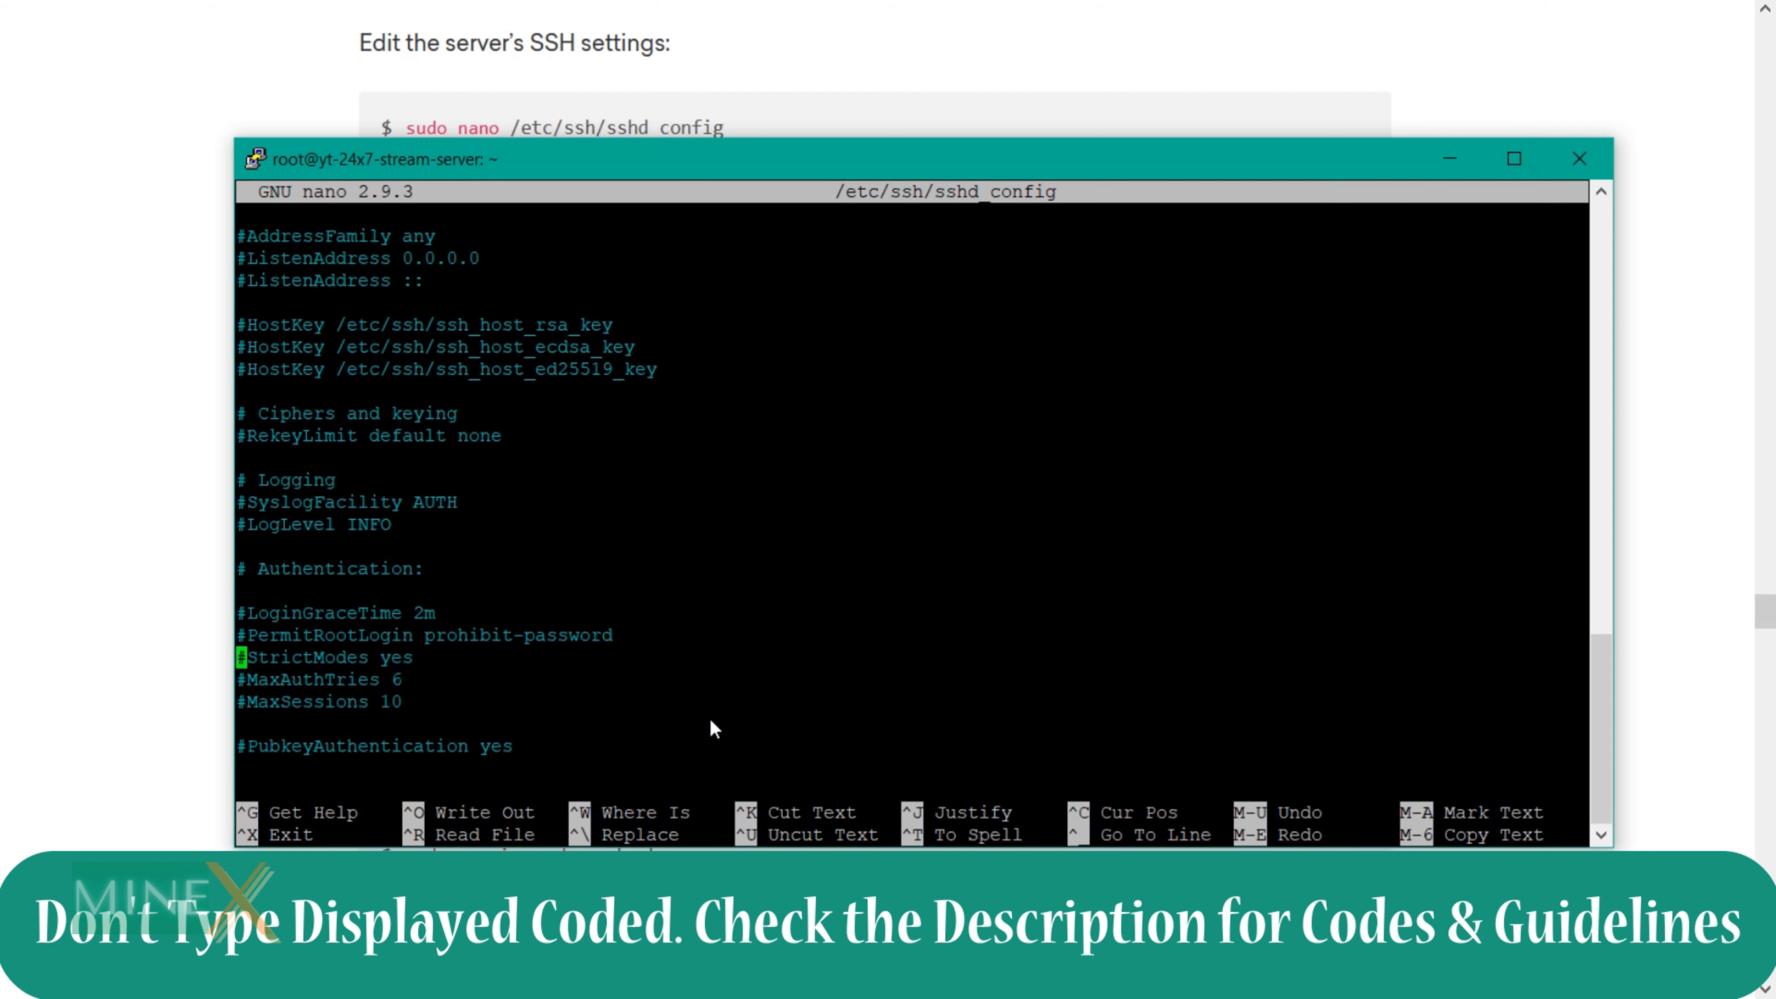
Step: Remove the 'no' value from PasswordAuthentication in sshd_config and save, exiting nano
{"action": "scroll", "scroll_direction": "down", "scroll_amount": 3}
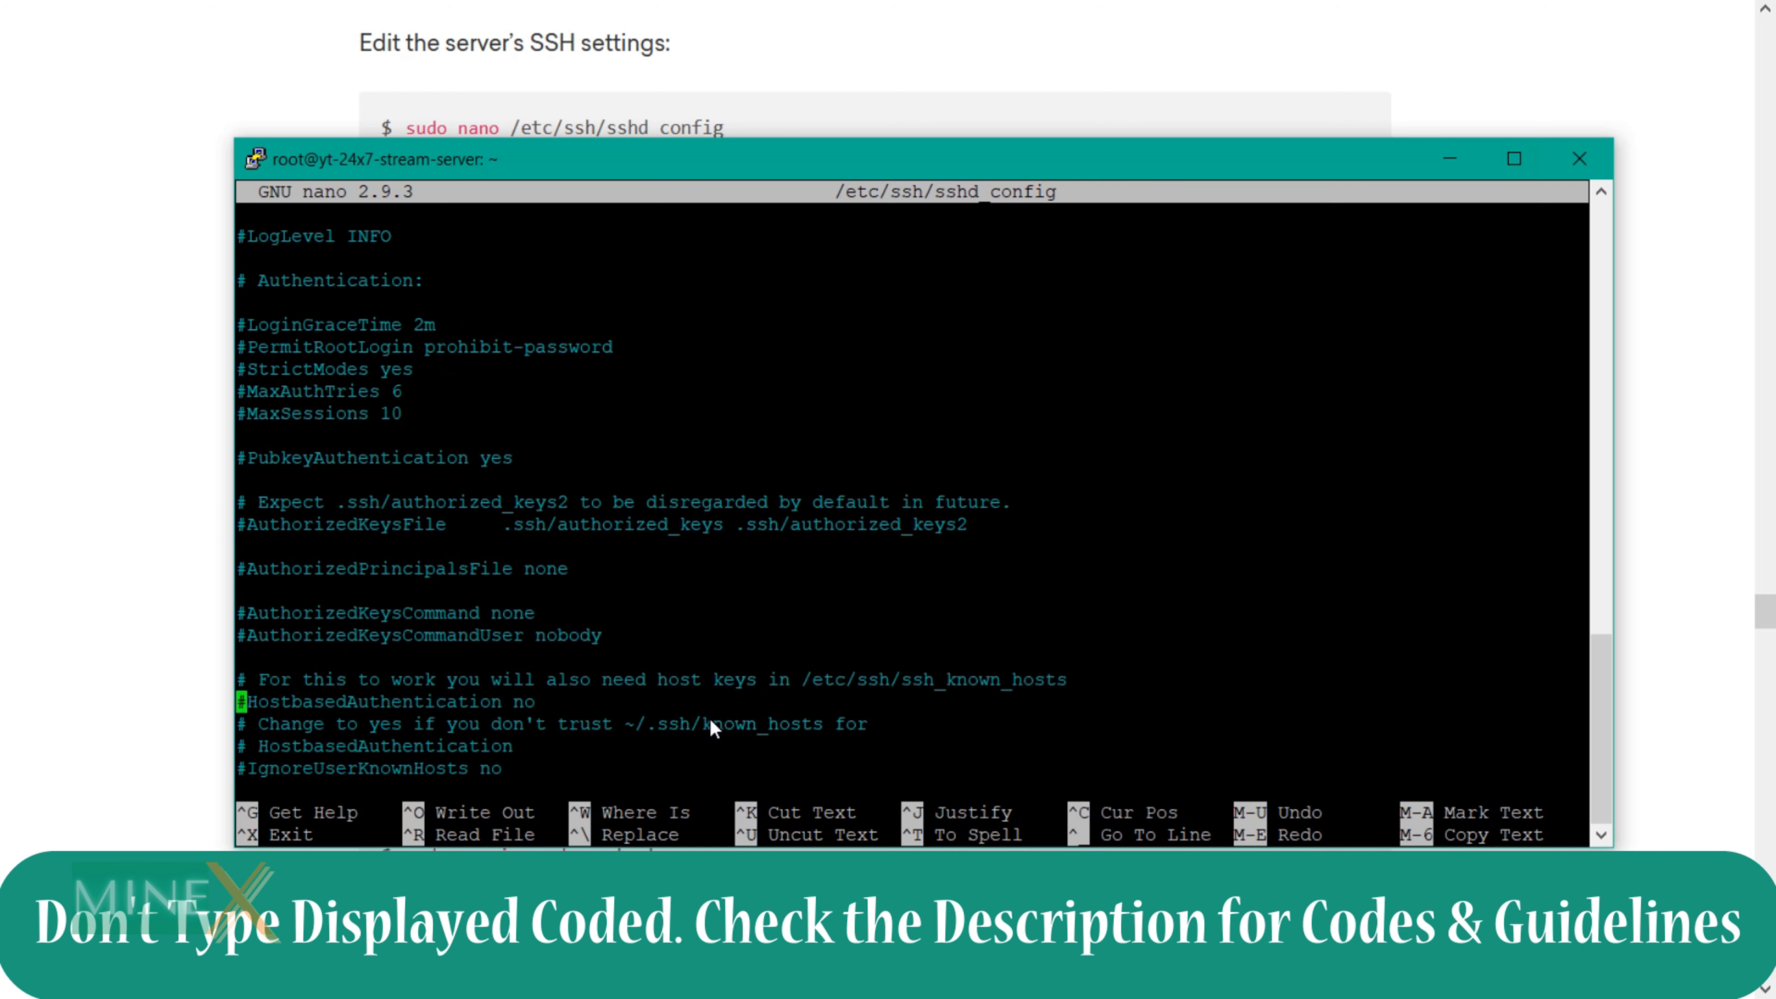
{"action": "scroll", "scroll_direction": "down", "scroll_amount": 3}
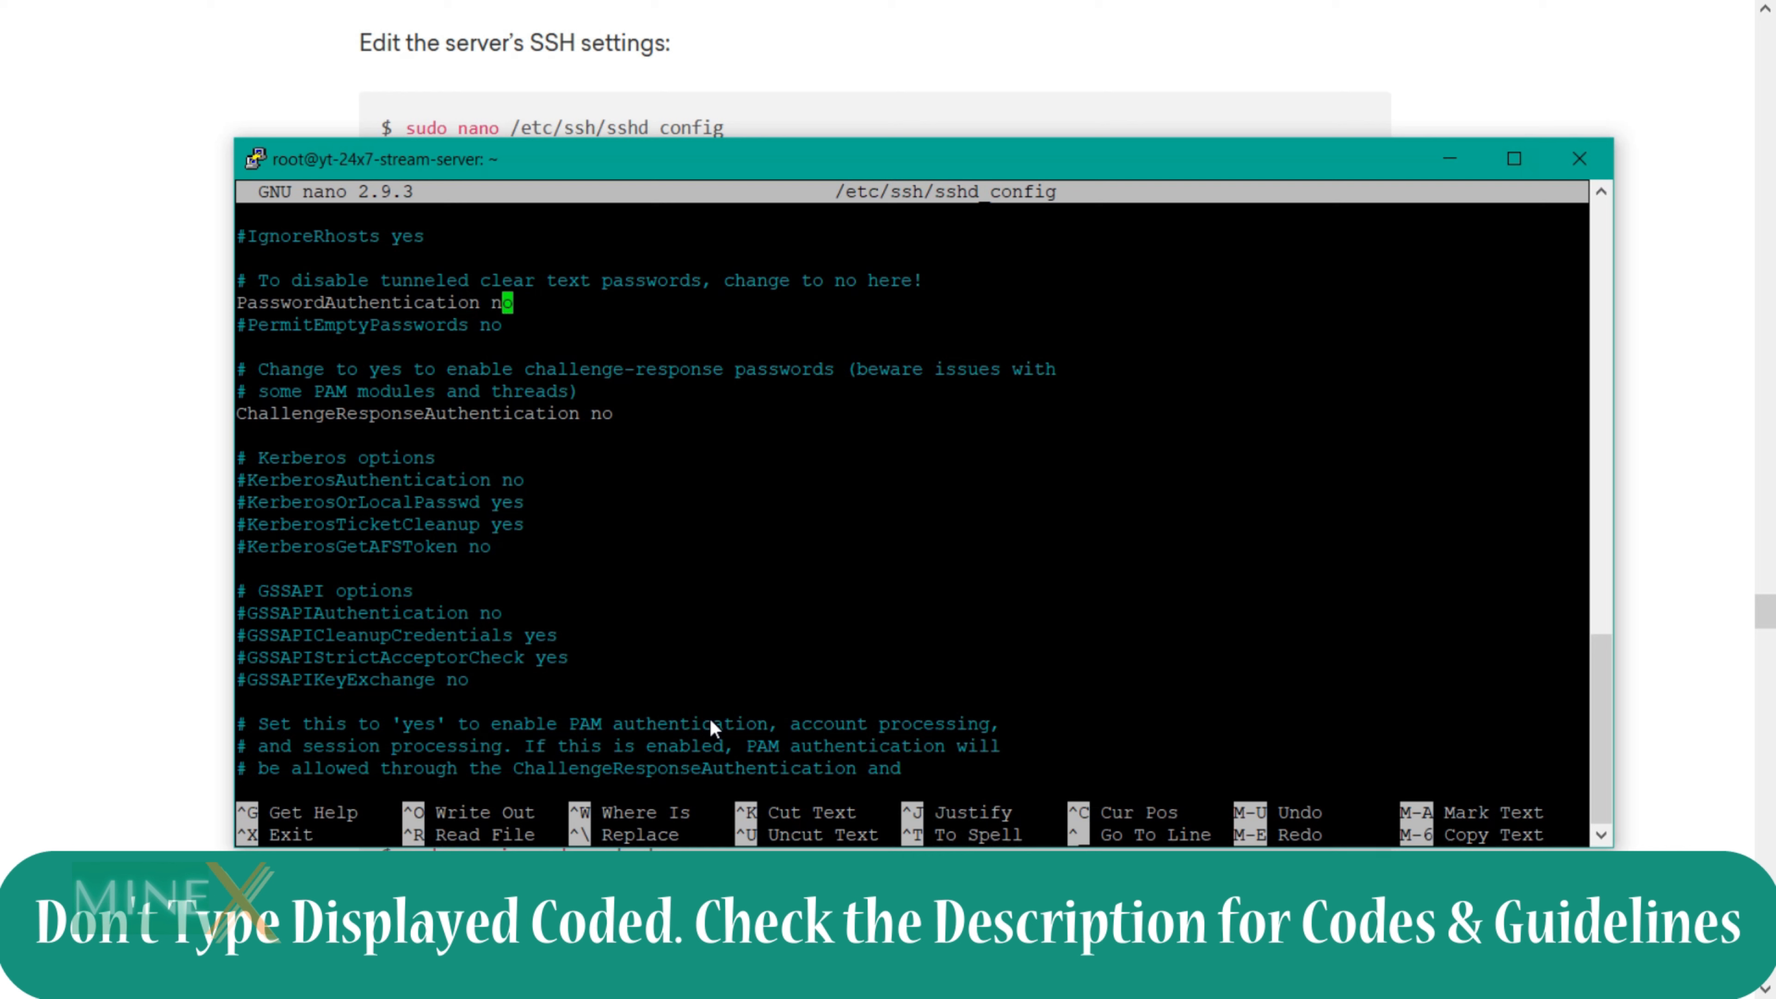
{"action": "key", "text": "BackSpace"}
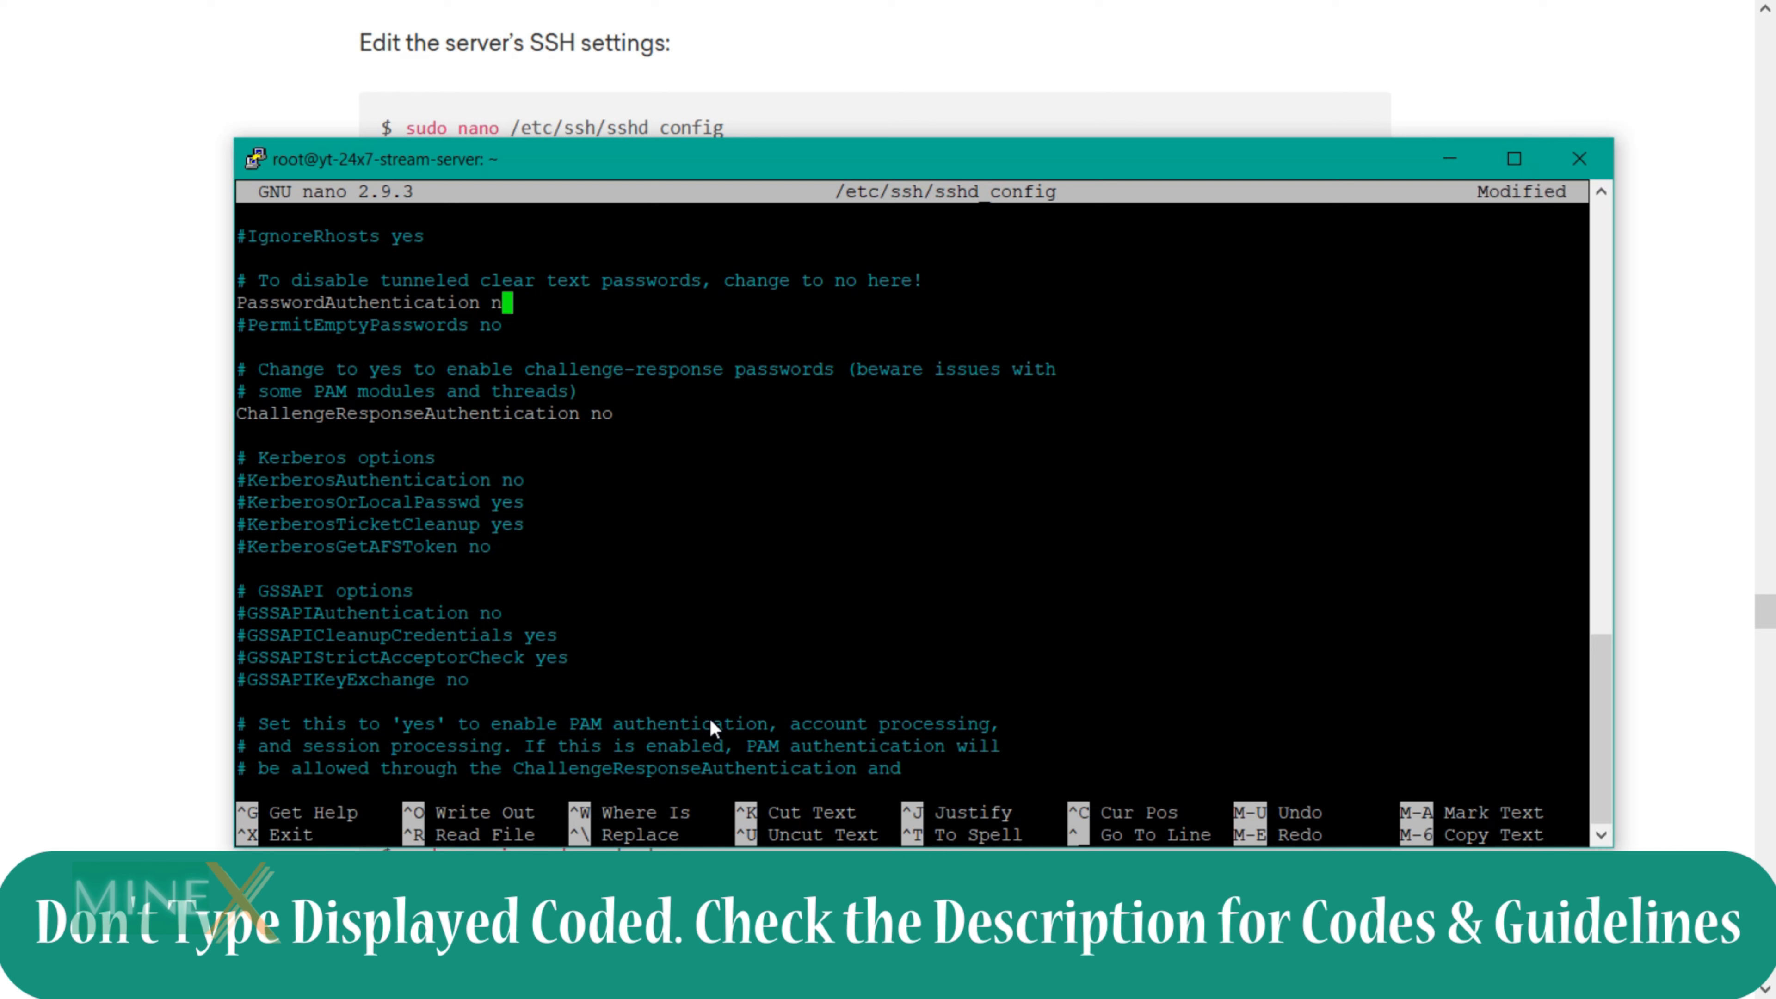
{"action": "key", "text": "BackSpace"}
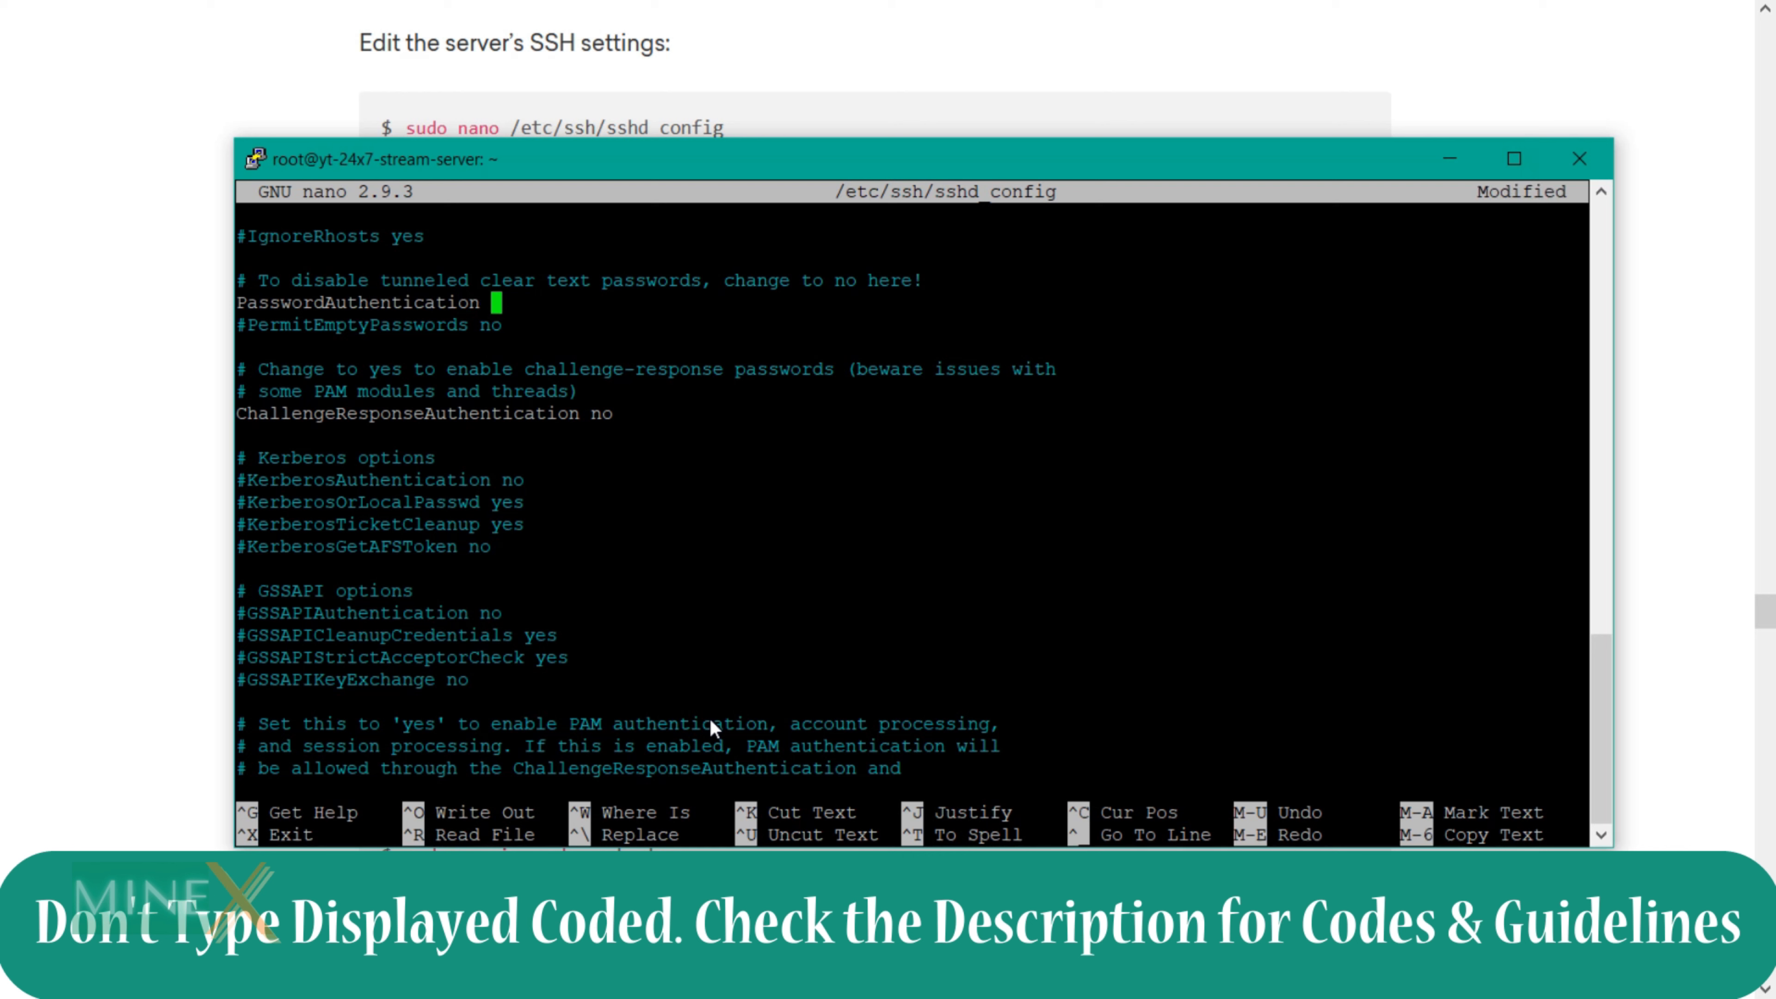
{"action": "key", "text": "ctrl+x"}
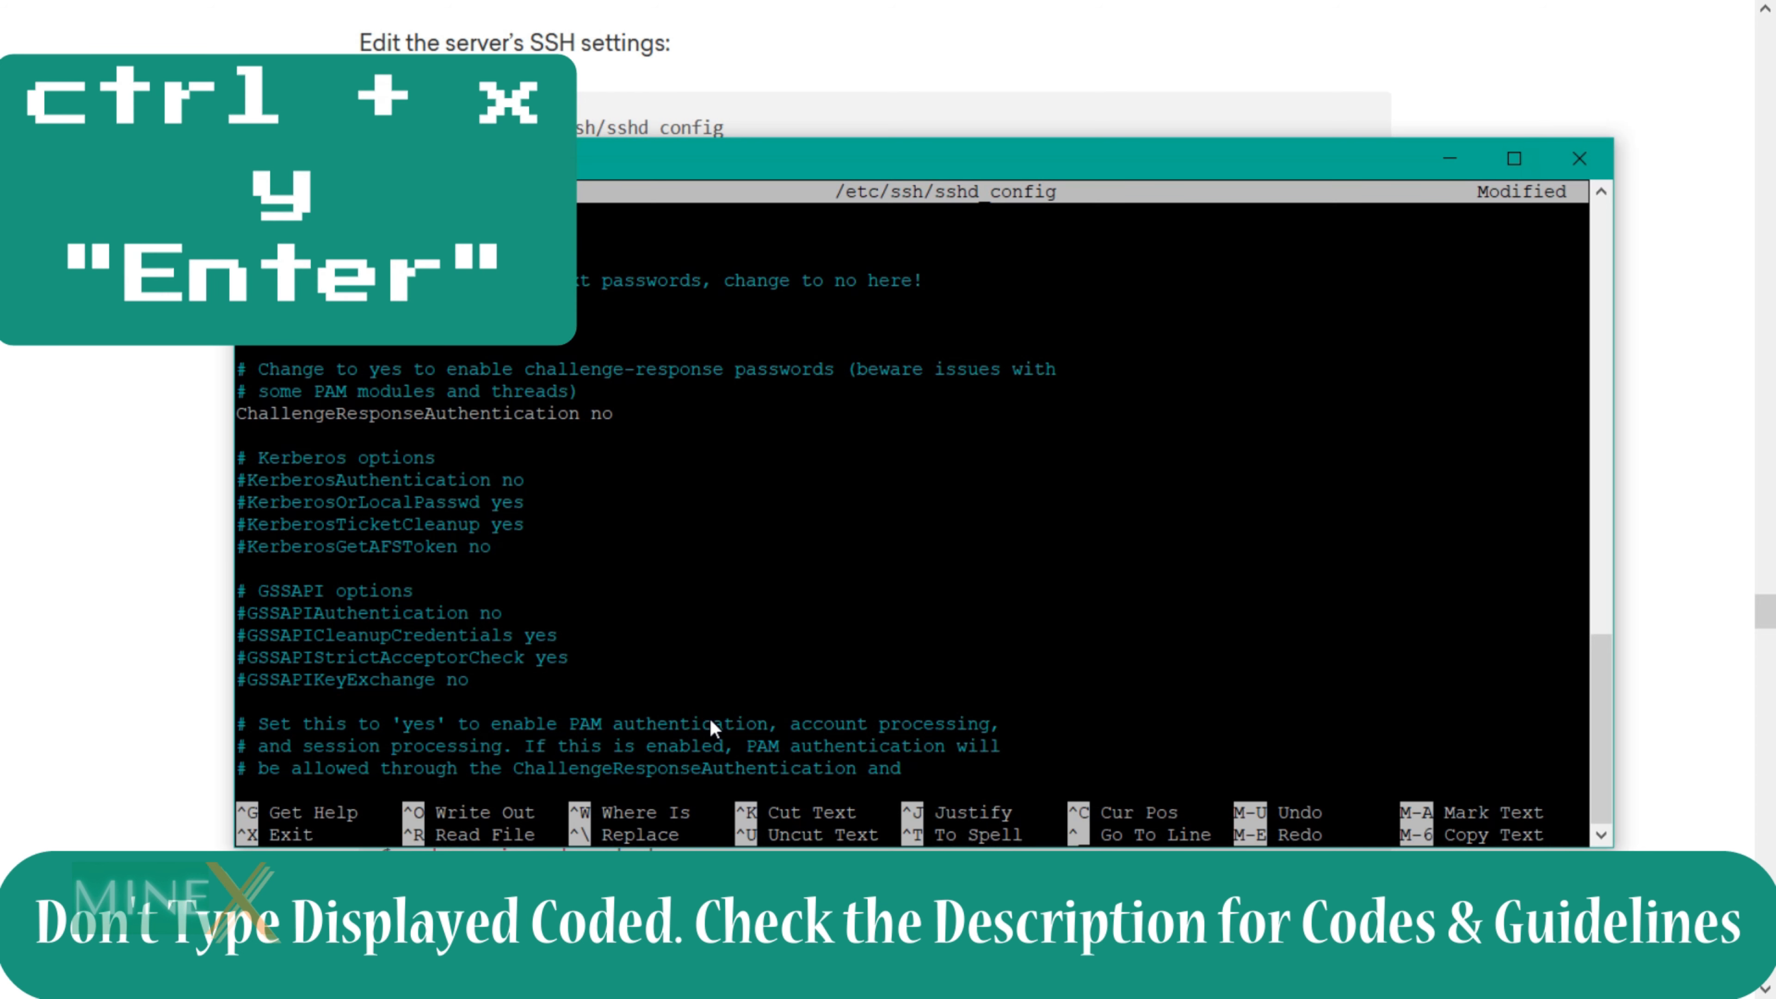
{"action": "key", "text": "ctrl+x"}
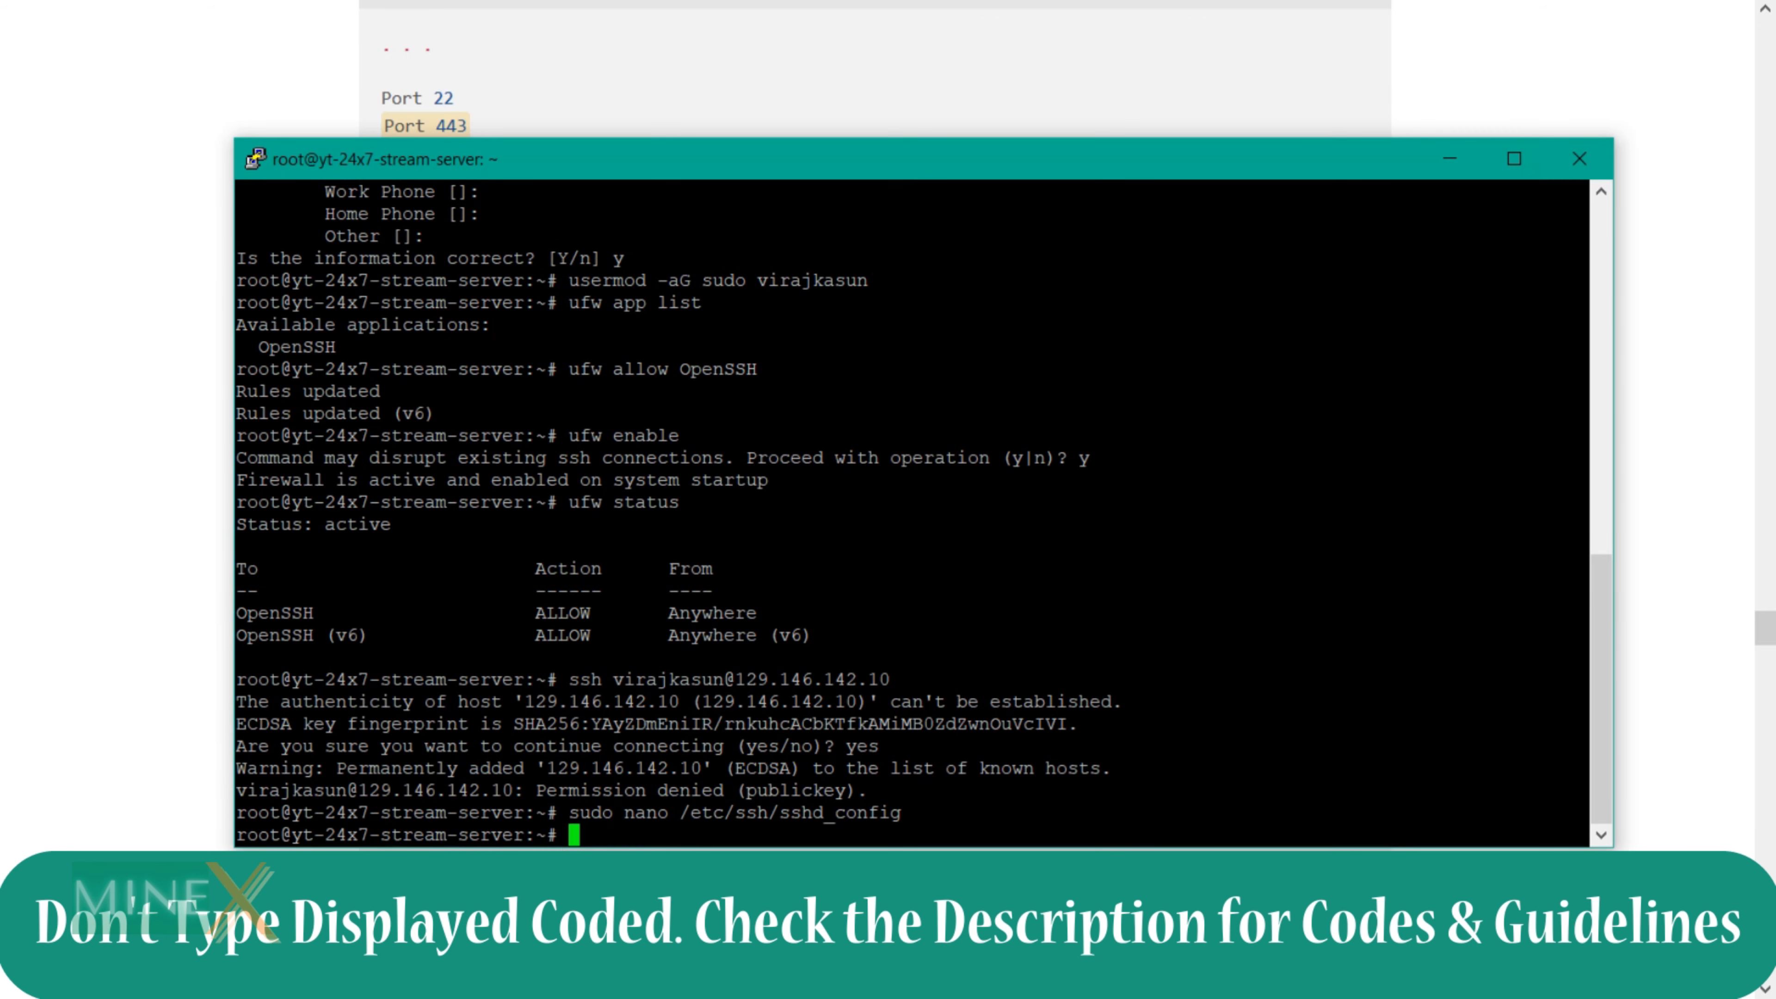
Step: Restart the SSH service, then run sudo apt update as the new user with its password
{"action": "type", "text": "sudo service ssh restart"}
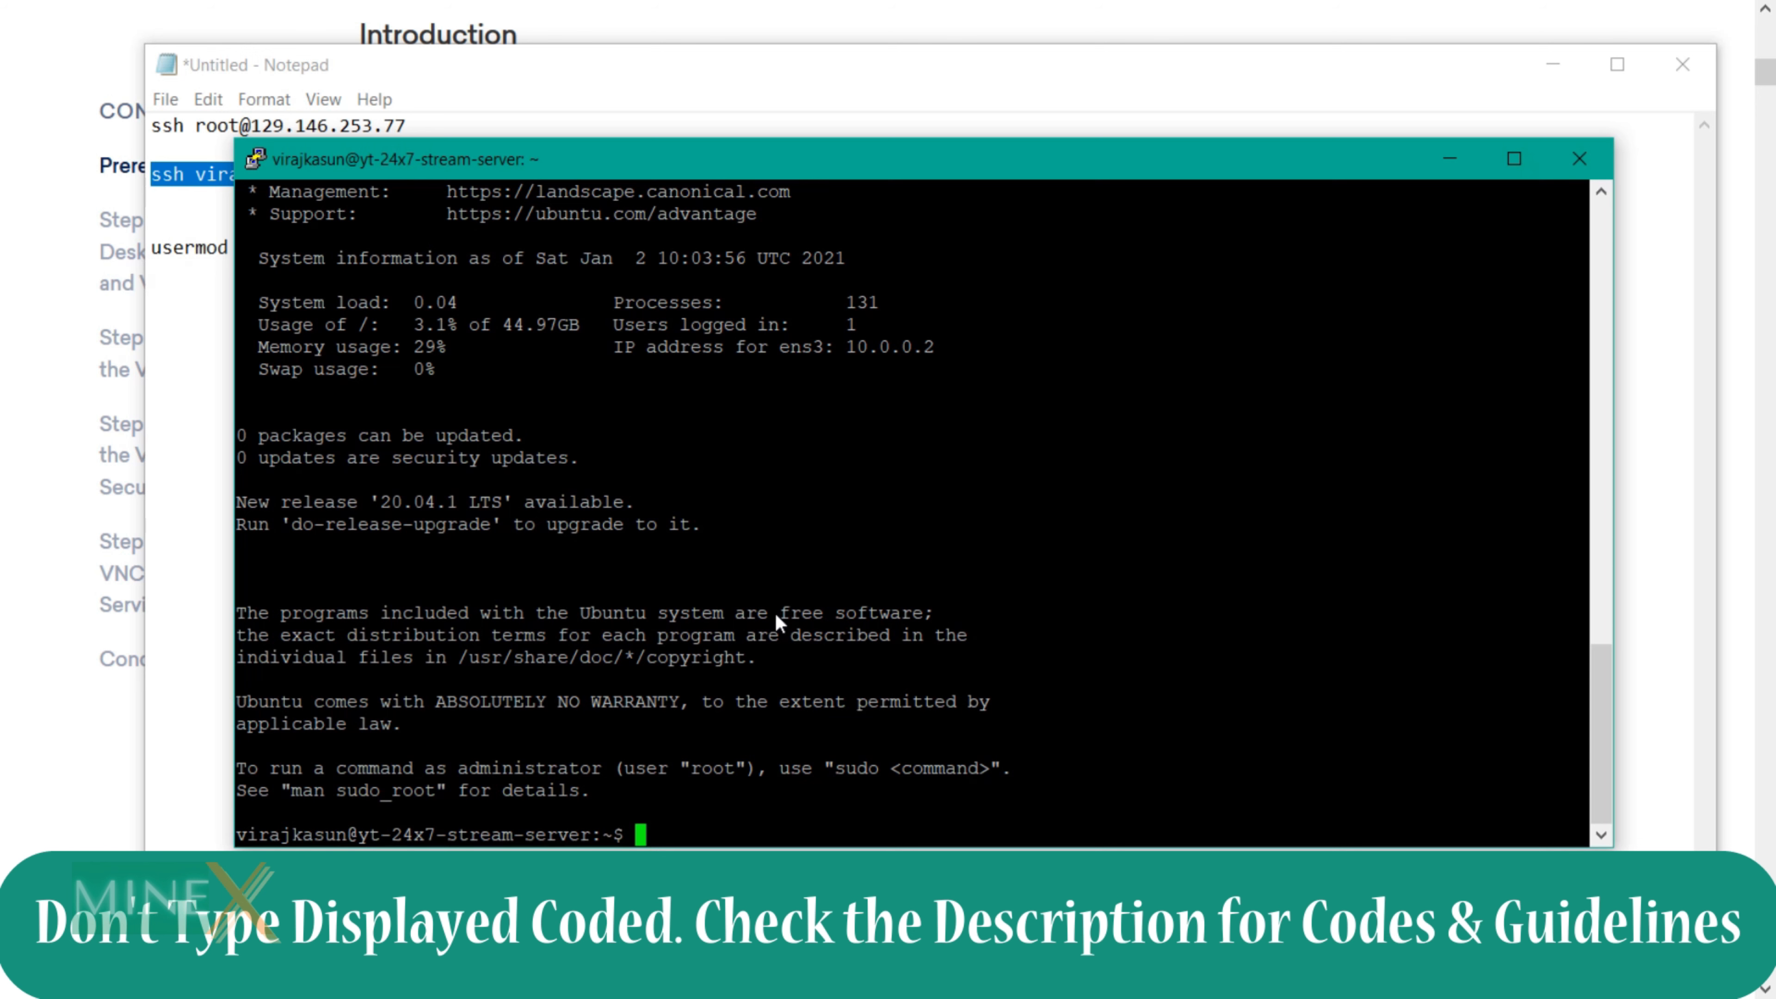
{"action": "type", "text": "sudo apt update"}
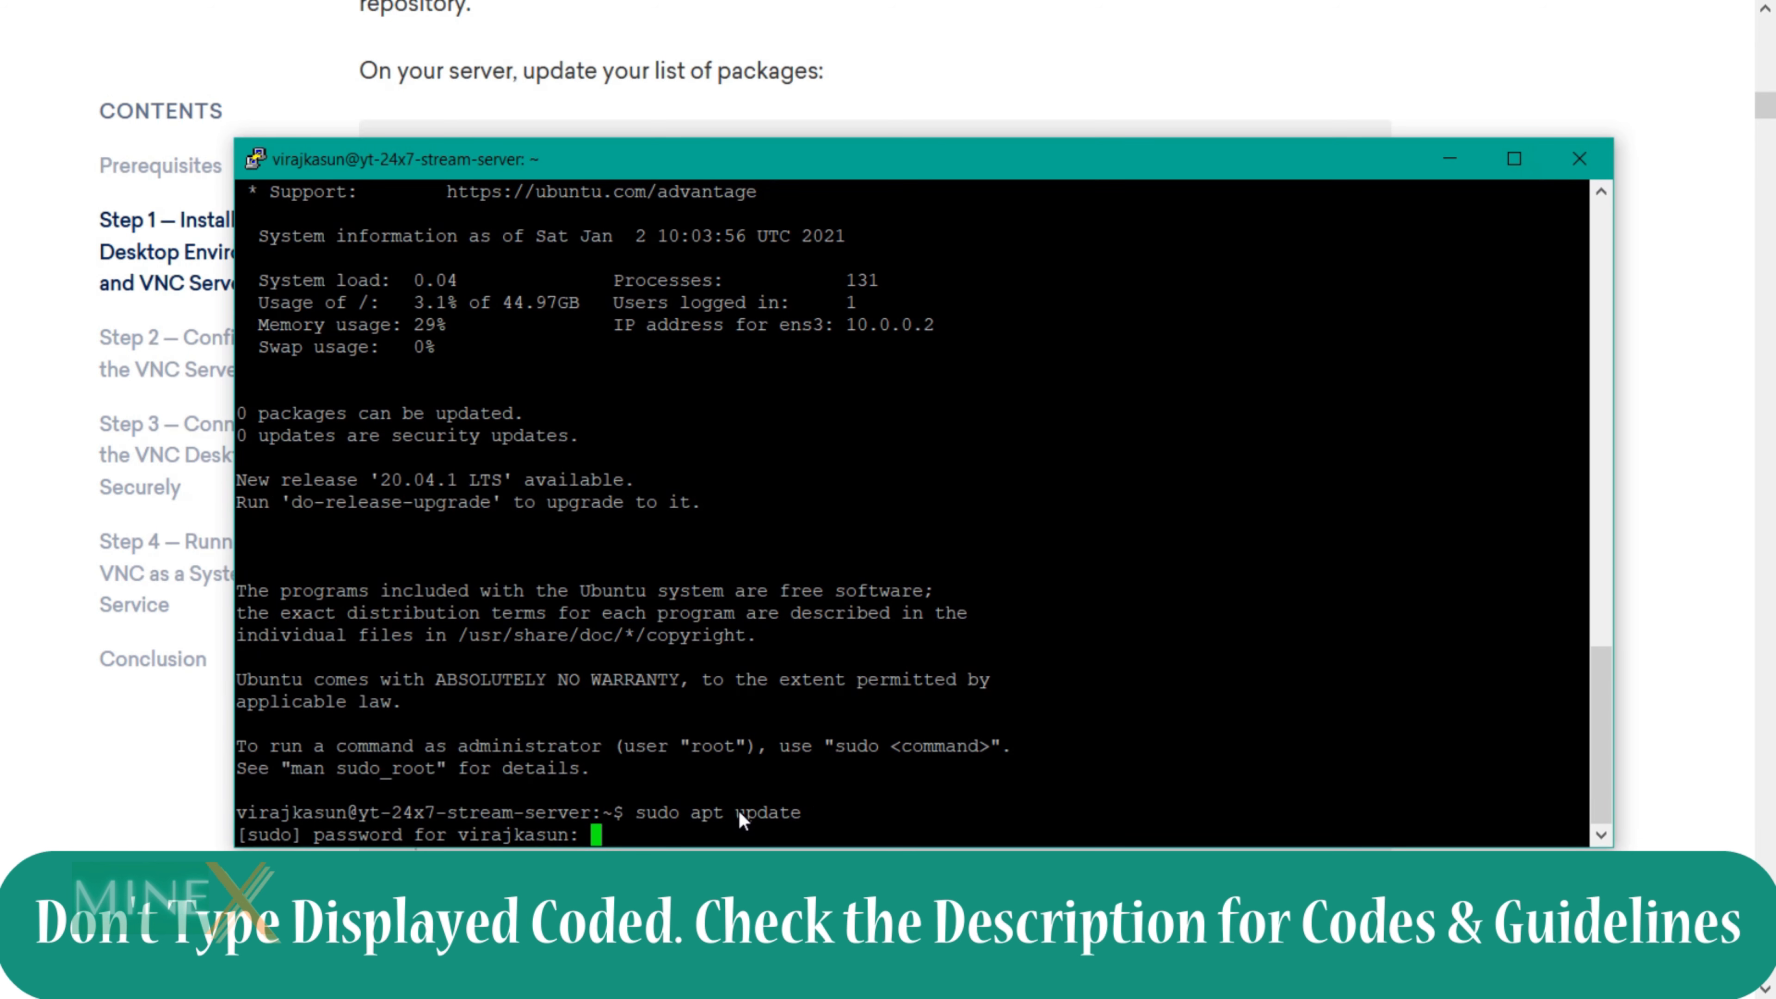
{"action": "key", "text": "Enter"}
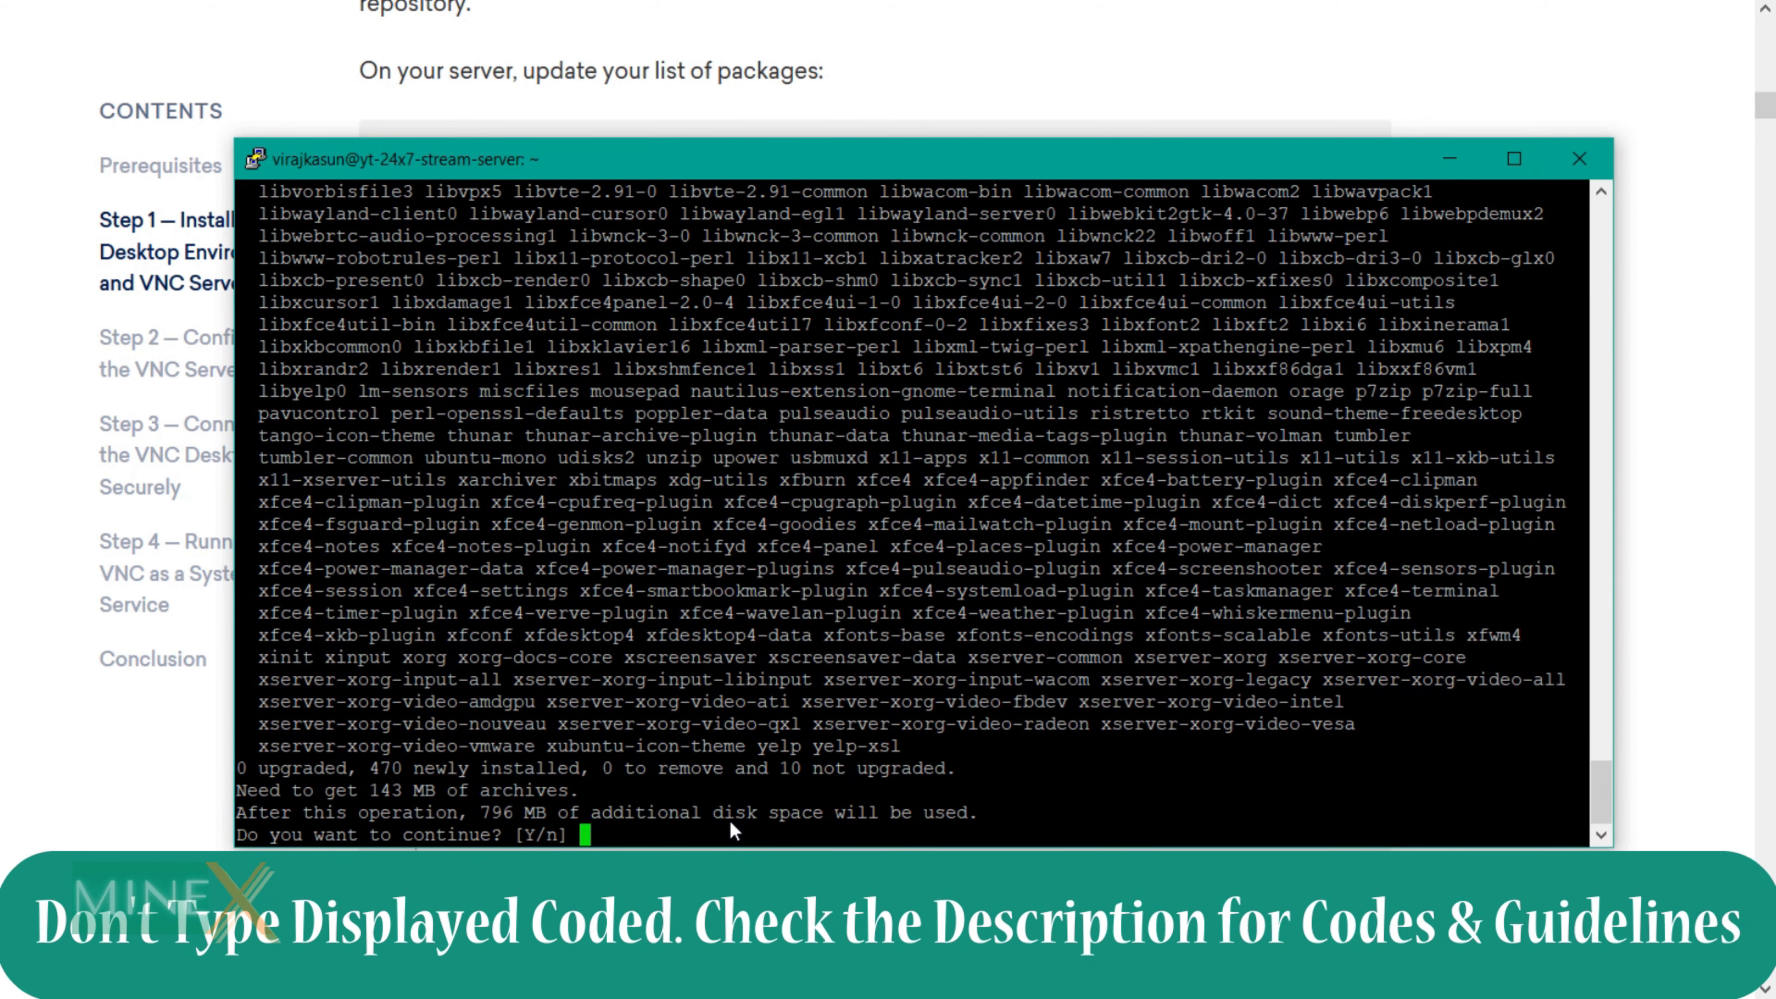
Step: Answer y to install the xfce4 and xfce4-goodies packages (470 new packages)
{"action": "type", "text": "y"}
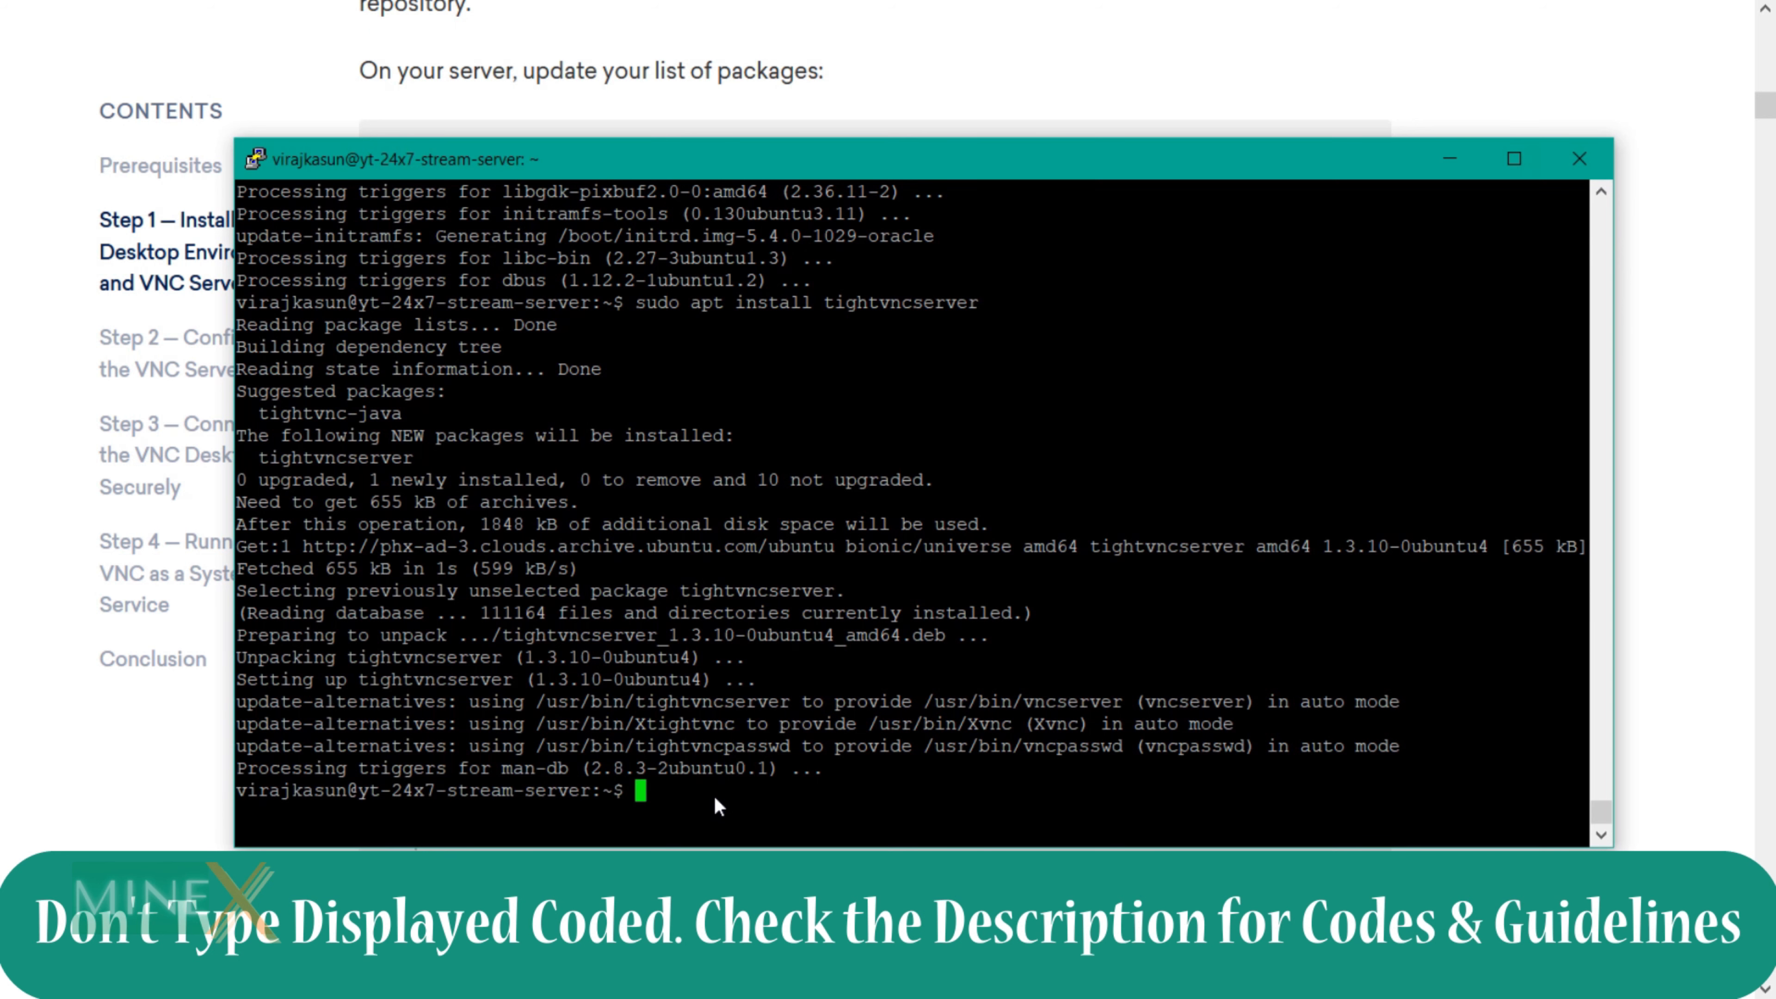
Step: Run vncserver for the first time, setting a password and declining a view-only password, creating desktop :1
{"action": "type", "text": "vncserver"}
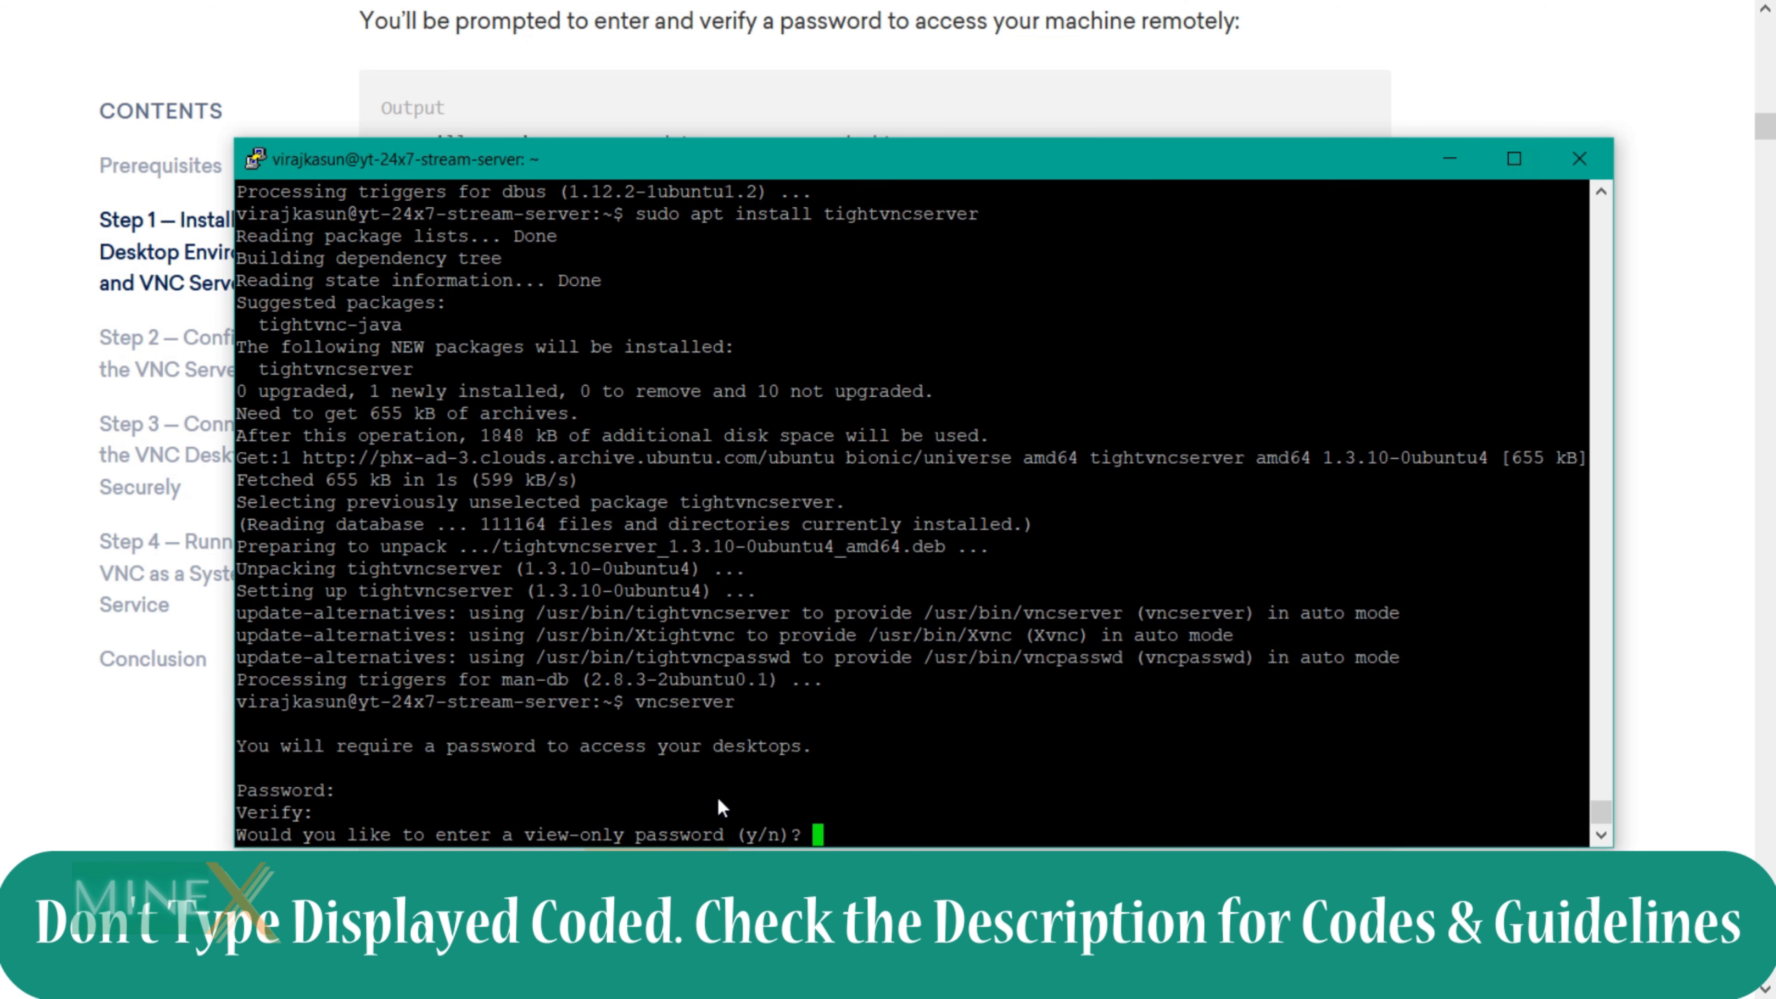
{"action": "type", "text": "n"}
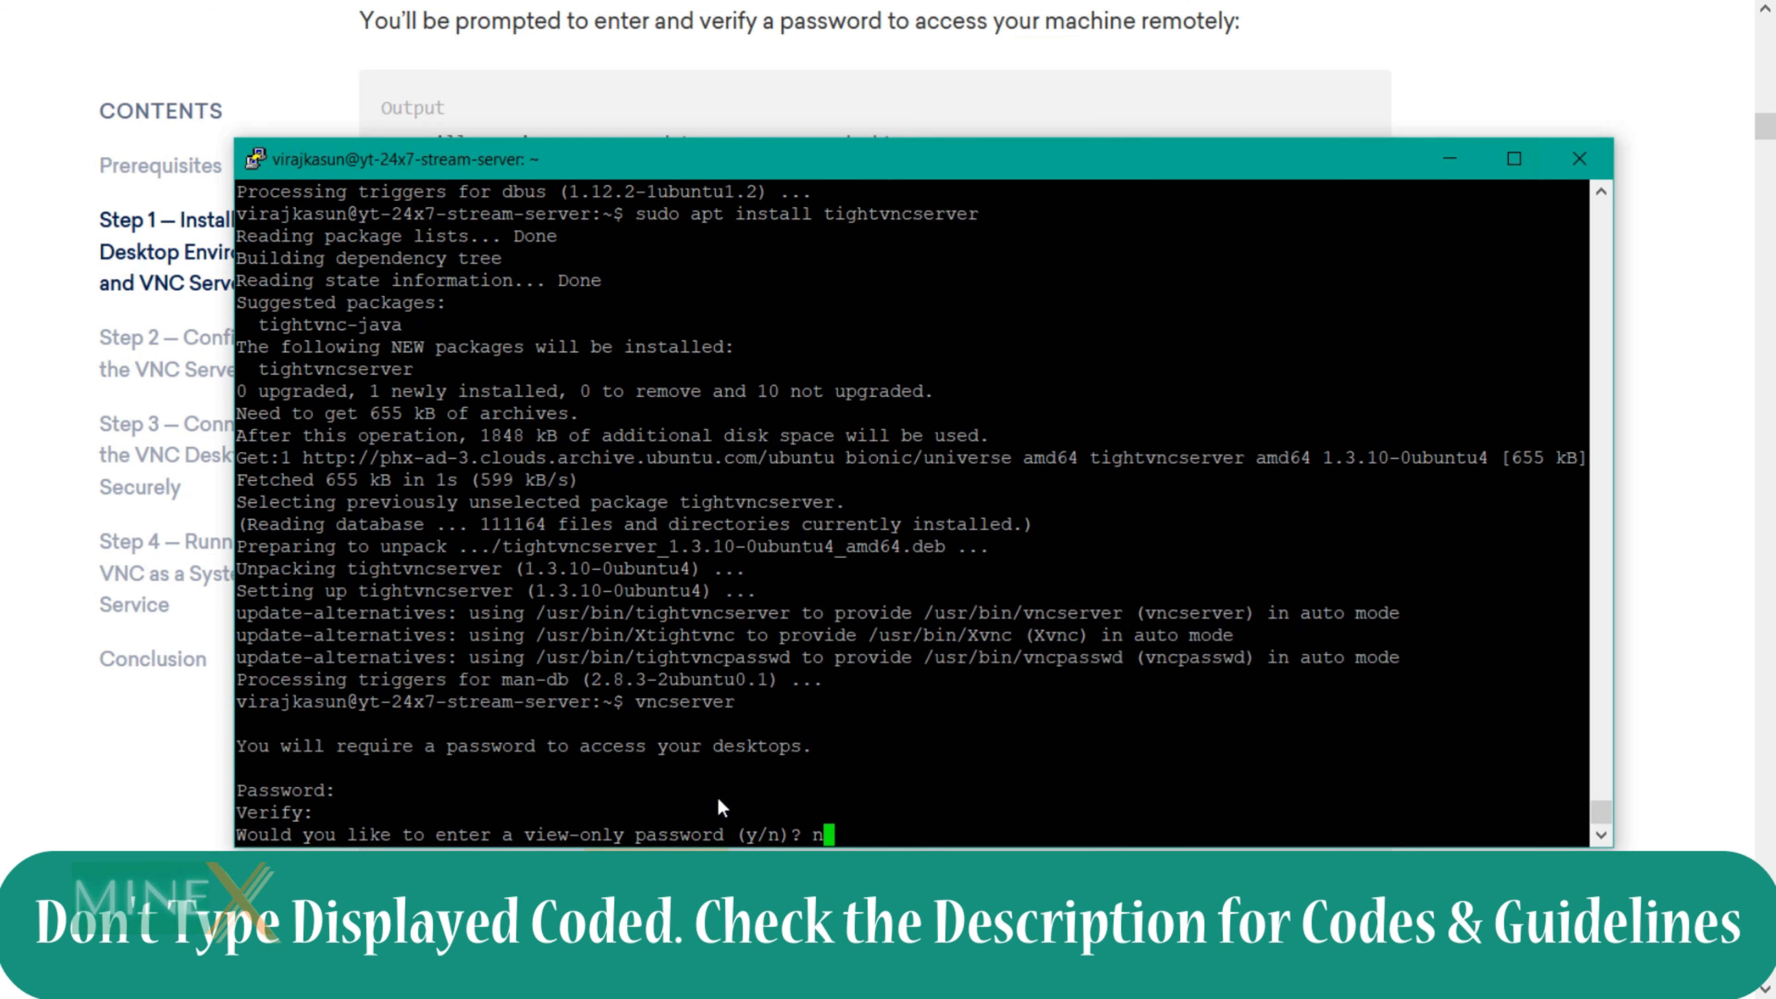
{"action": "key", "text": "Return"}
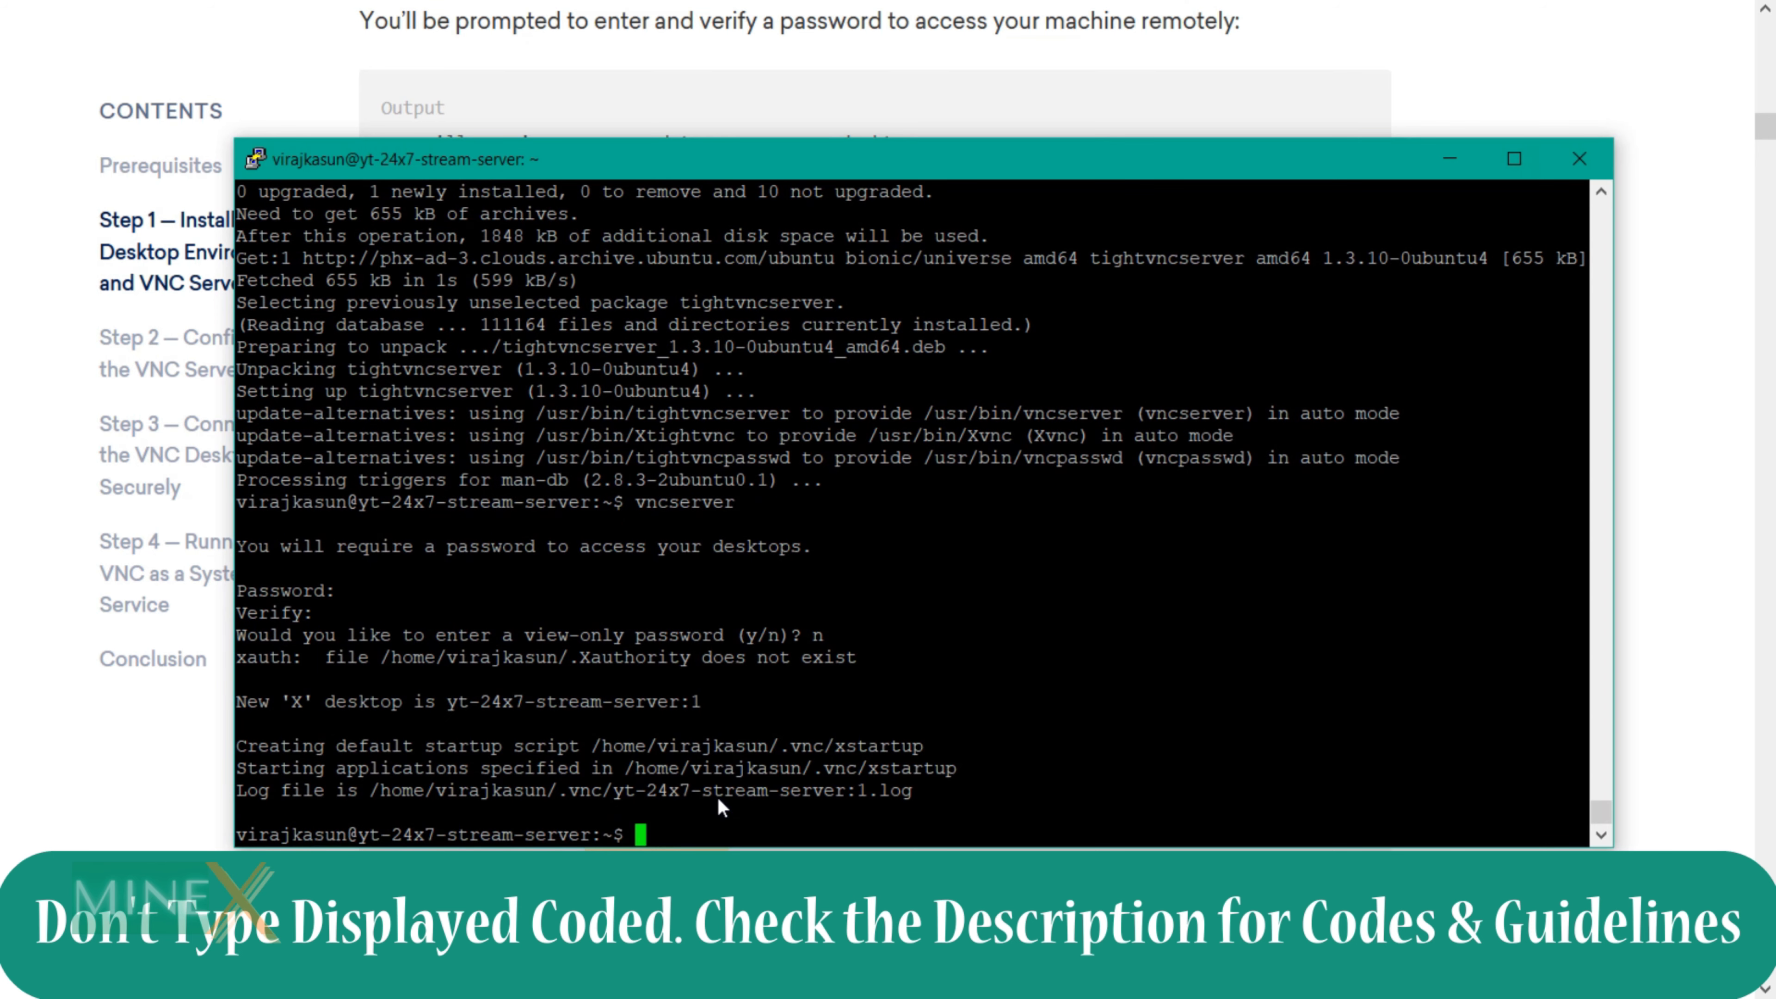
Step: Kill VNC desktop :1 and back up ~/.vnc/xstartup to xstartup.bak
{"action": "scroll", "scroll_direction": "down", "scroll_amount": 3}
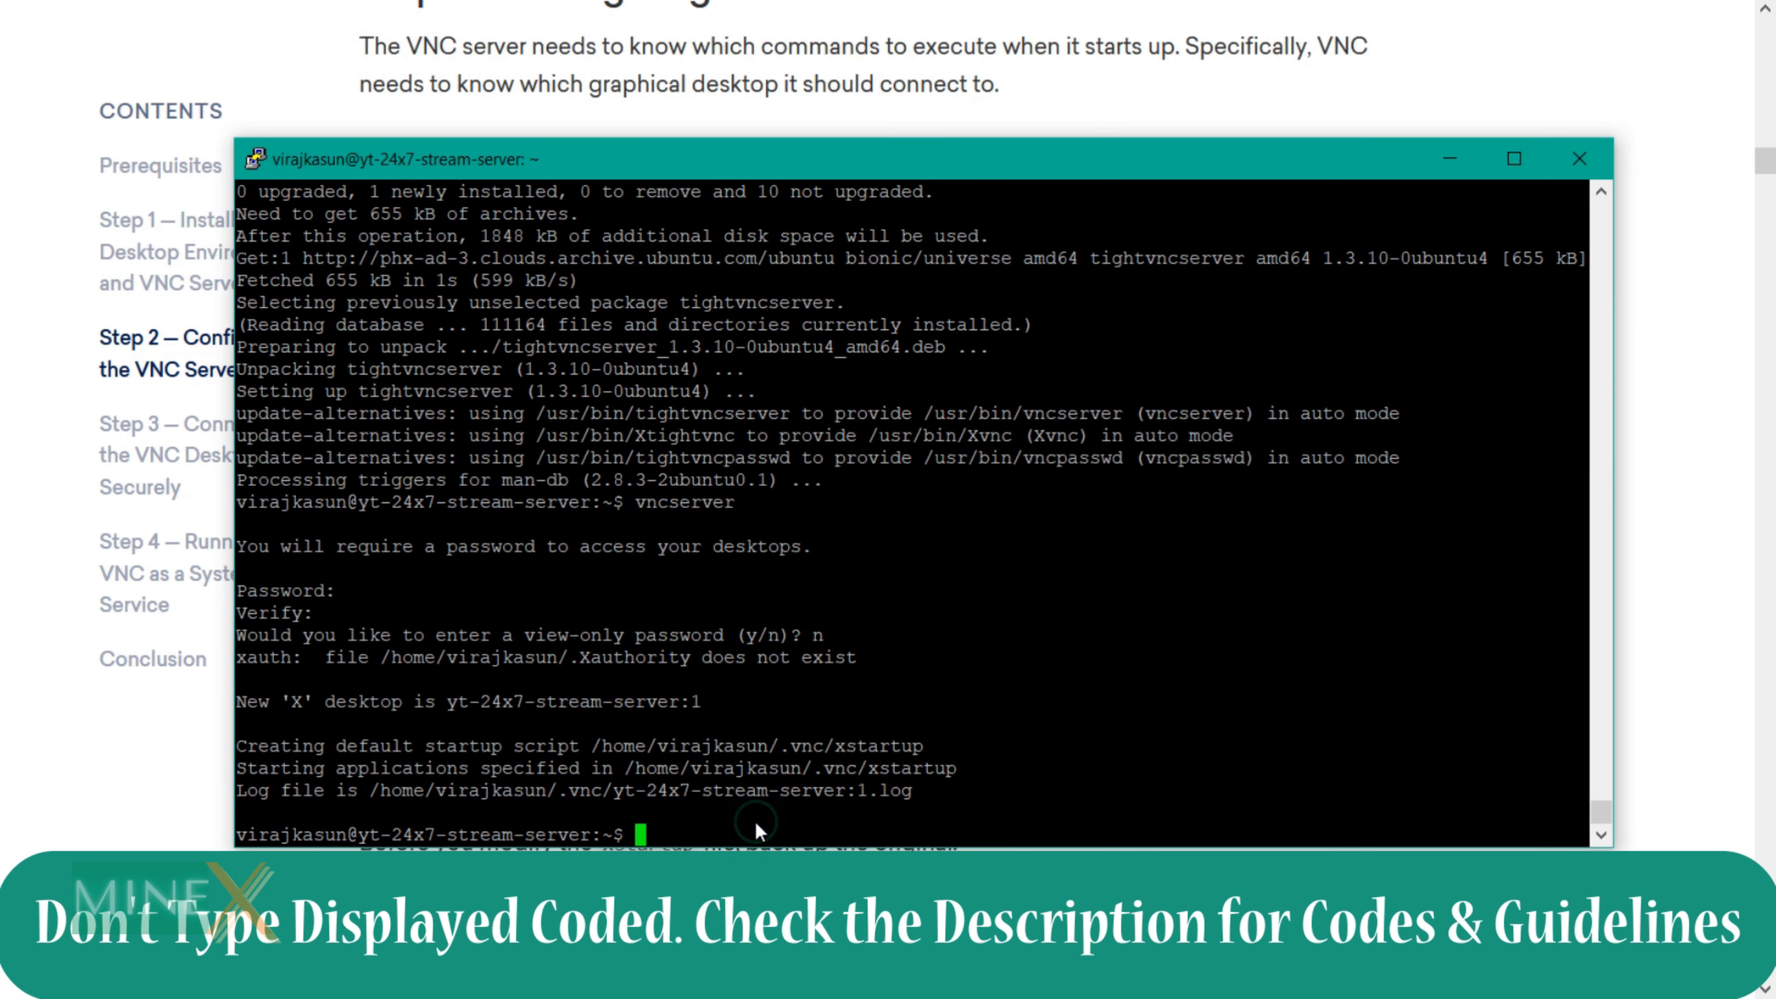
{"action": "type", "text": "vncserver -kill :1"}
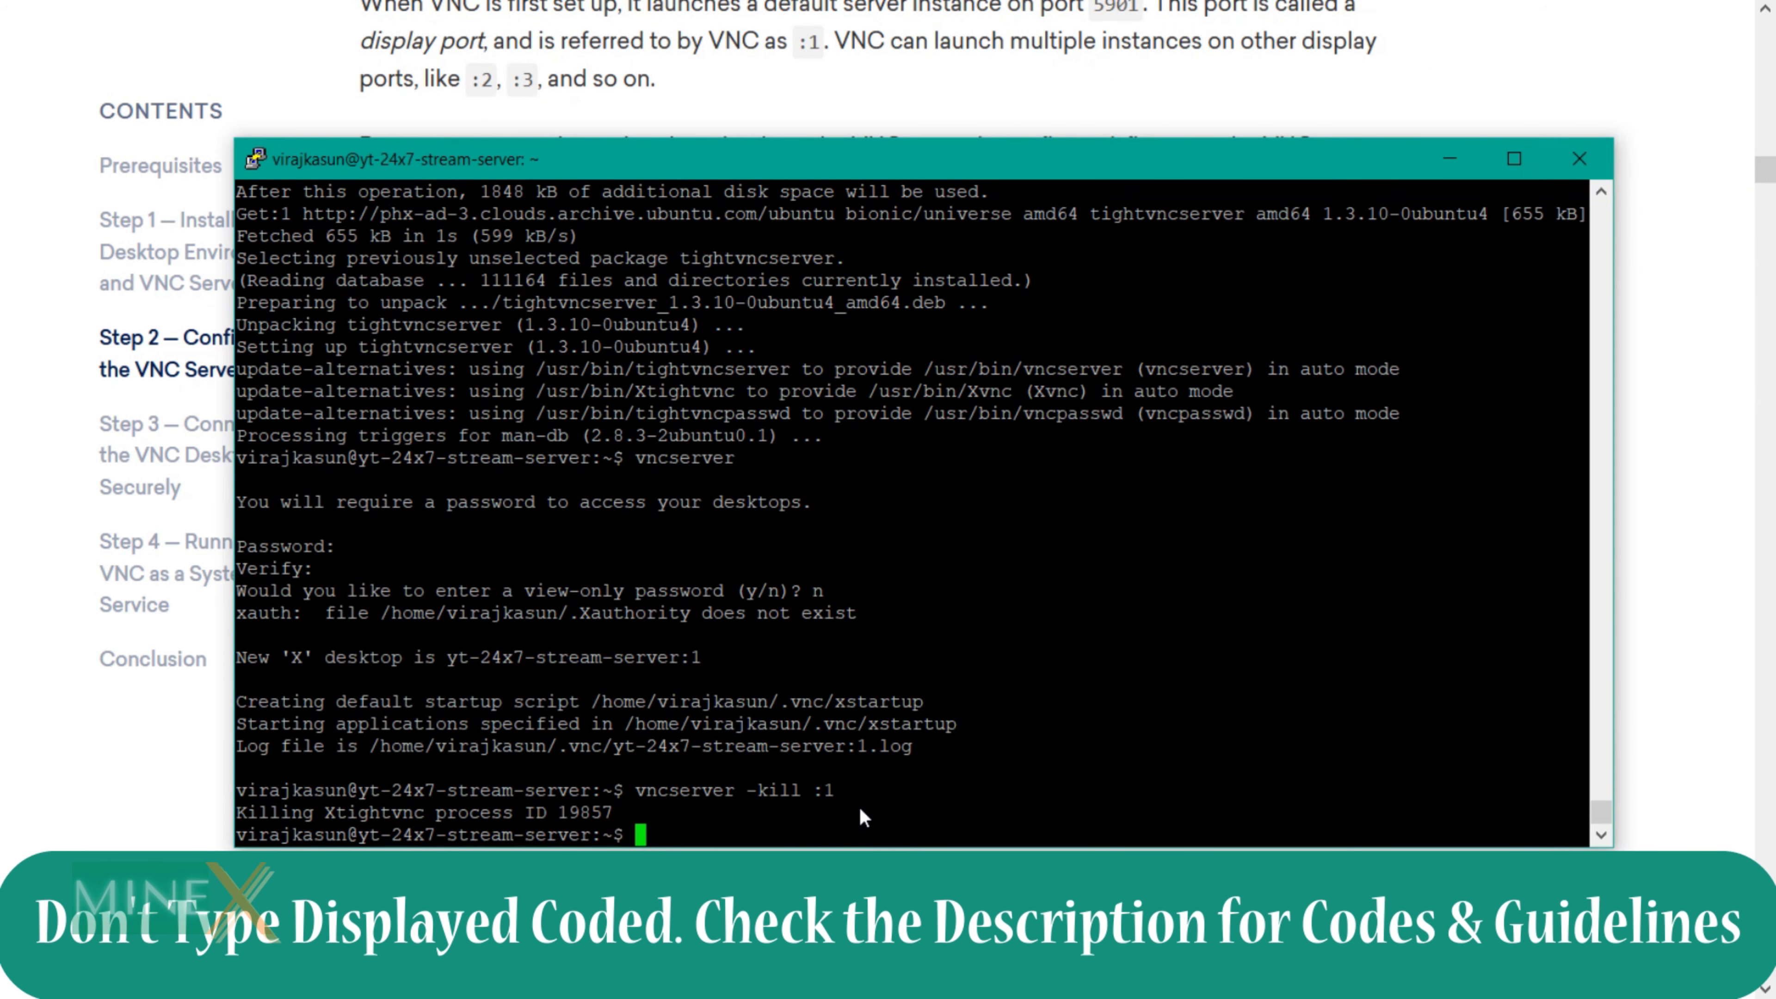
{"action": "type", "text": "mv ~/.vnc/xstartup ~/.vnc/xstartup.bak"}
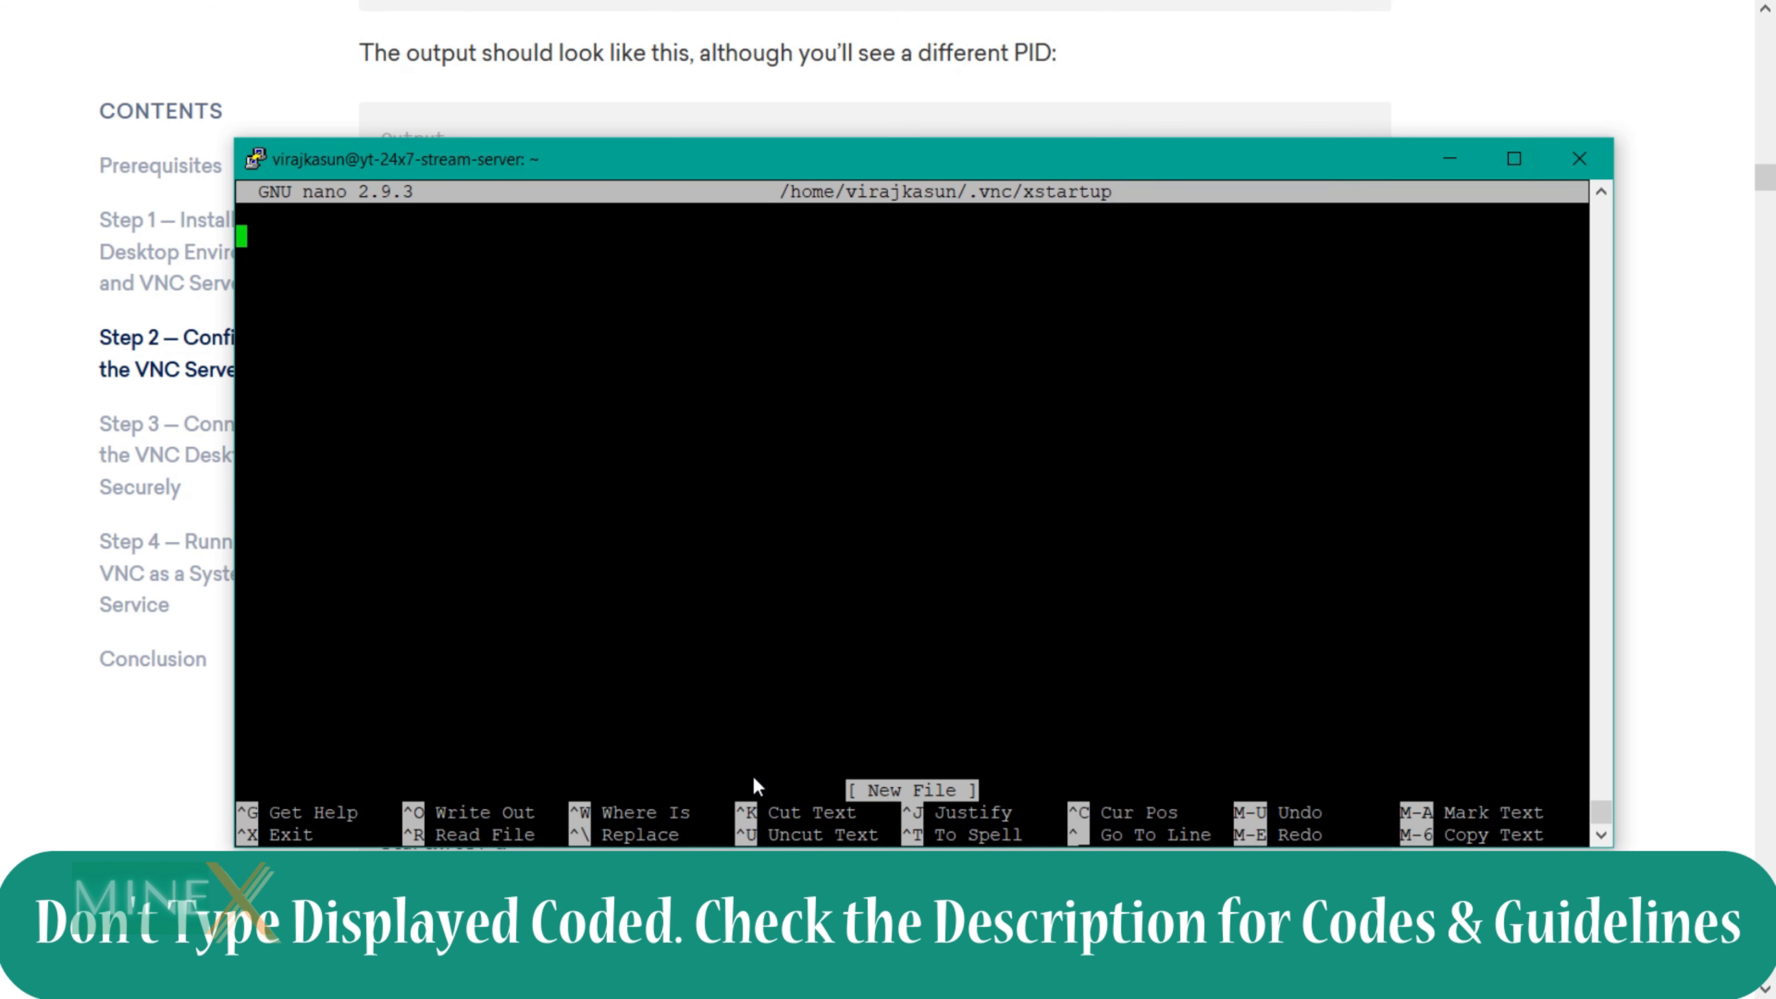
Step: Begin a new xstartup script with #!/bin/bash and startxfce4 &
{"action": "type", "text": "#!/bin/bash"}
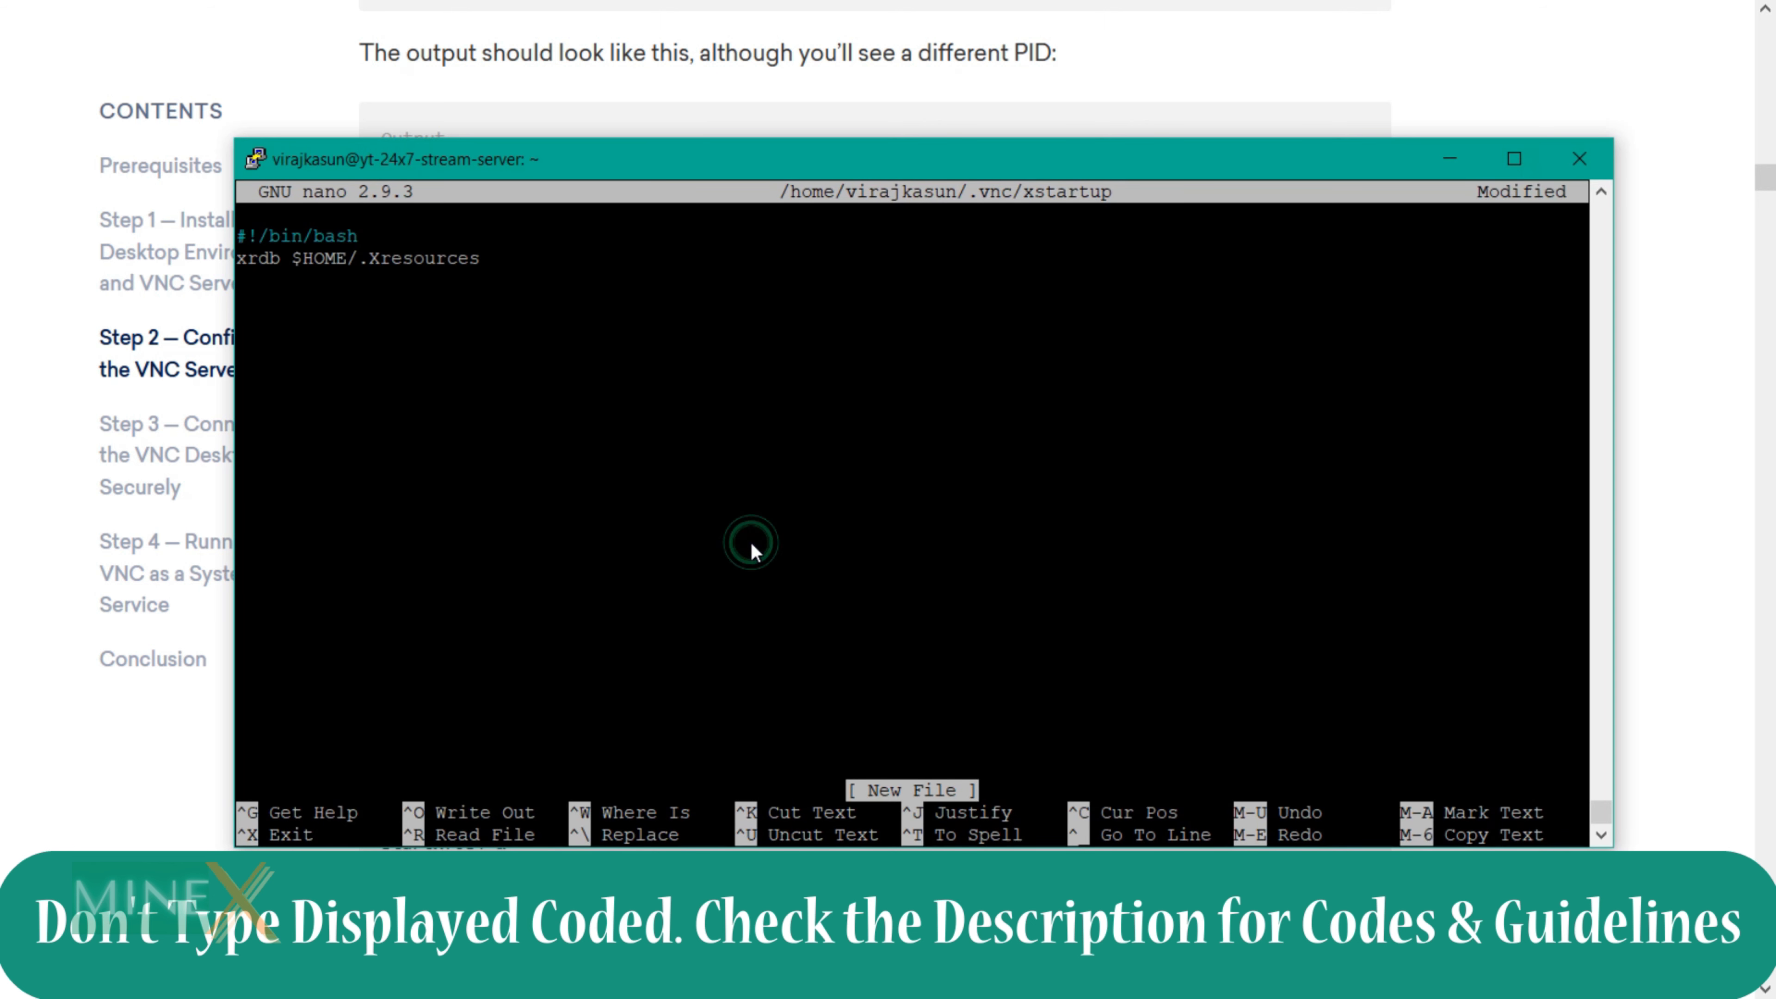
{"action": "type", "text": "startxfce4 &"}
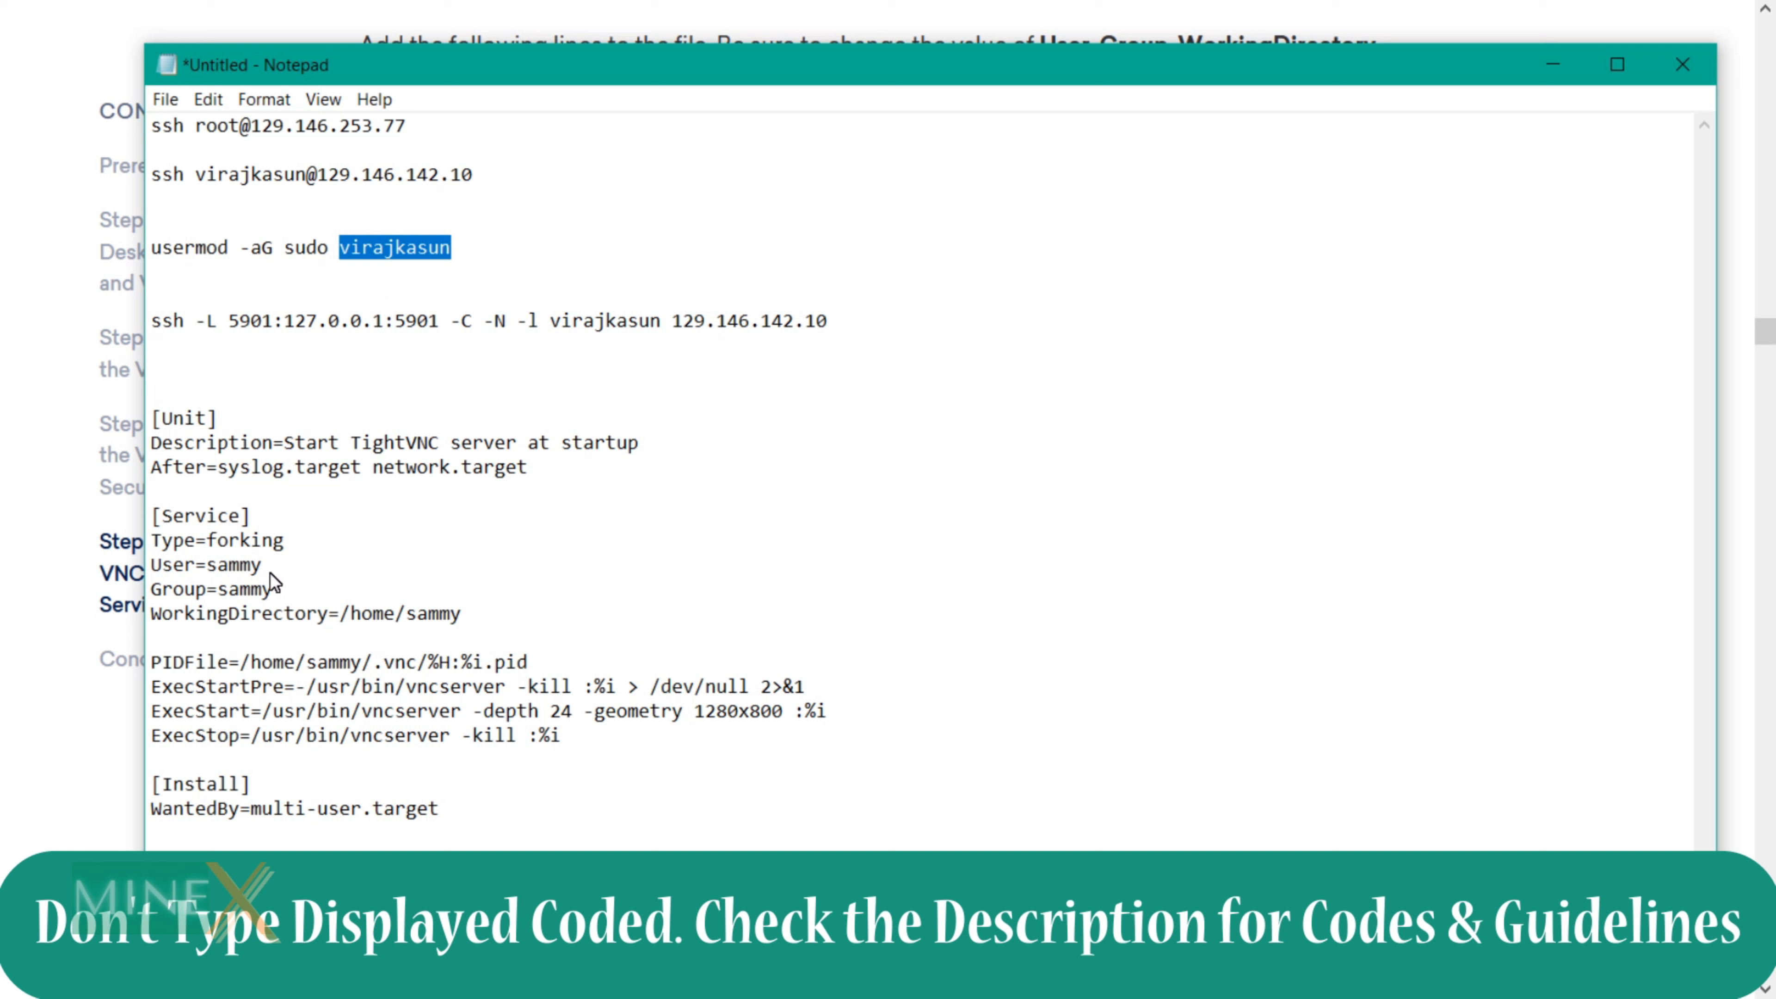
Step: Replace each 'sammy' with 'virajkasun' in the User, Group, WorkingDirectory and PIDFile lines
{"action": "type", "text": "virajkasun"}
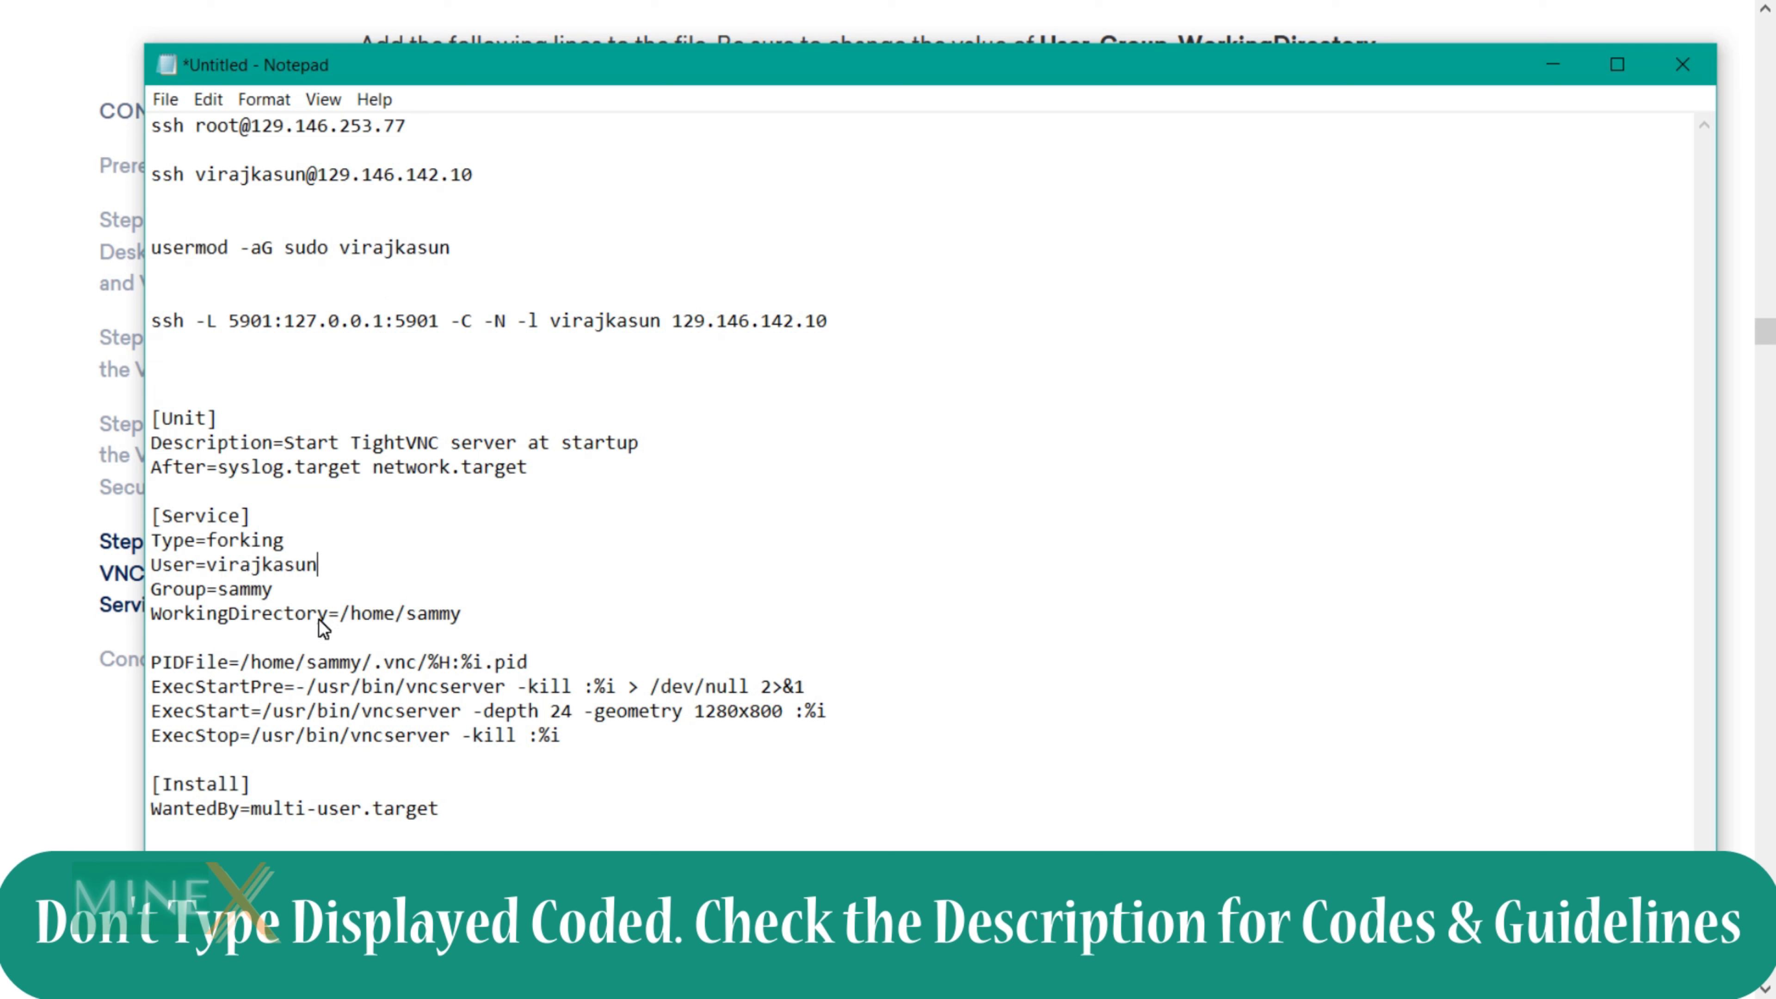
{"action": "double_click", "coordinate": [243, 589]}
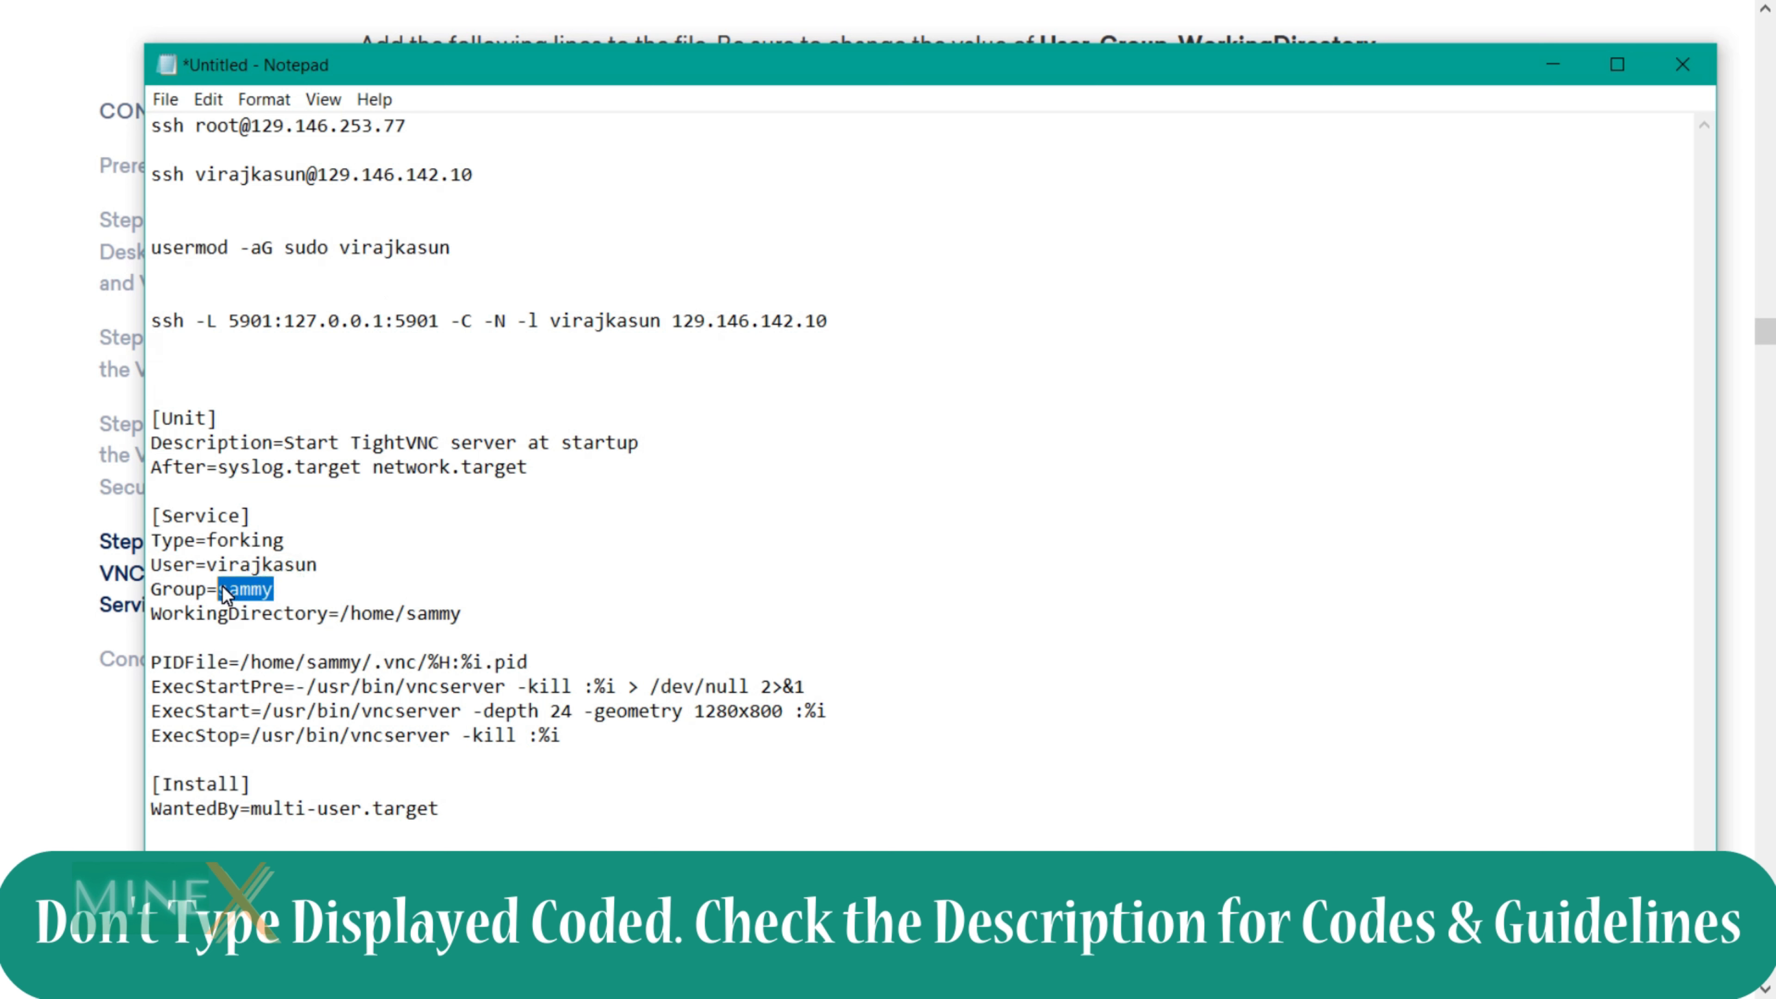
{"action": "type", "text": "virajkasun"}
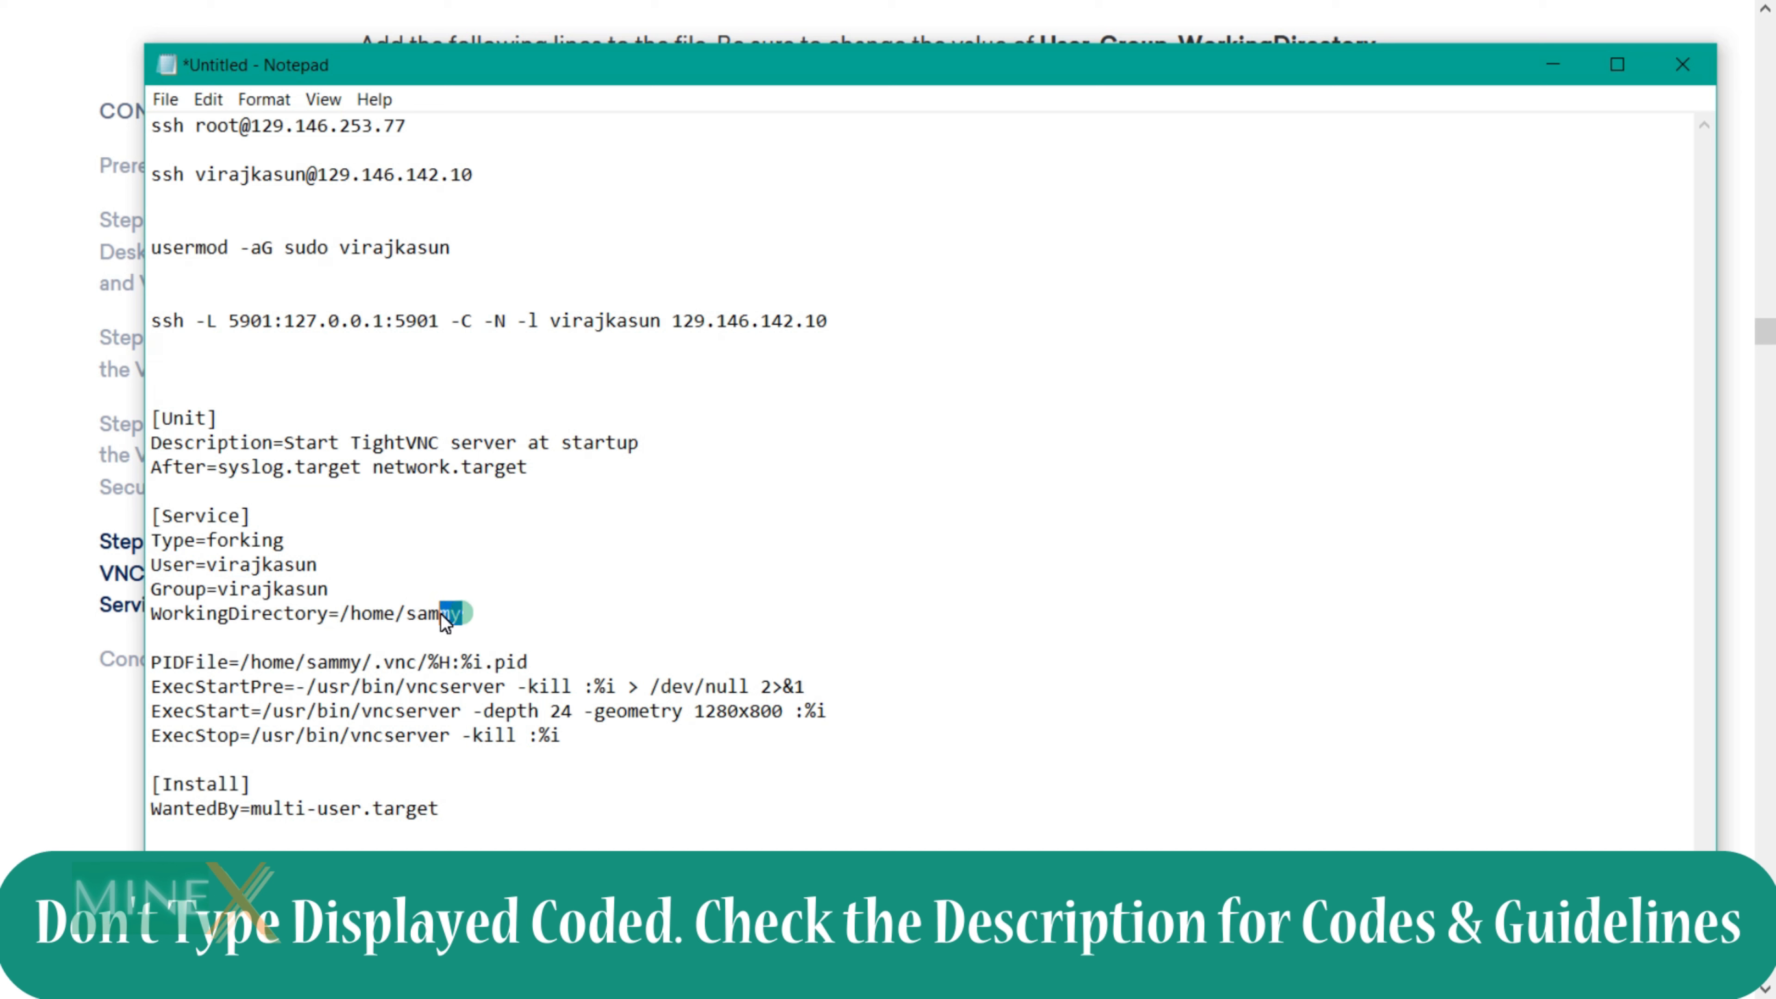
{"action": "type", "text": "virajkasun"}
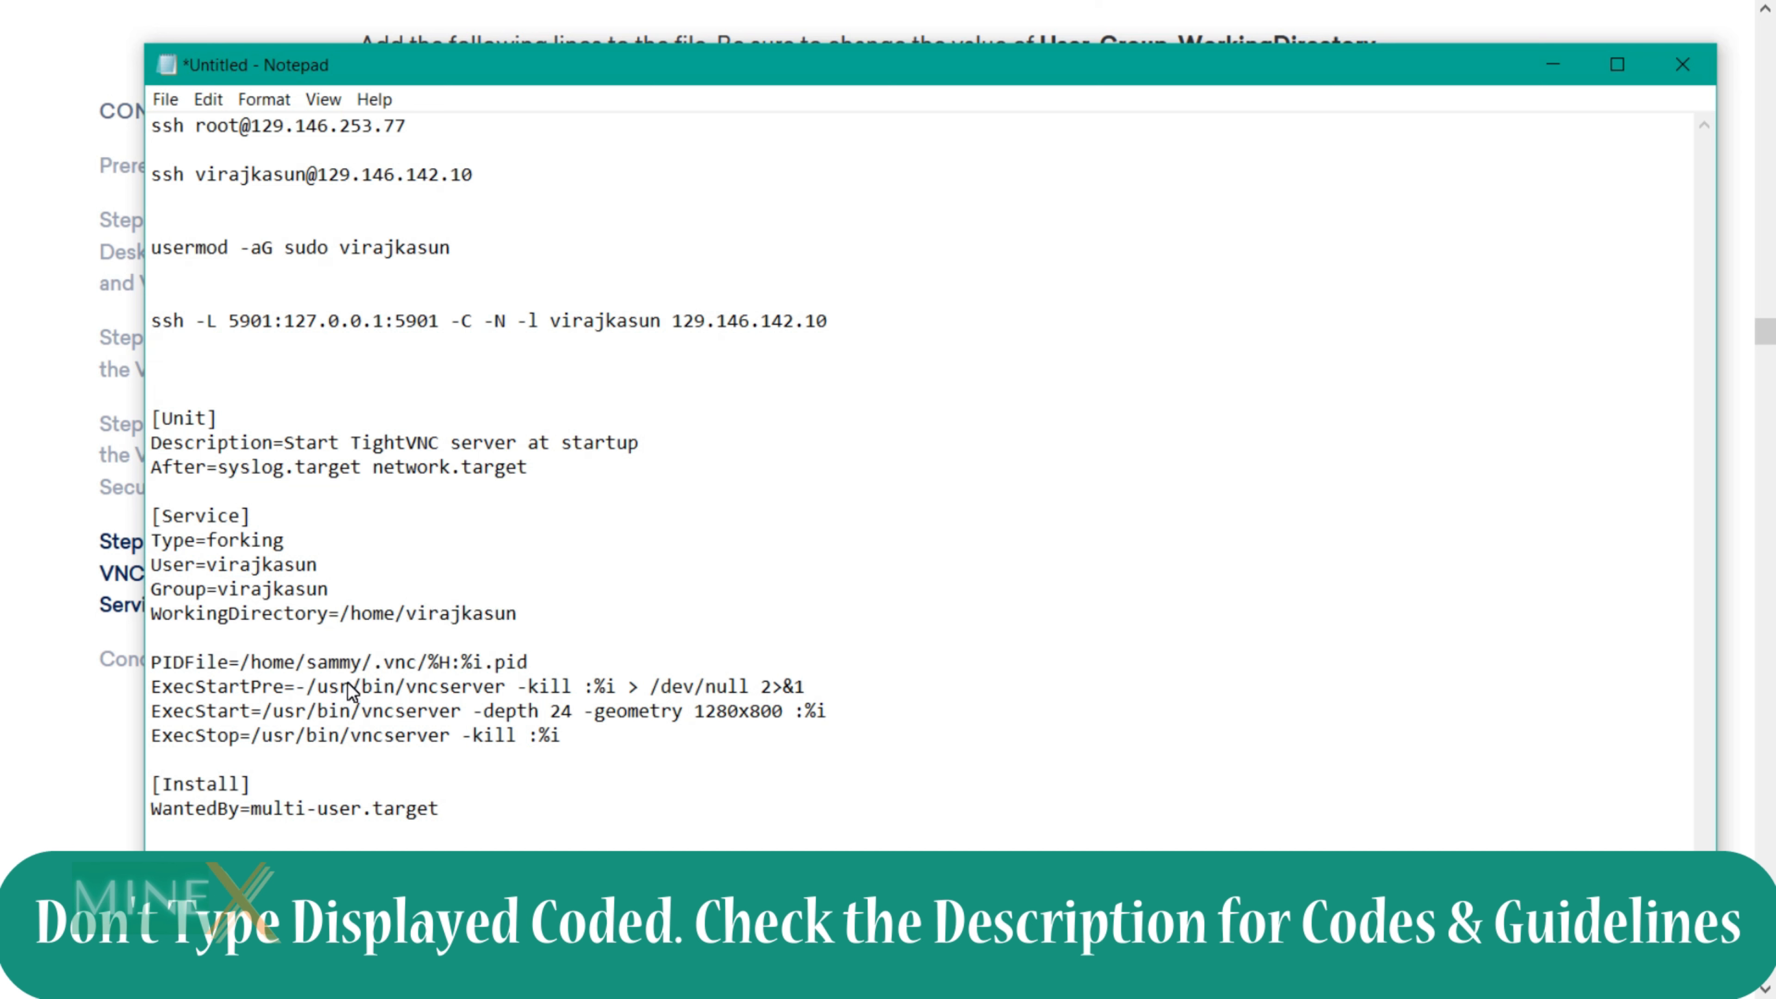
{"action": "double_click", "coordinate": [337, 661]}
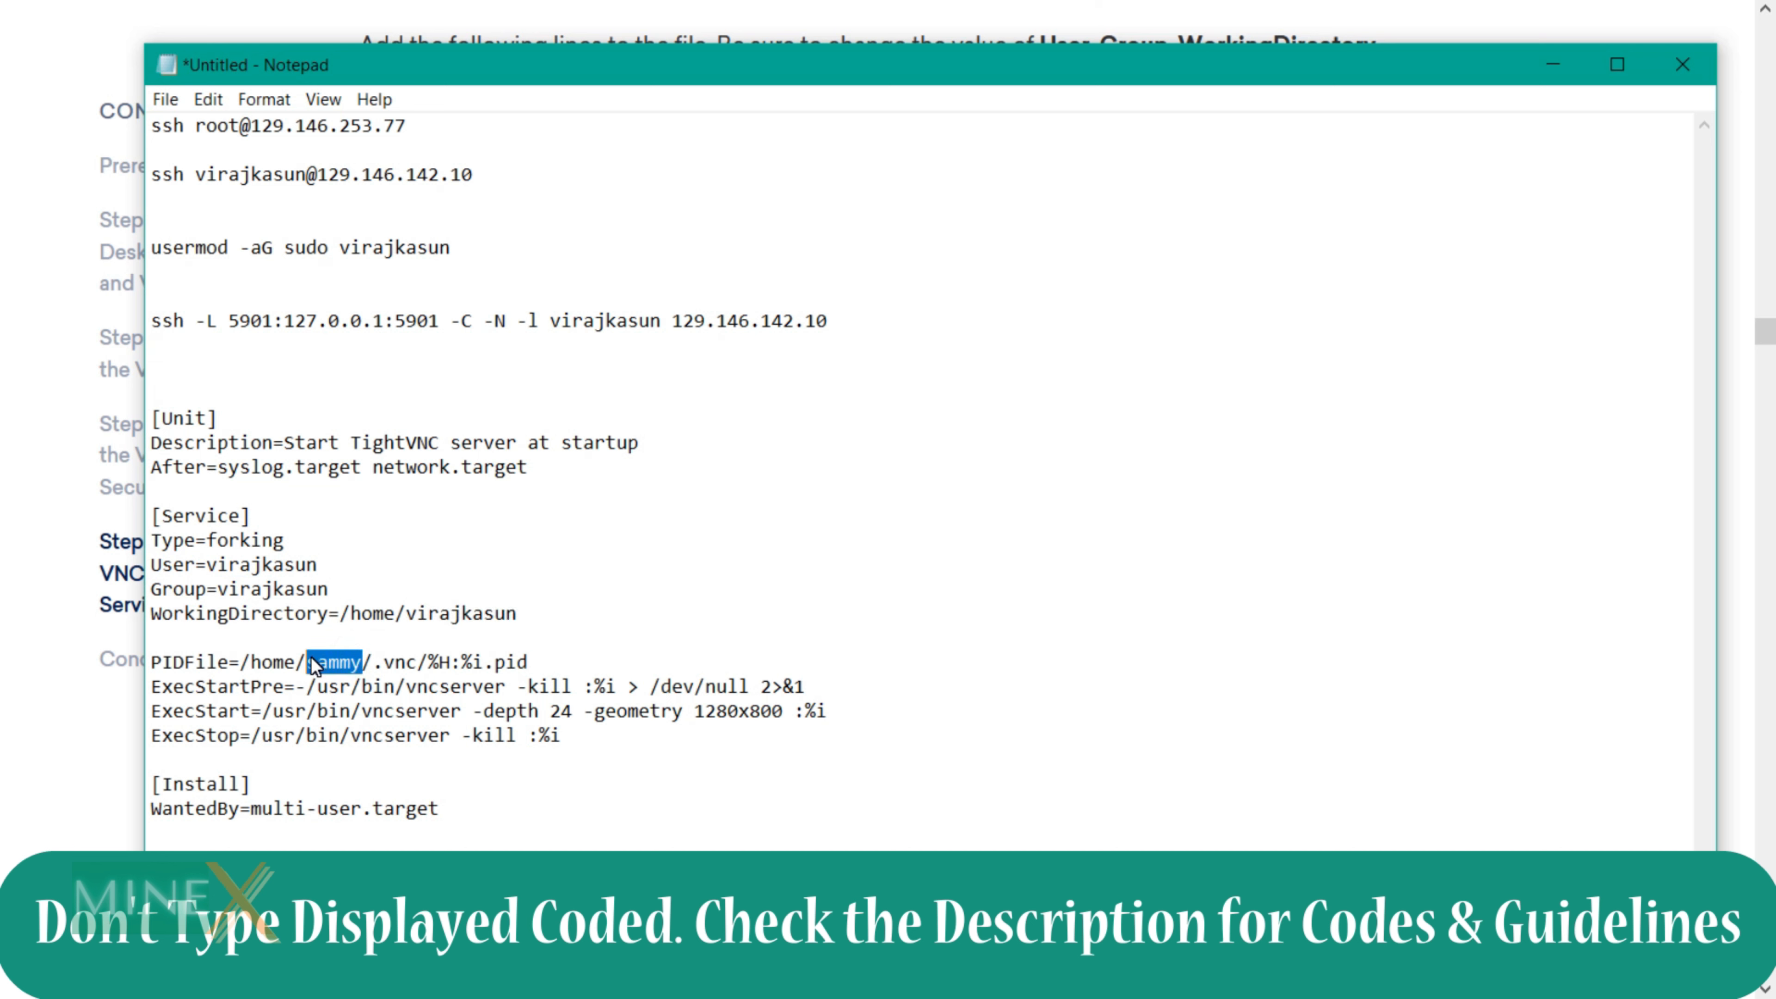
{"action": "type", "text": "virajkasun"}
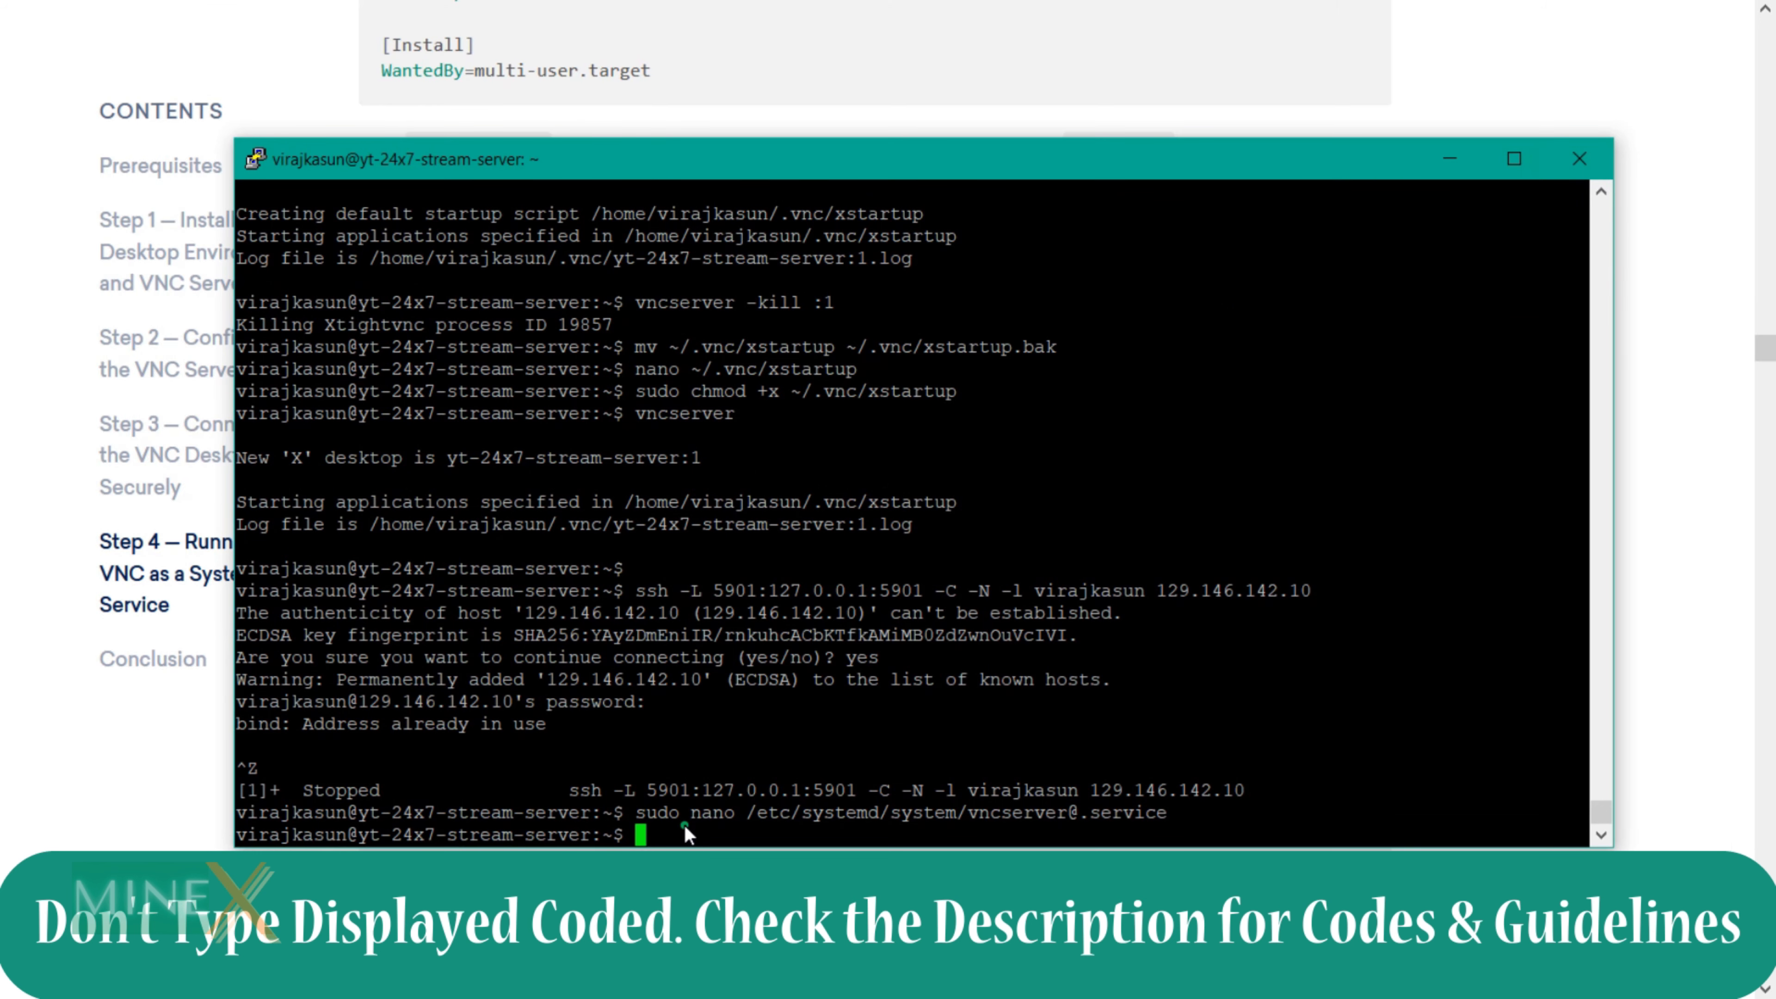
Step: Run sudo systemctl daemon-reload, then vncserver -kill :1 to stop display :1
{"action": "type", "text": "sudo systemctl daemon-reload"}
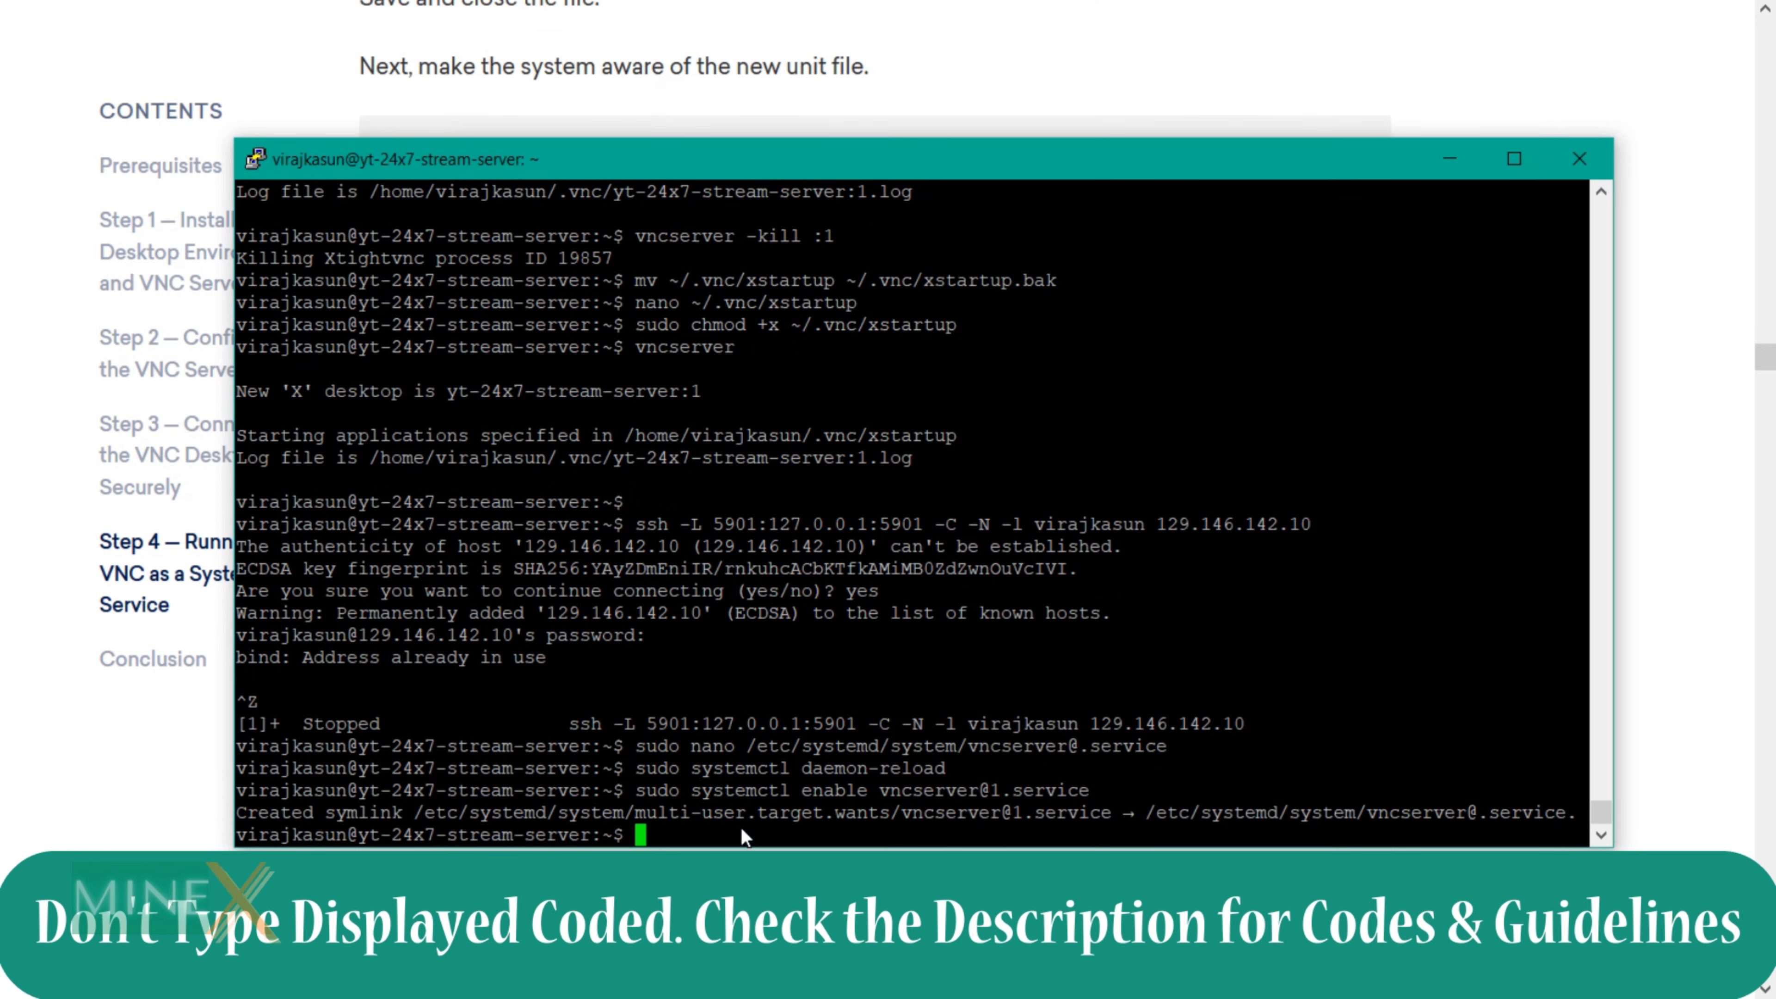
{"action": "type", "text": "vncserver -kill :1"}
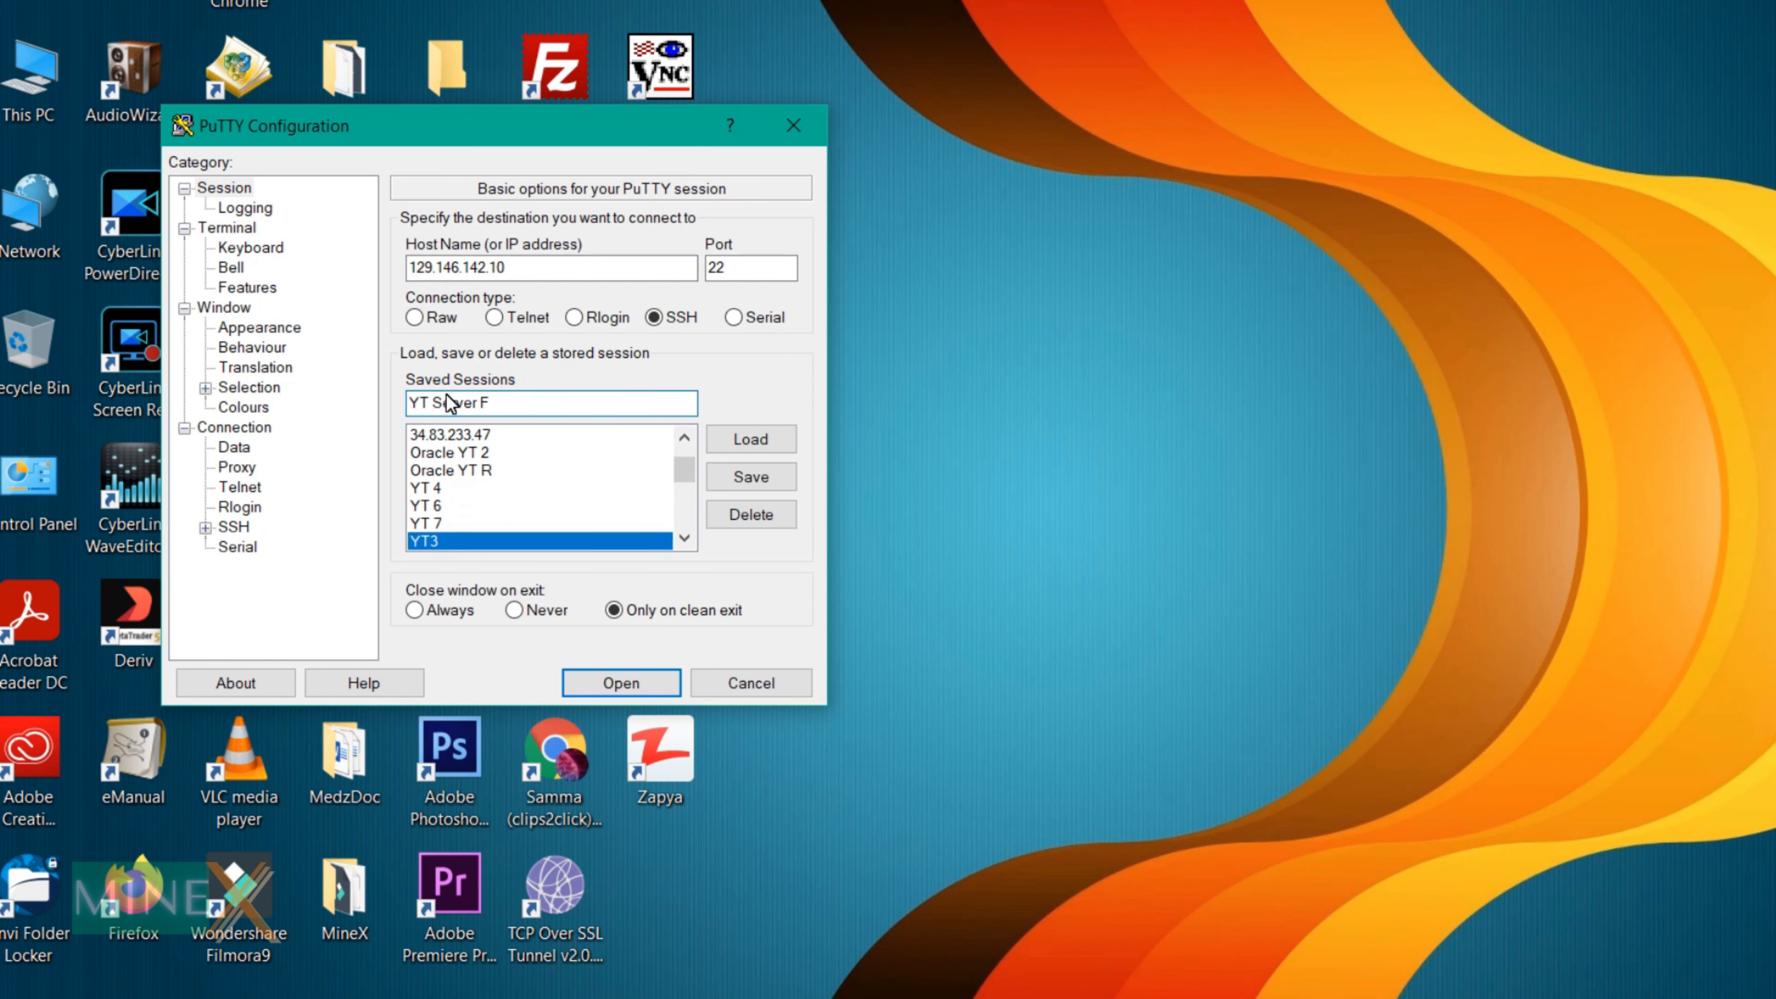
Step: Load the VNC session and add a tunnel forwarding local 5900 to localhost:5901
{"action": "type", "text": "VNC"}
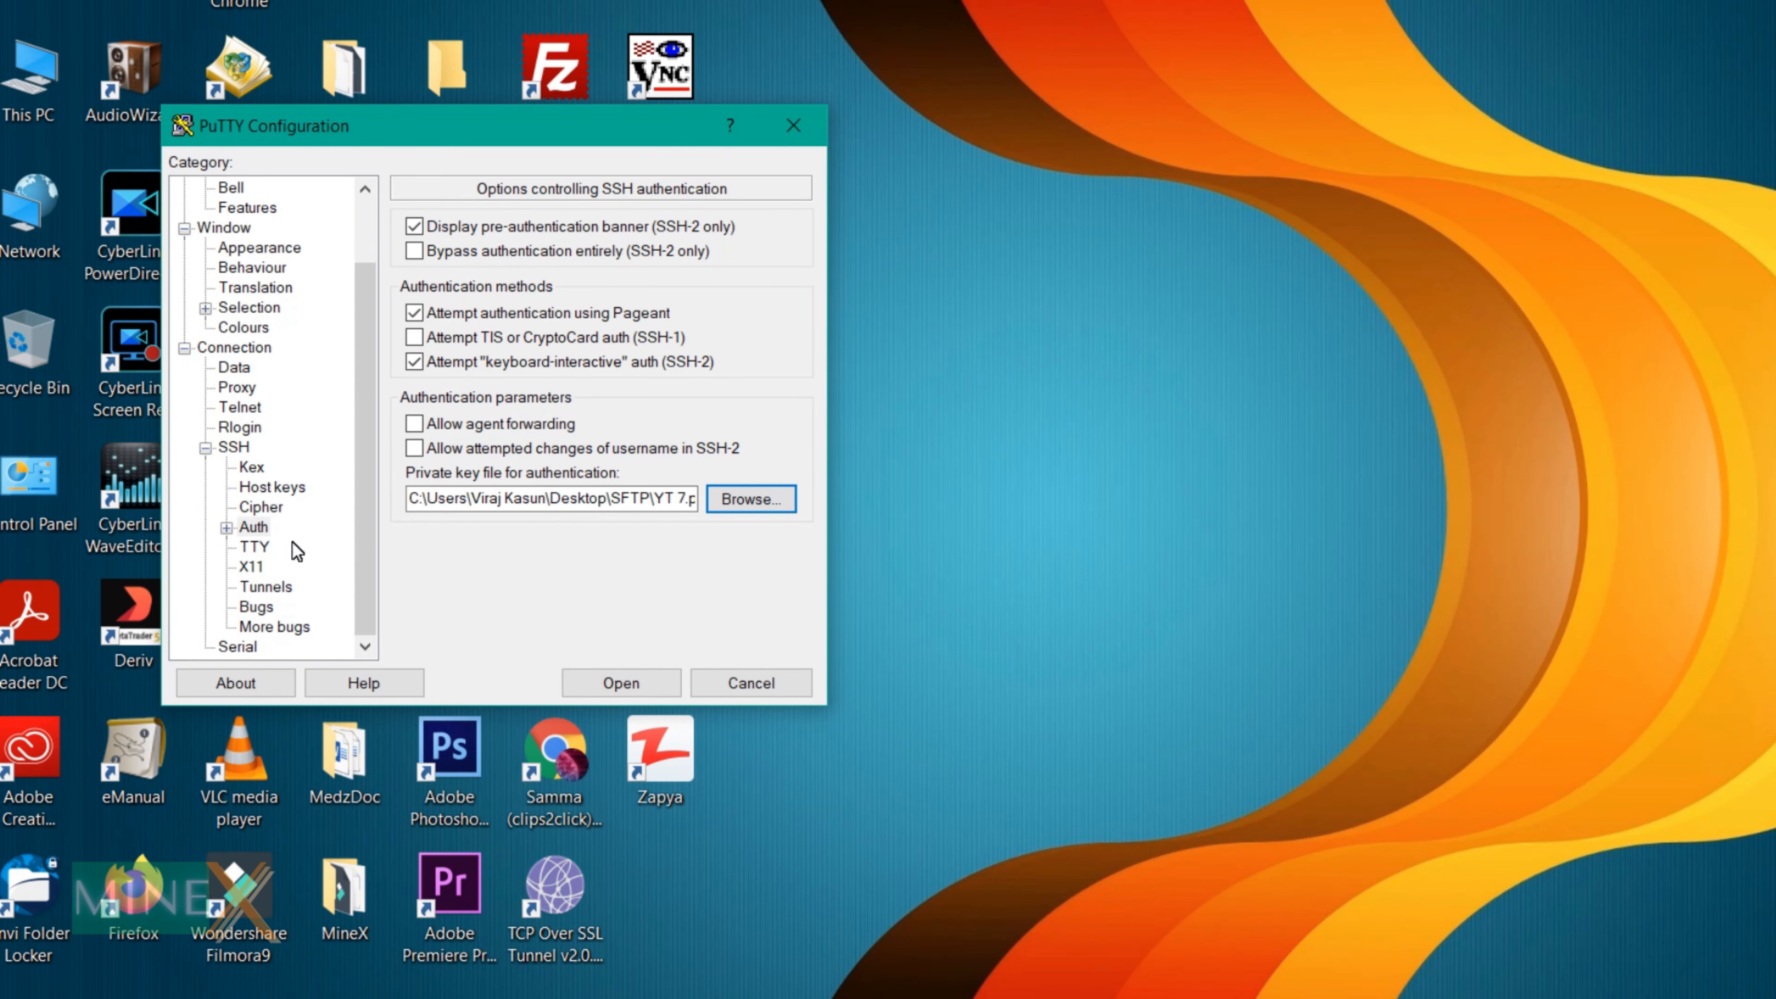
{"action": "left_click", "coordinate": [264, 585]}
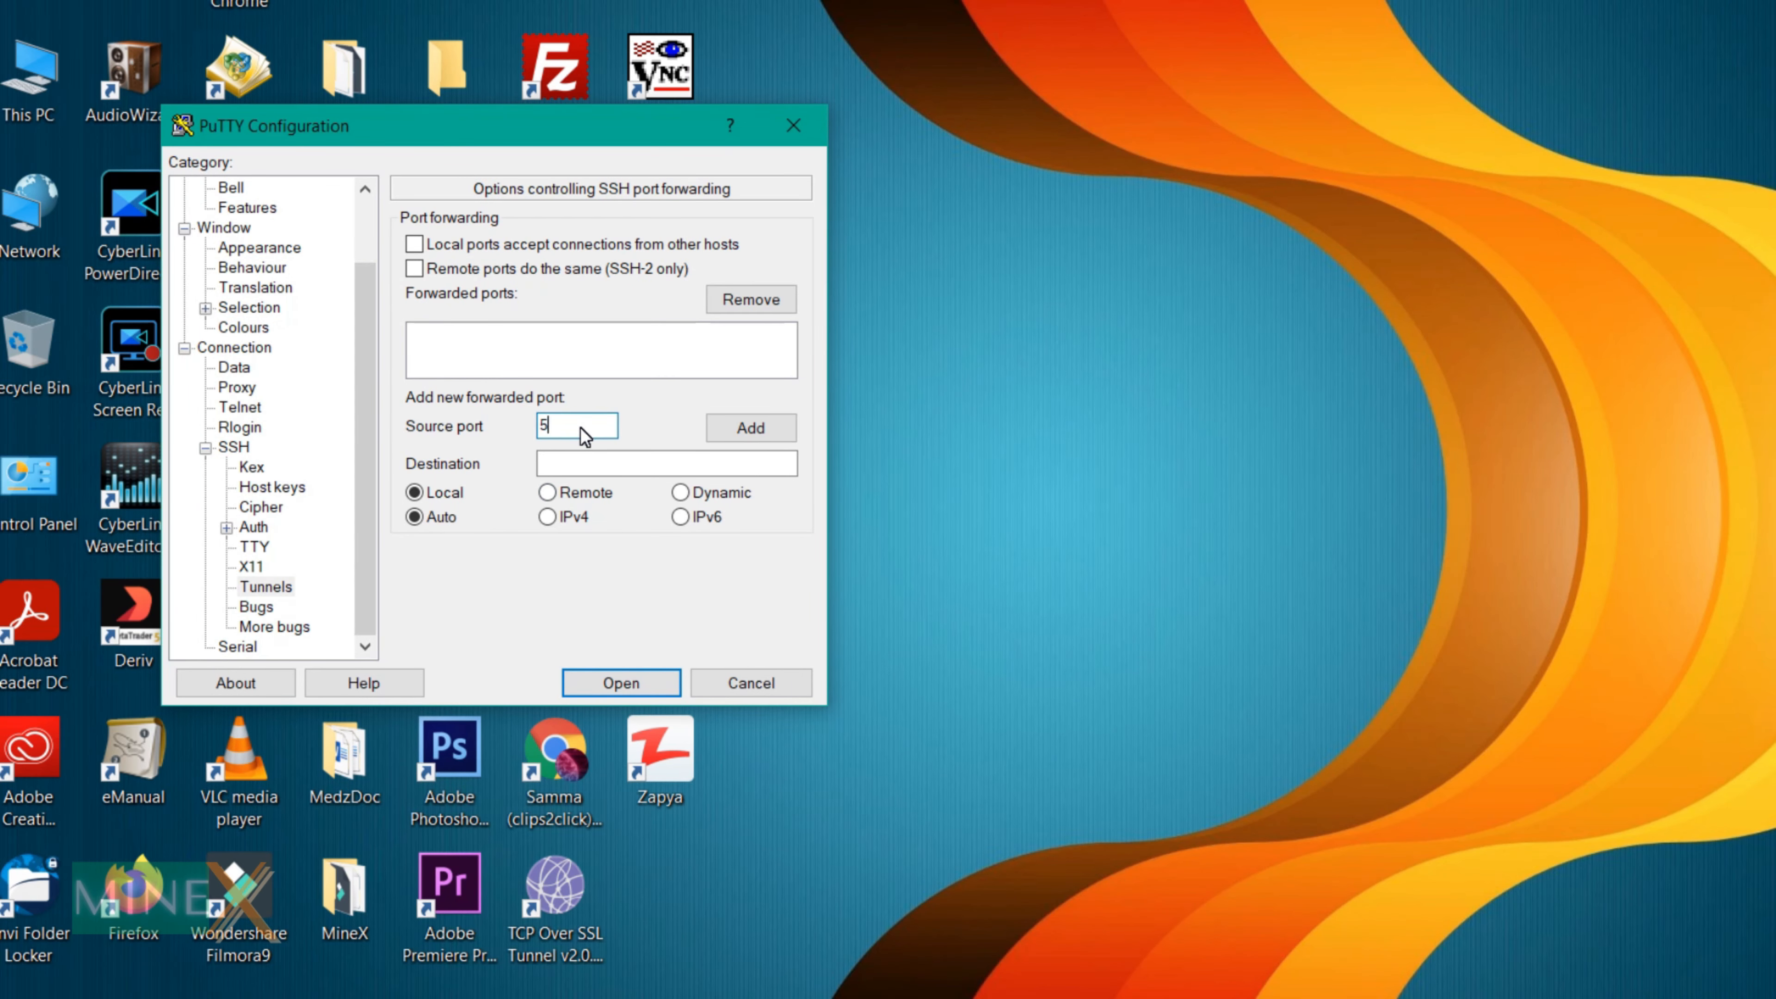
{"action": "type", "text": "900"}
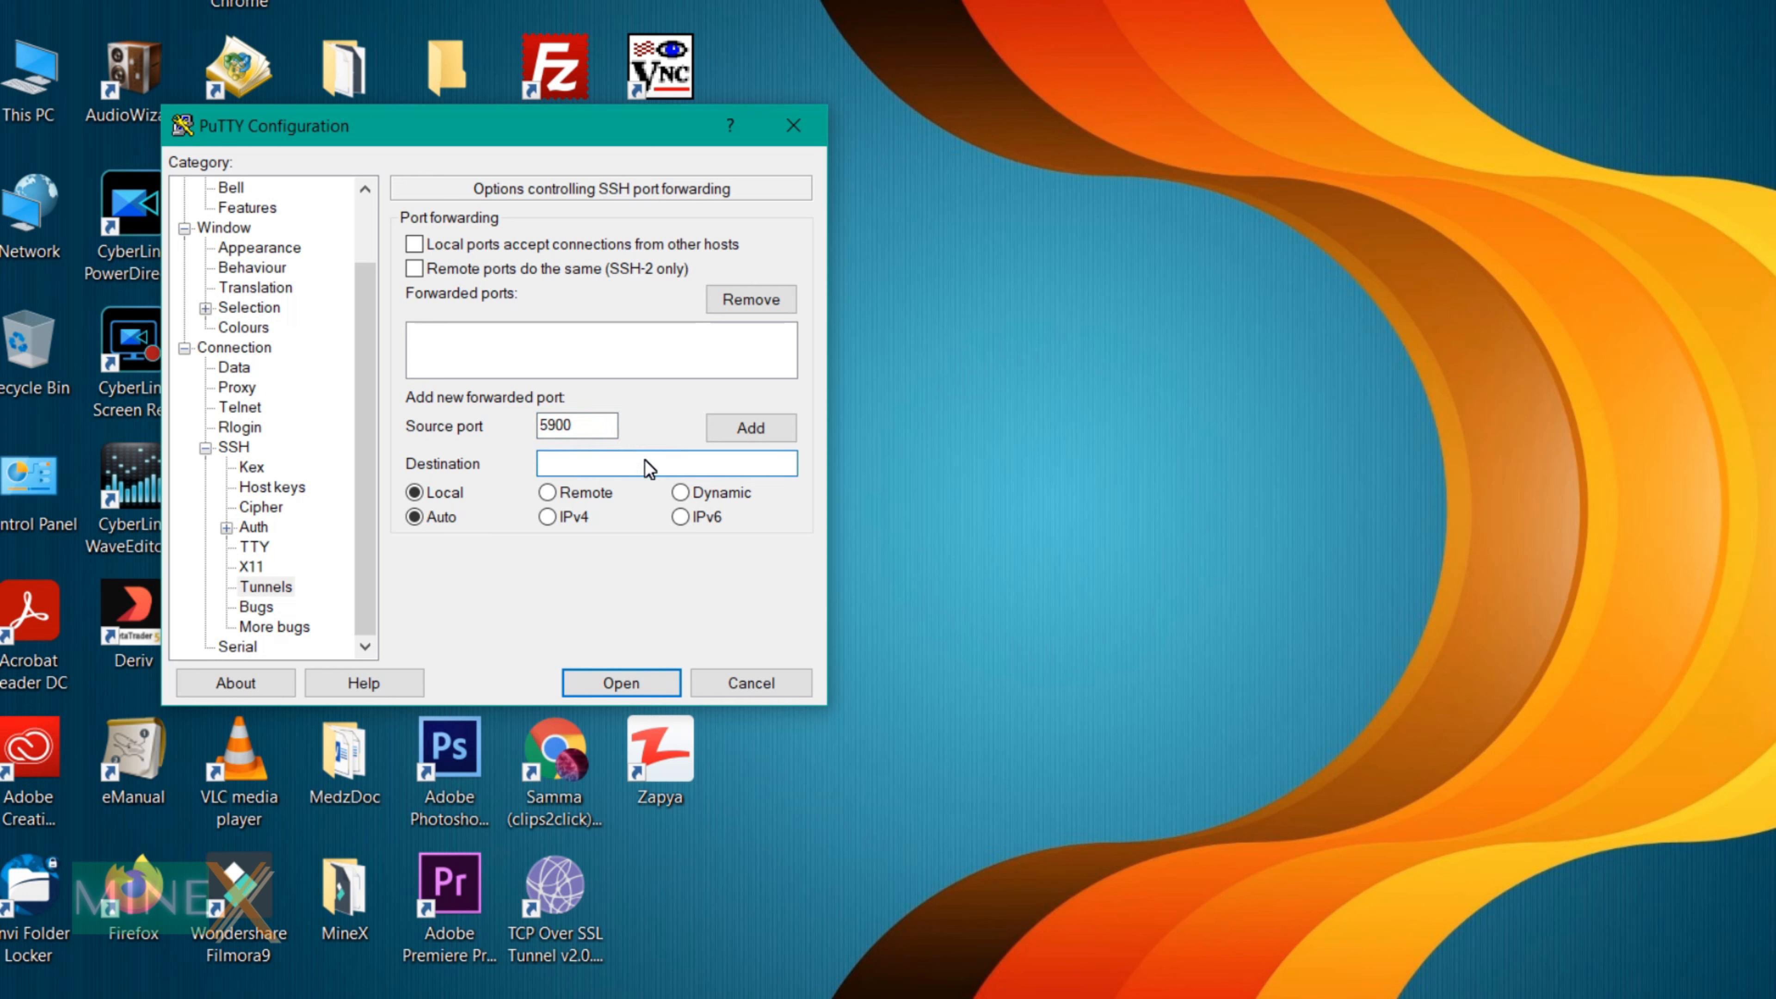
{"action": "type", "text": "localhost"}
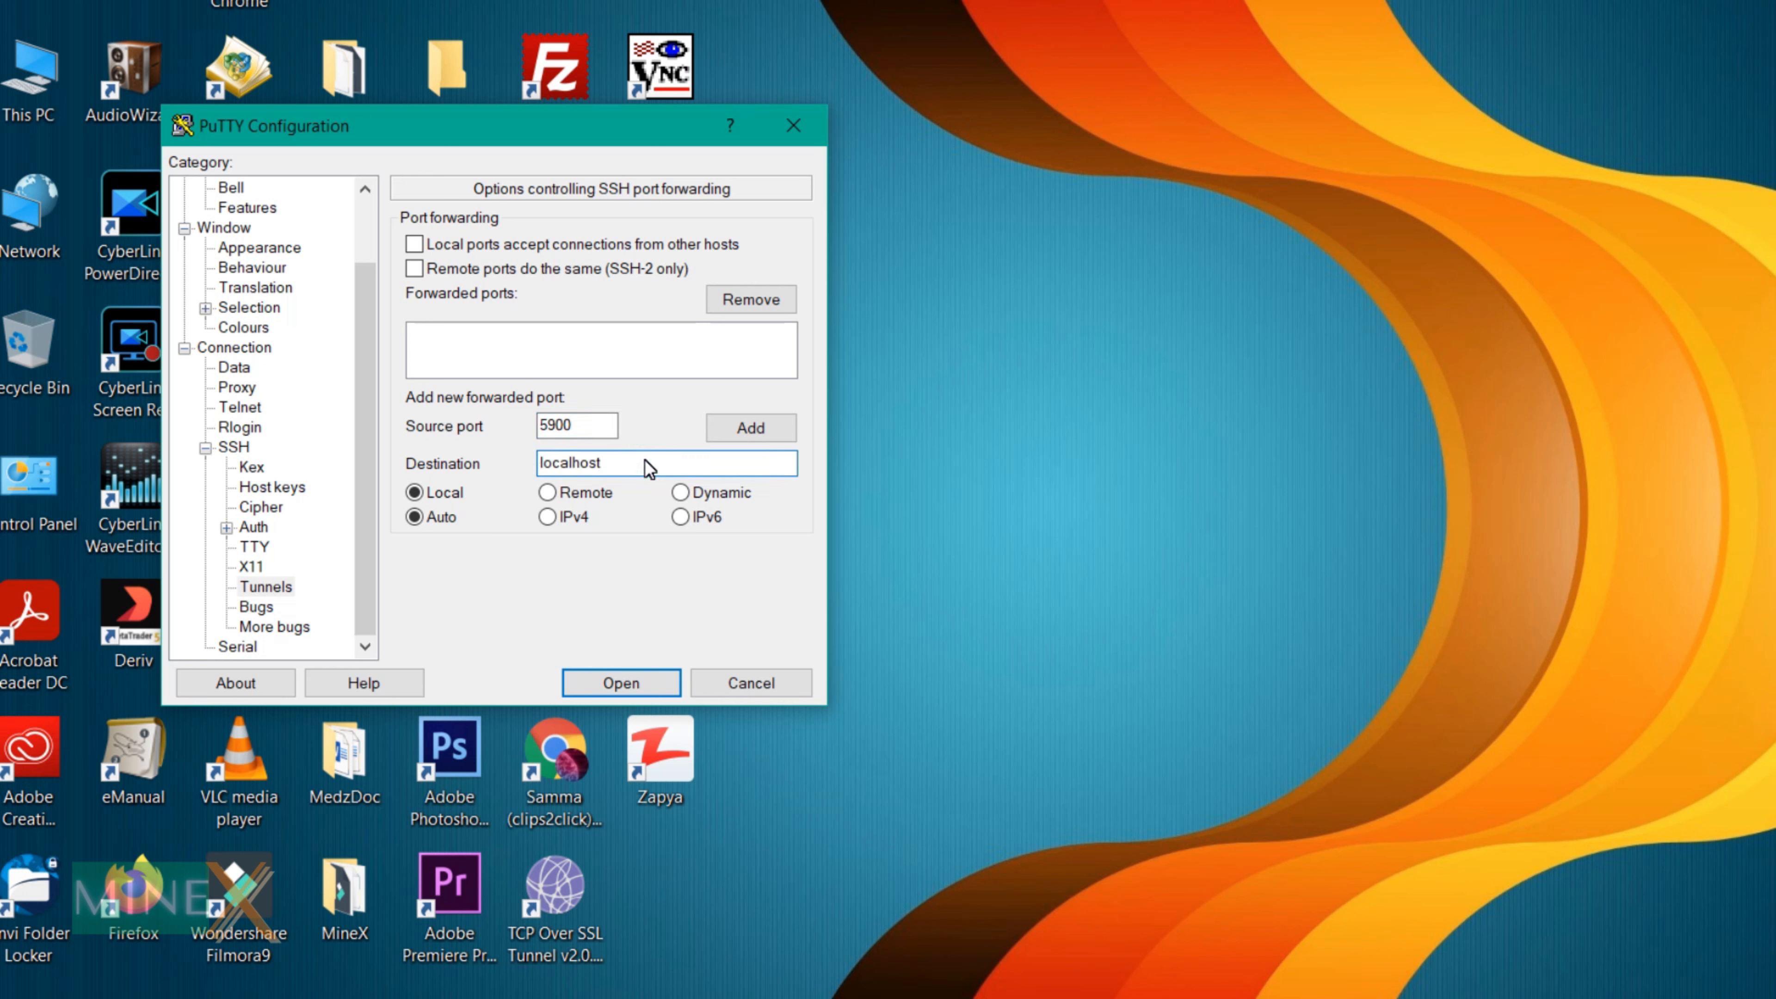
{"action": "type", "text": ":5901"}
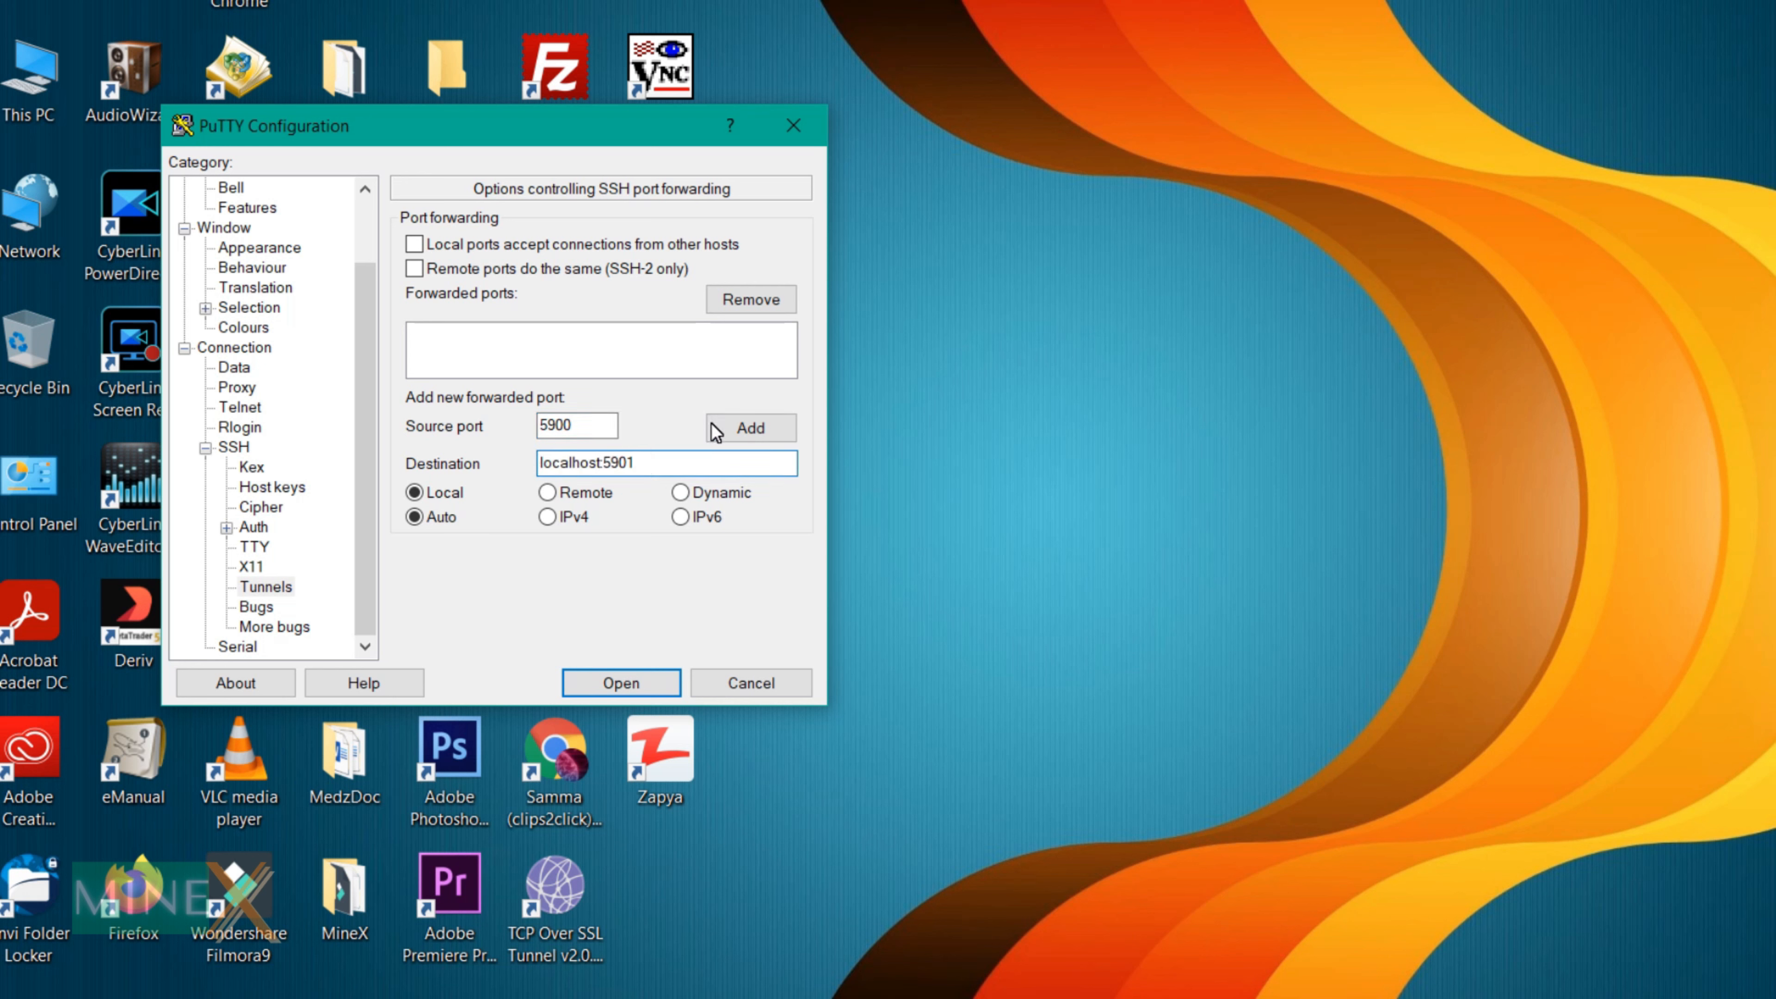
{"action": "left_click", "coordinate": [620, 682]}
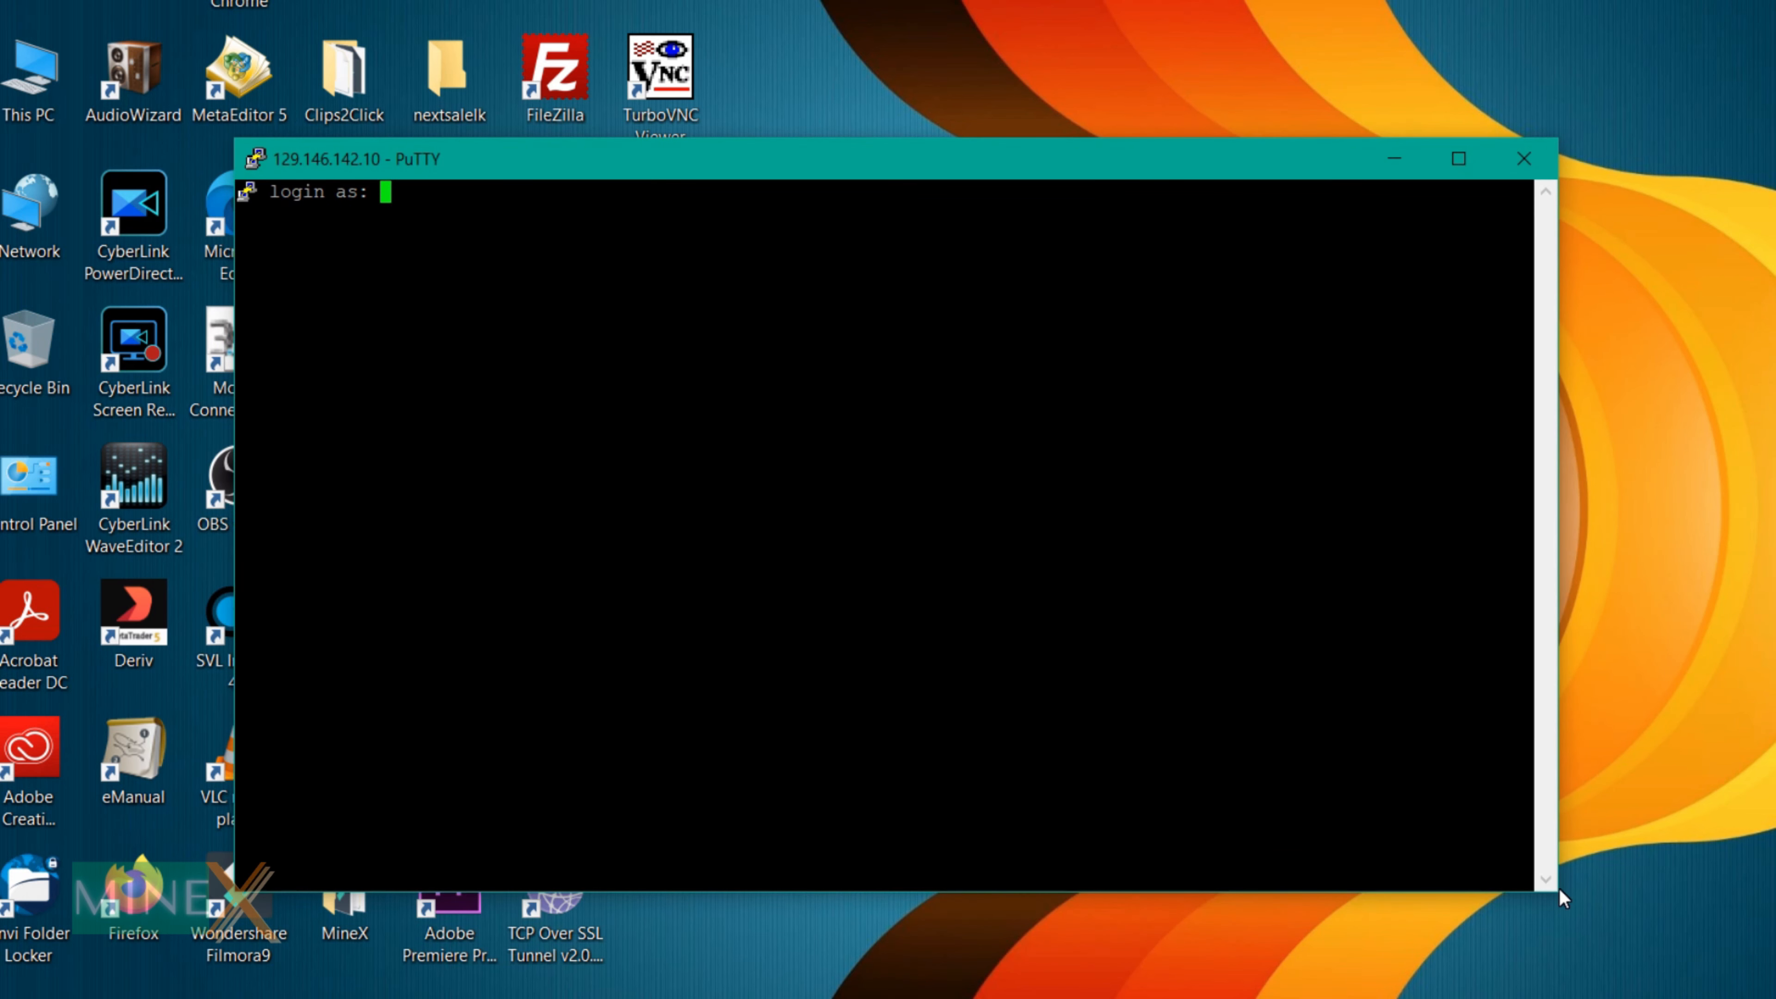
Step: Log in as ubuntu, then point TurboVNC Viewer at localhost:5900
{"action": "type", "text": "ubuntu"}
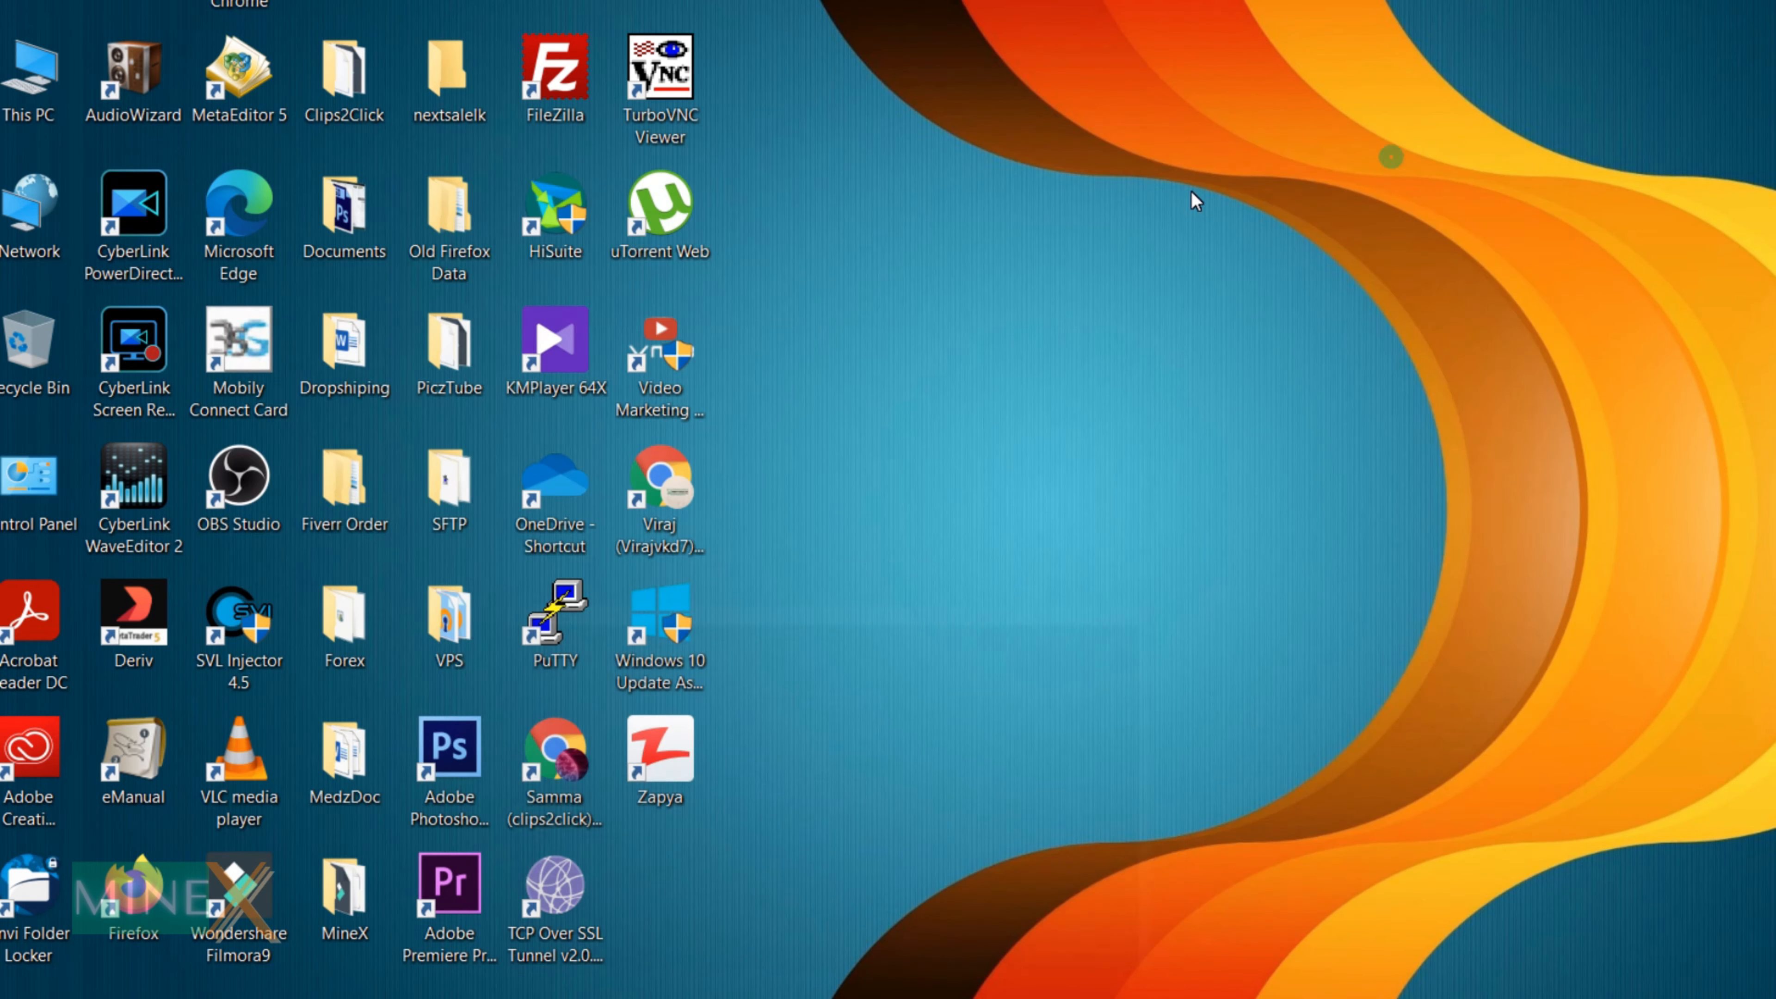
{"action": "double_click", "coordinate": [659, 64]}
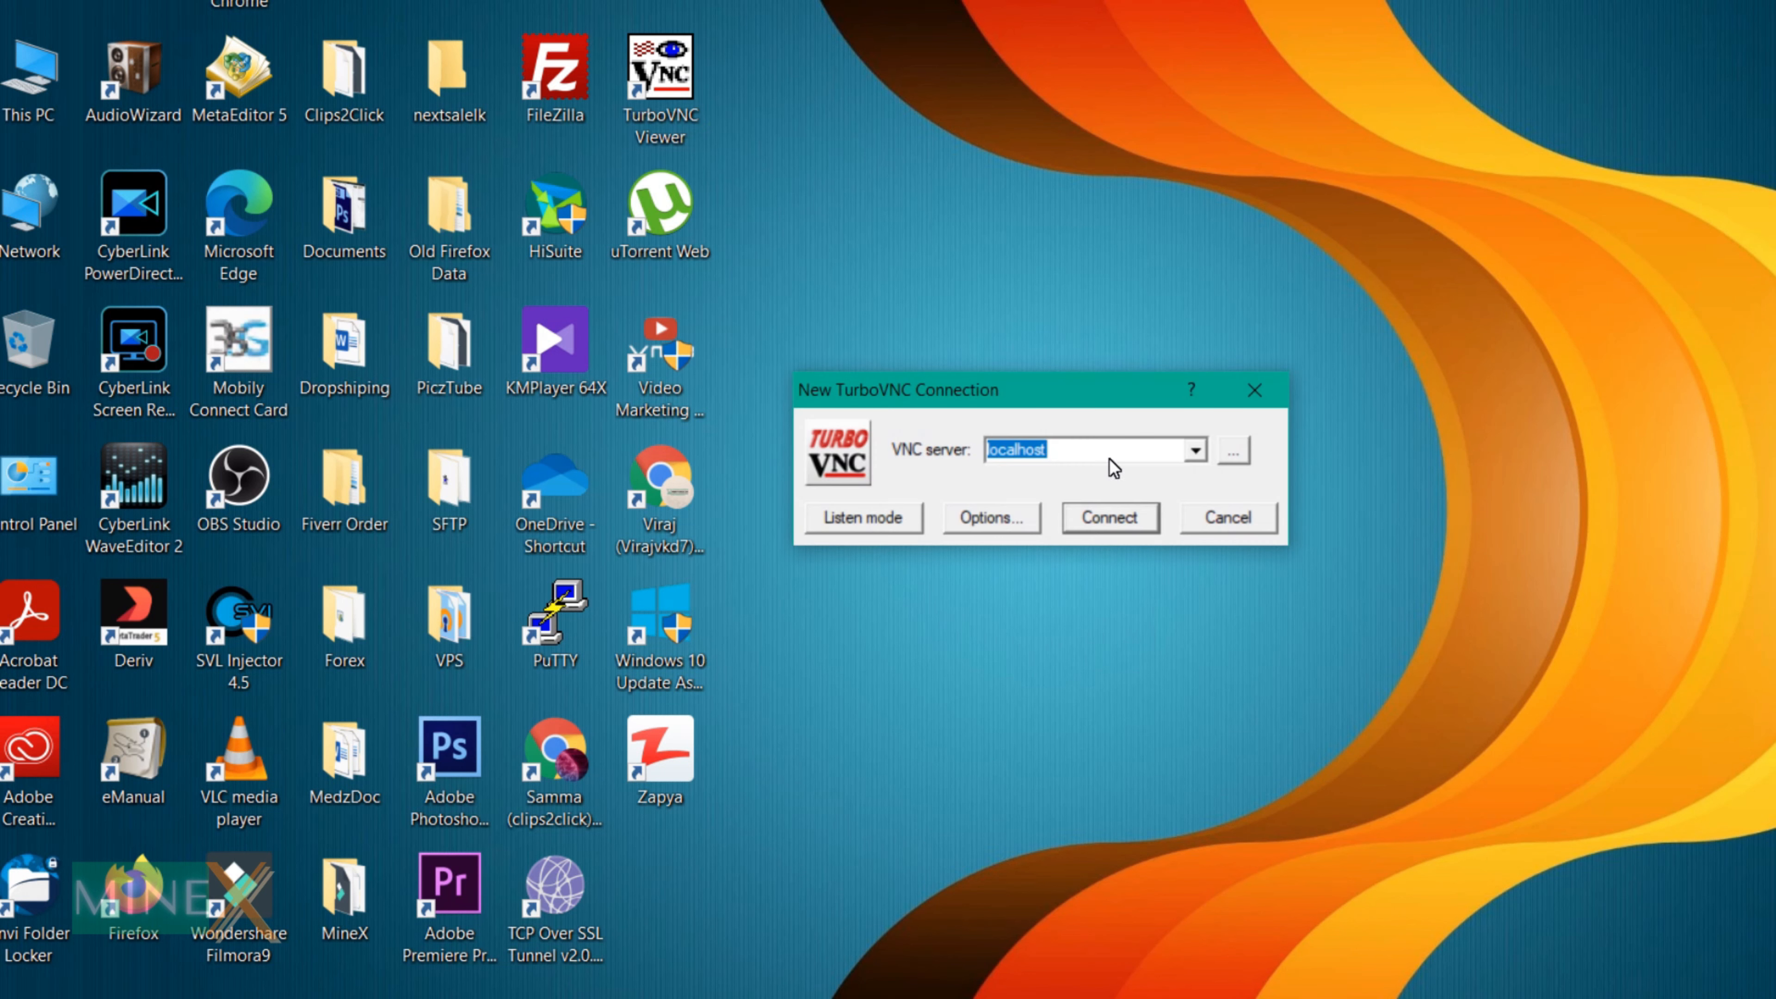
{"action": "type", "text": ":"}
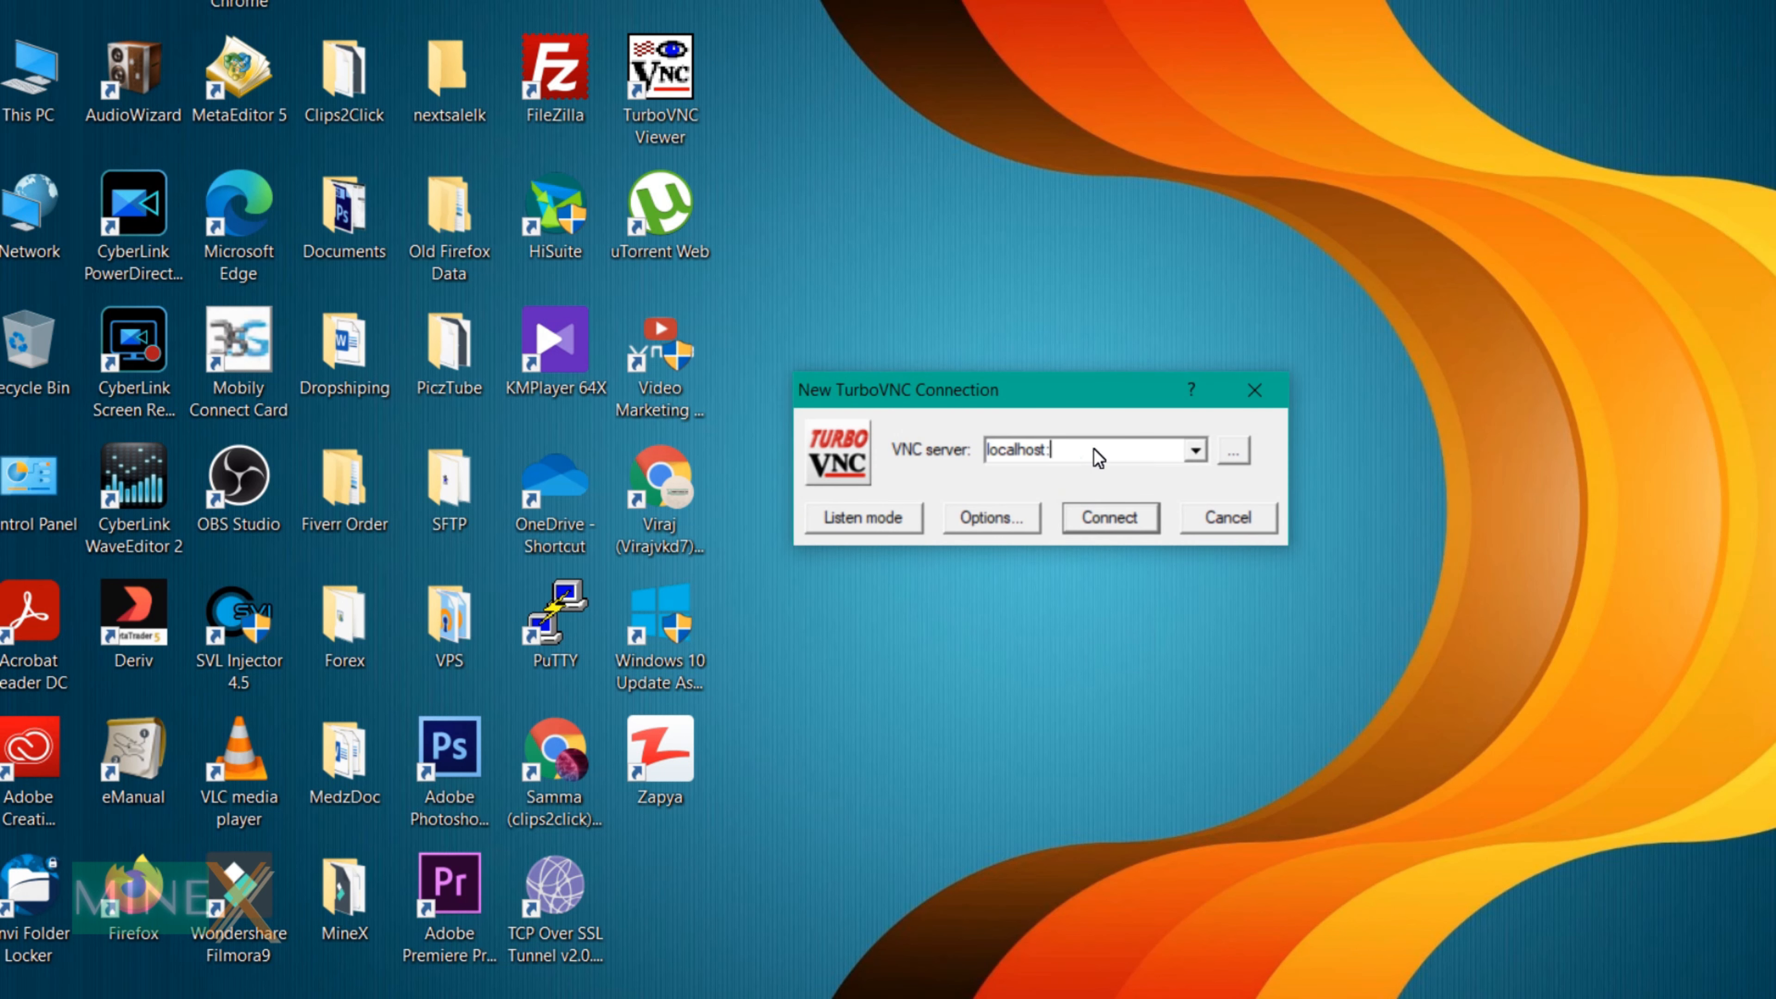
{"action": "type", "text": "5900"}
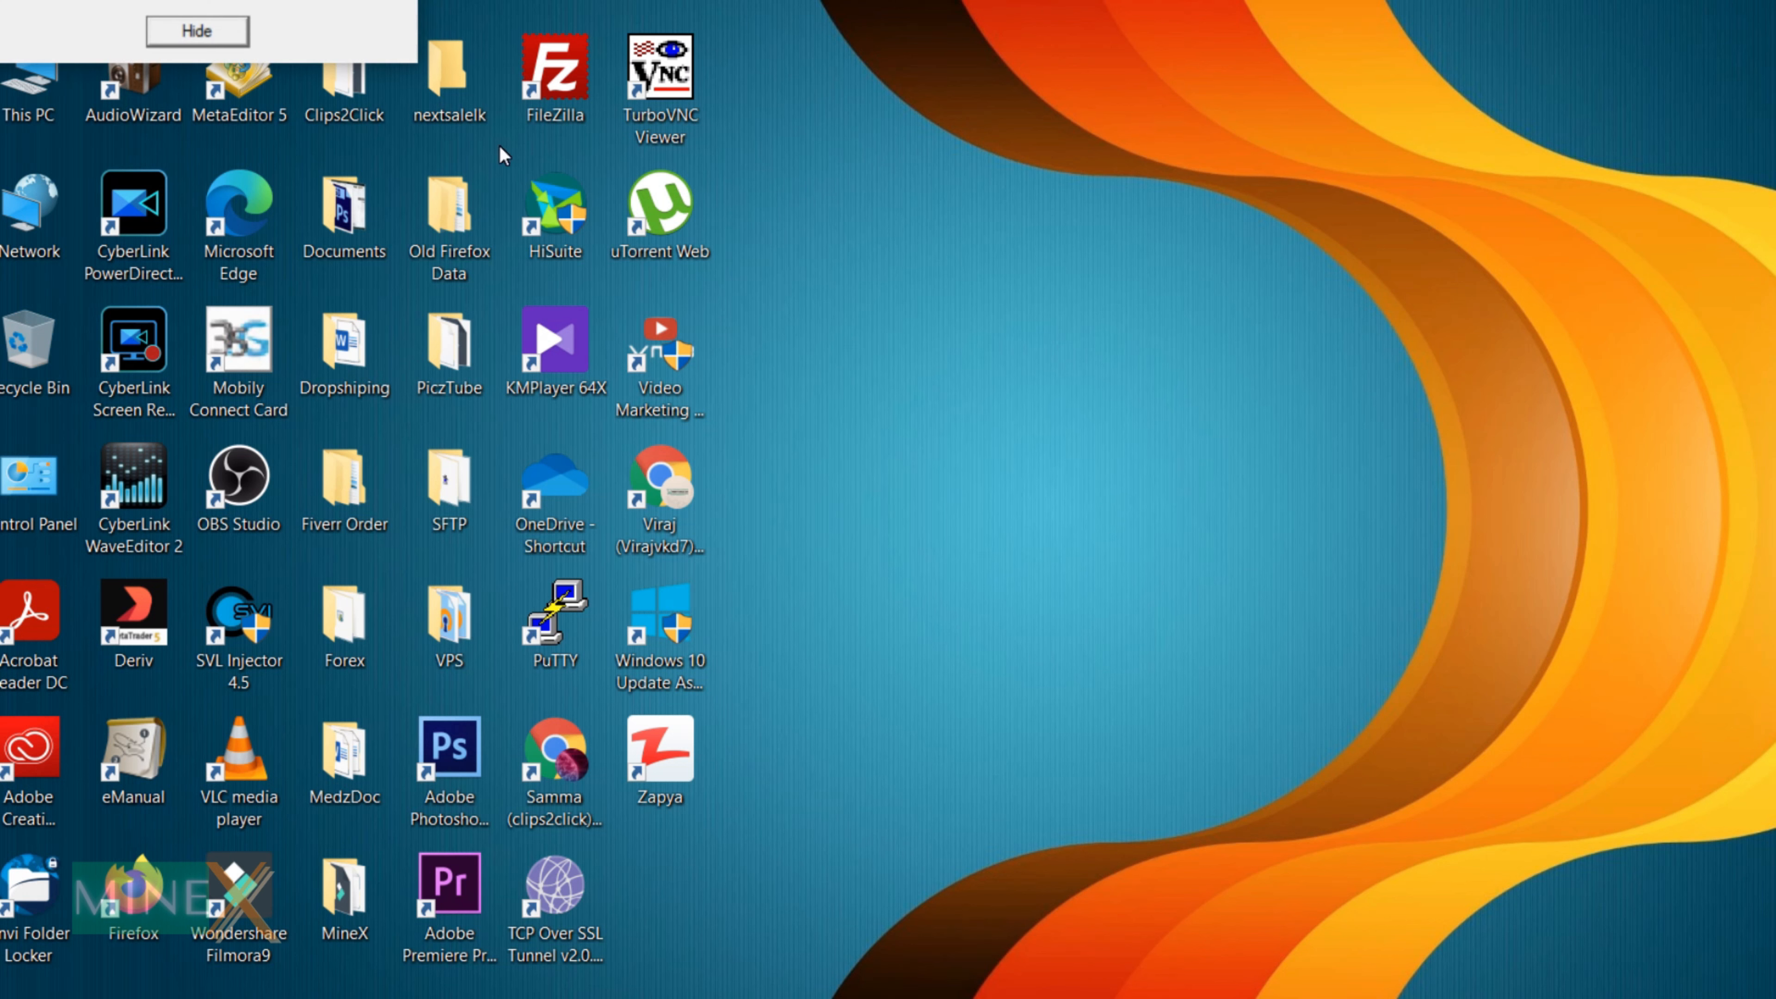
Step: Connect and submit the VNC password to reach the remote XFCE desktop
{"action": "double_click", "coordinate": [660, 68]}
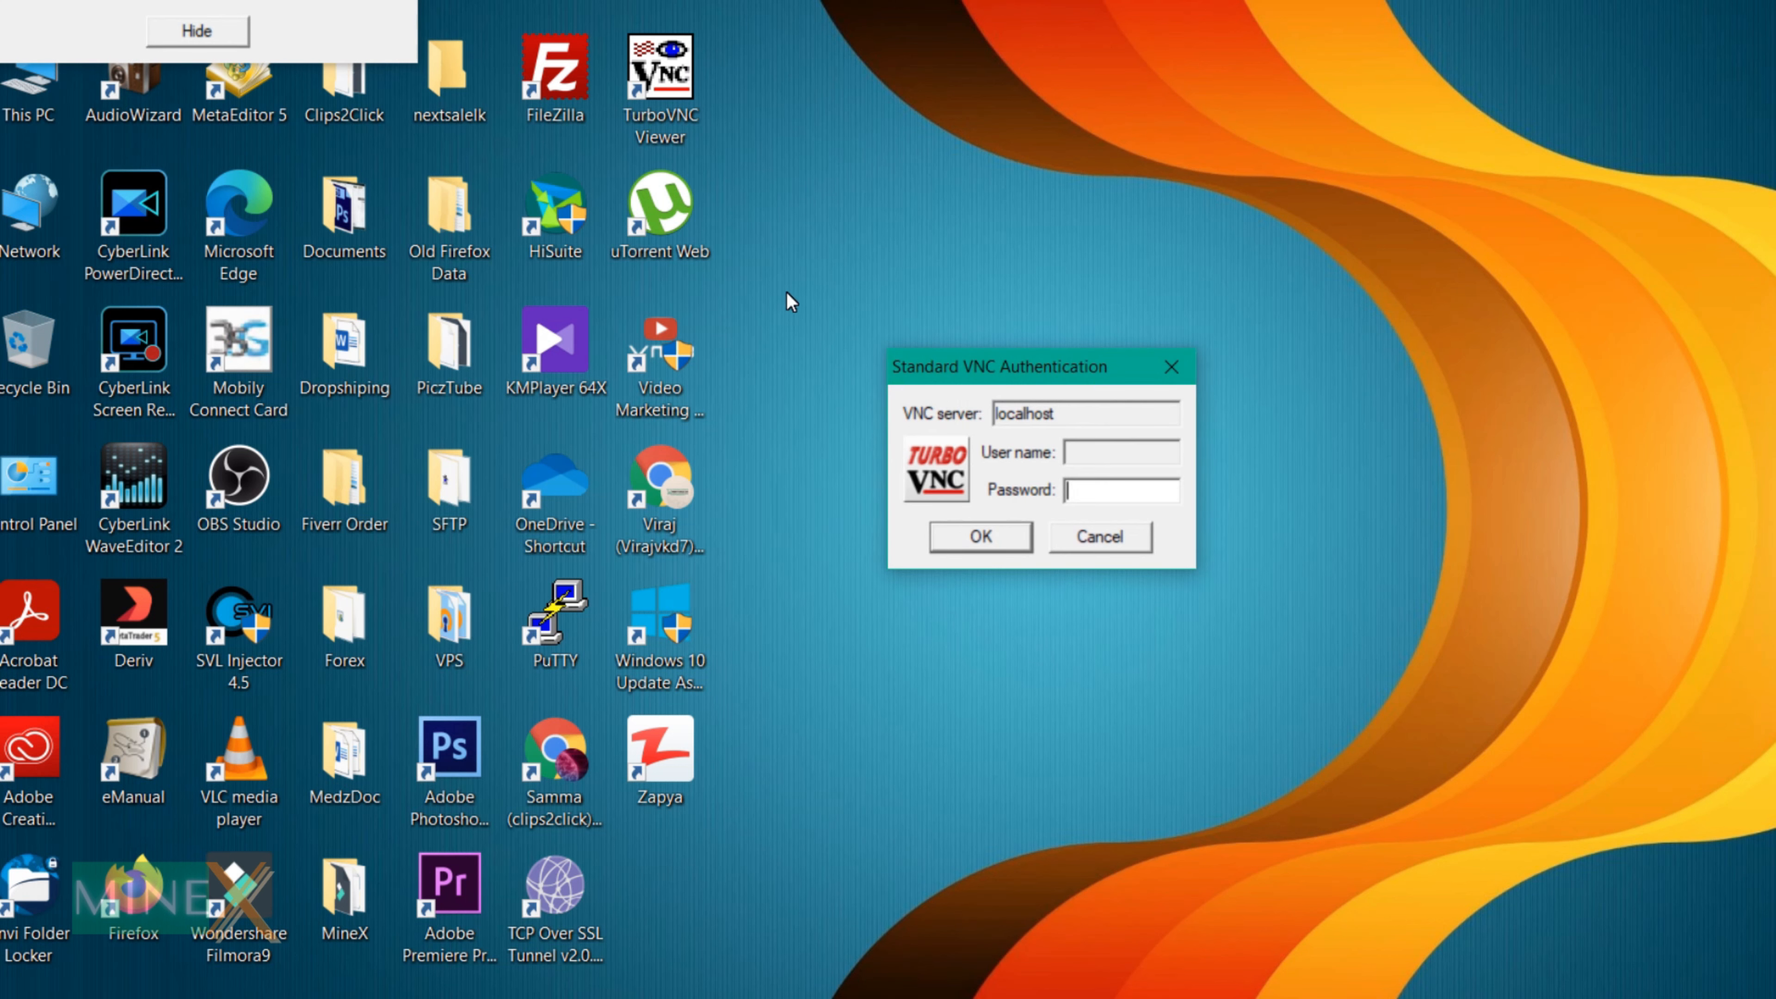
{"action": "type", "text": "******"}
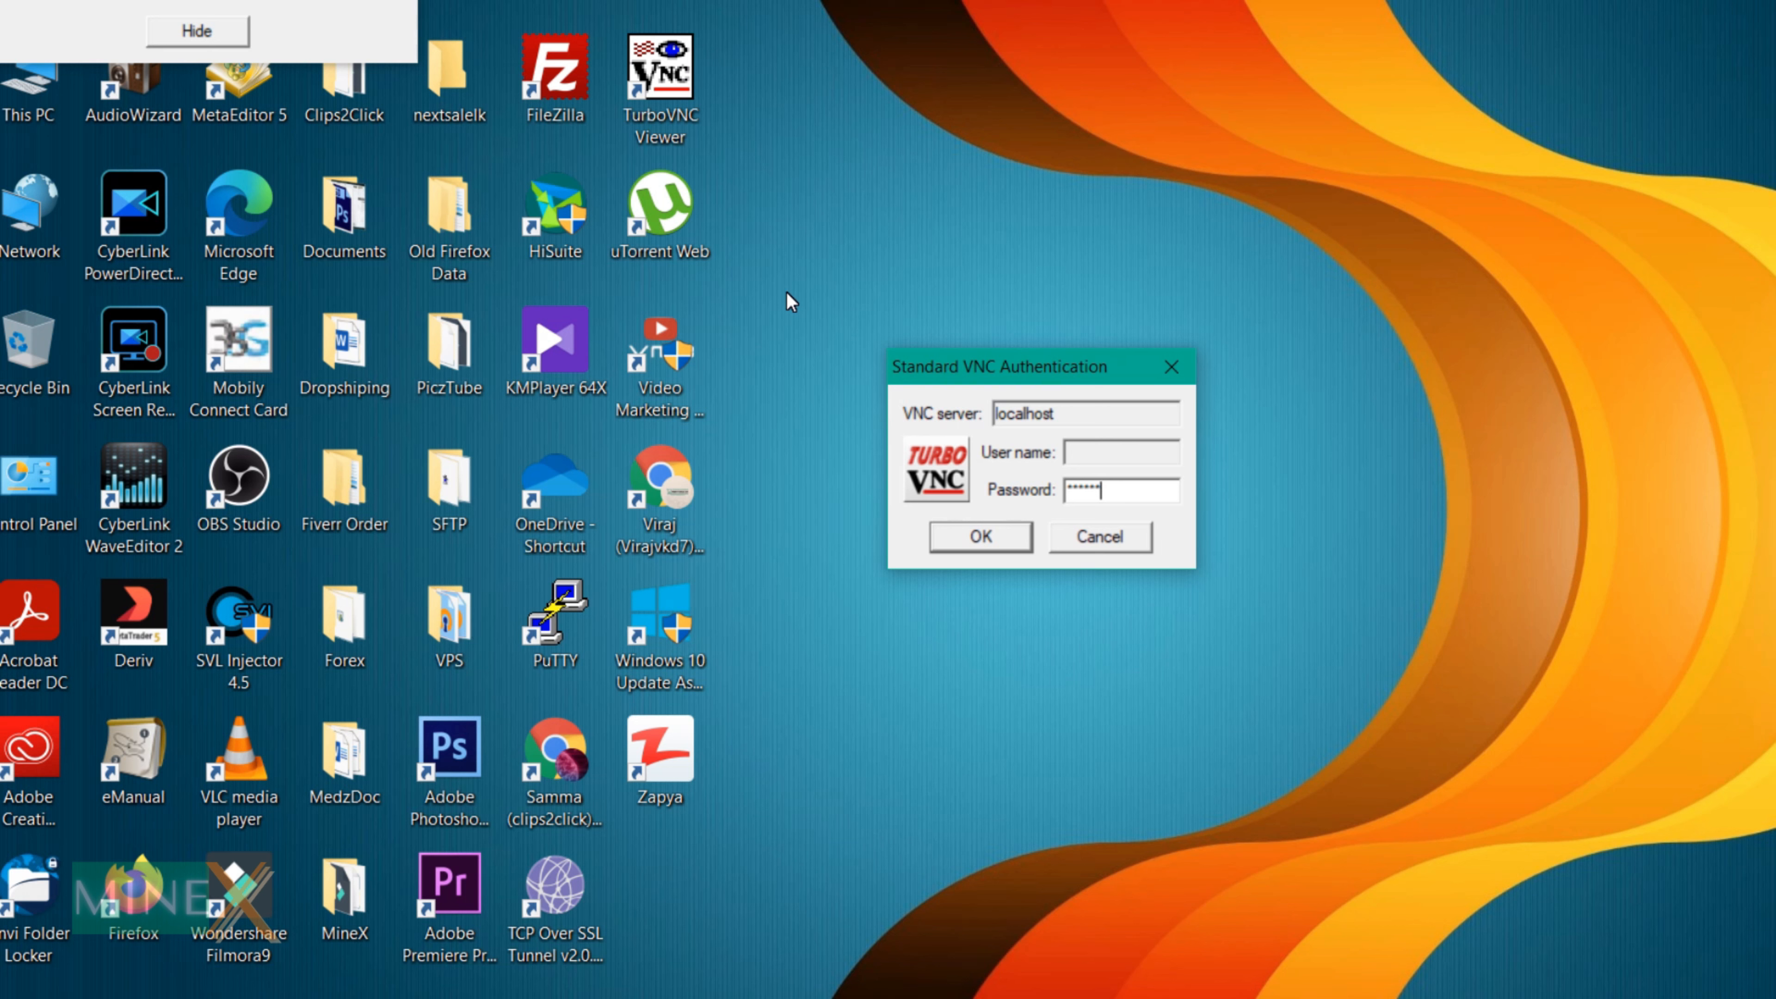
{"action": "type", "text": "*"}
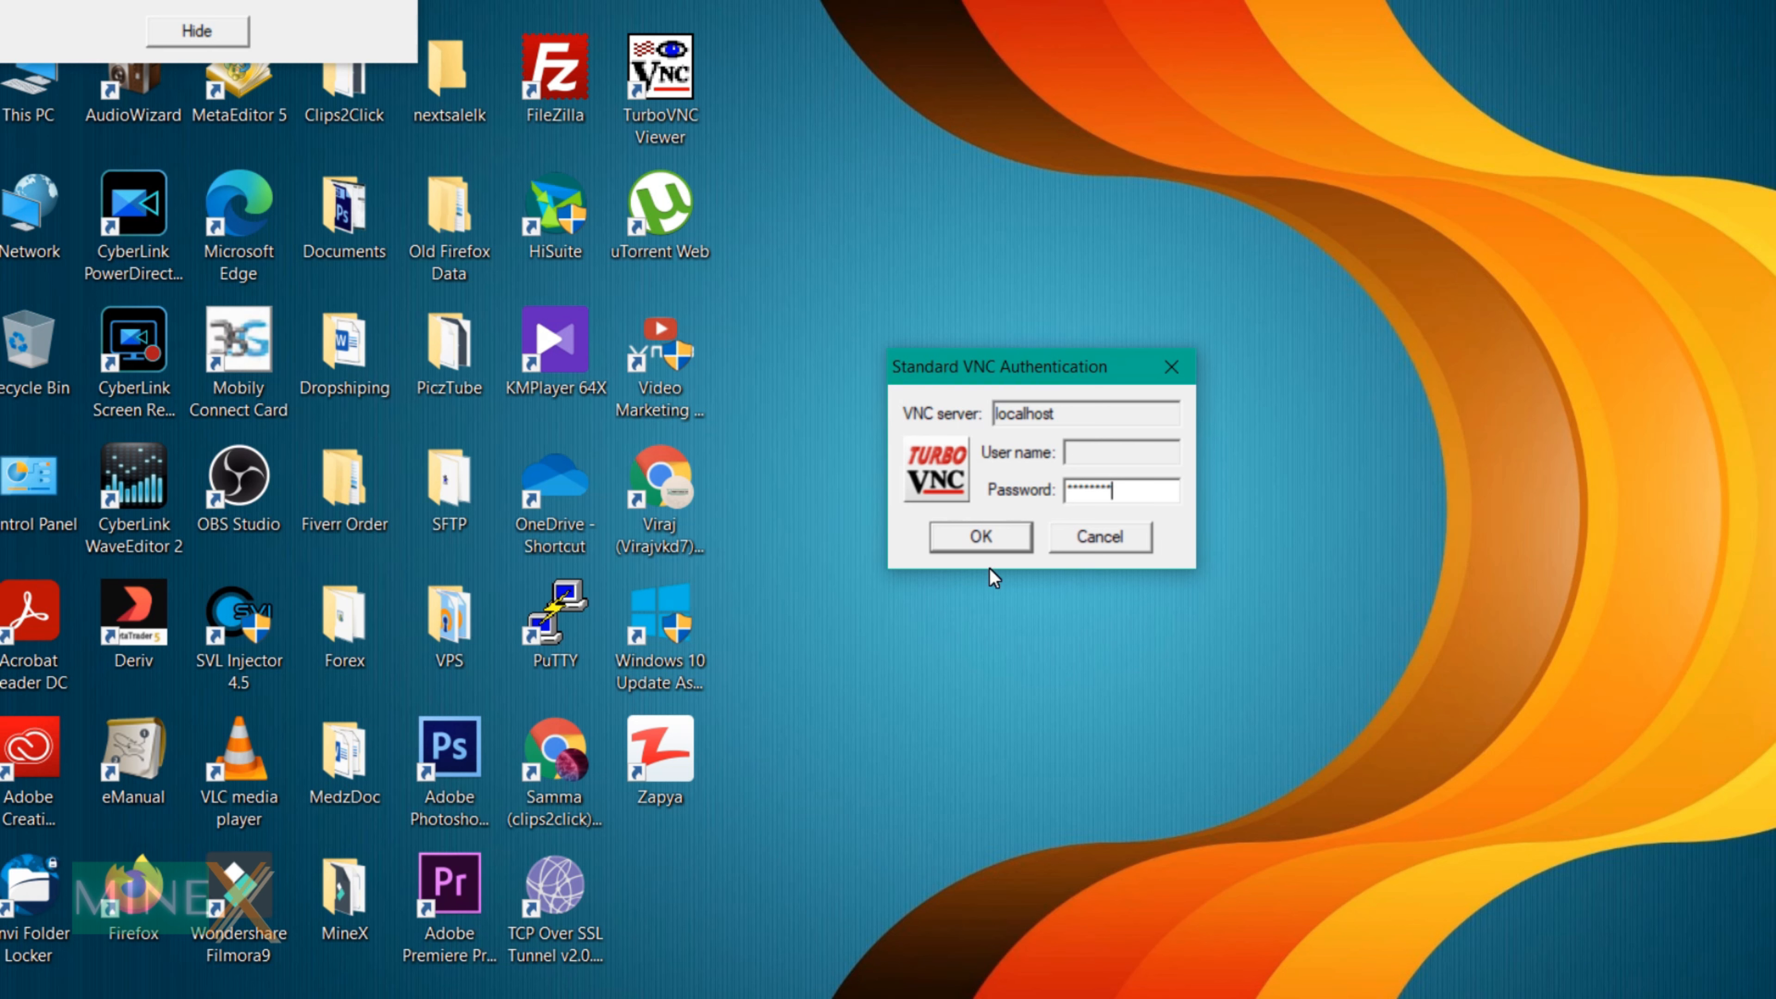
{"action": "left_click", "coordinate": [978, 536]}
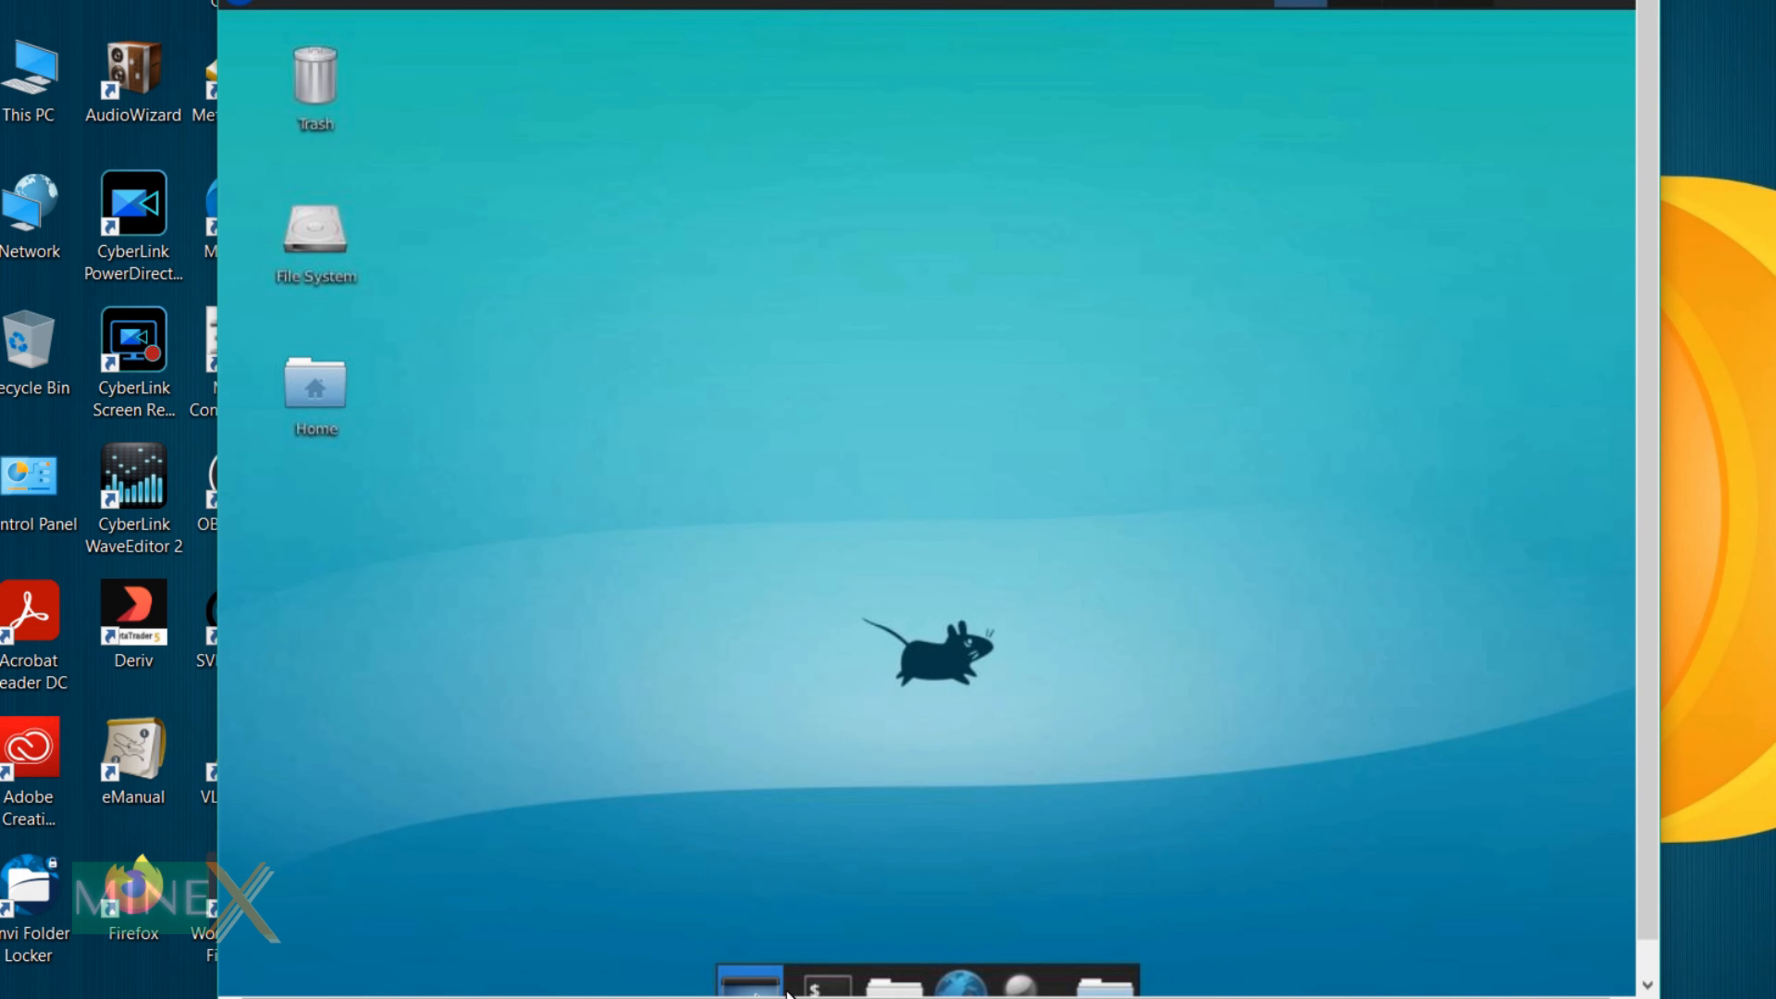
{"action": "mouse_move", "coordinate": [827, 572]}
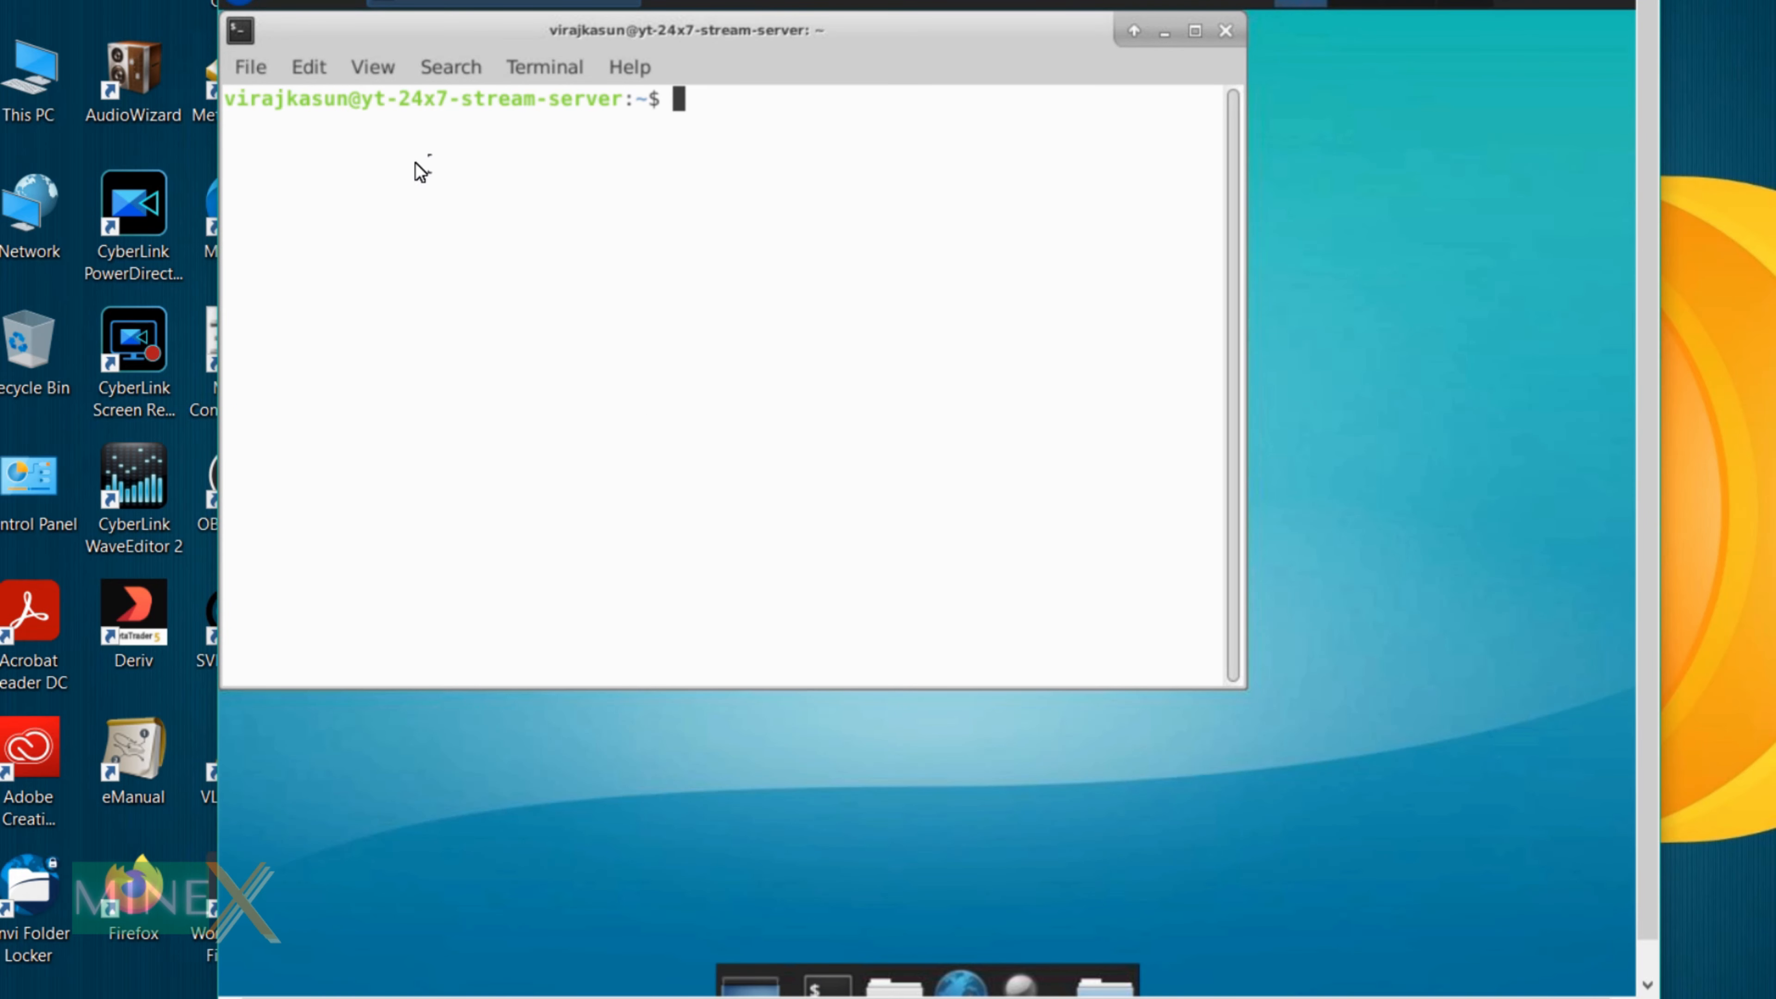
{"action": "mouse_move", "coordinate": [923, 538]}
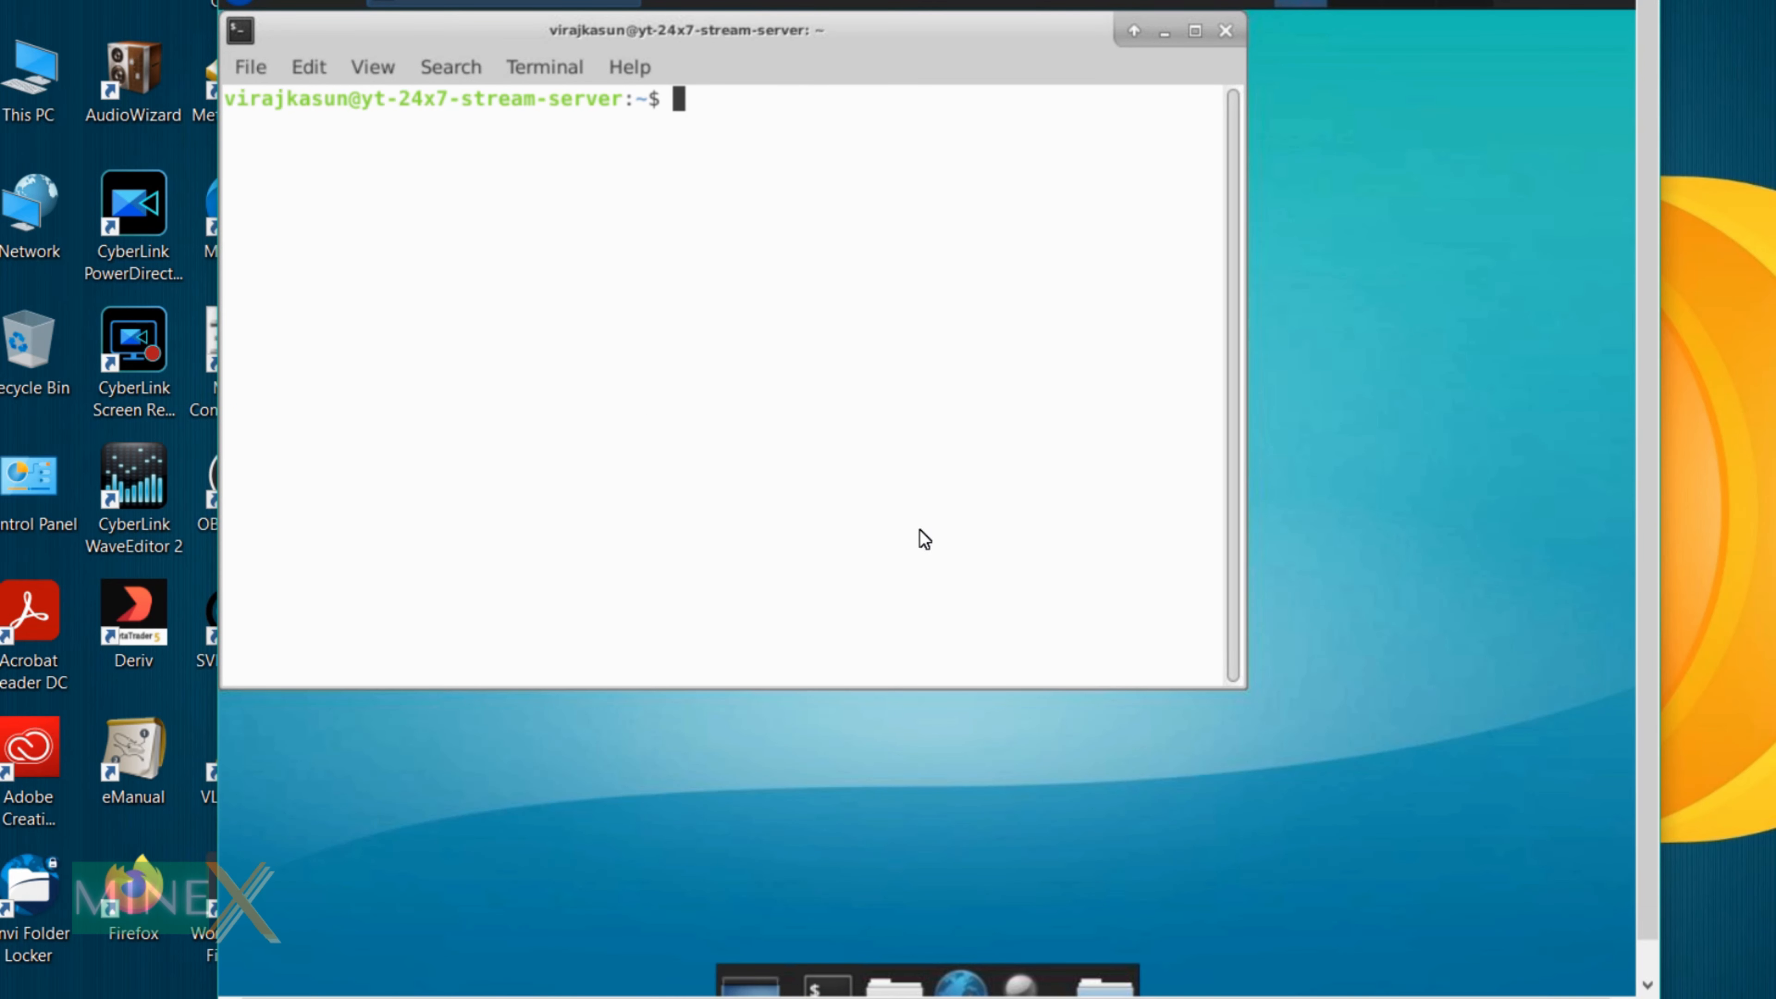